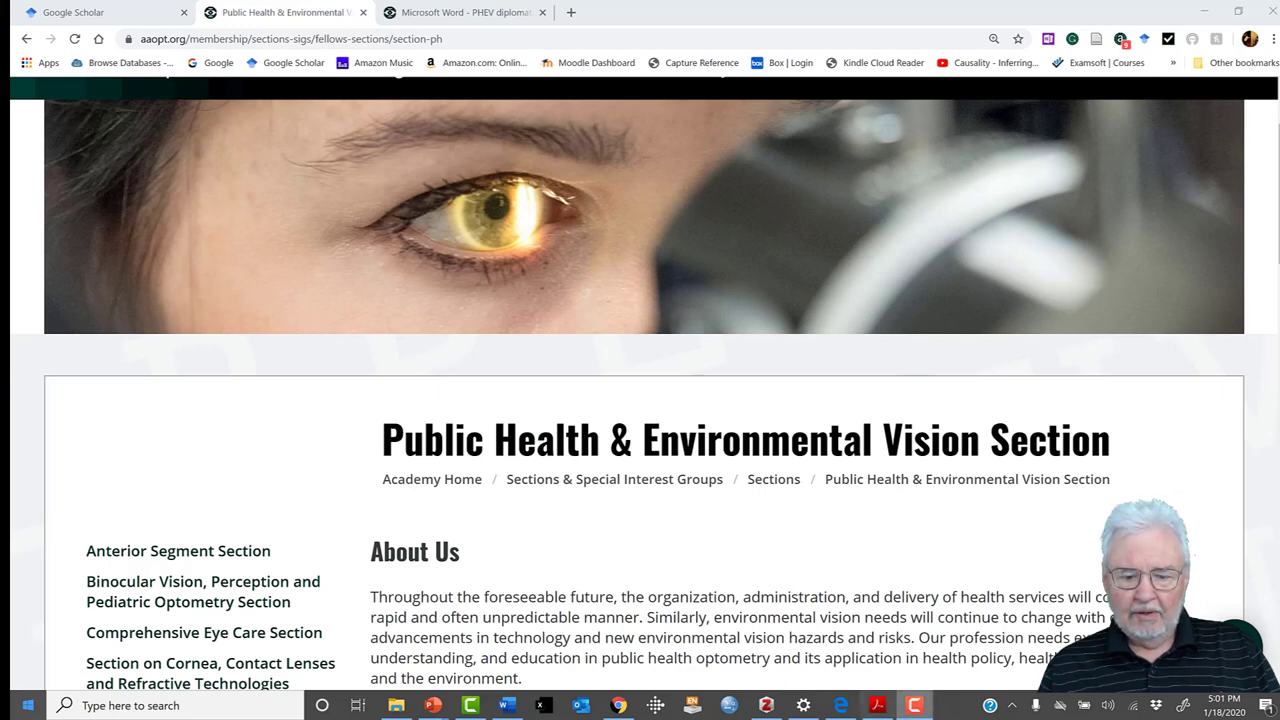
- Switch from Chrome to the Blue Light slide presentation
click(430, 706)
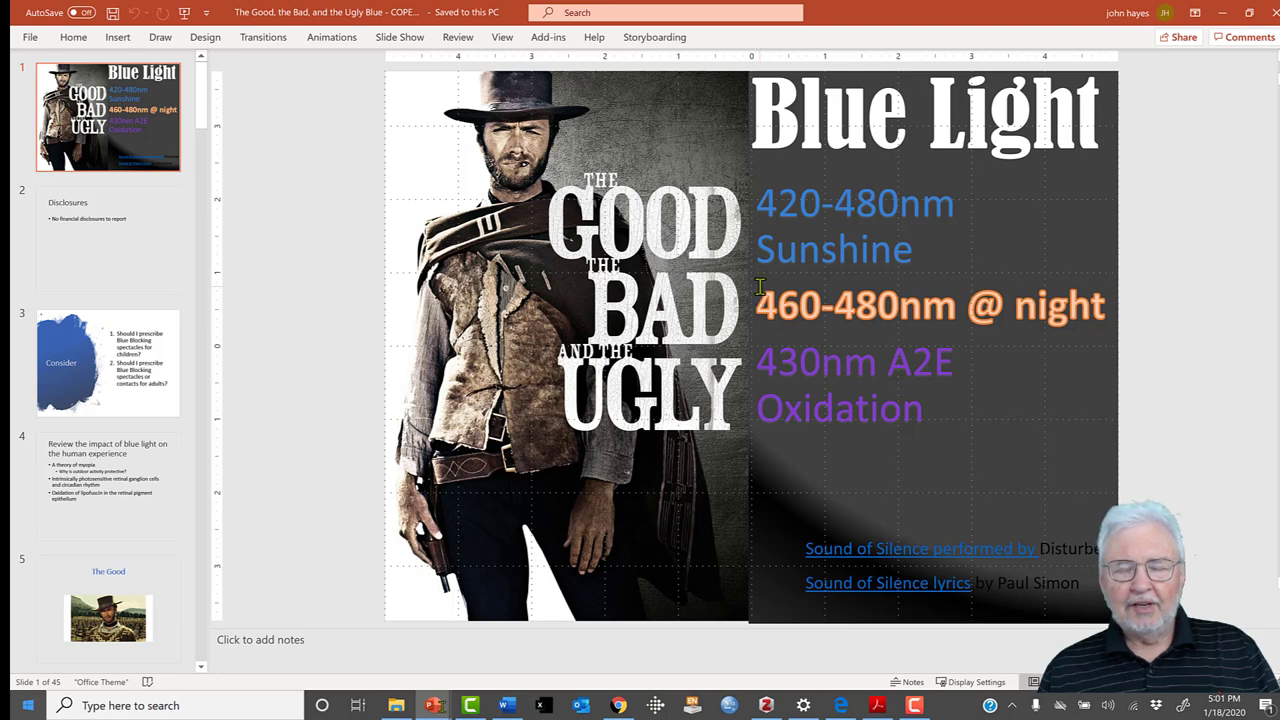
mouse_move(798, 280)
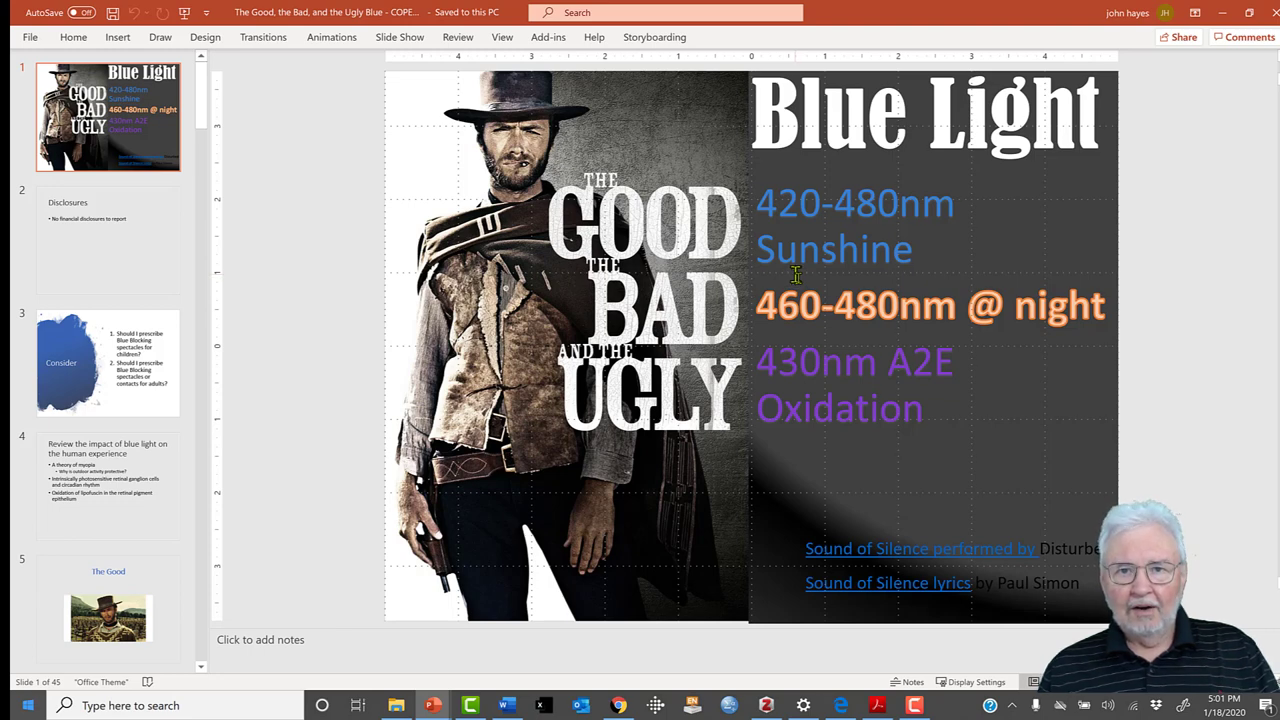
mouse_move(876, 300)
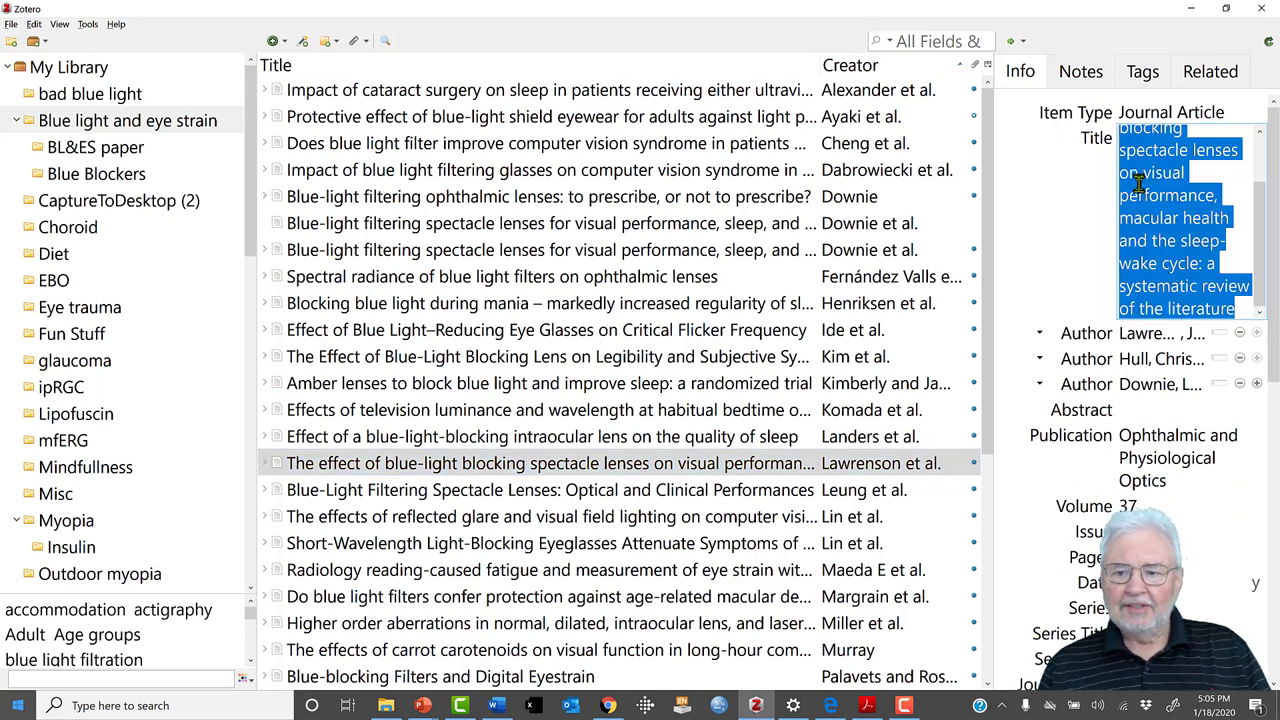
- Copy the full title of the Lawrenson et al. blue-light spectacle lens review from the Info pane
right_click(1138, 184)
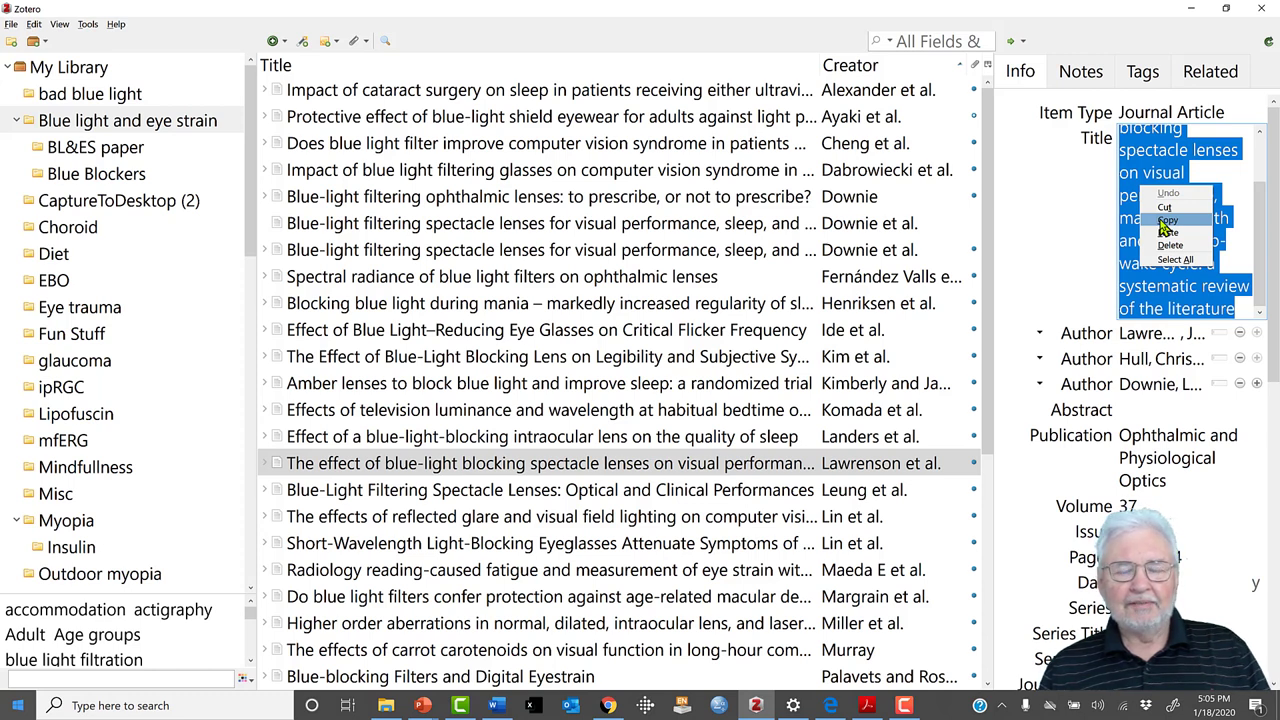
click(1166, 218)
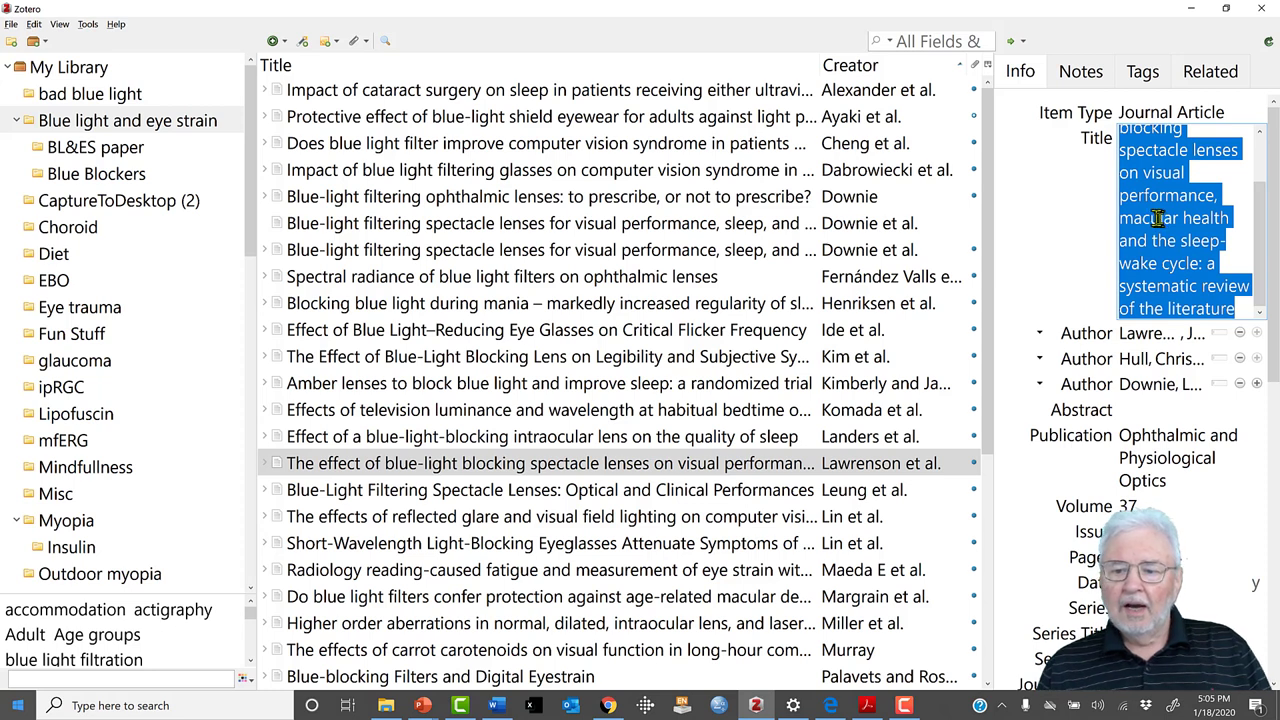
mouse_move(1148, 172)
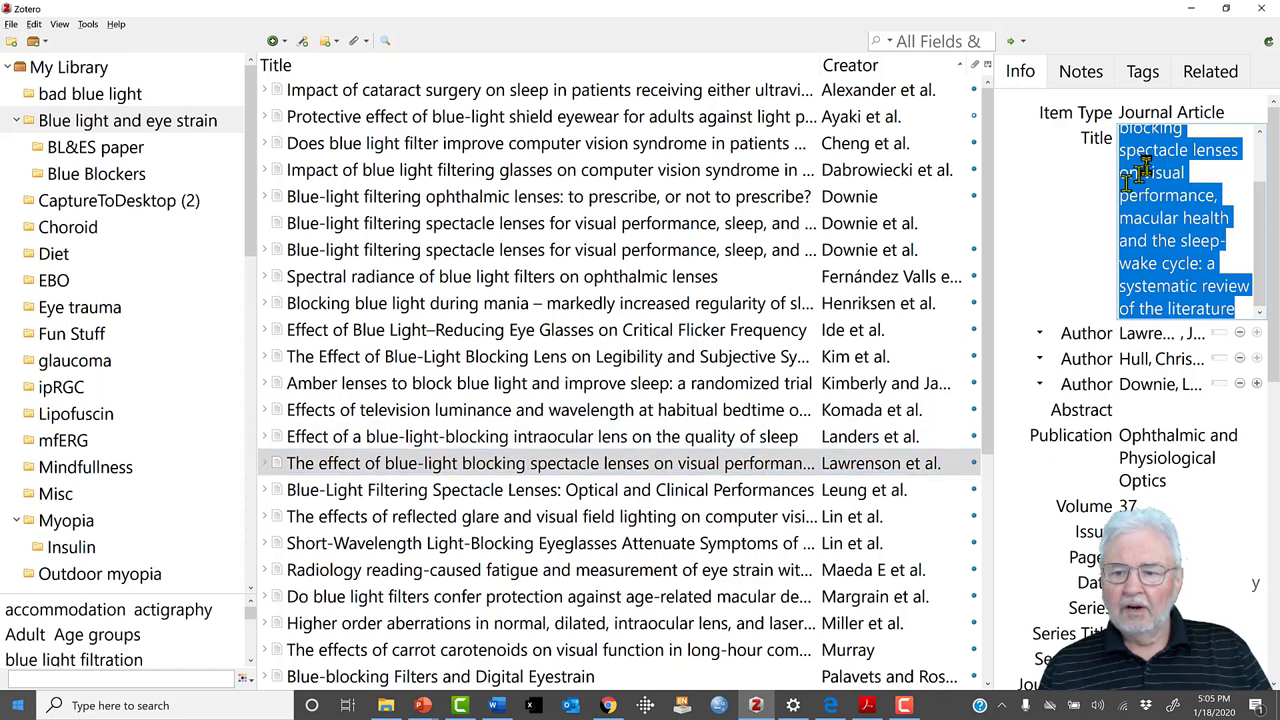
right_click(1180, 196)
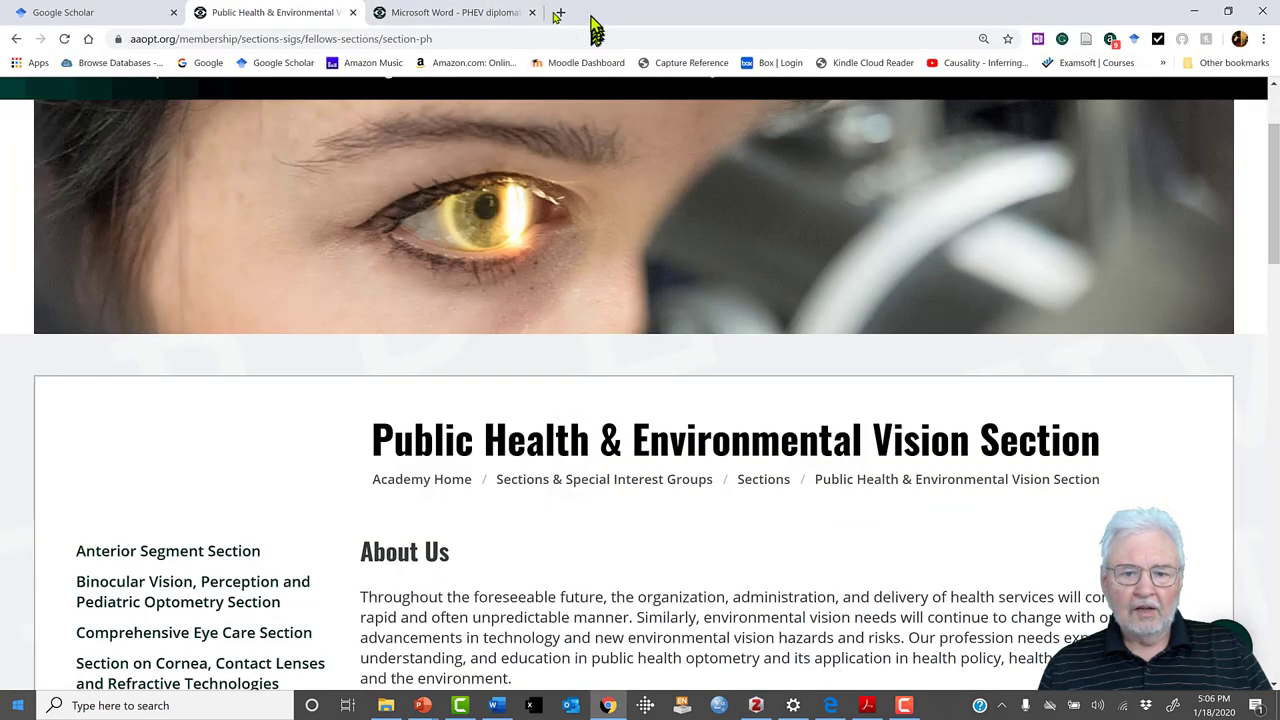
- Search Google Scholar in a new tab for the pasted Lawrenson et al. review title
click(560, 14)
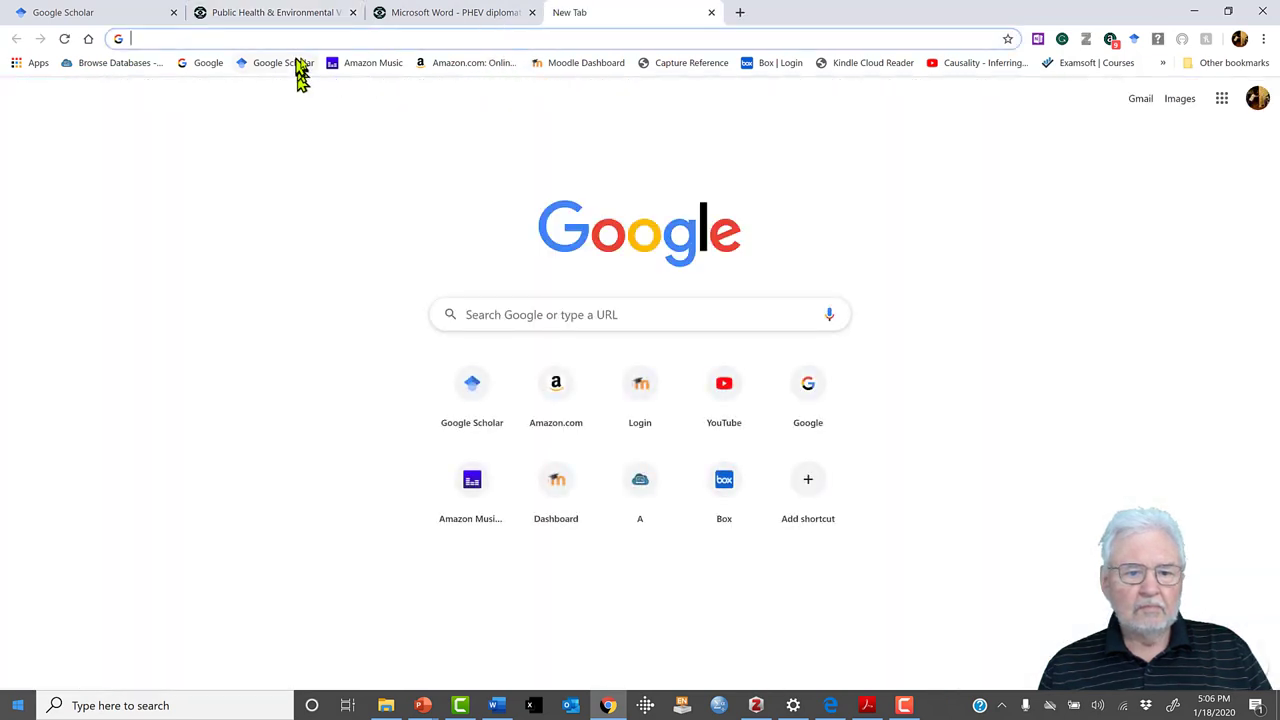
click(284, 62)
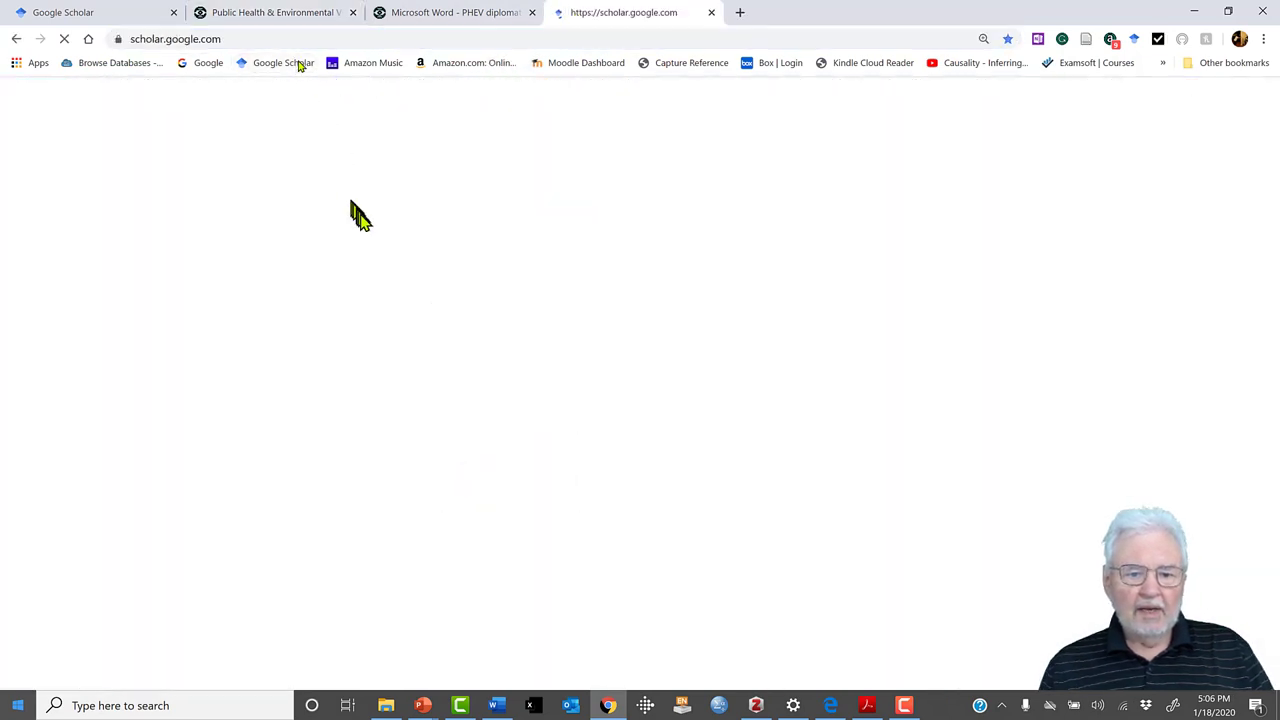
right_click(340, 348)
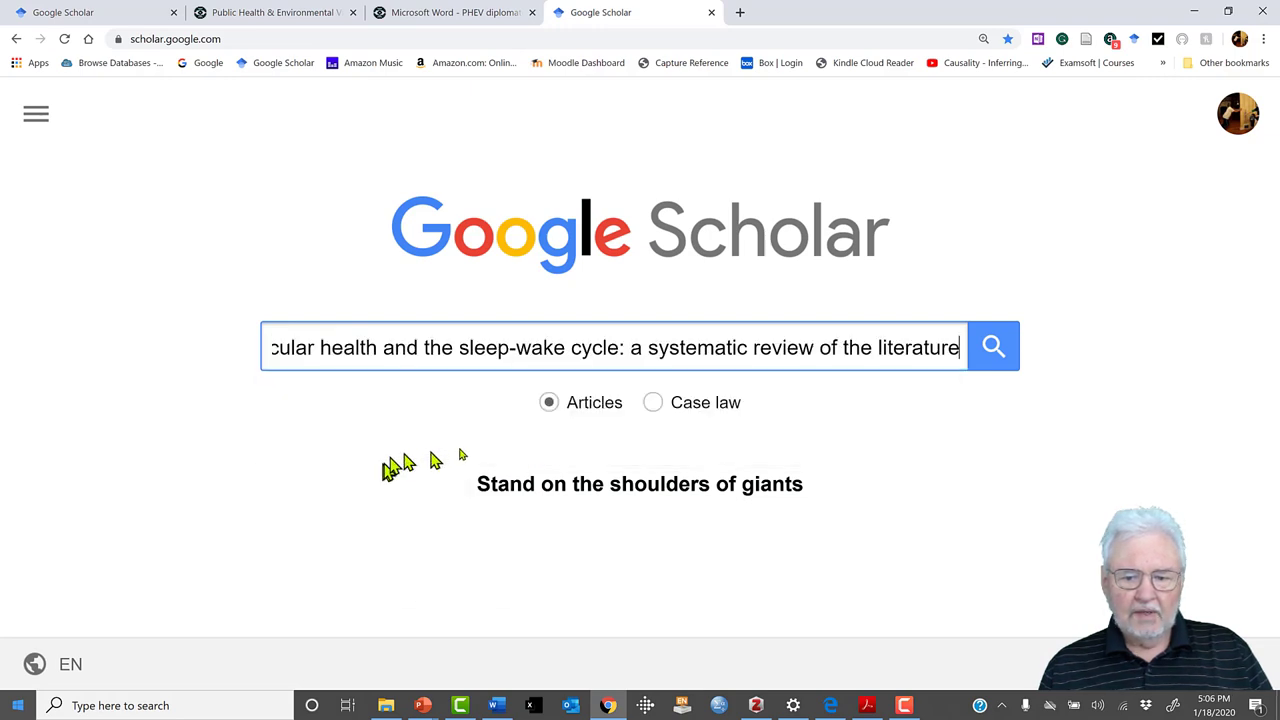
click(992, 346)
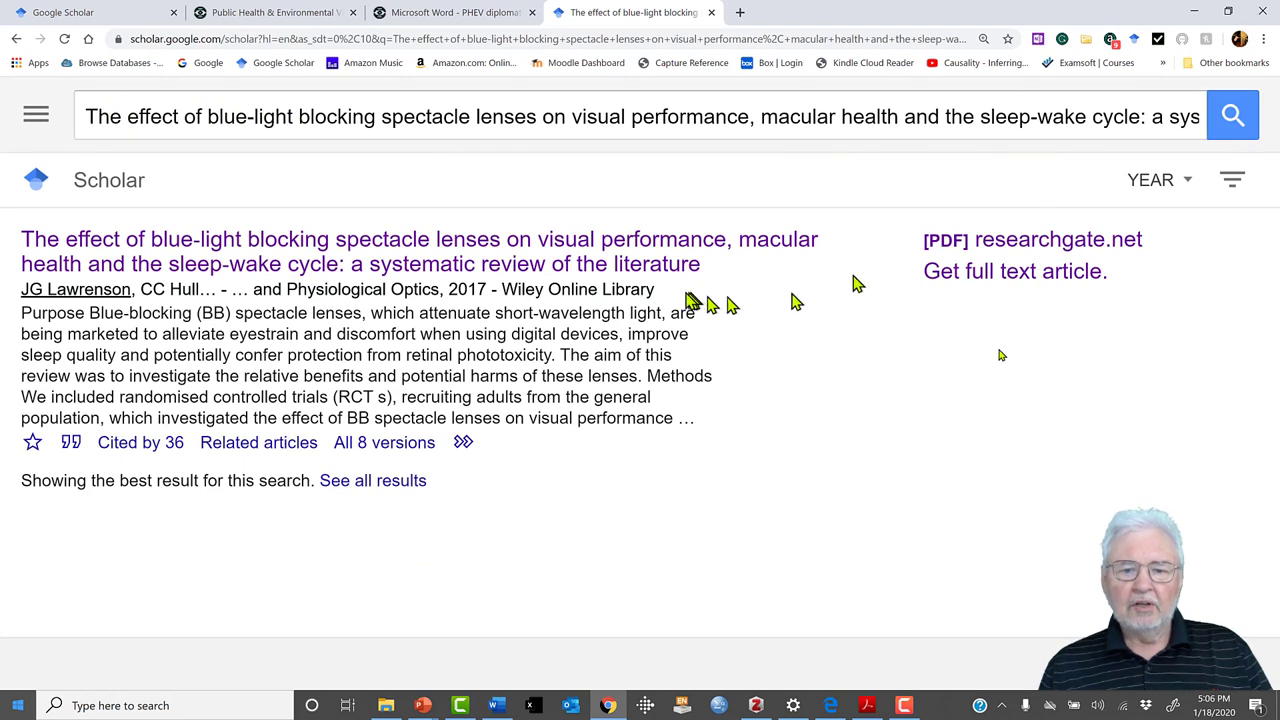
mouse_move(232, 240)
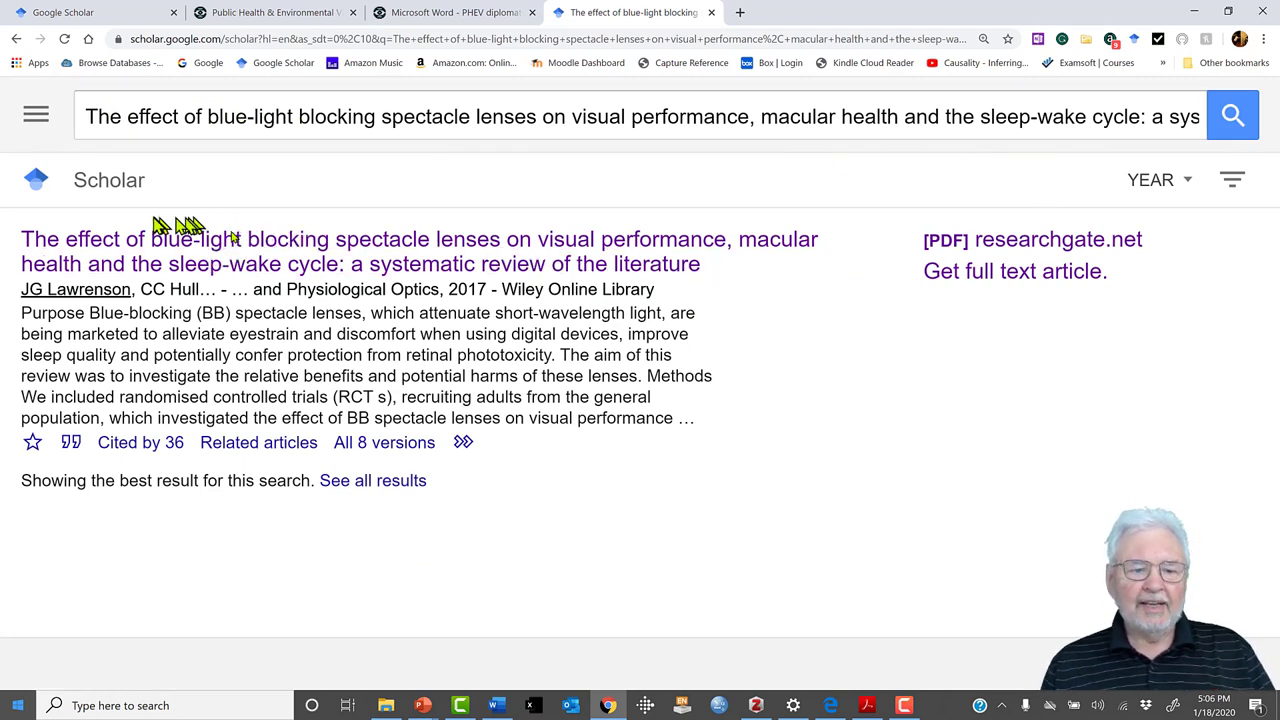
mouse_move(728, 330)
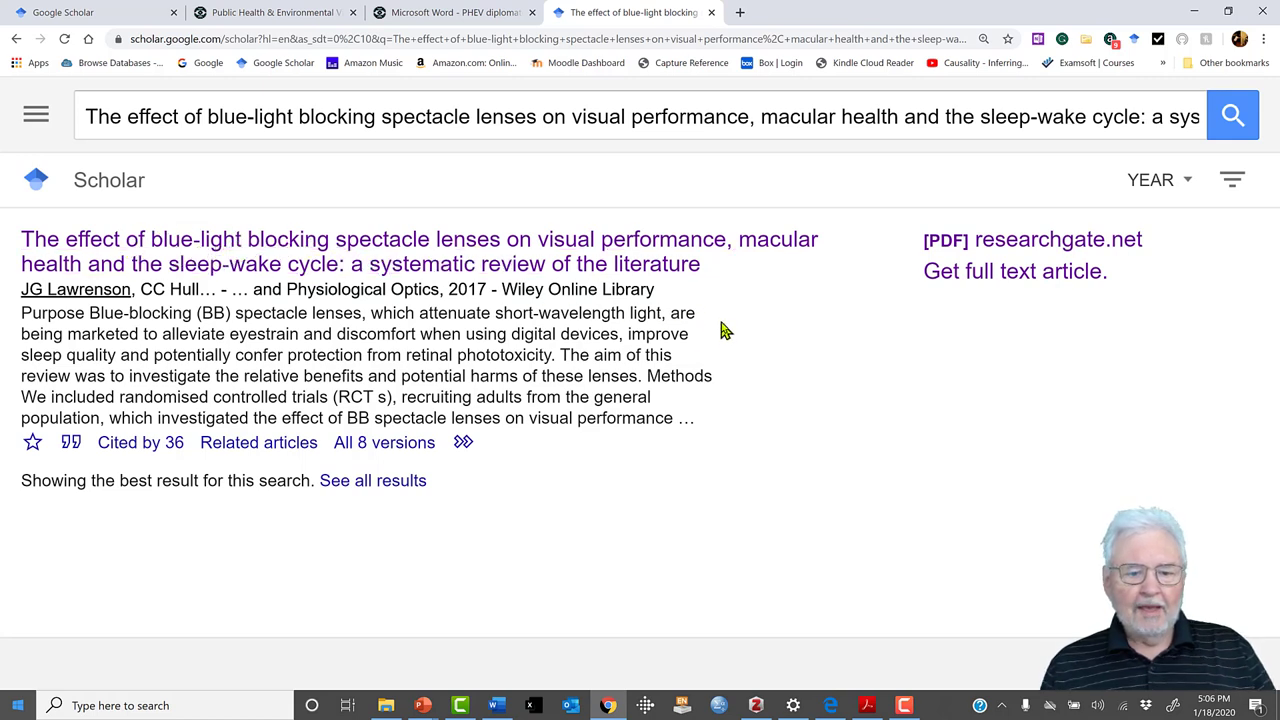
mouse_move(158, 412)
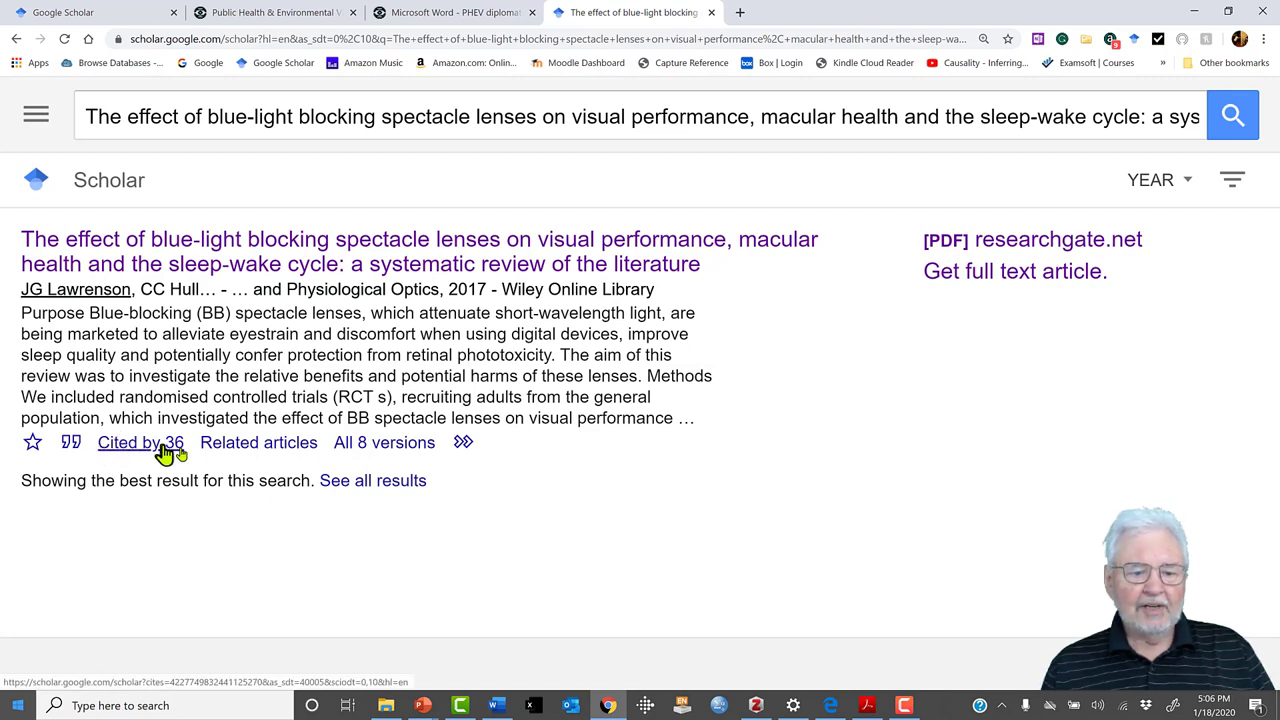
mouse_move(270, 464)
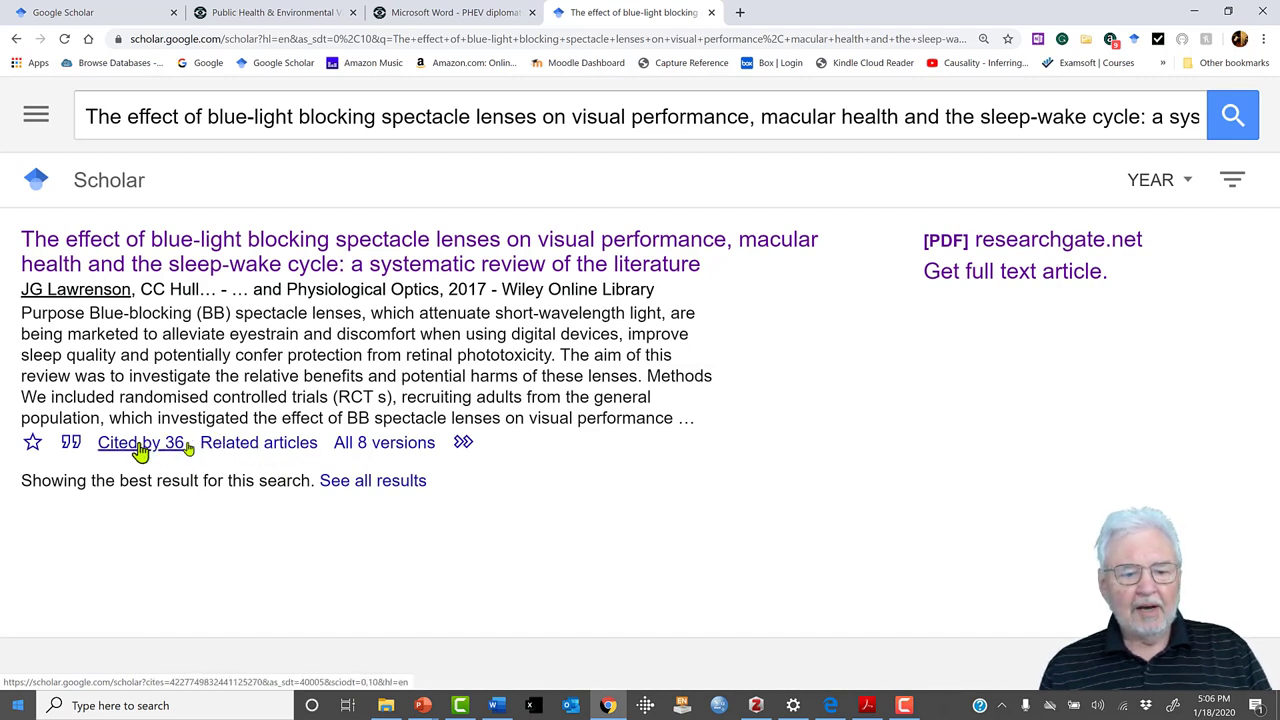
click(140, 444)
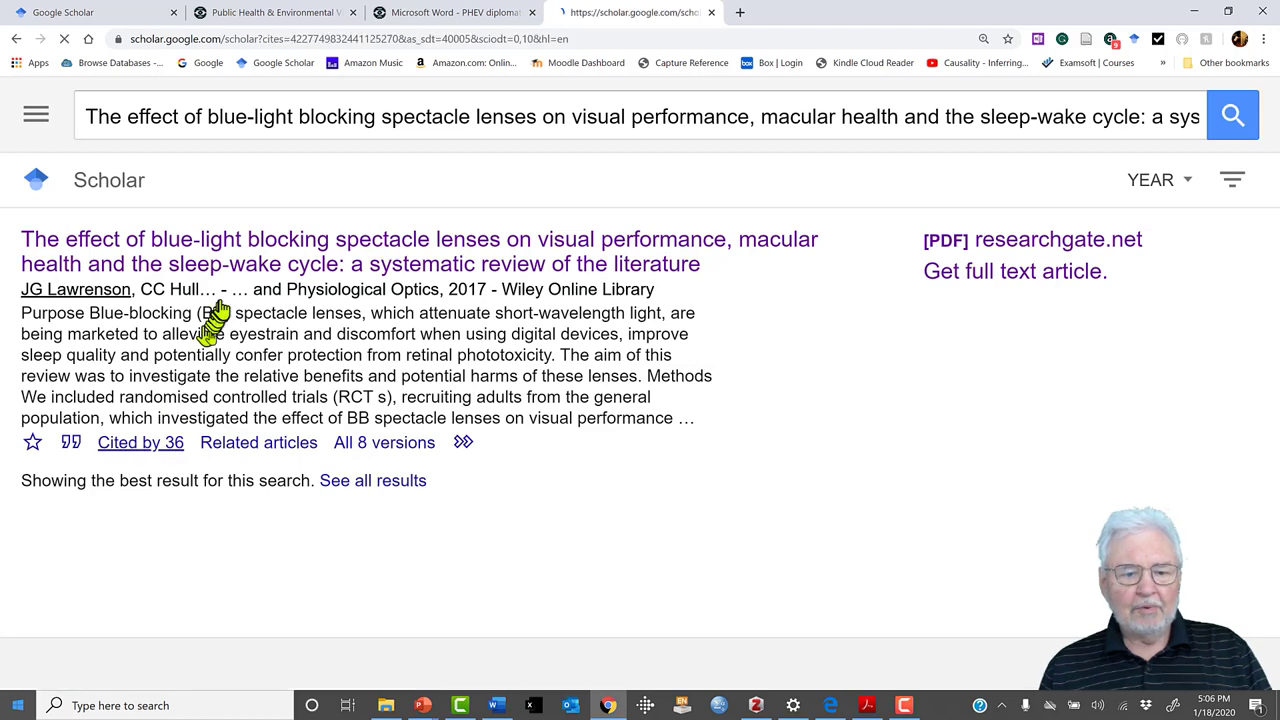
click(140, 442)
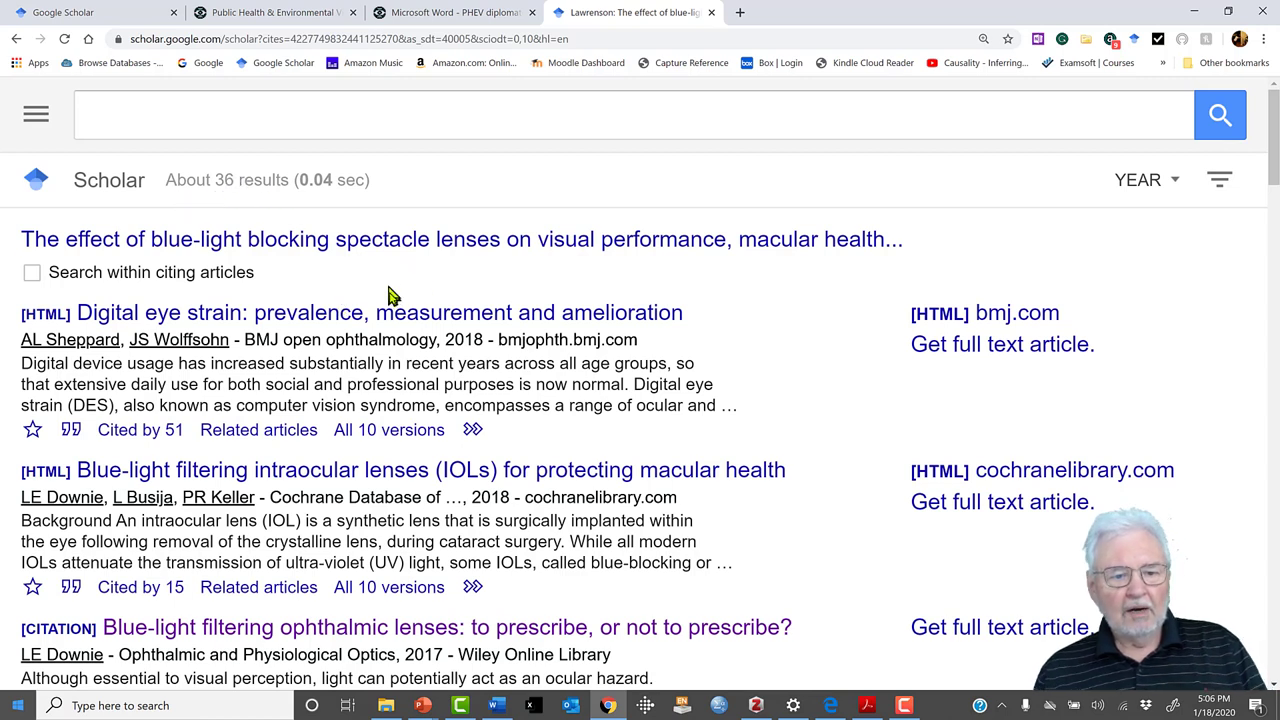
mouse_move(404, 296)
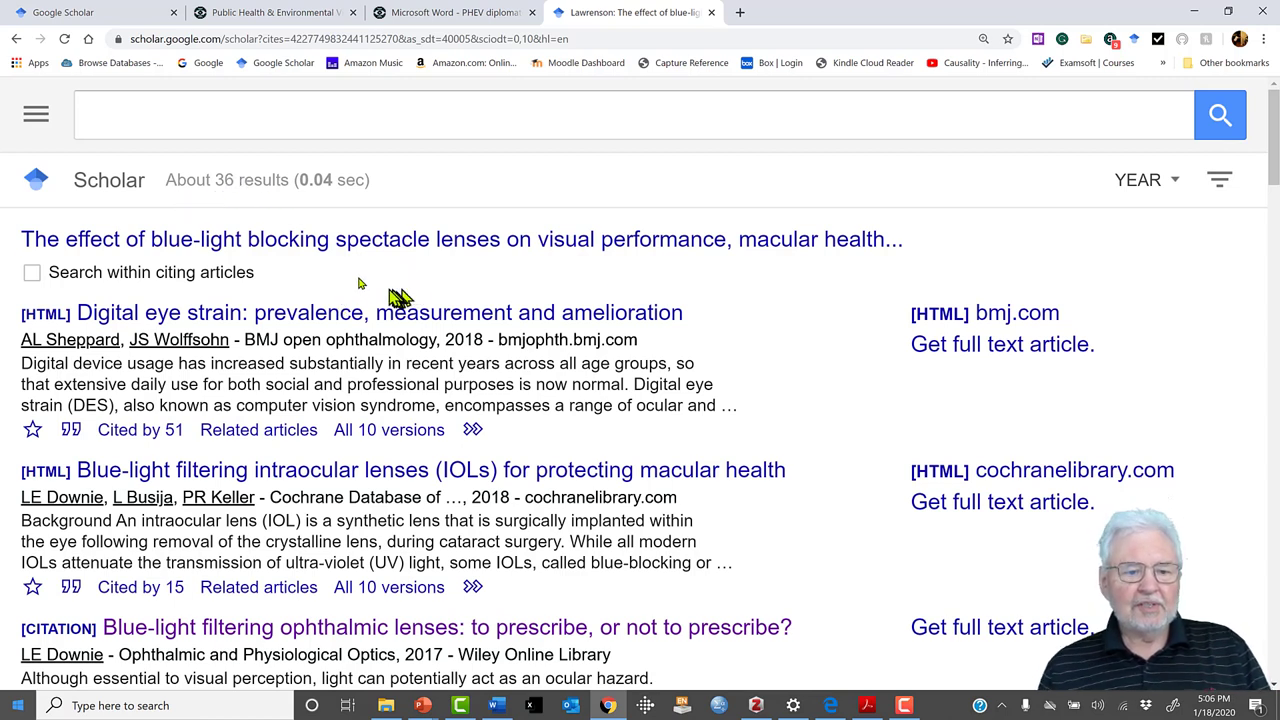
scroll(down, 3)
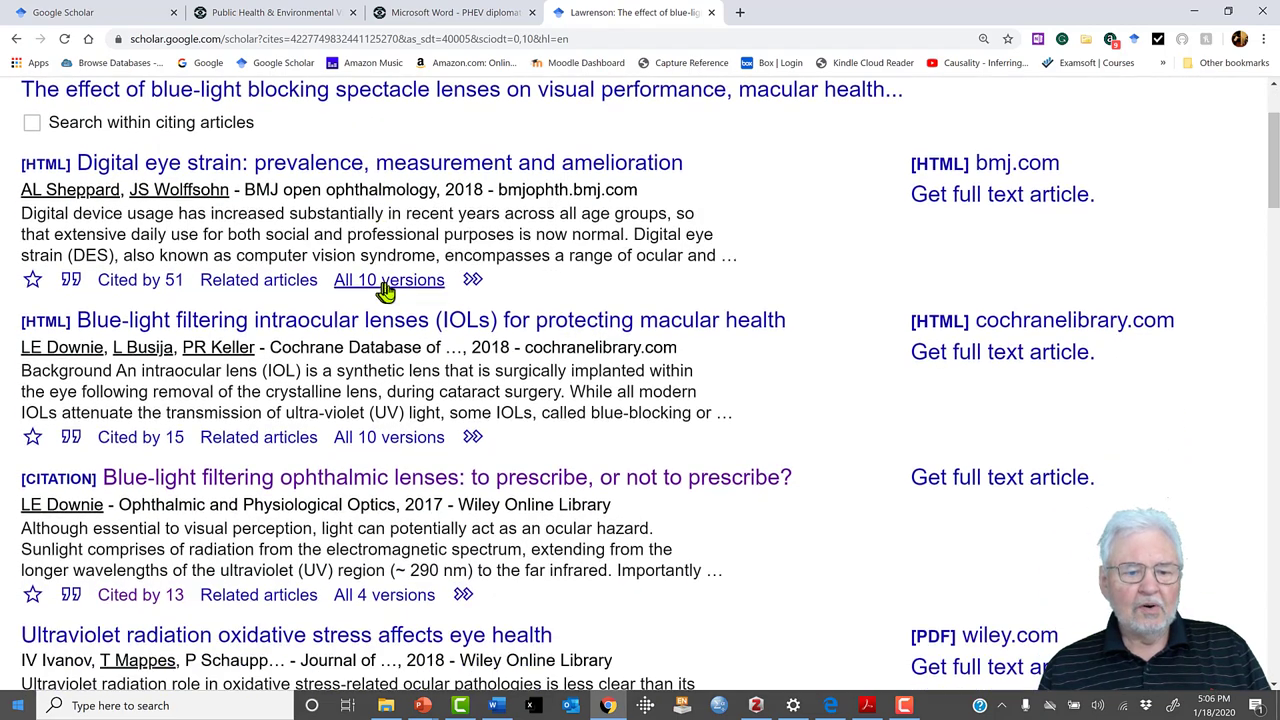
scroll(down, 3)
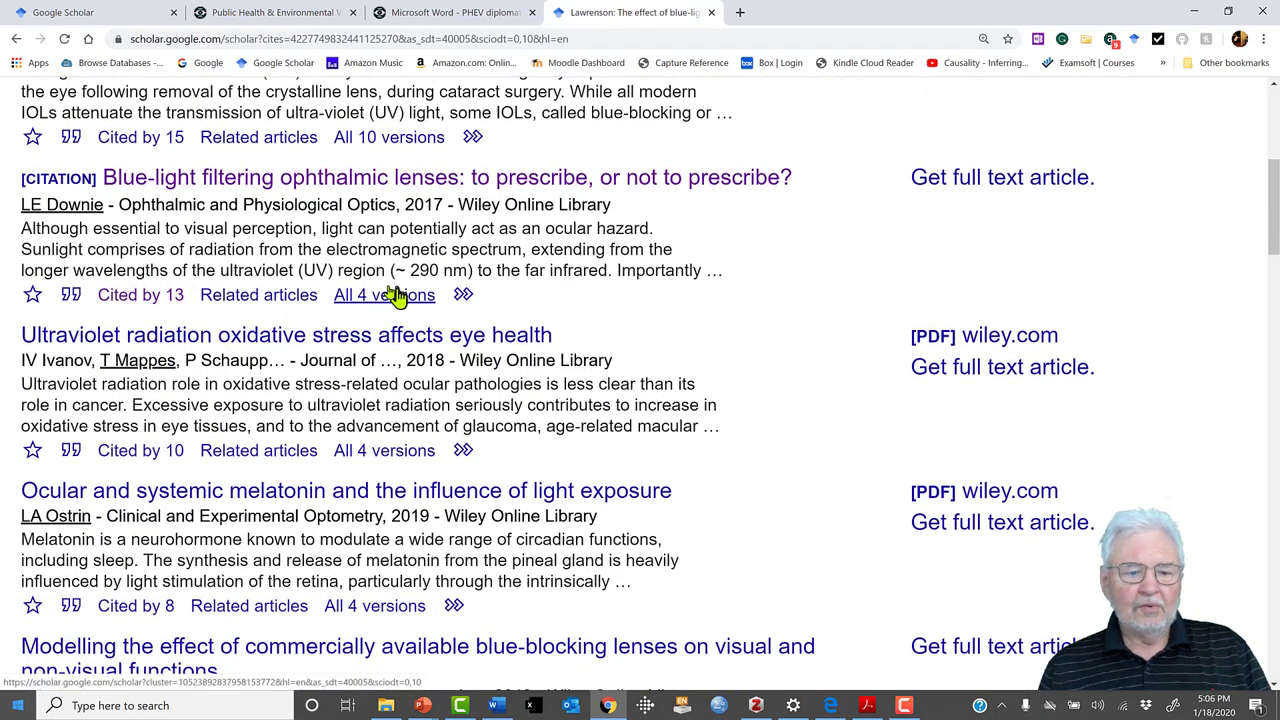
scroll(down, 3)
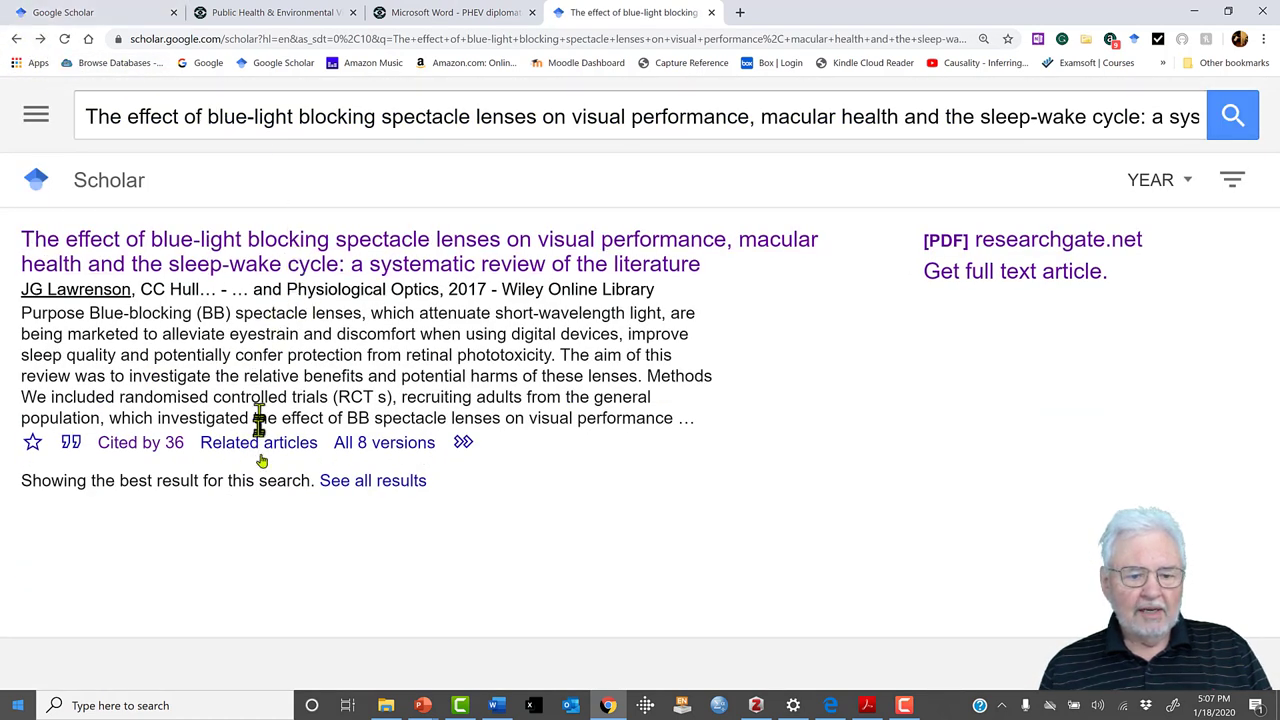
- List and browse the roughly 101 articles related to the Lawrenson et al. review
click(258, 442)
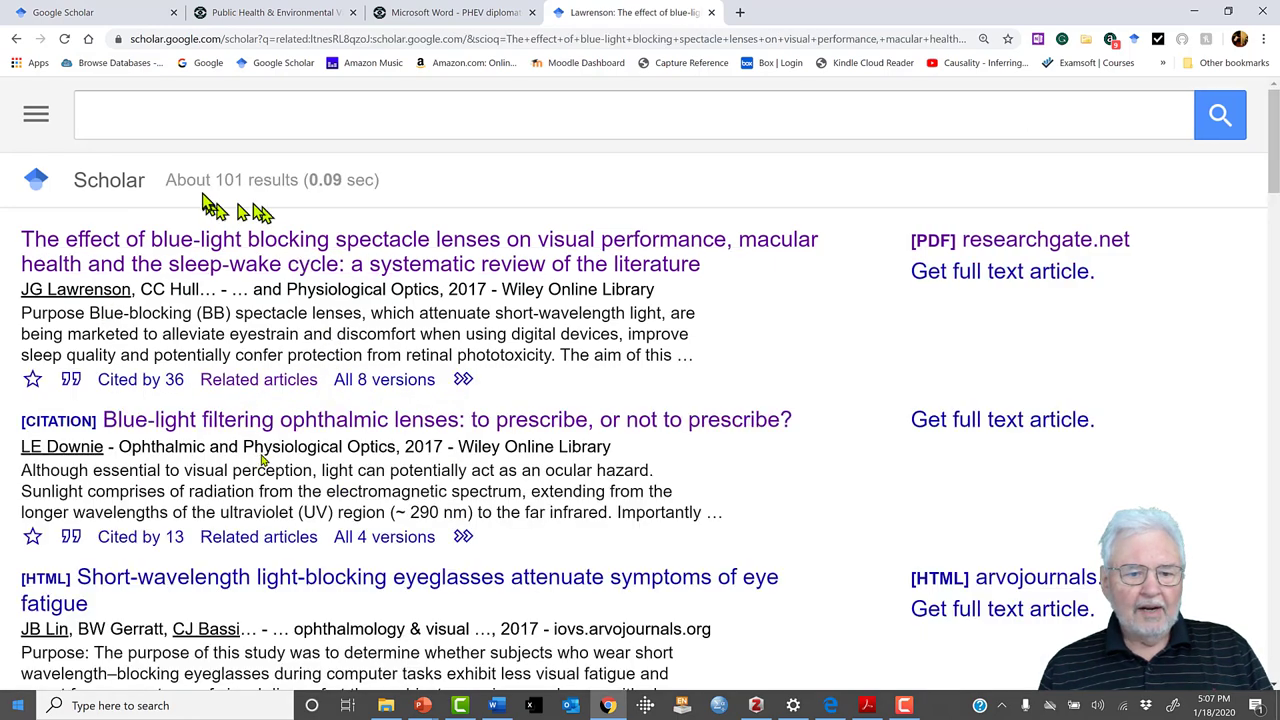
scroll(down, 3)
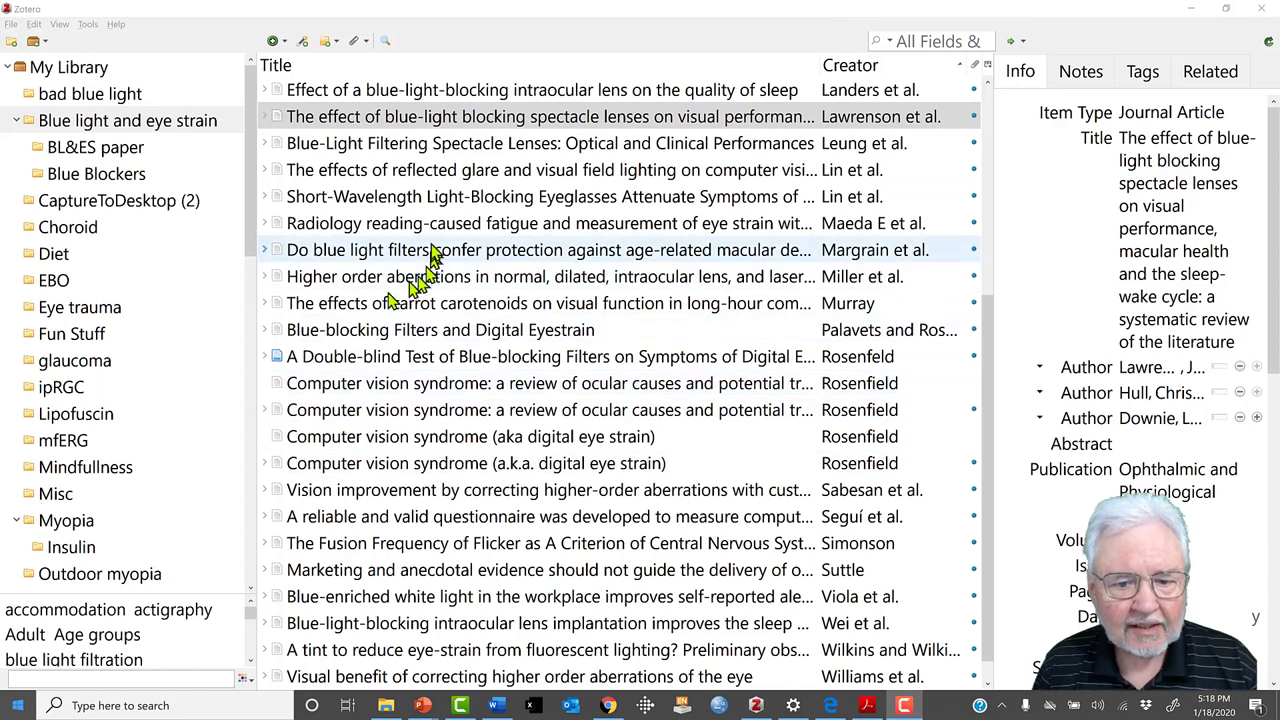
mouse_move(520, 48)
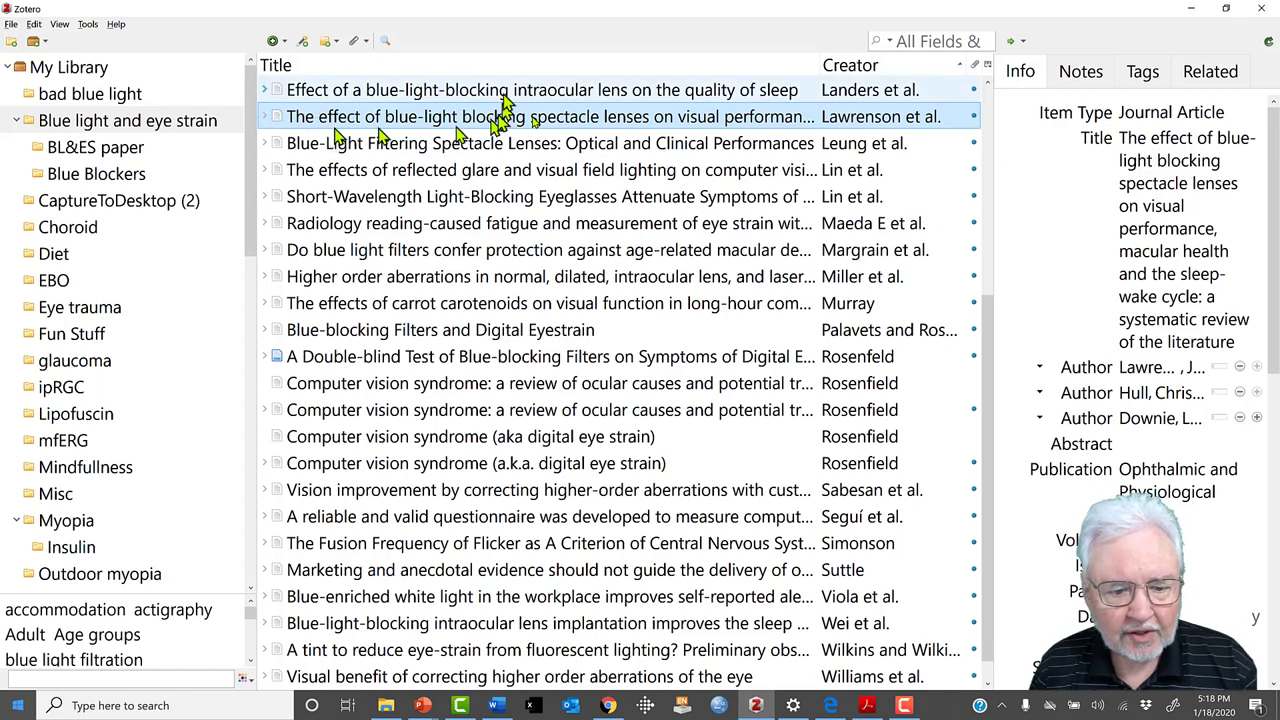
mouse_move(584, 264)
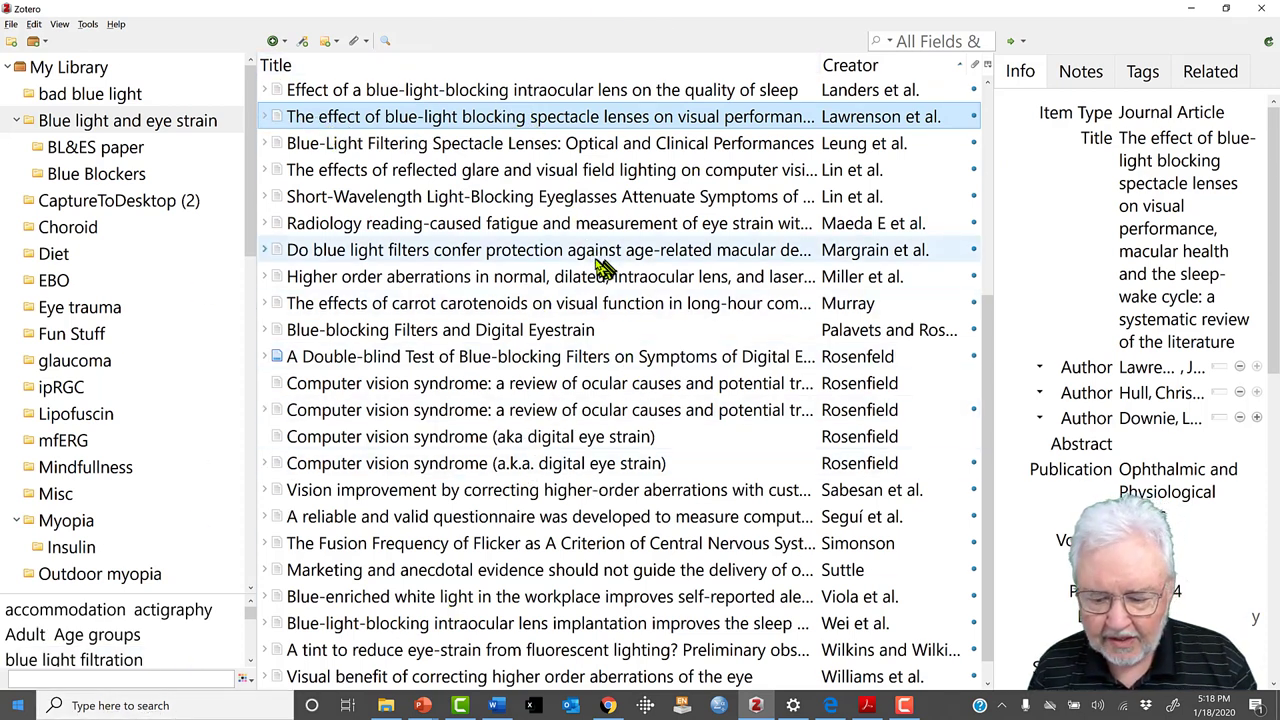
mouse_move(596, 268)
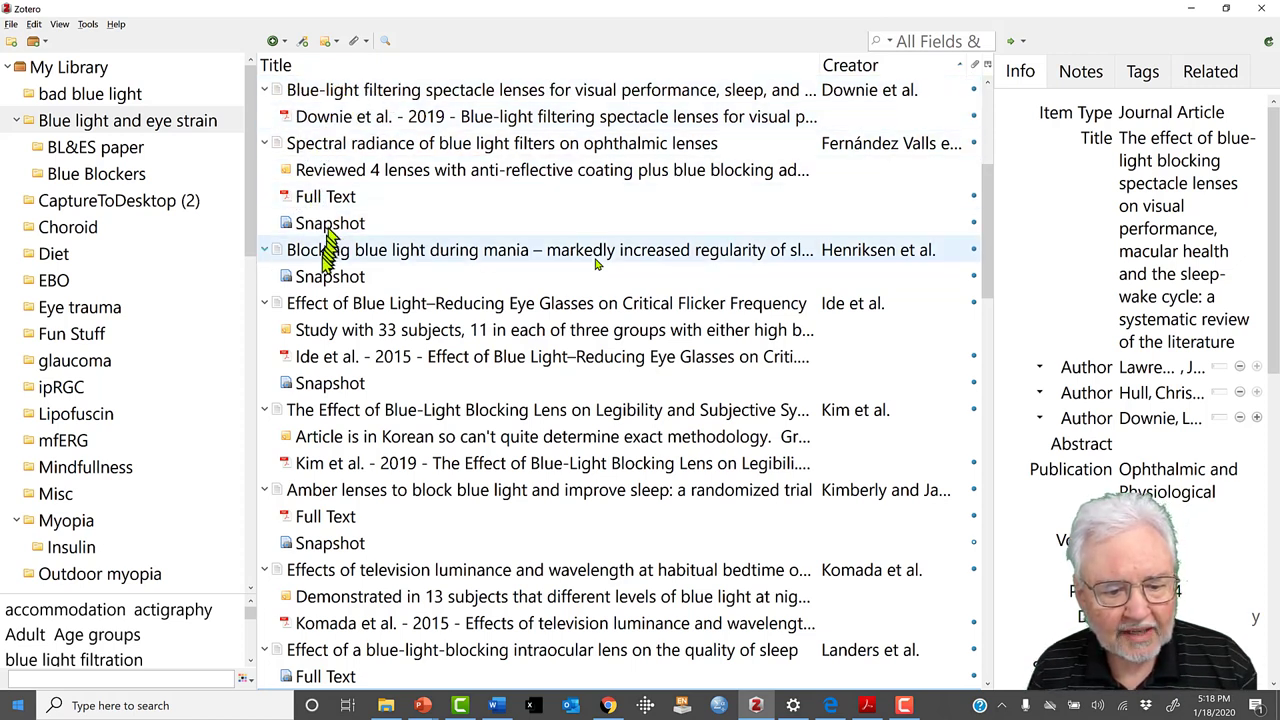
- Expand items in the Blue light and eye strain collection and select the Lawrenson article
click(332, 544)
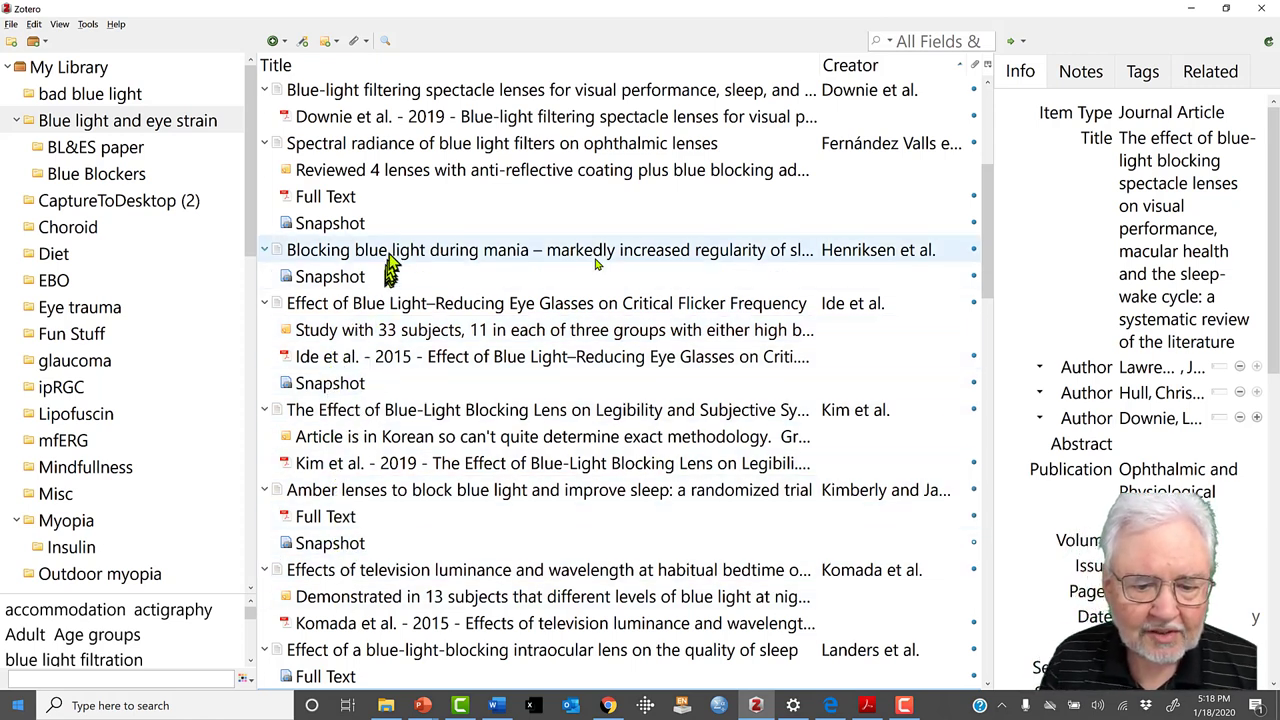
click(490, 144)
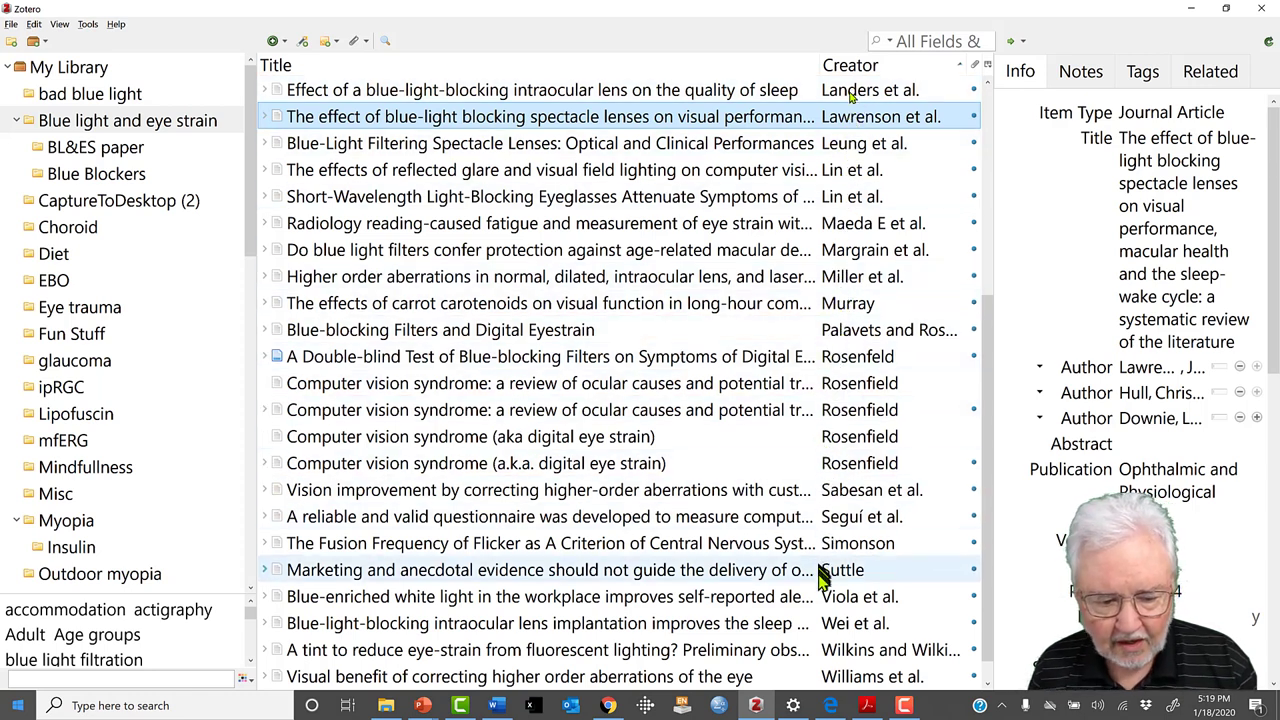
mouse_move(984, 632)
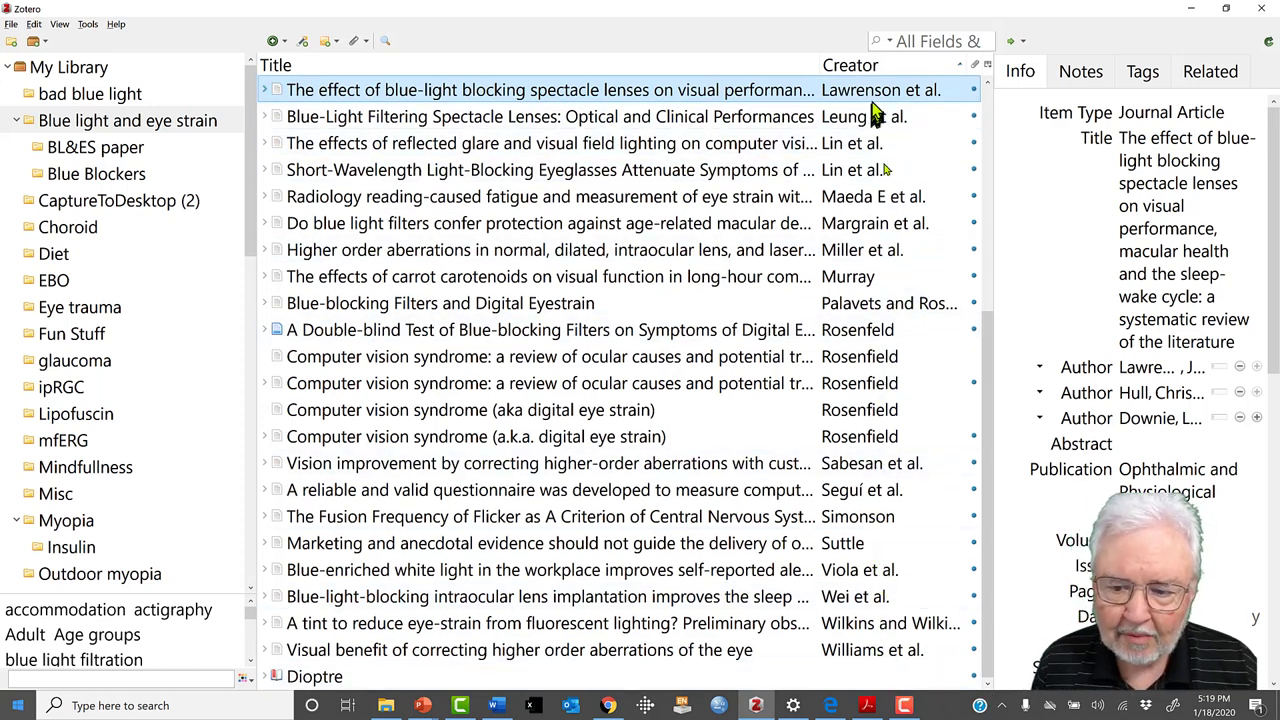
mouse_move(548, 104)
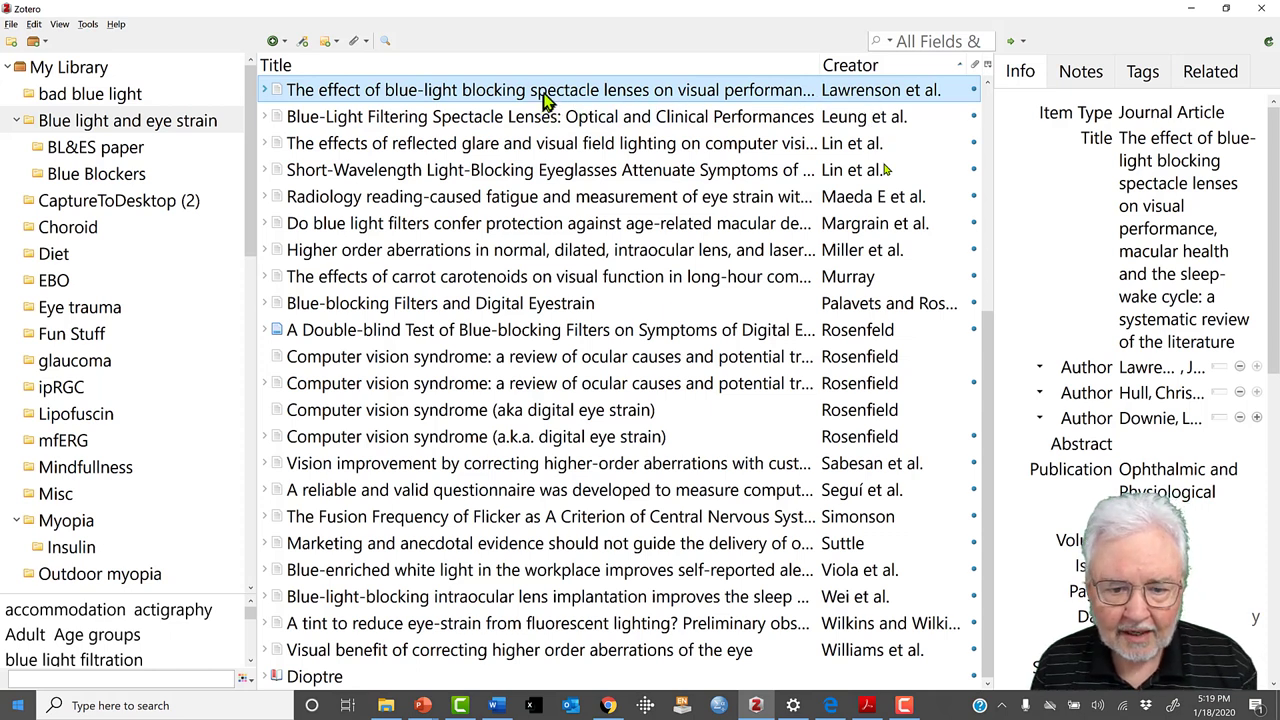
click(1180, 112)
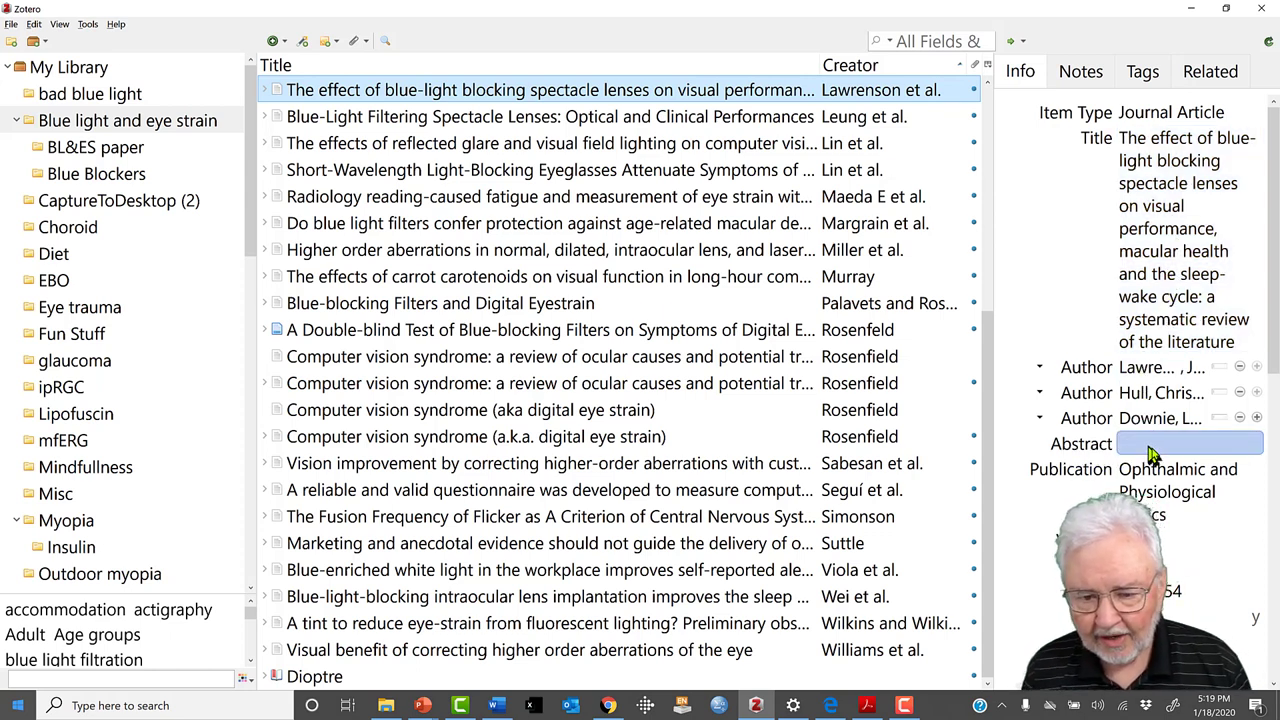
mouse_move(1144, 450)
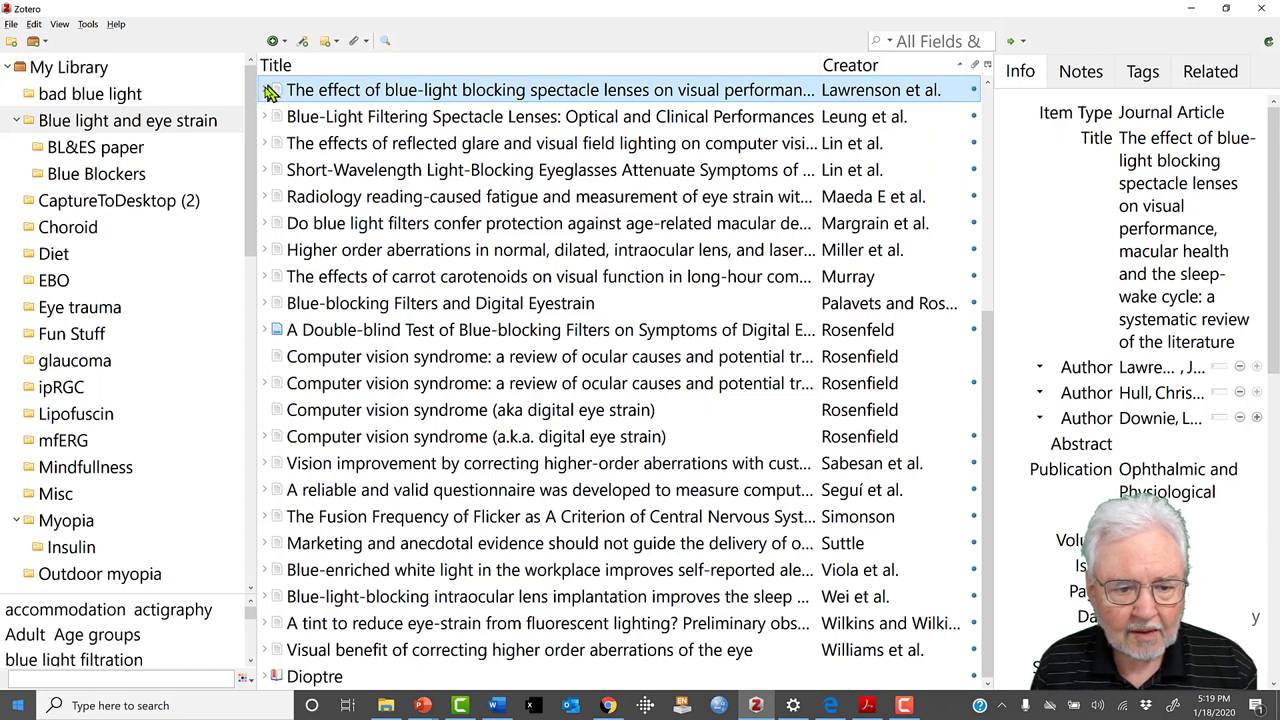
mouse_move(278, 104)
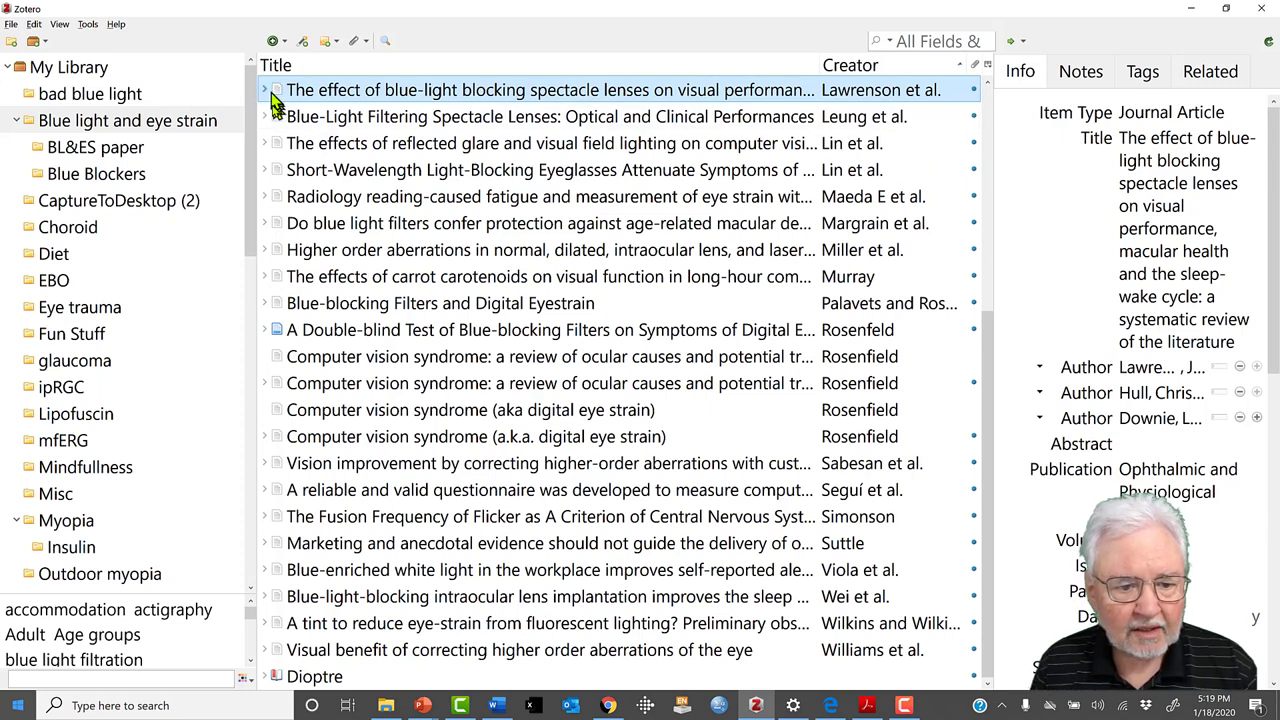
- Reveal the Lawrenson article's PDF and snapshot attachments, then collapse them again
click(264, 90)
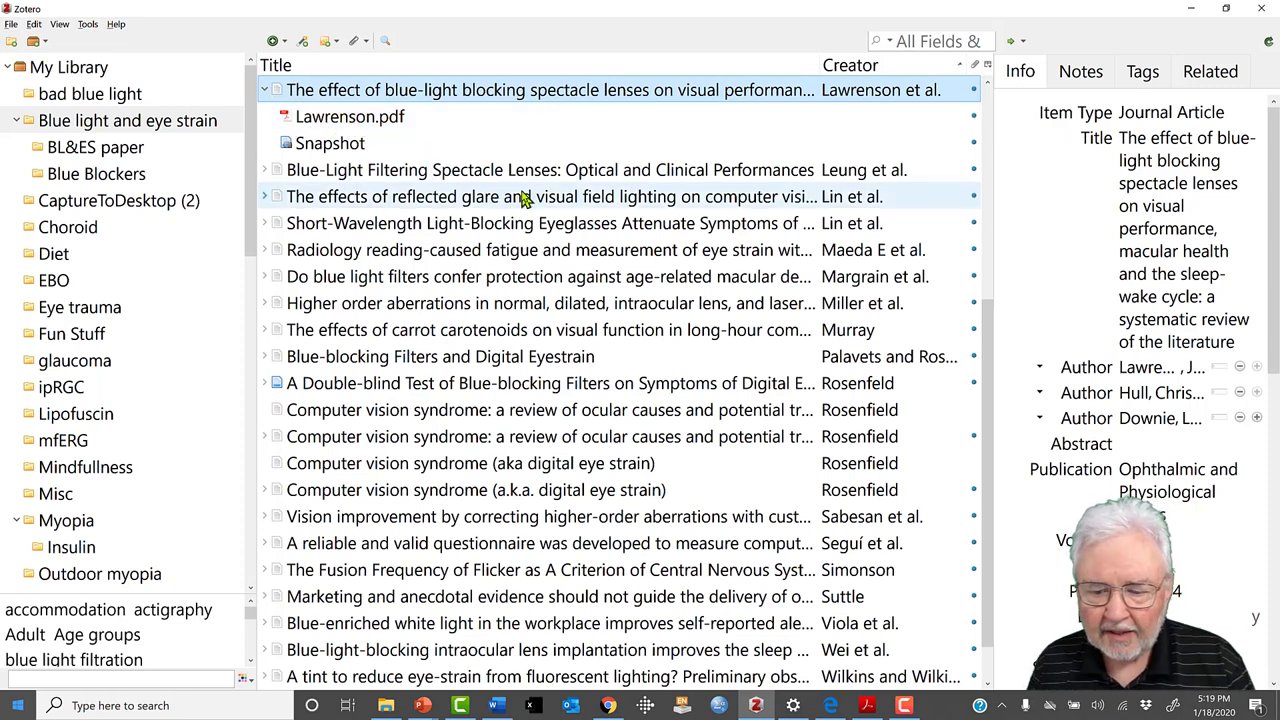
mouse_move(436, 164)
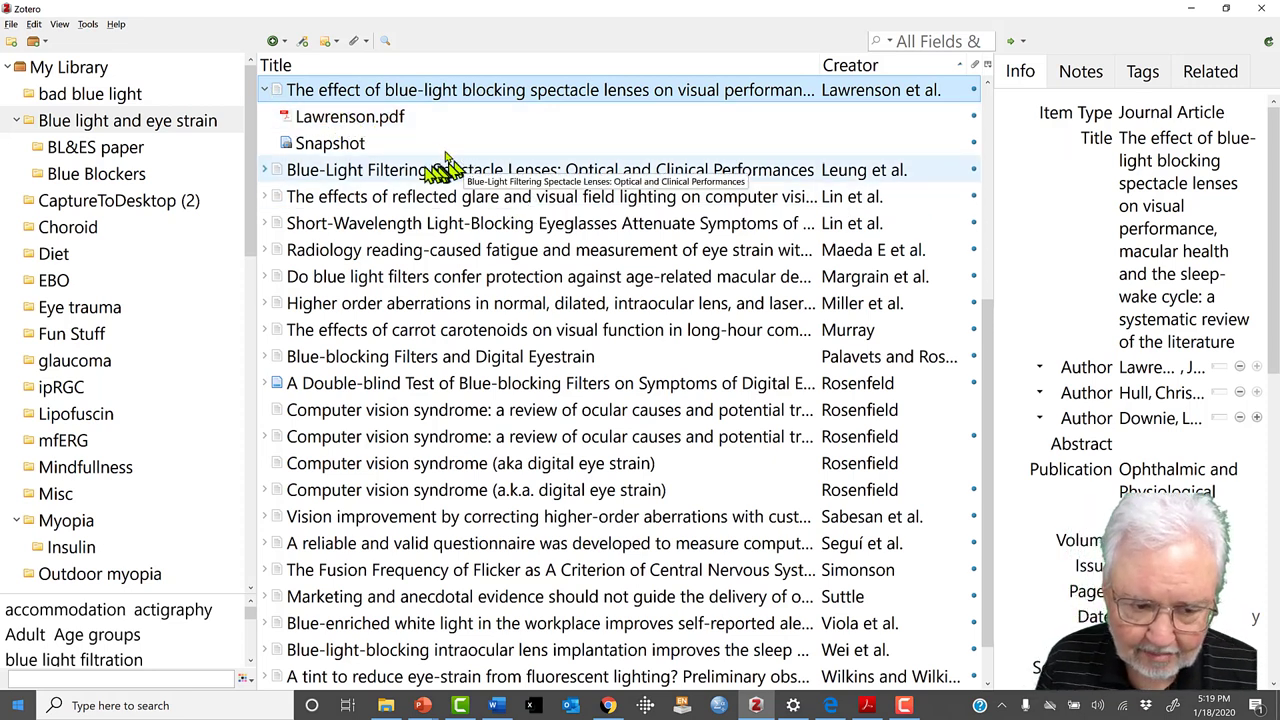
click(350, 116)
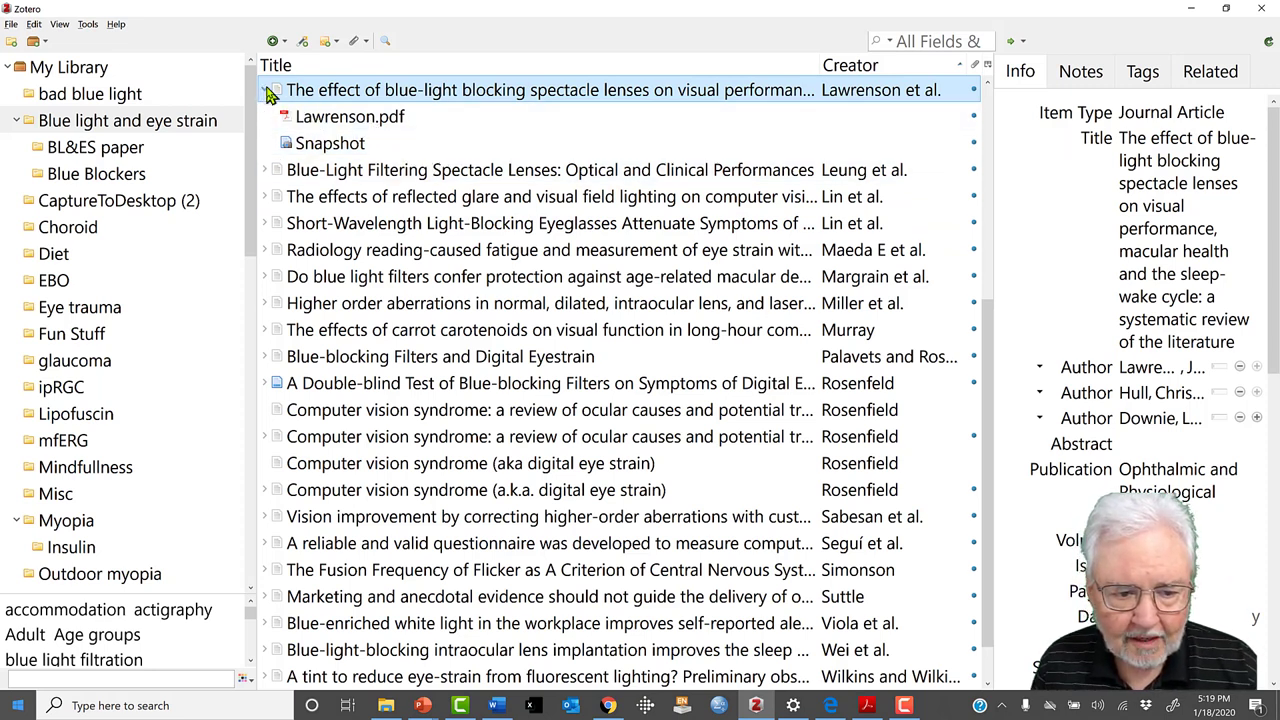
click(264, 88)
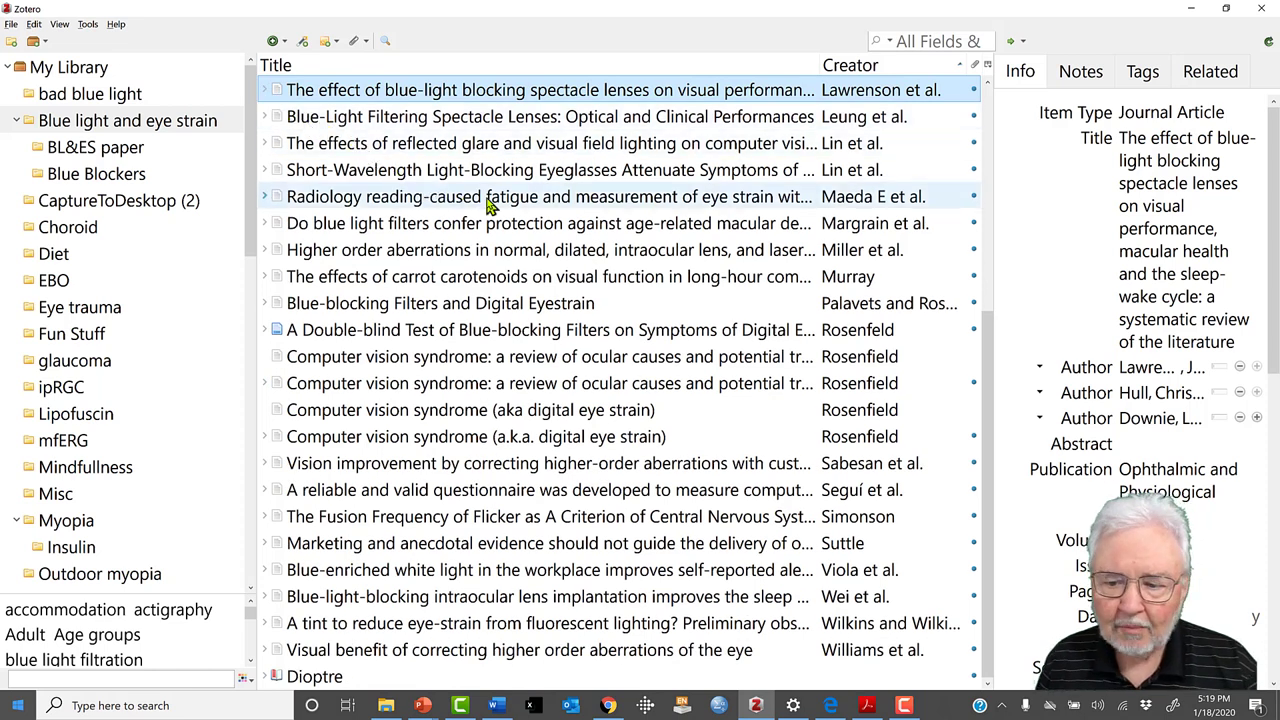
mouse_move(486, 204)
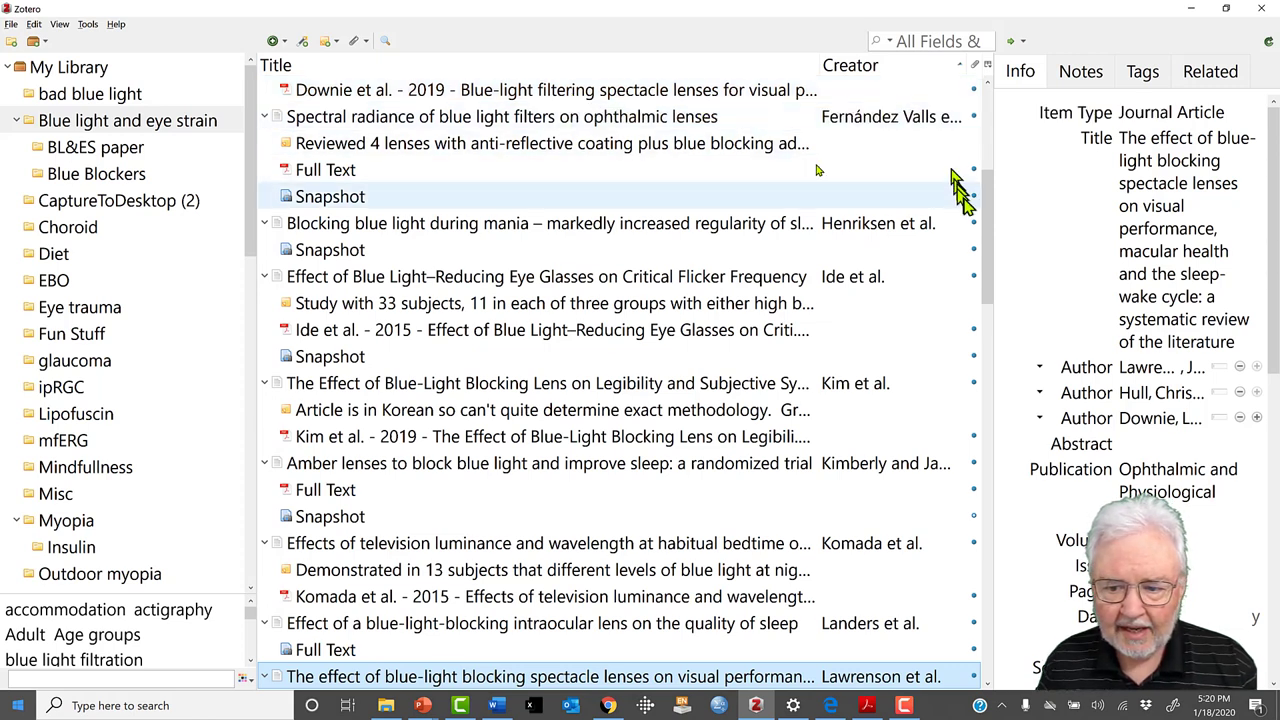
- Show the Dabrowiecki article's note about 10 radiologists in the note editor
scroll(up, 3)
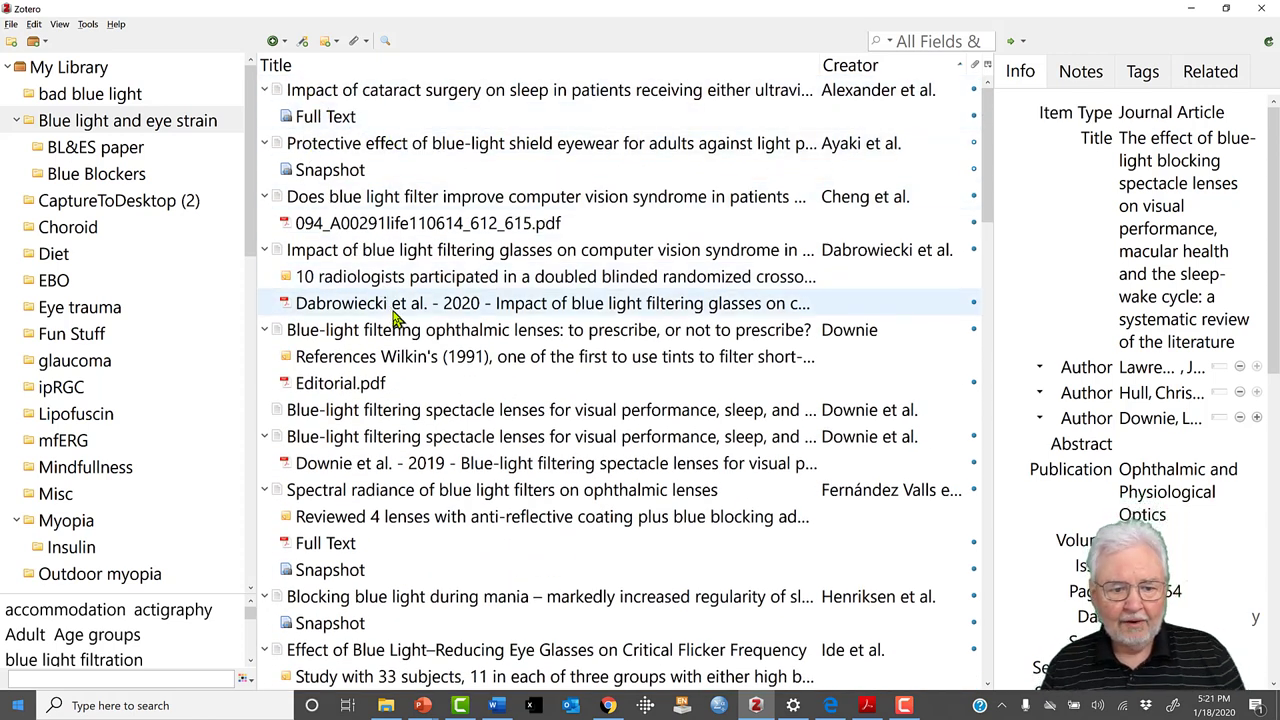
mouse_move(396, 316)
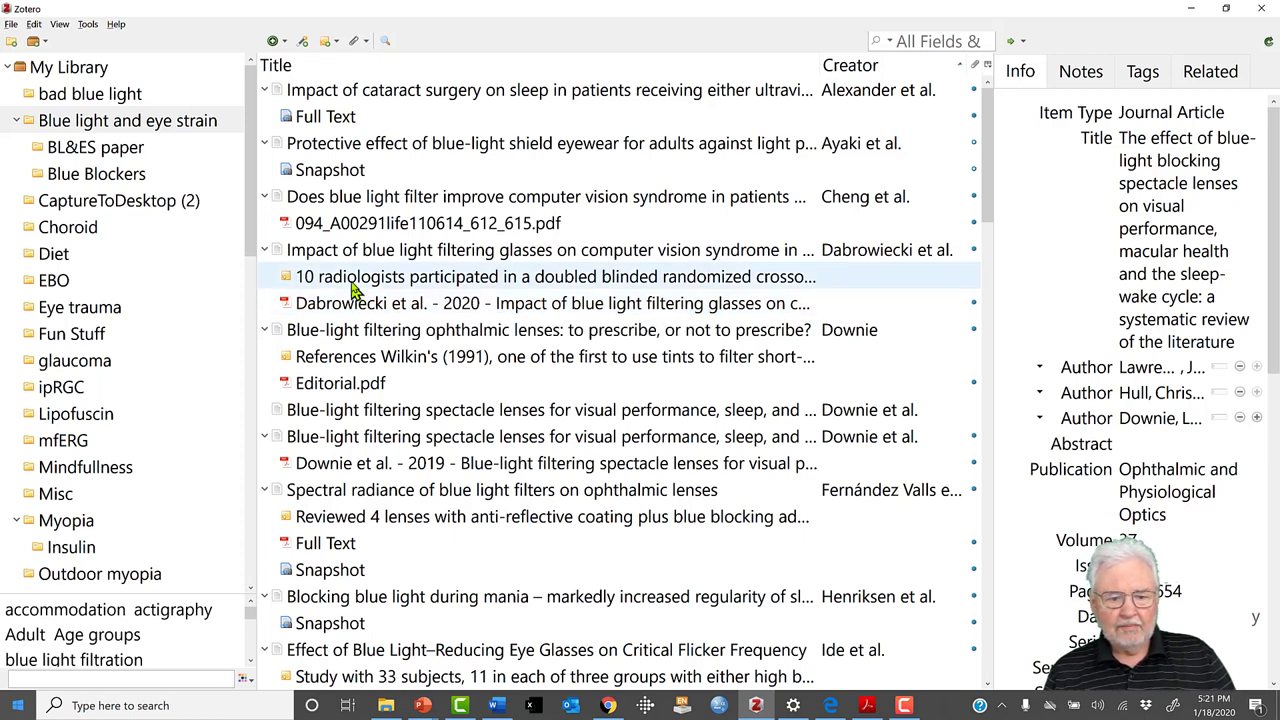
mouse_move(268, 280)
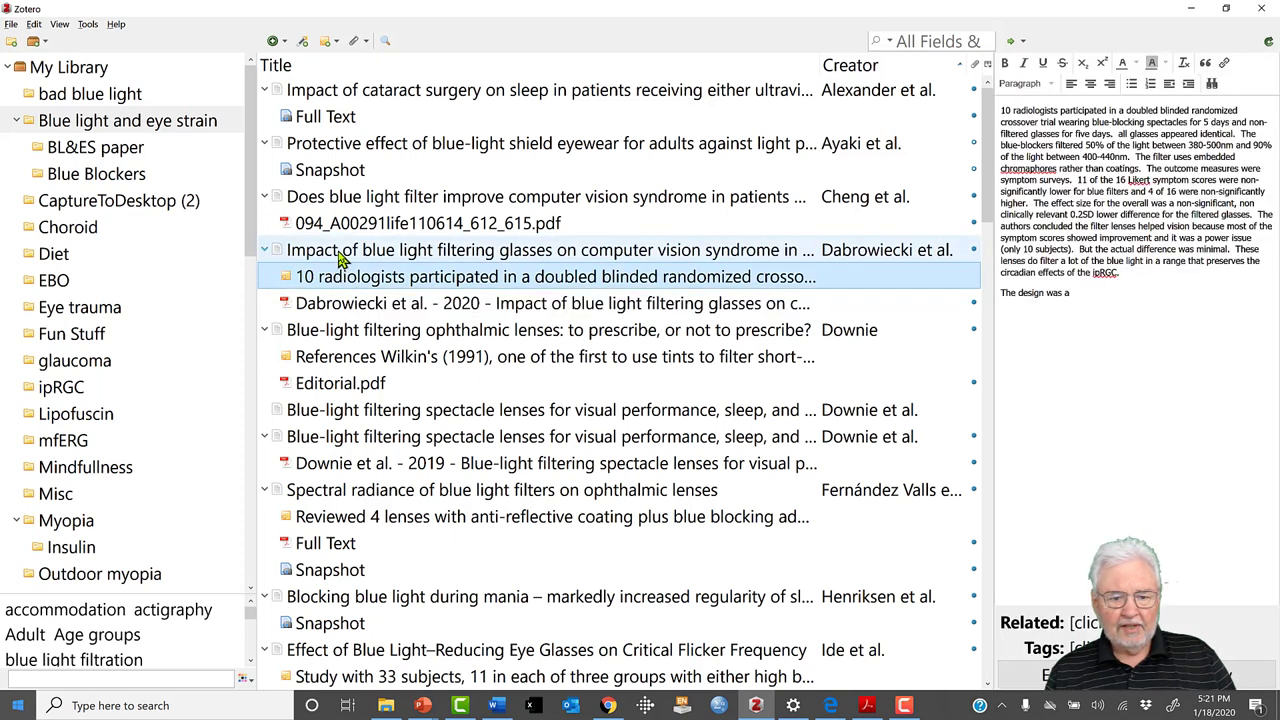
click(540, 250)
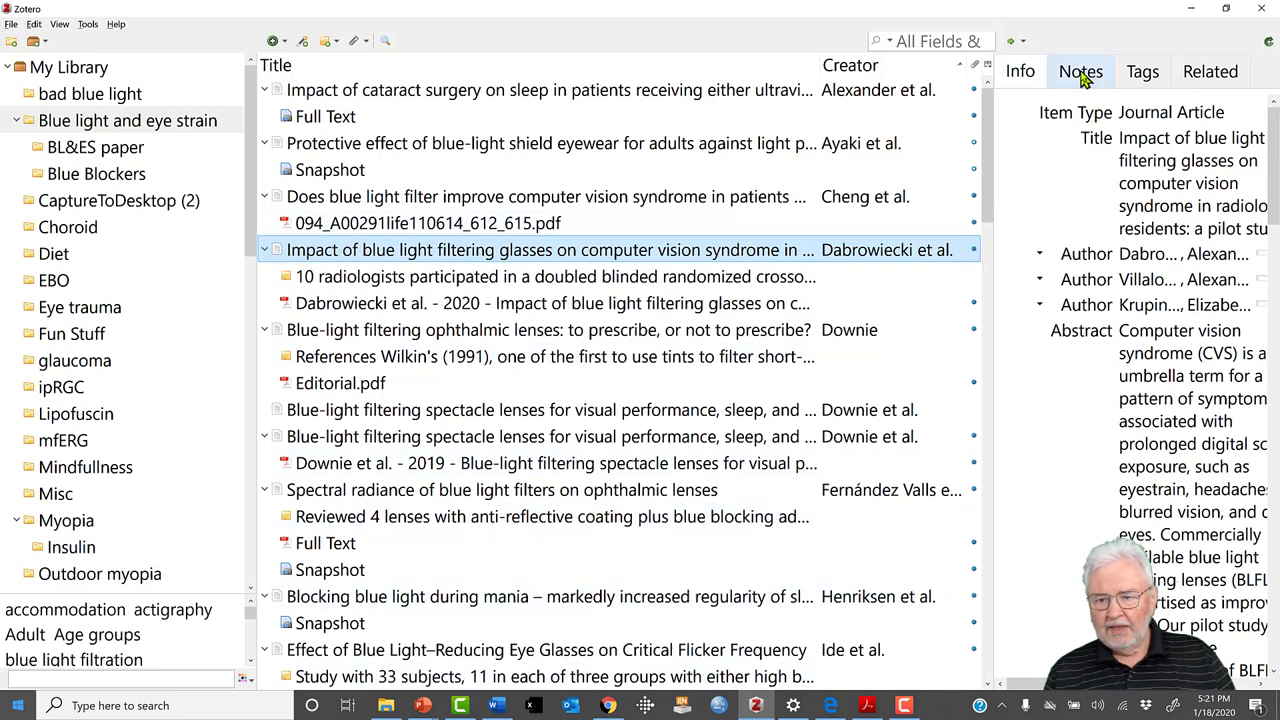
click(1080, 72)
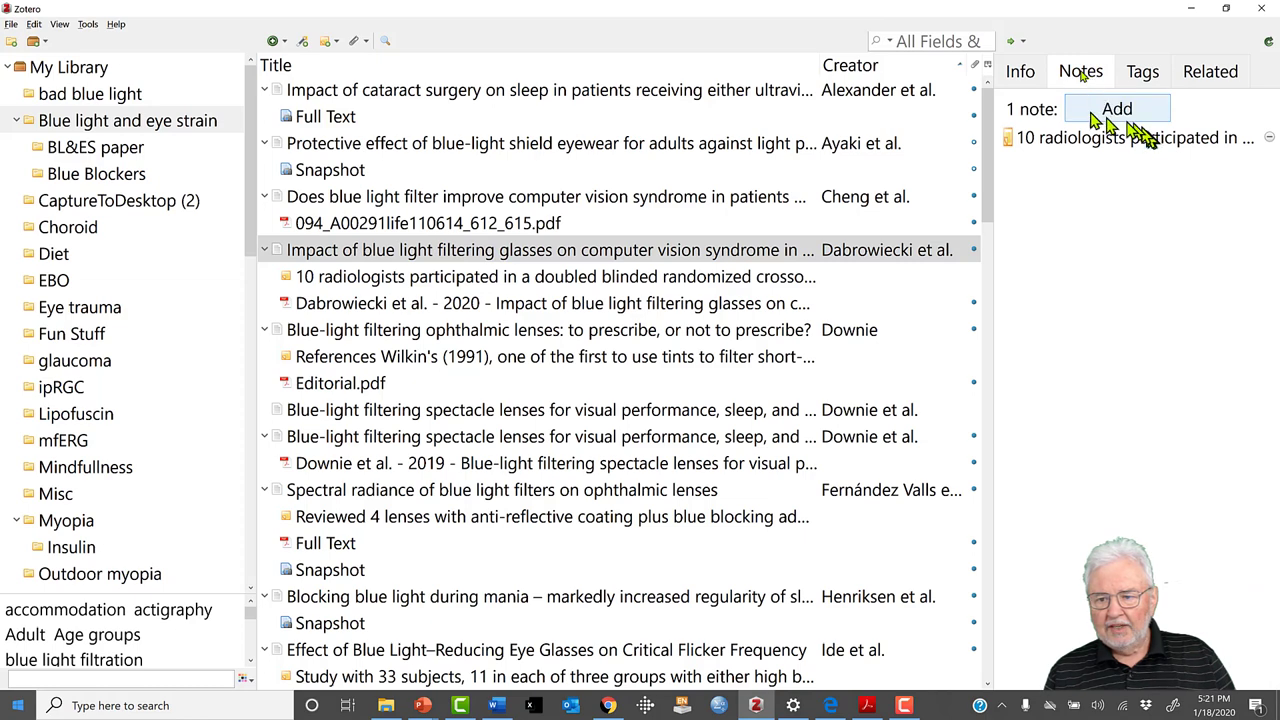
click(1120, 136)
text(The design was a)
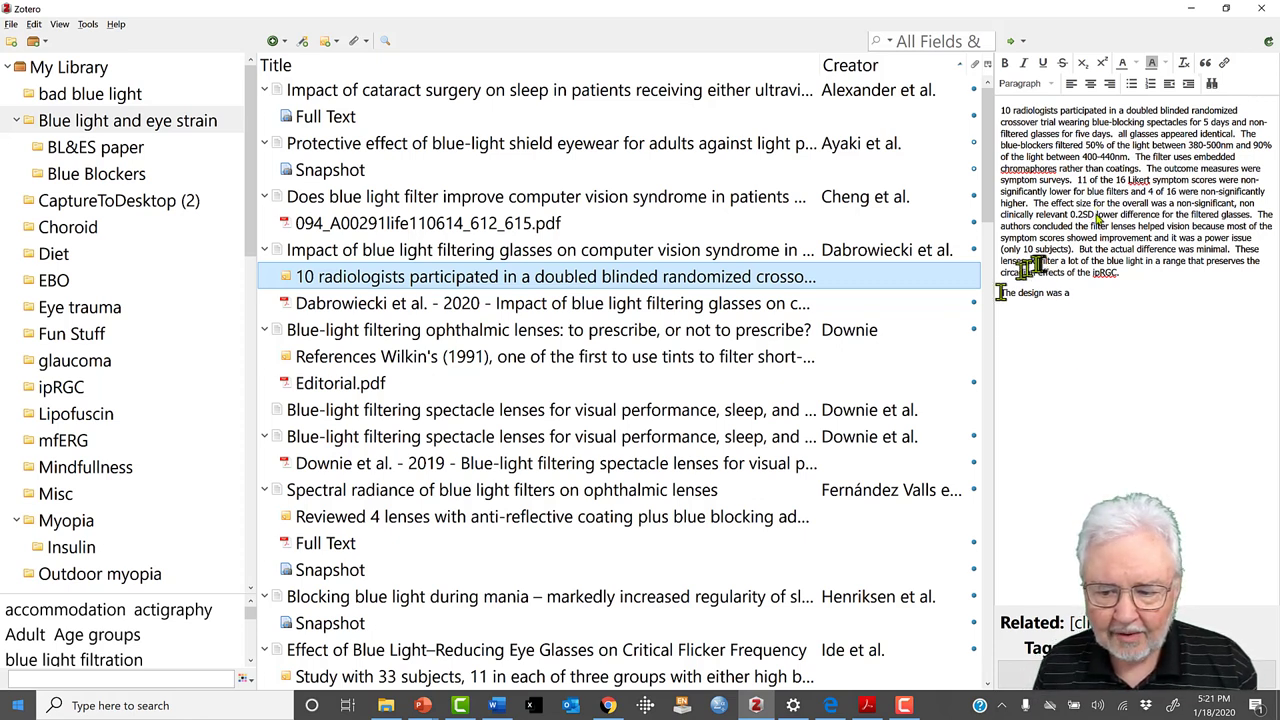
mouse_move(1150, 156)
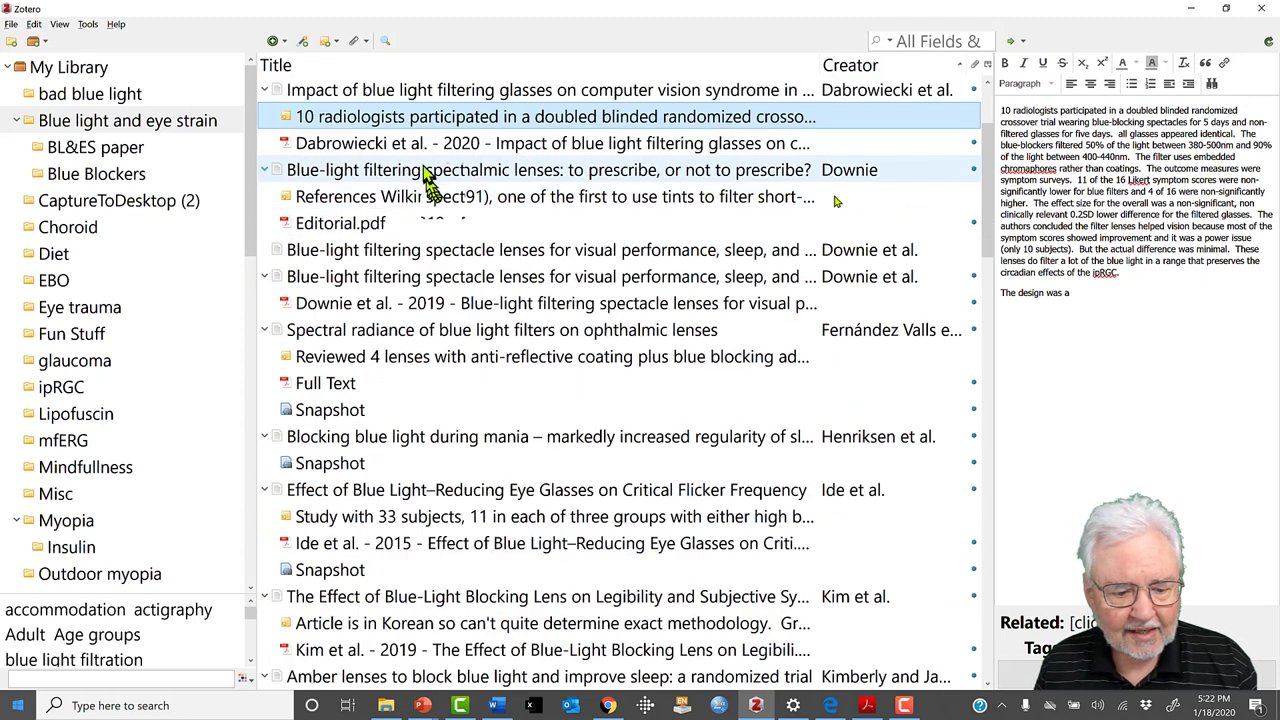
- Scroll through the expanded item list and switch to the BL&ES paper subcollection
scroll(down, 3)
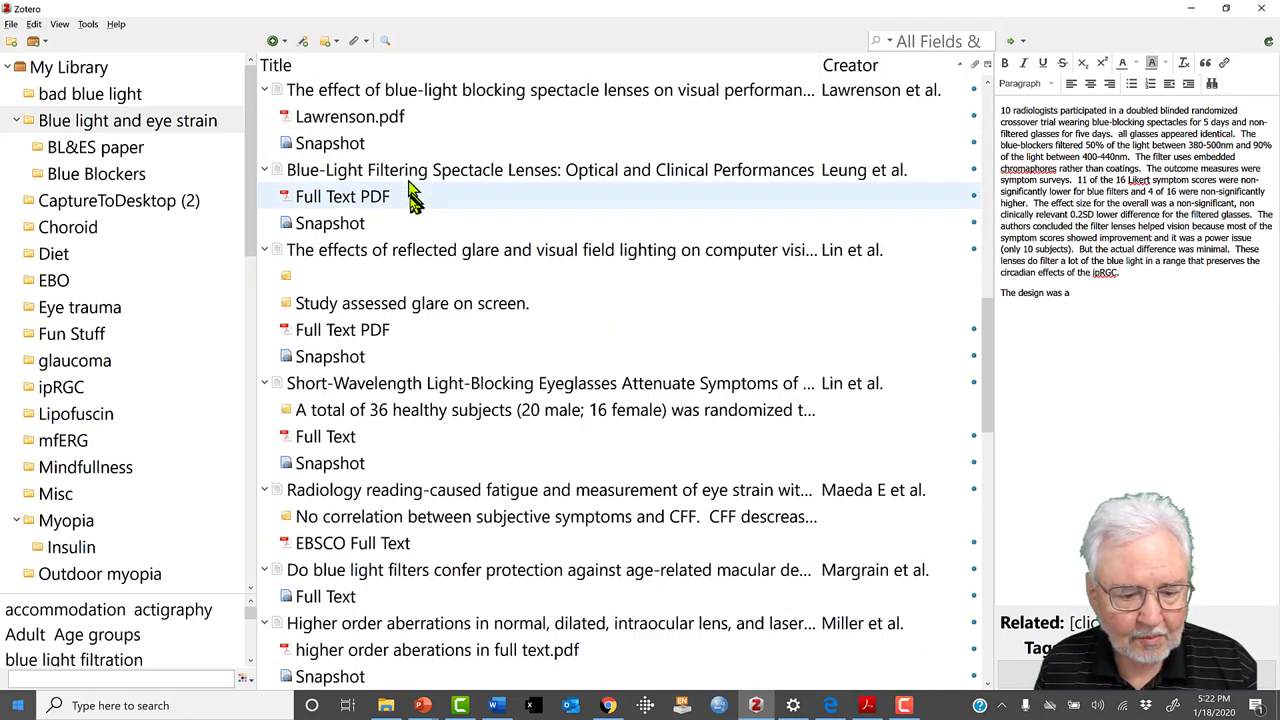
scroll(down, 3)
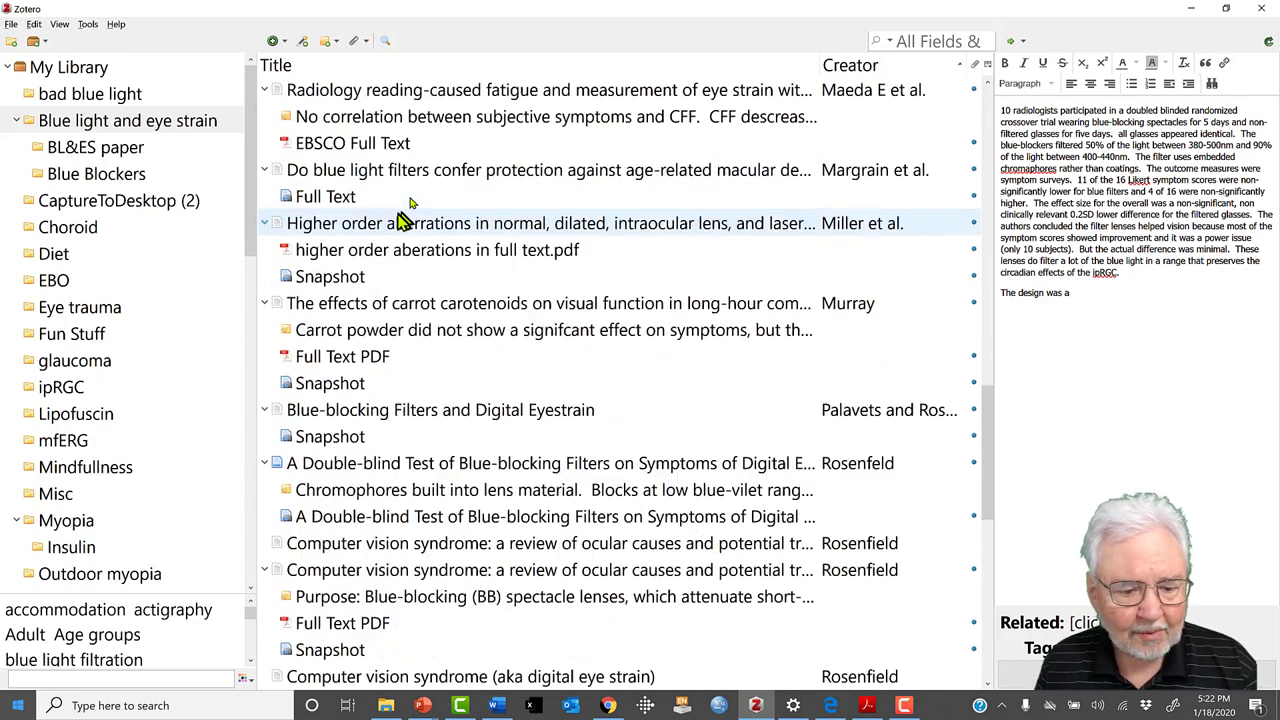
scroll(down, 3)
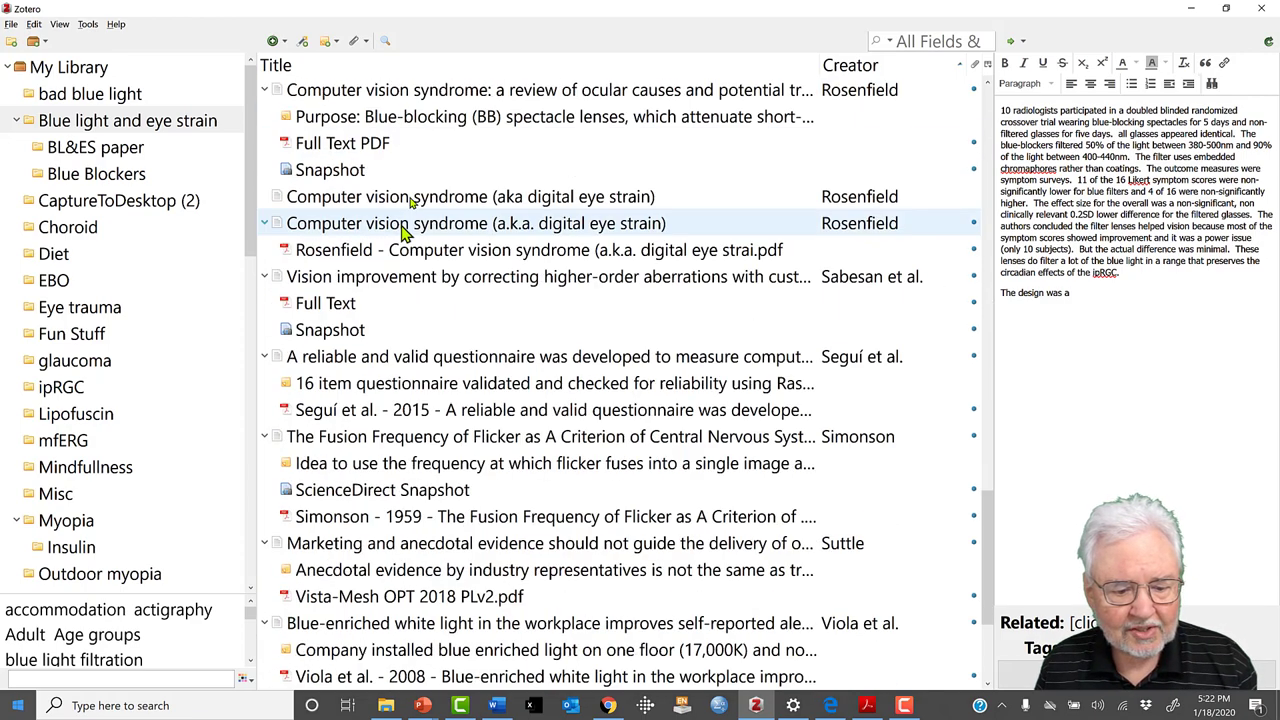
scroll(down, 3)
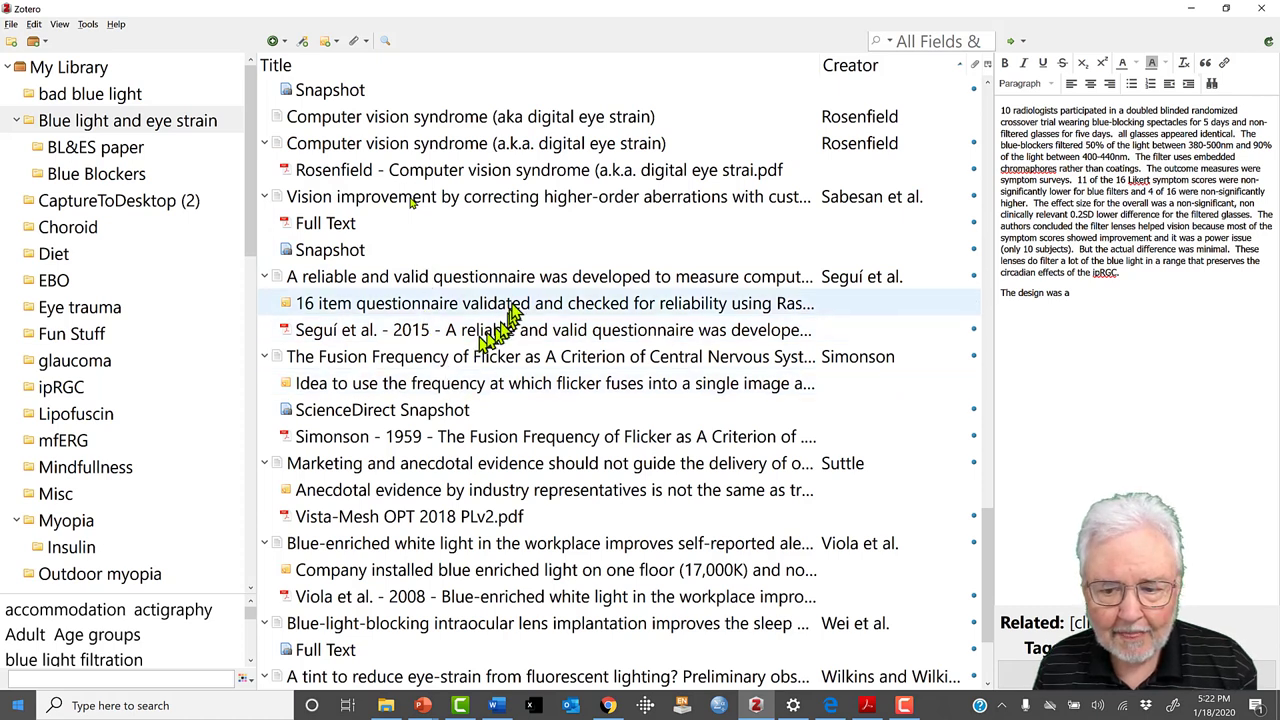
click(470, 144)
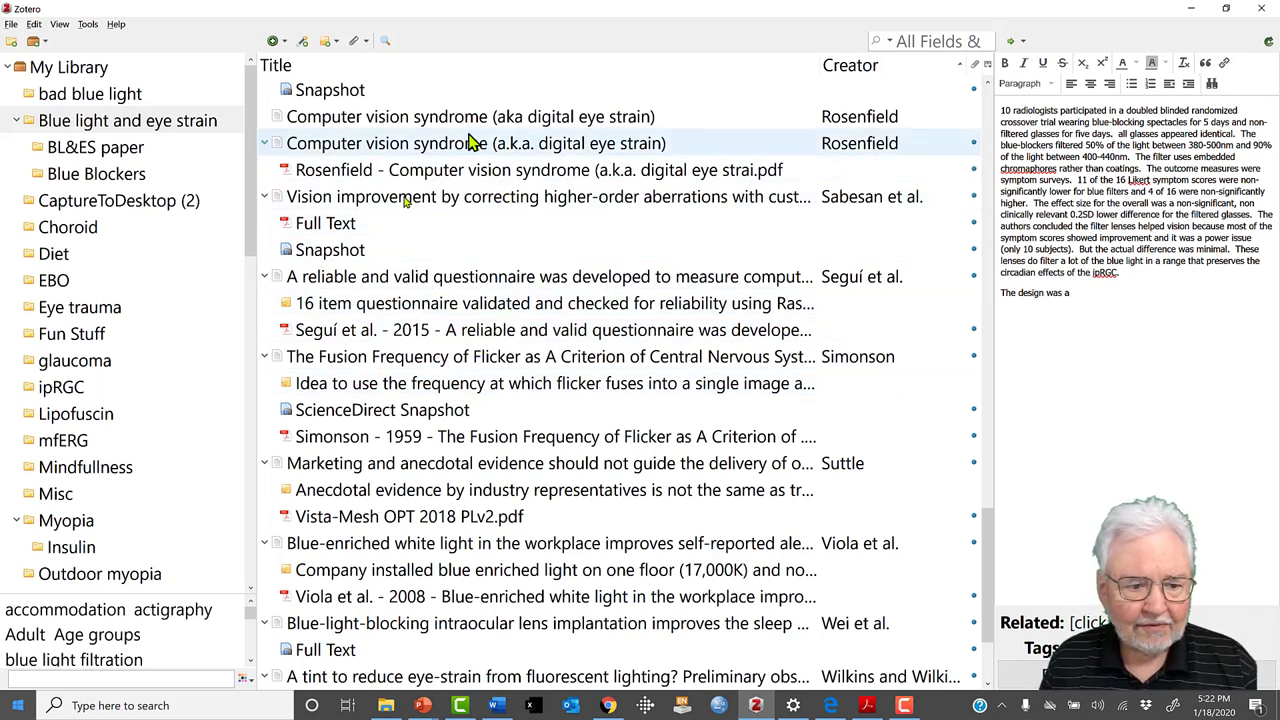
click(96, 148)
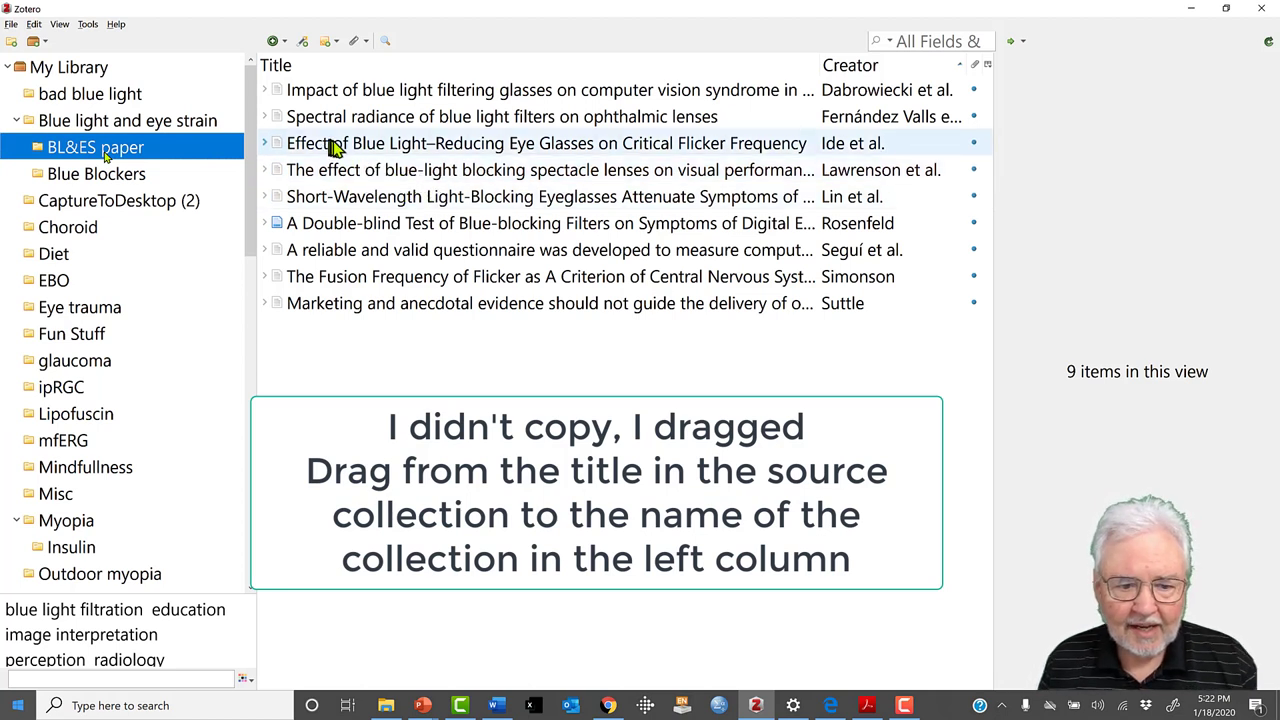
- Expand the BL&ES paper articles and select Simonson's 1959 flicker-fusion study
click(538, 90)
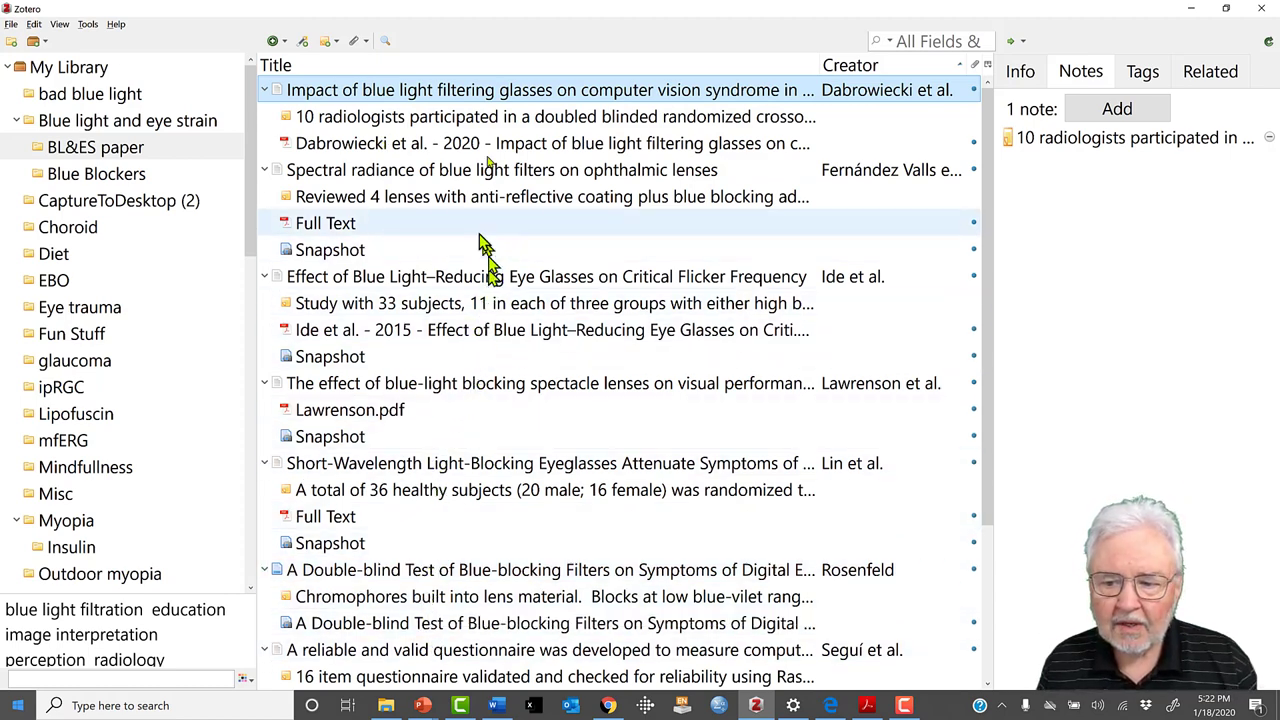
mouse_move(492, 152)
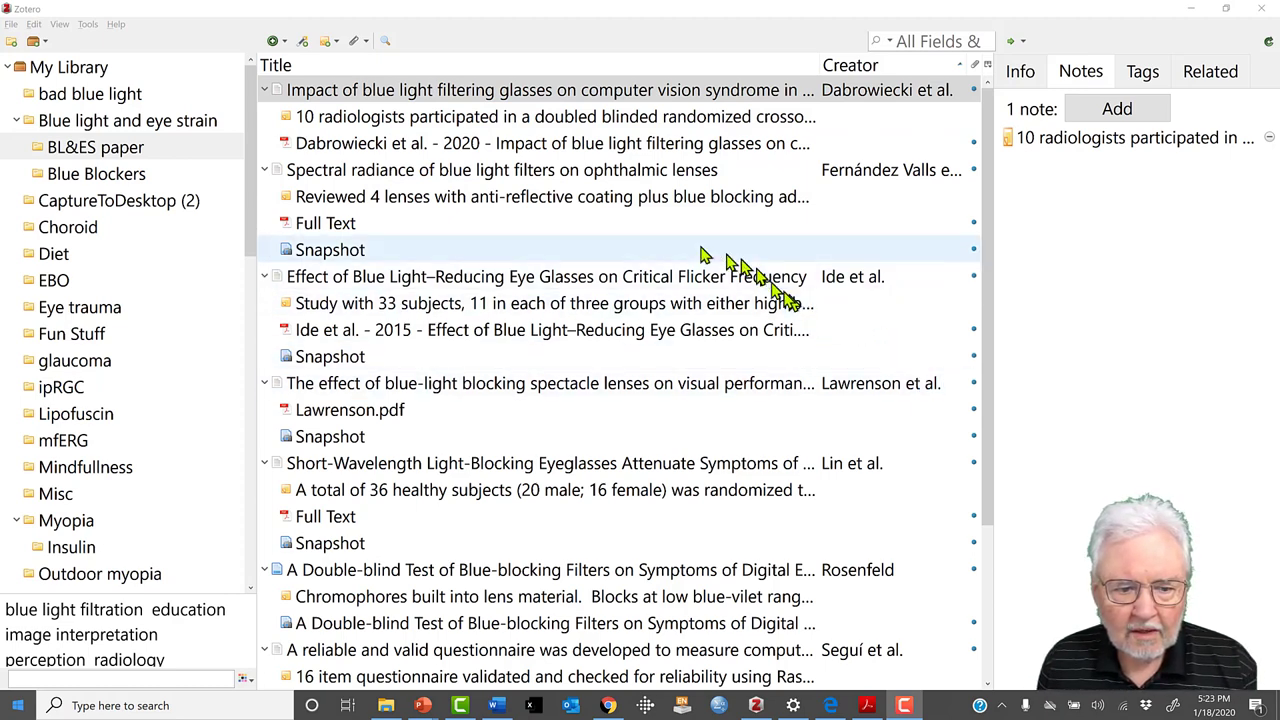
click(540, 116)
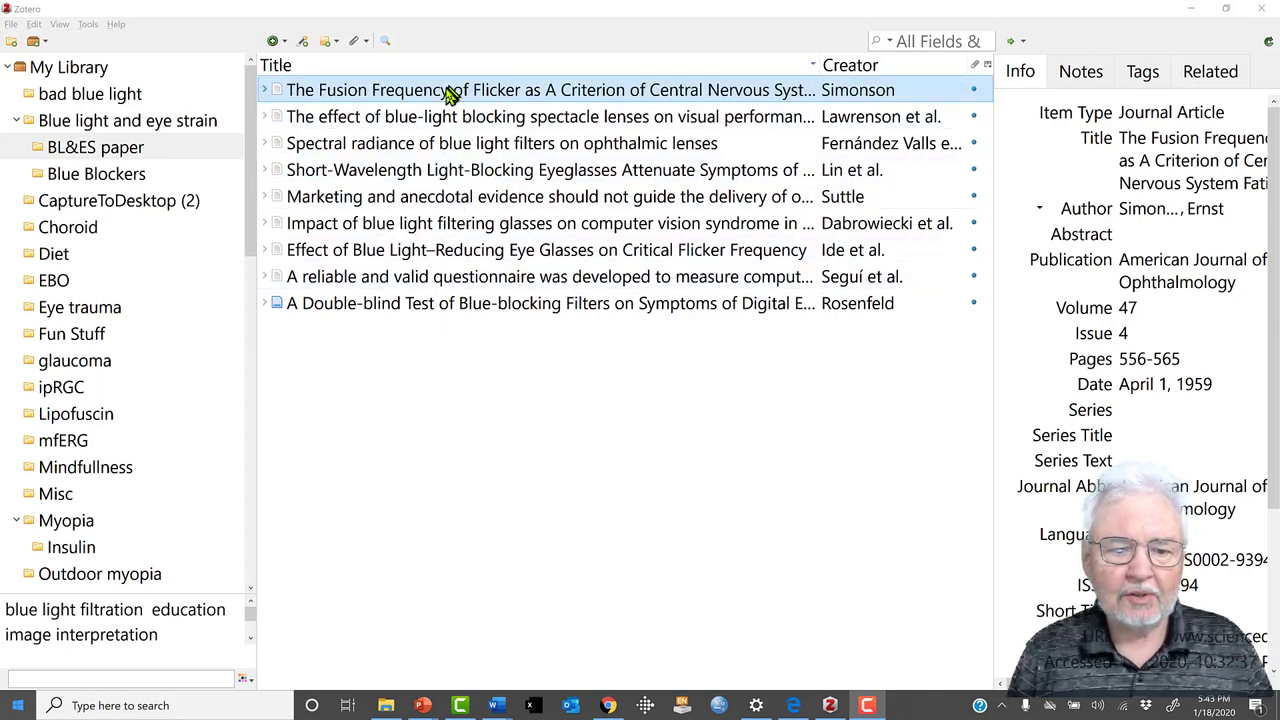
mouse_move(444, 96)
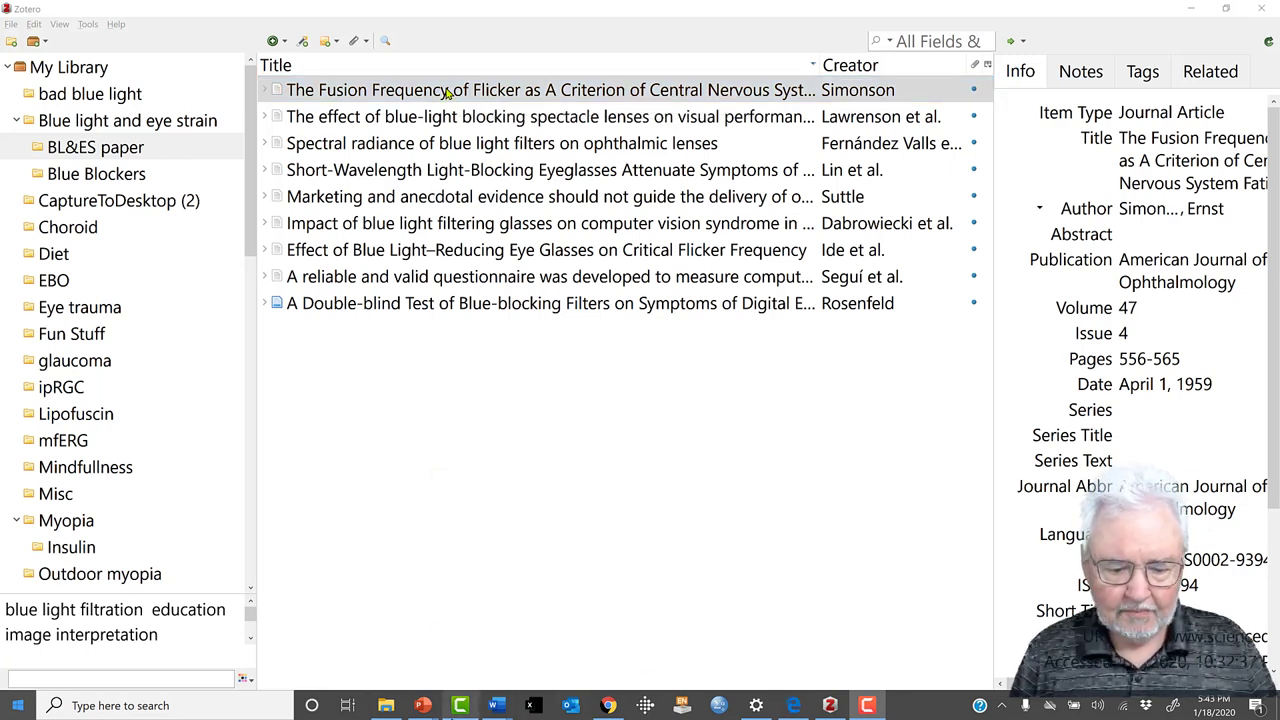
mouse_move(462, 712)
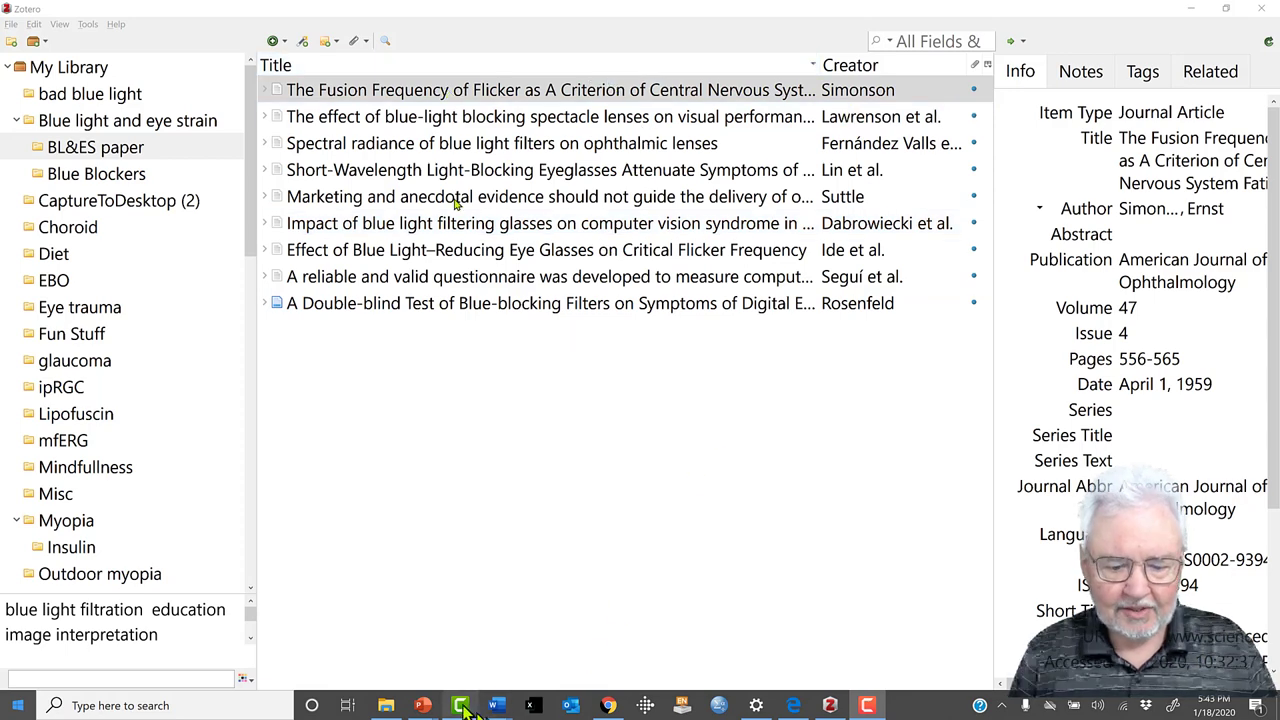
mouse_move(496, 704)
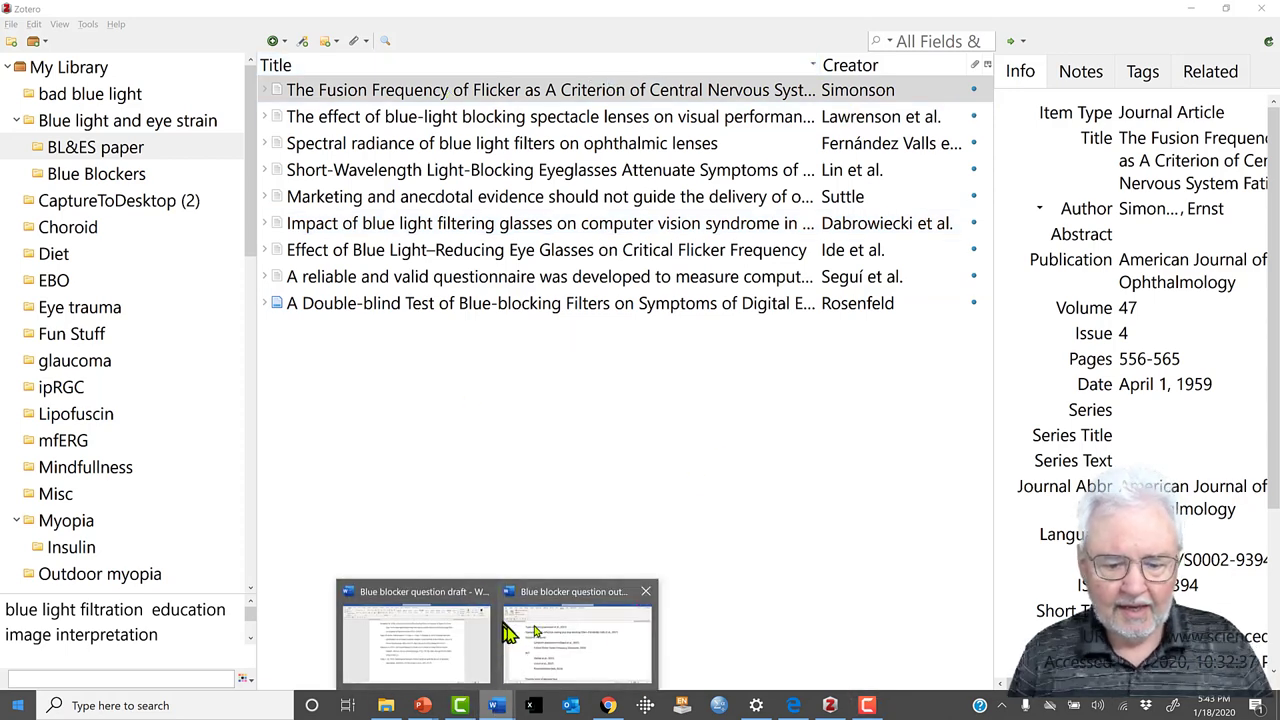
- Review the blue blocker question draft's in-text citations in Word
click(578, 630)
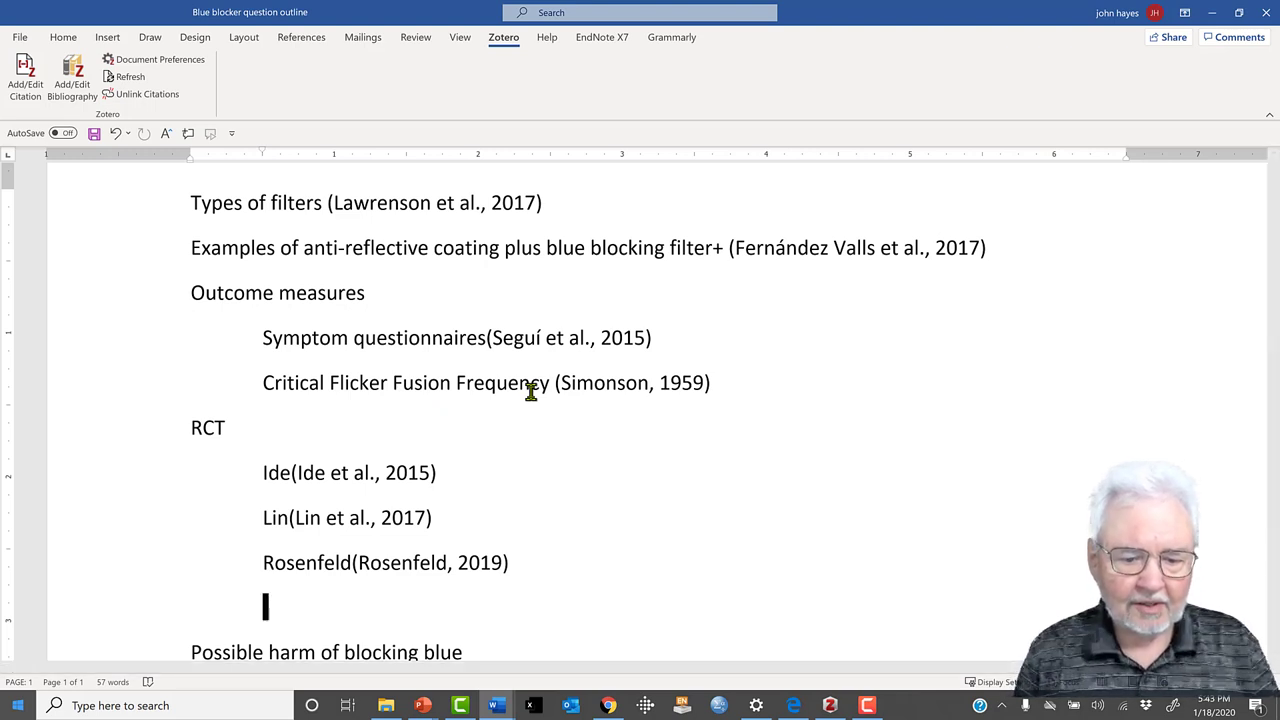
double_click(316, 336)
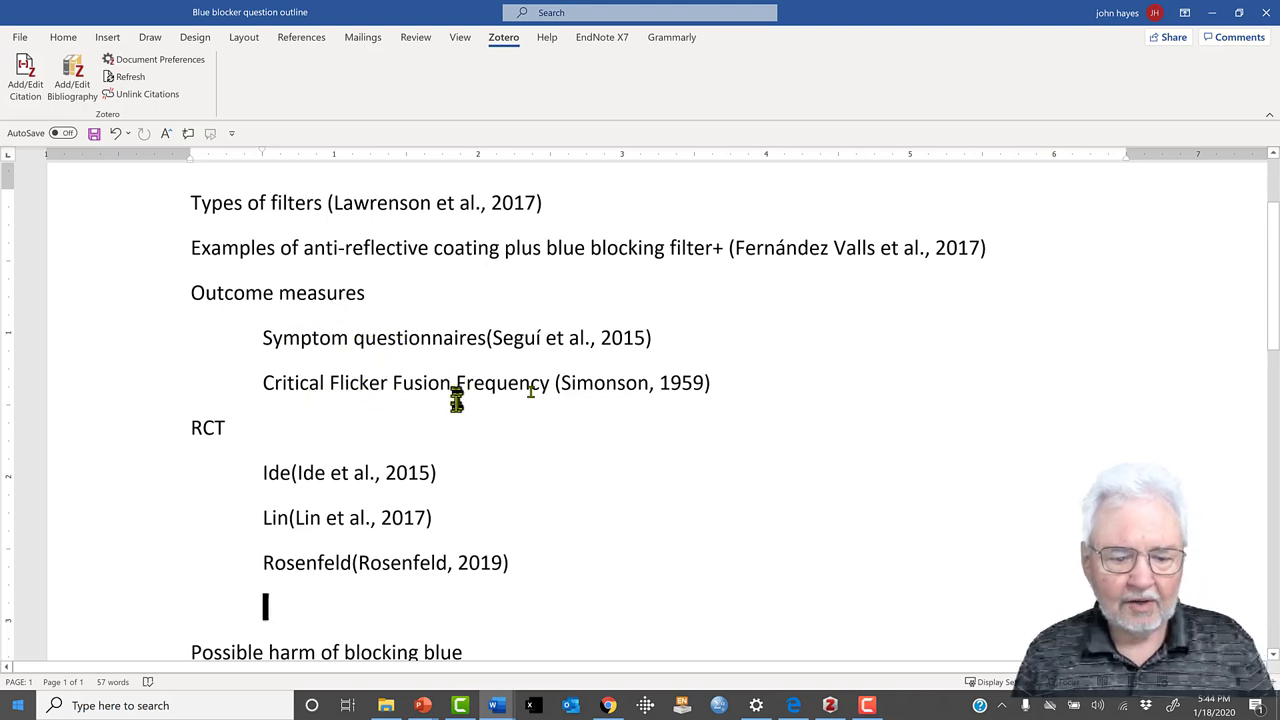
mouse_move(516, 388)
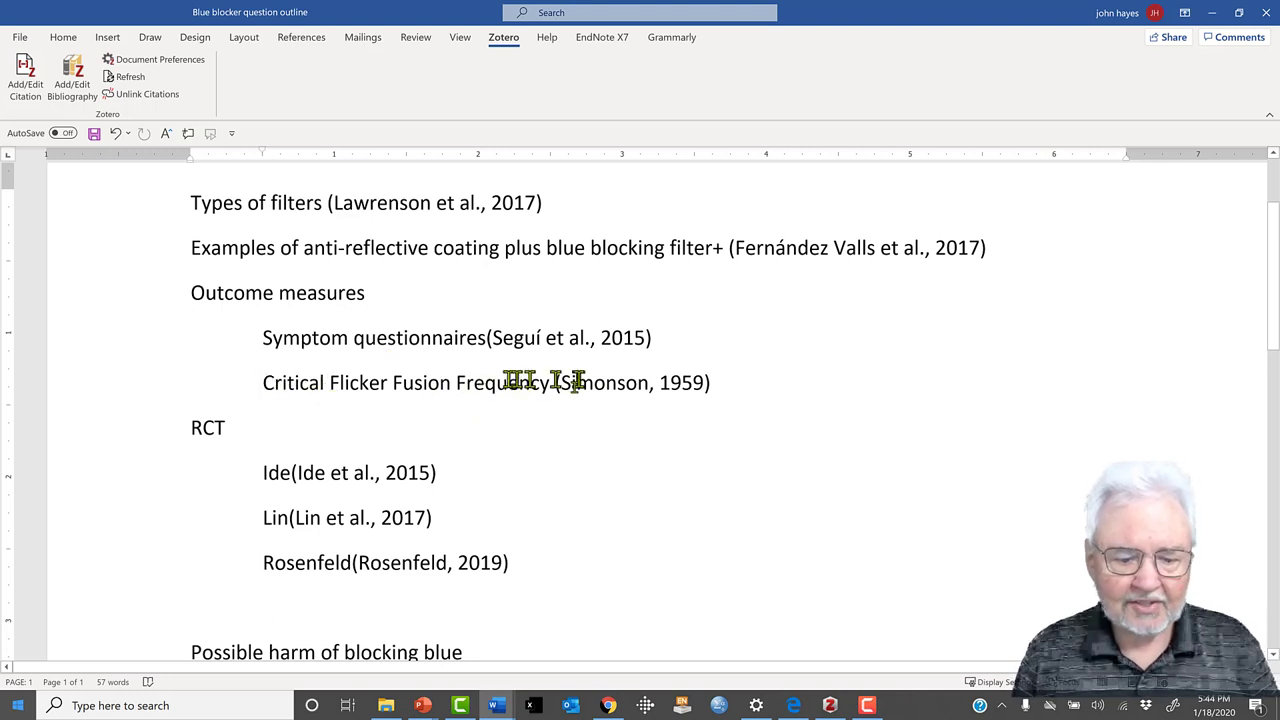
scroll(down, 3)
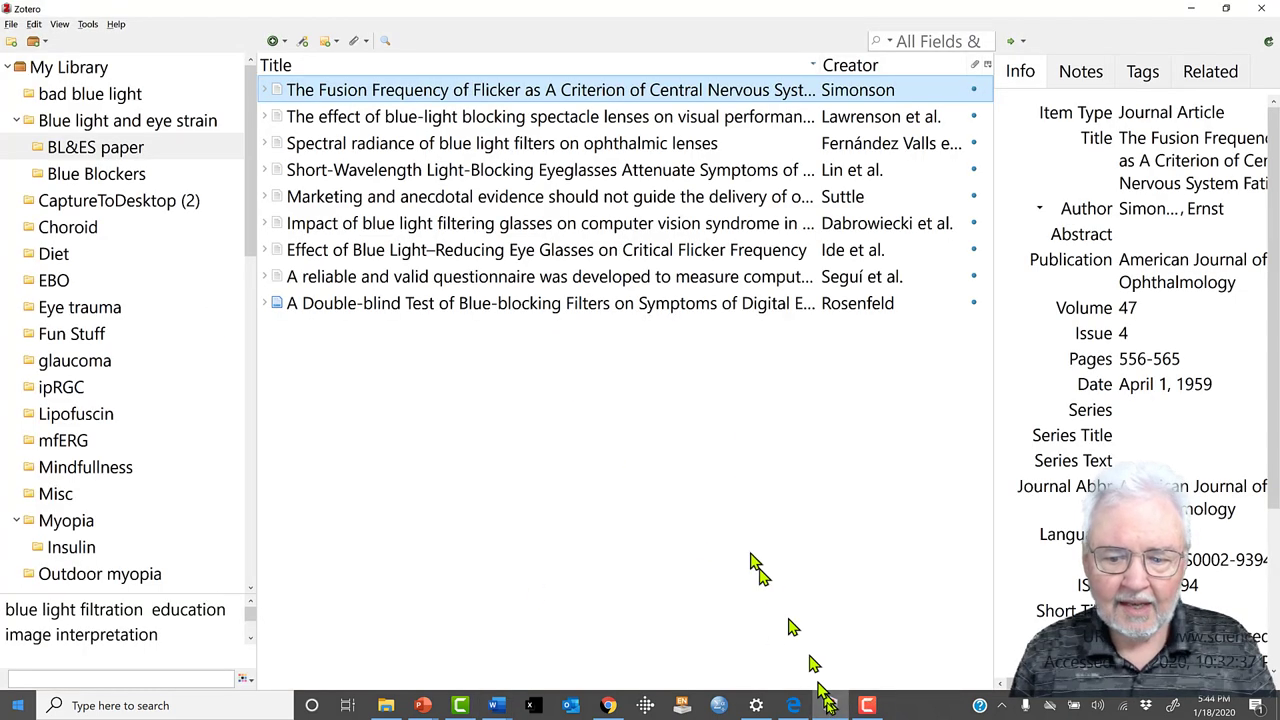
mouse_move(520, 228)
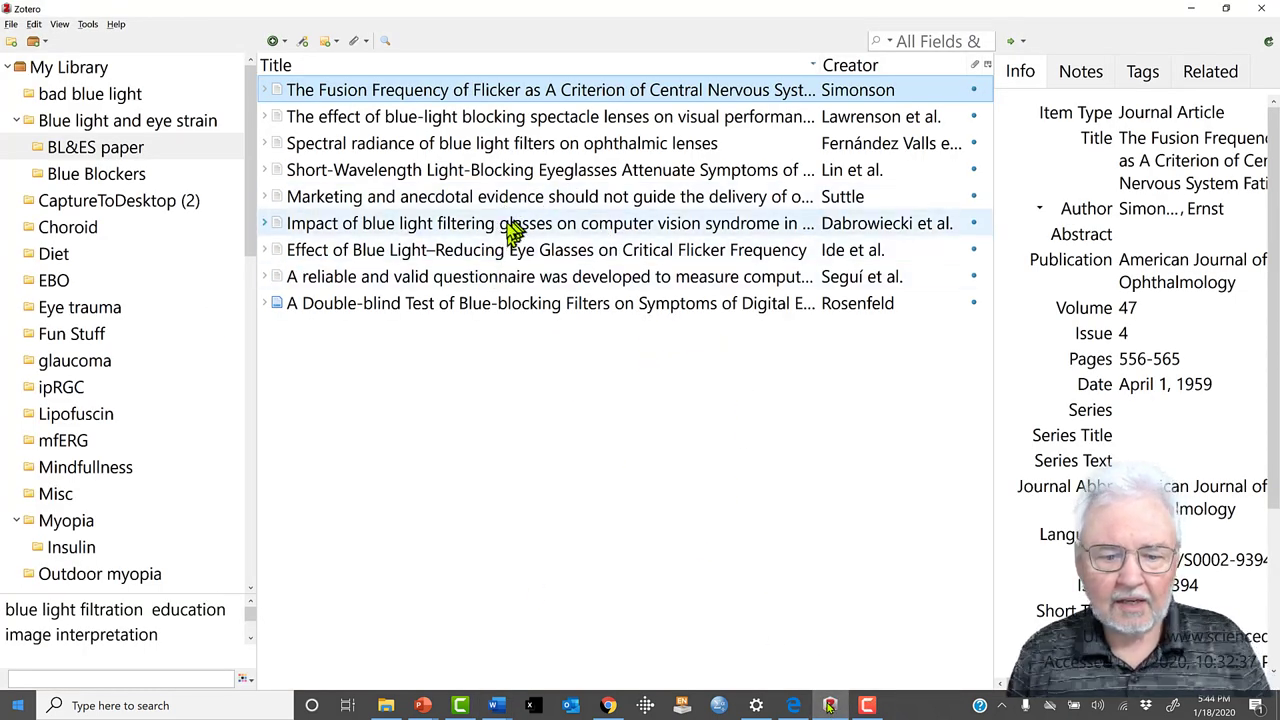
mouse_move(300, 232)
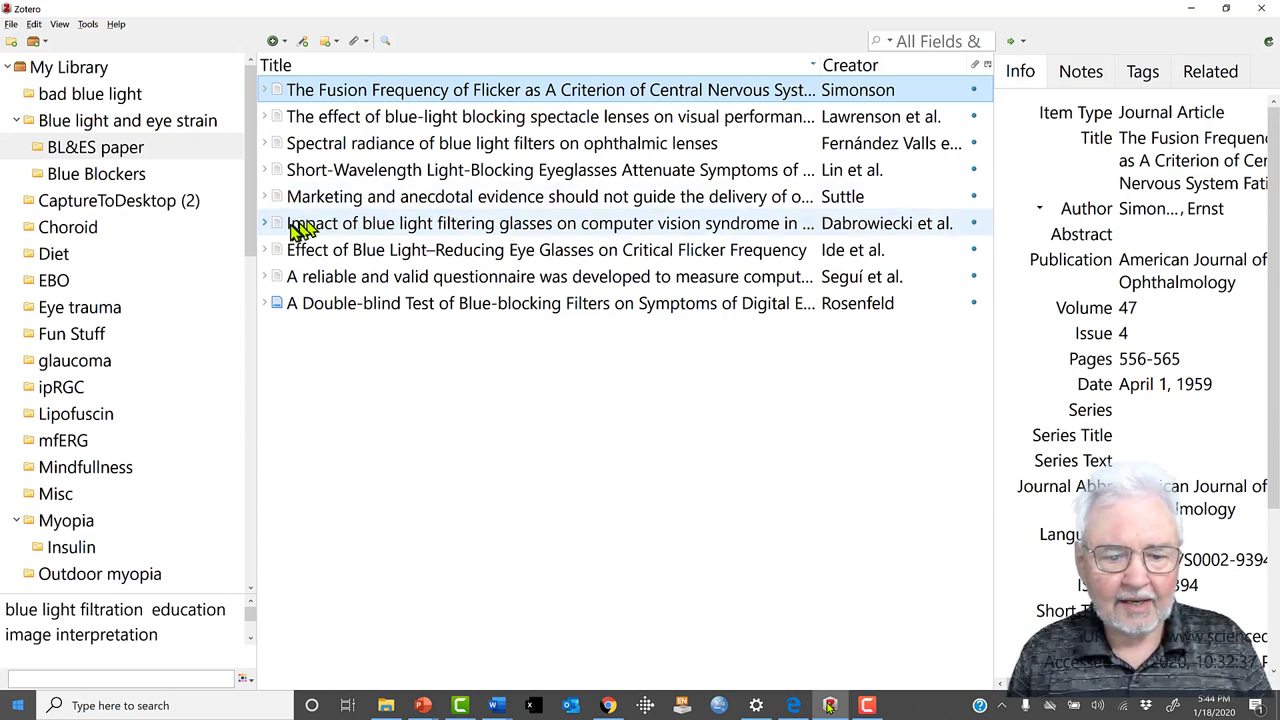
mouse_move(348, 230)
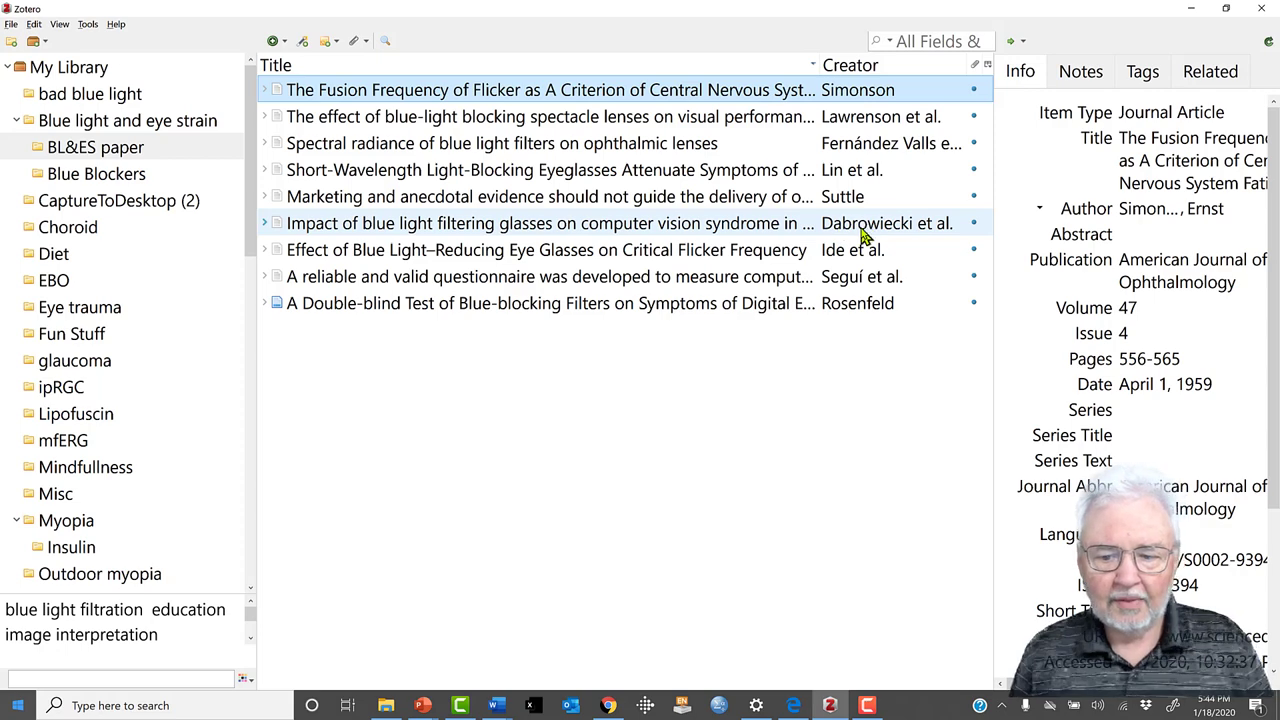
mouse_move(622, 244)
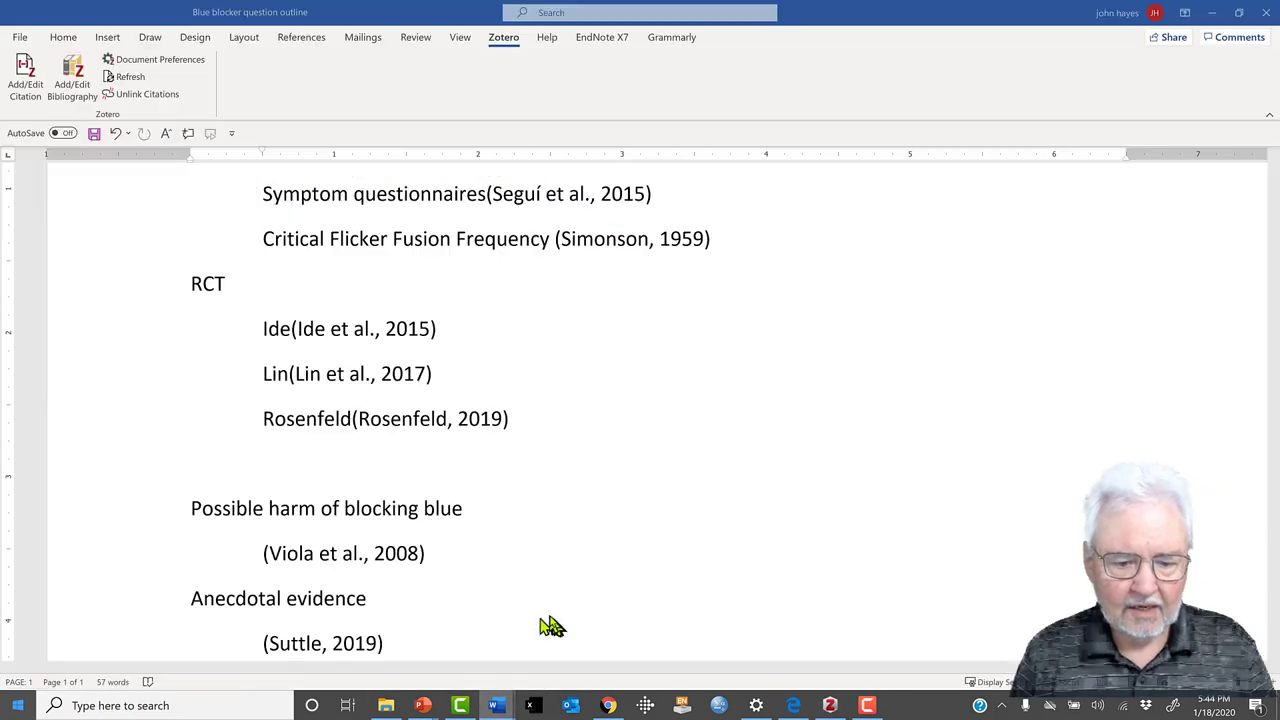
mouse_move(340, 454)
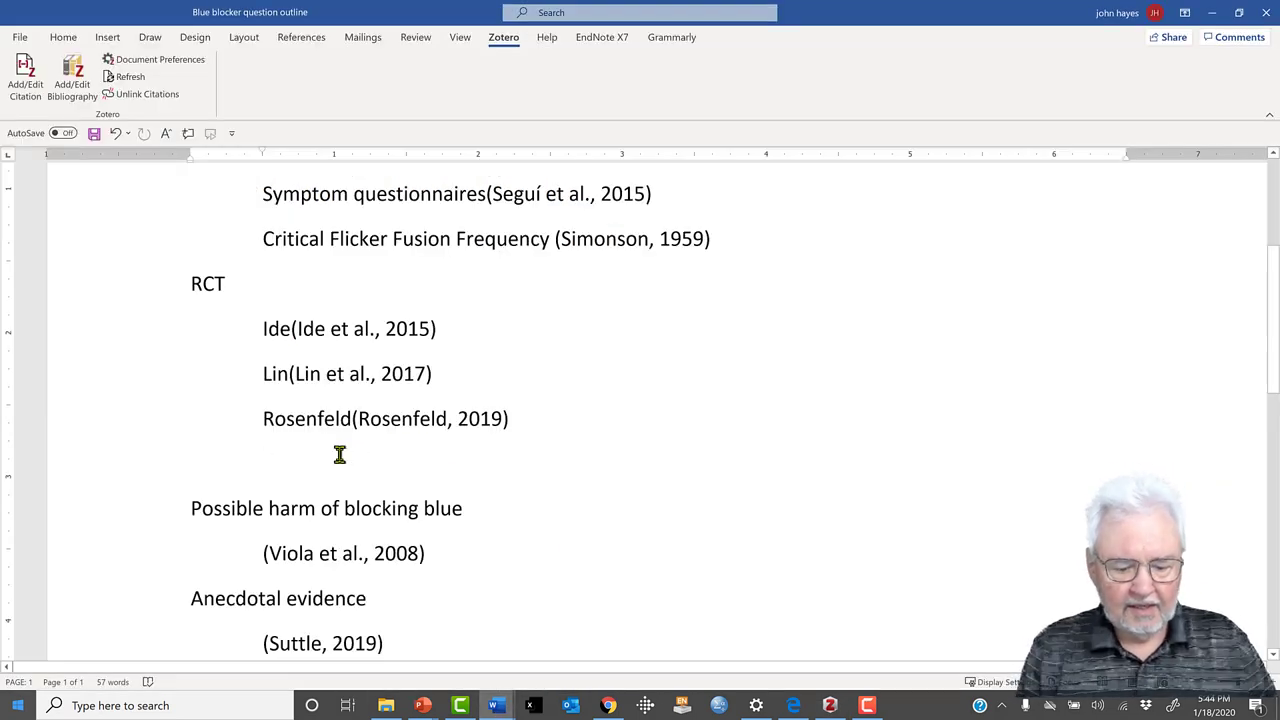
- Add a 'Radiology' entry on the blank line under Rosenfeld
click(266, 464)
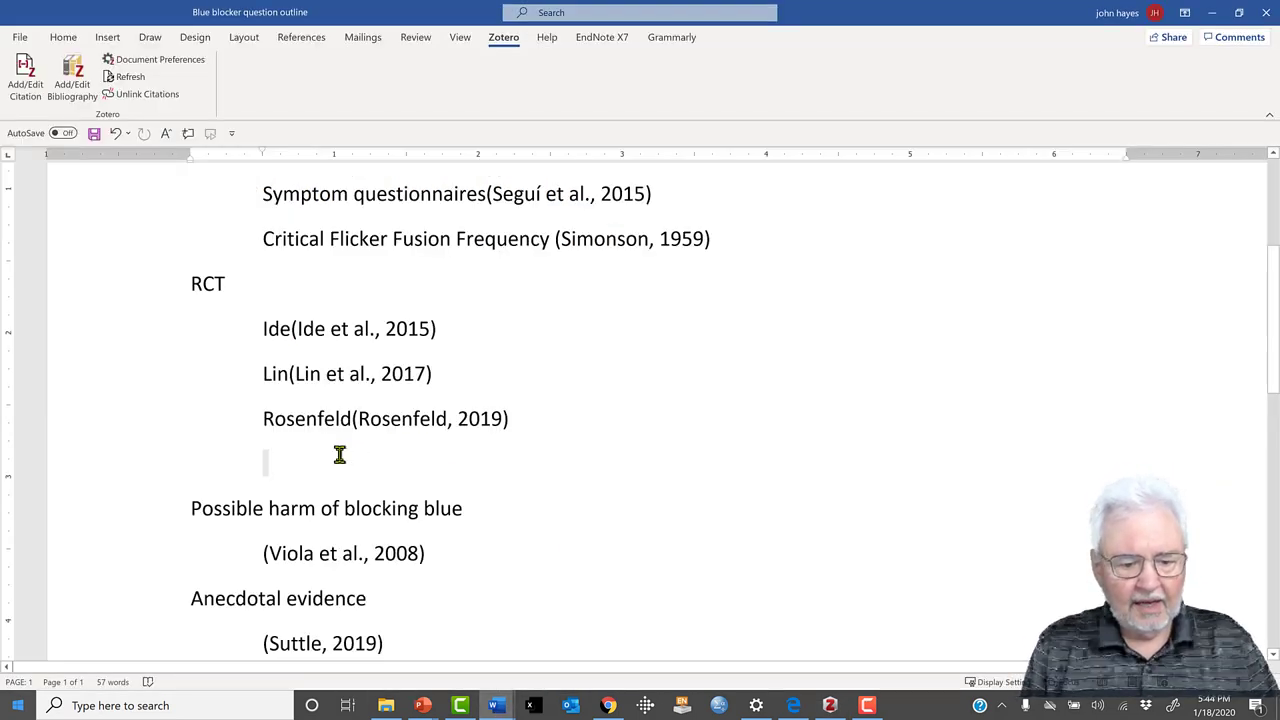
text(Radiolo)
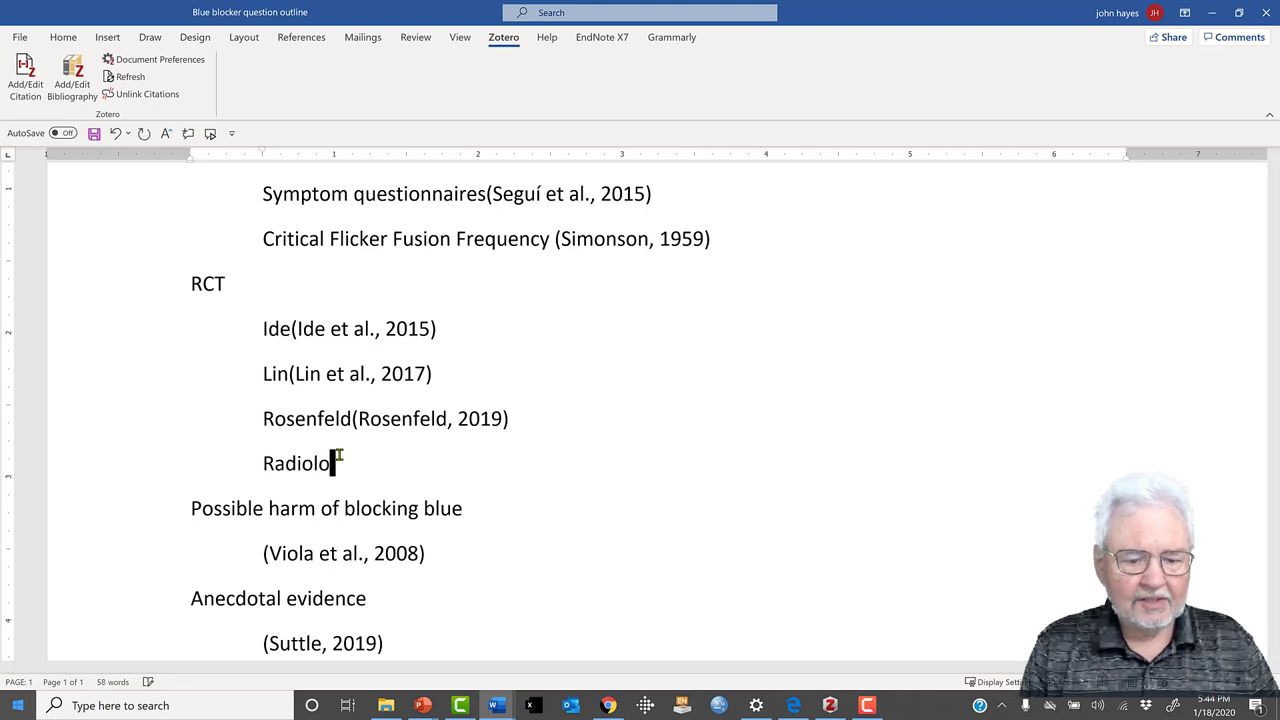
text(gy)
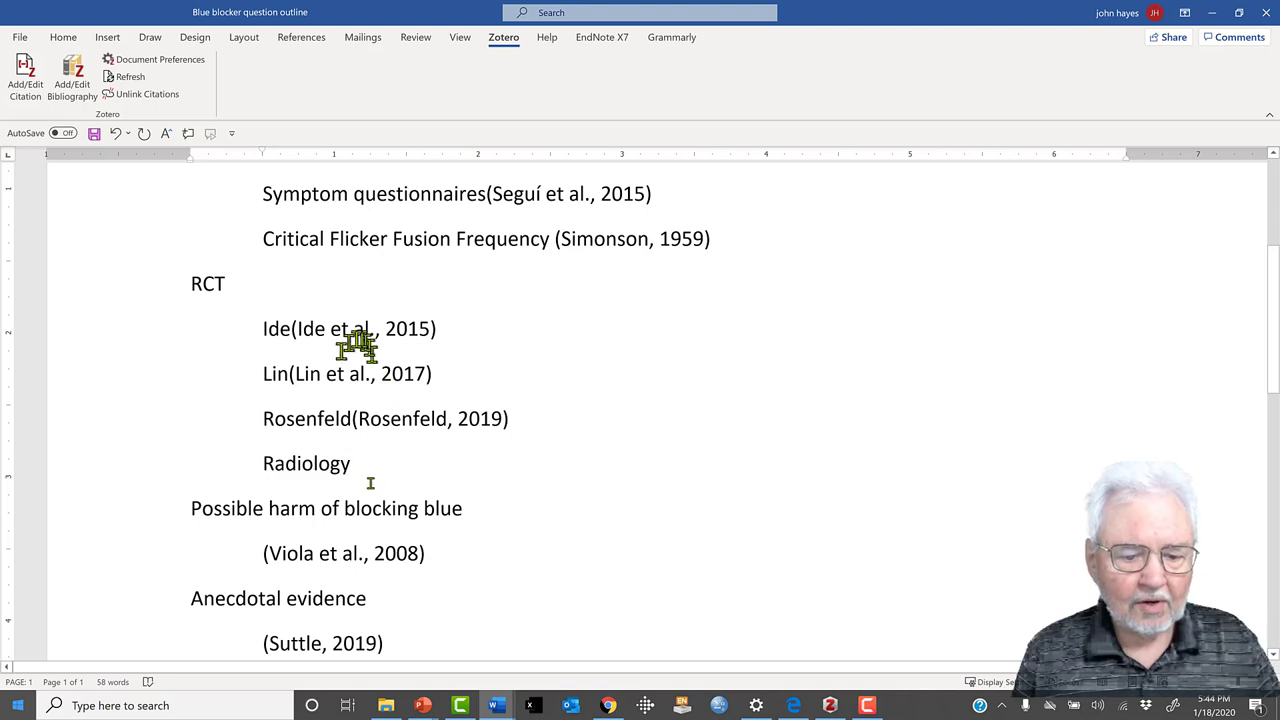
mouse_move(372, 440)
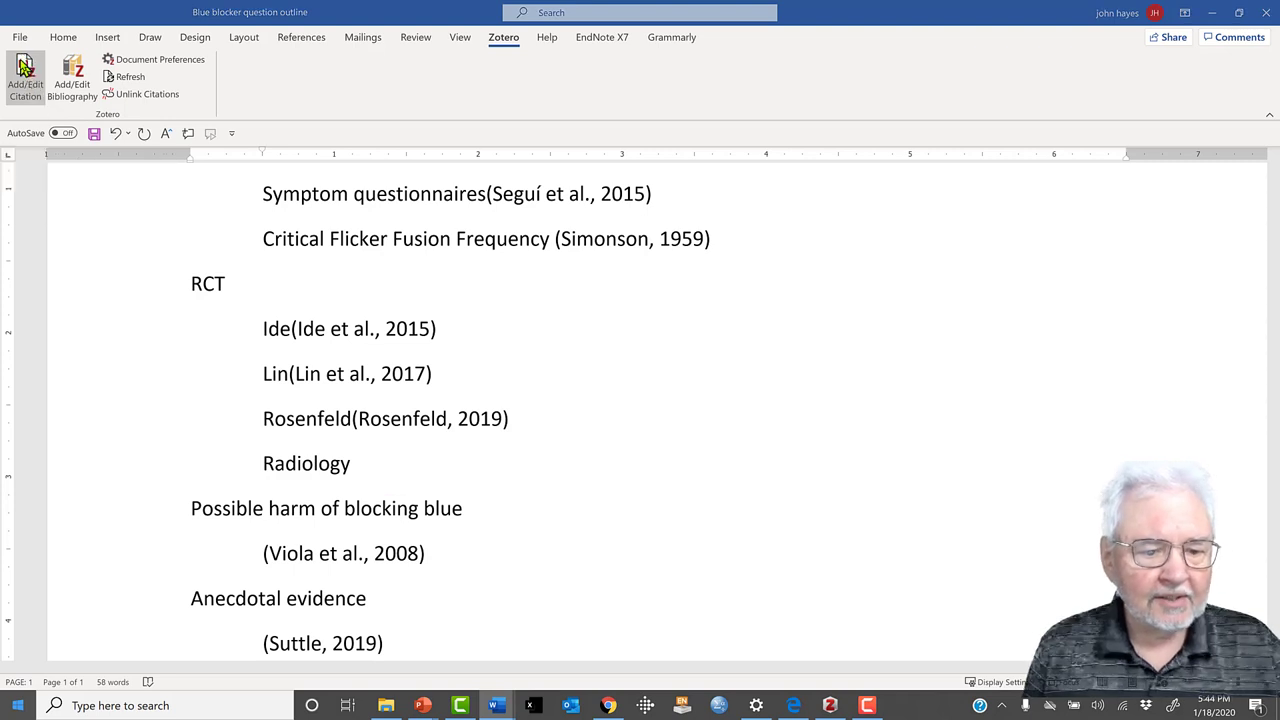
- Cite the Dabrowiecki et al., 2020 article on the Radiology line via Add/Edit Citation
click(24, 72)
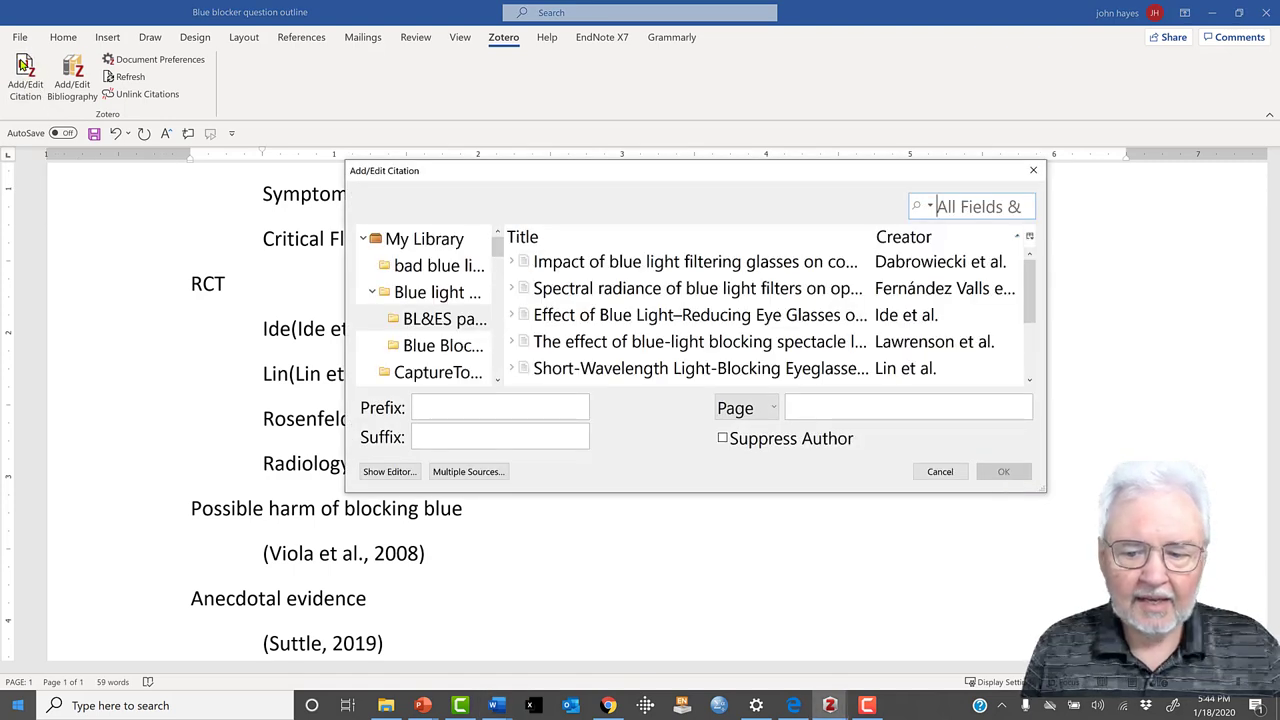
click(736, 288)
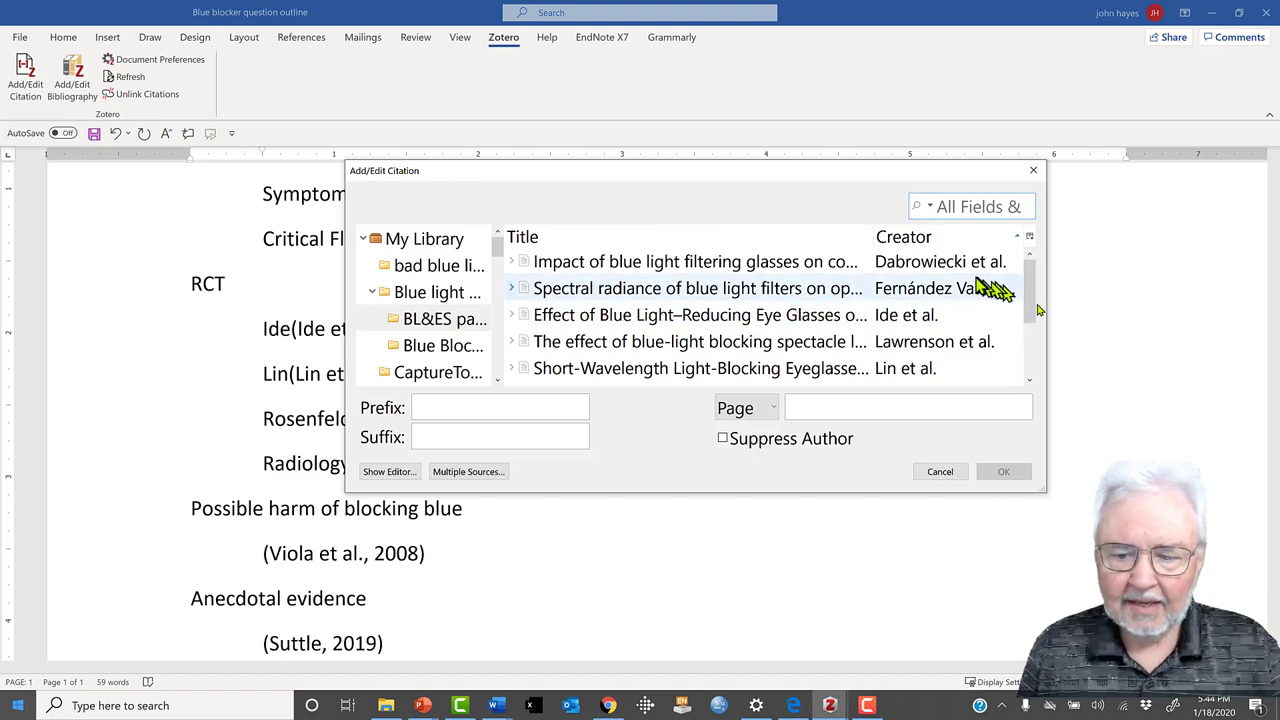
mouse_move(650, 264)
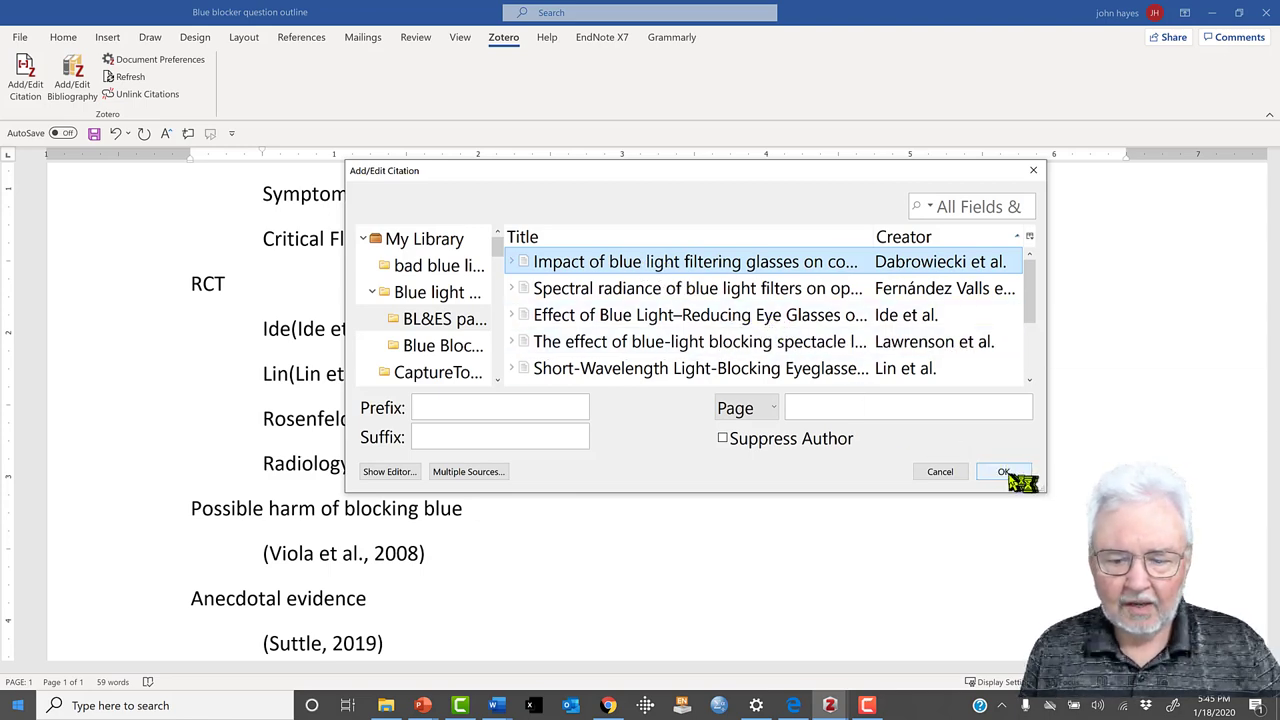
click(1004, 472)
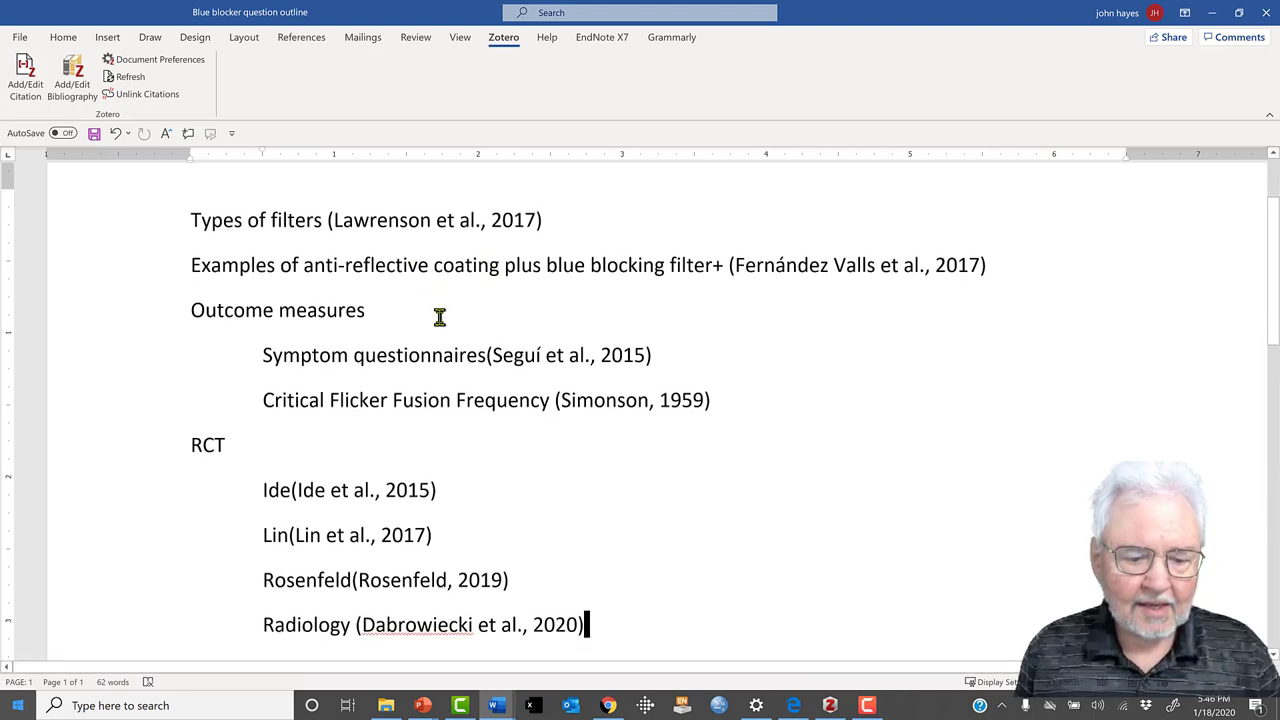
scroll(down, 3)
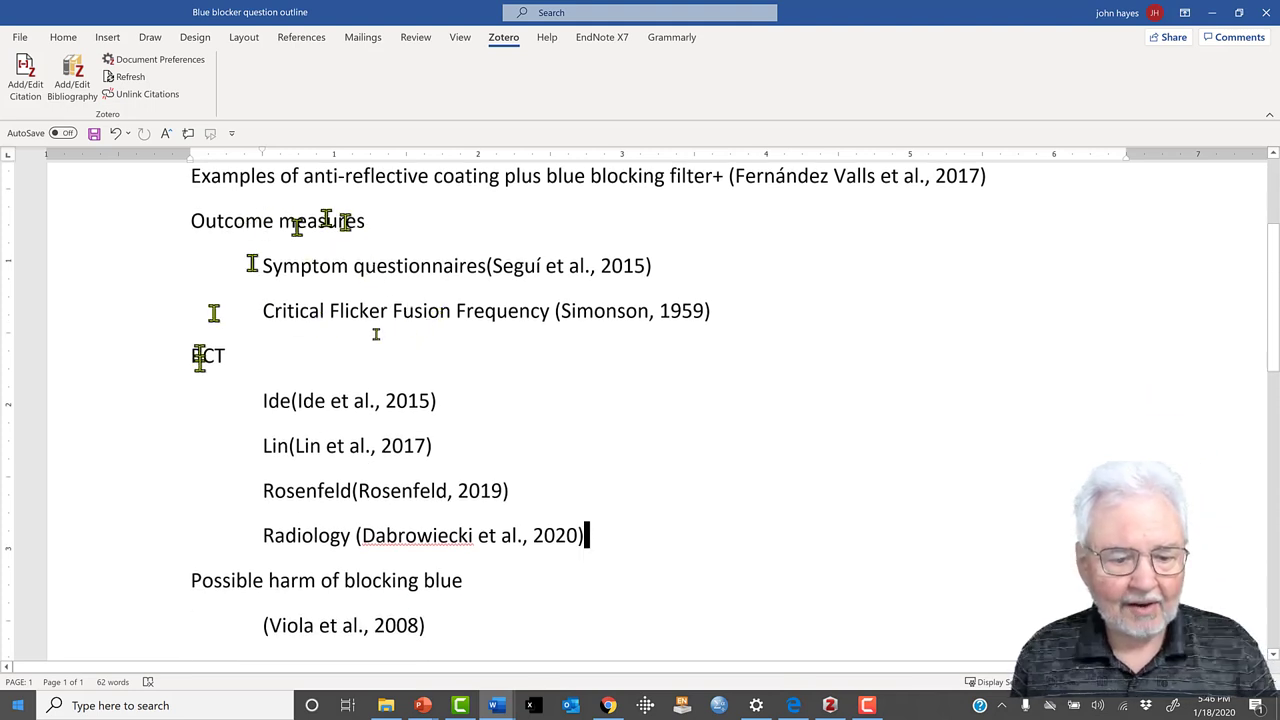
scroll(down, 3)
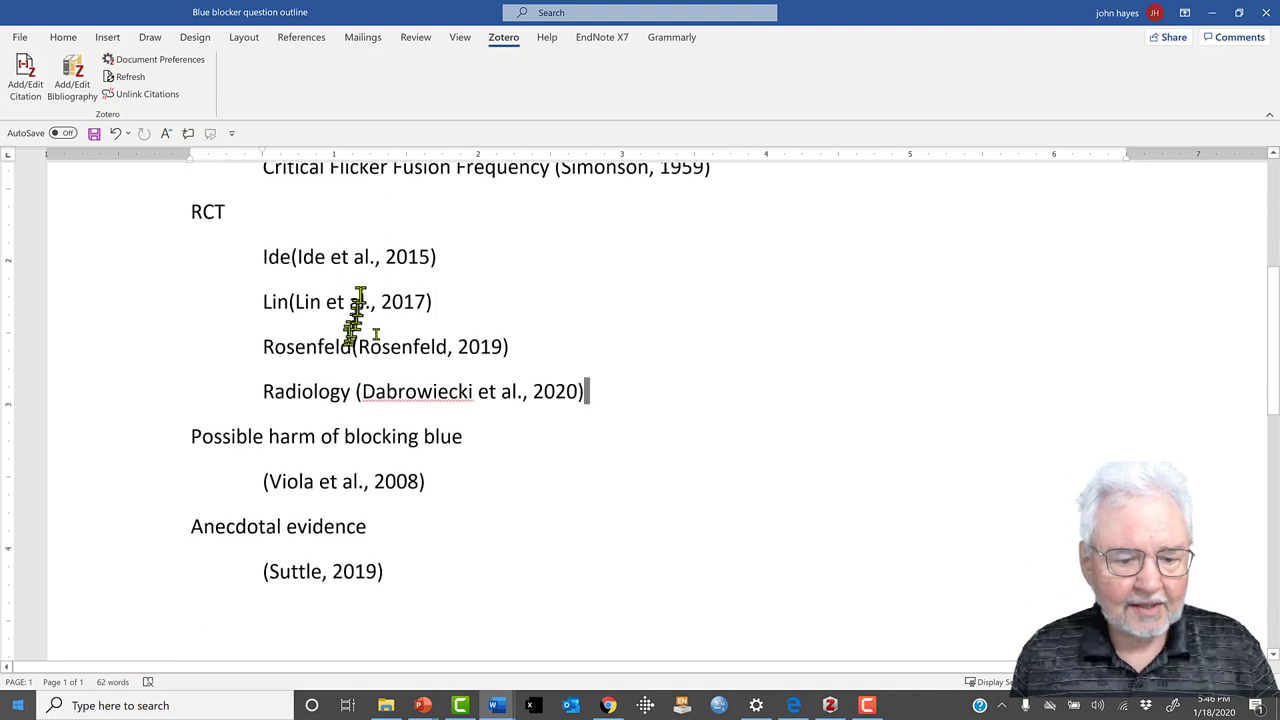
mouse_move(590, 420)
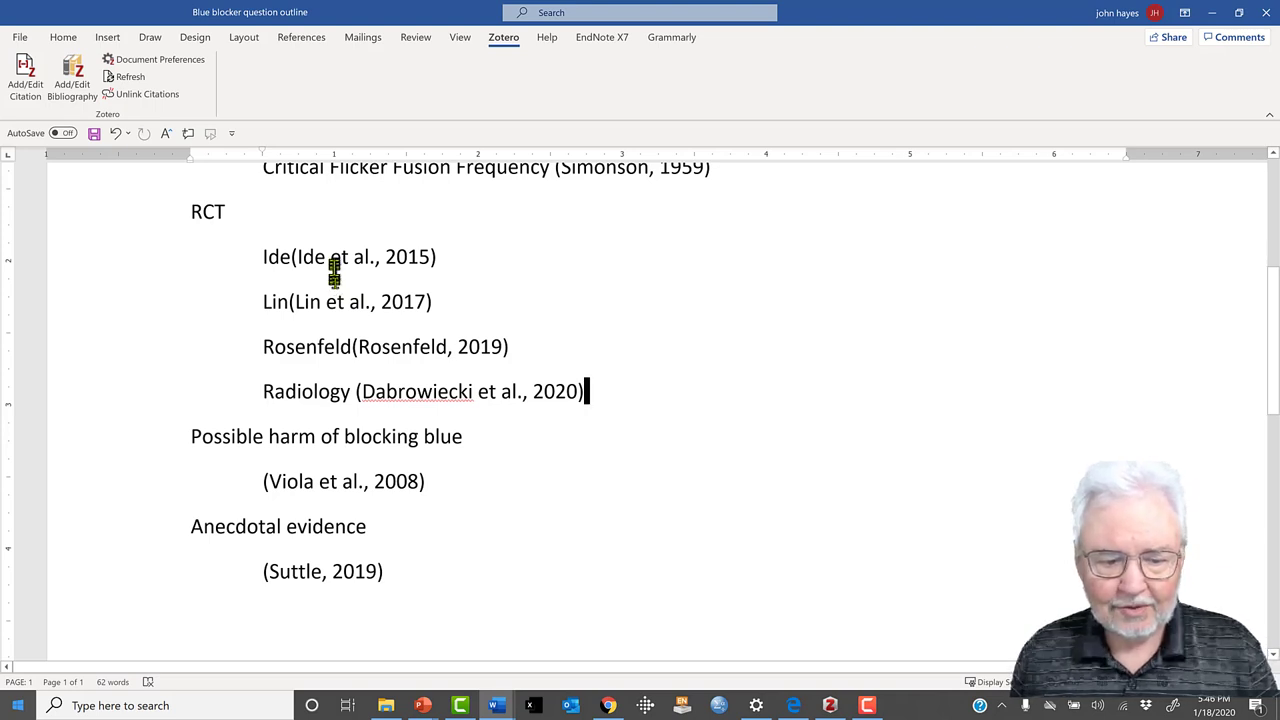
mouse_move(348, 378)
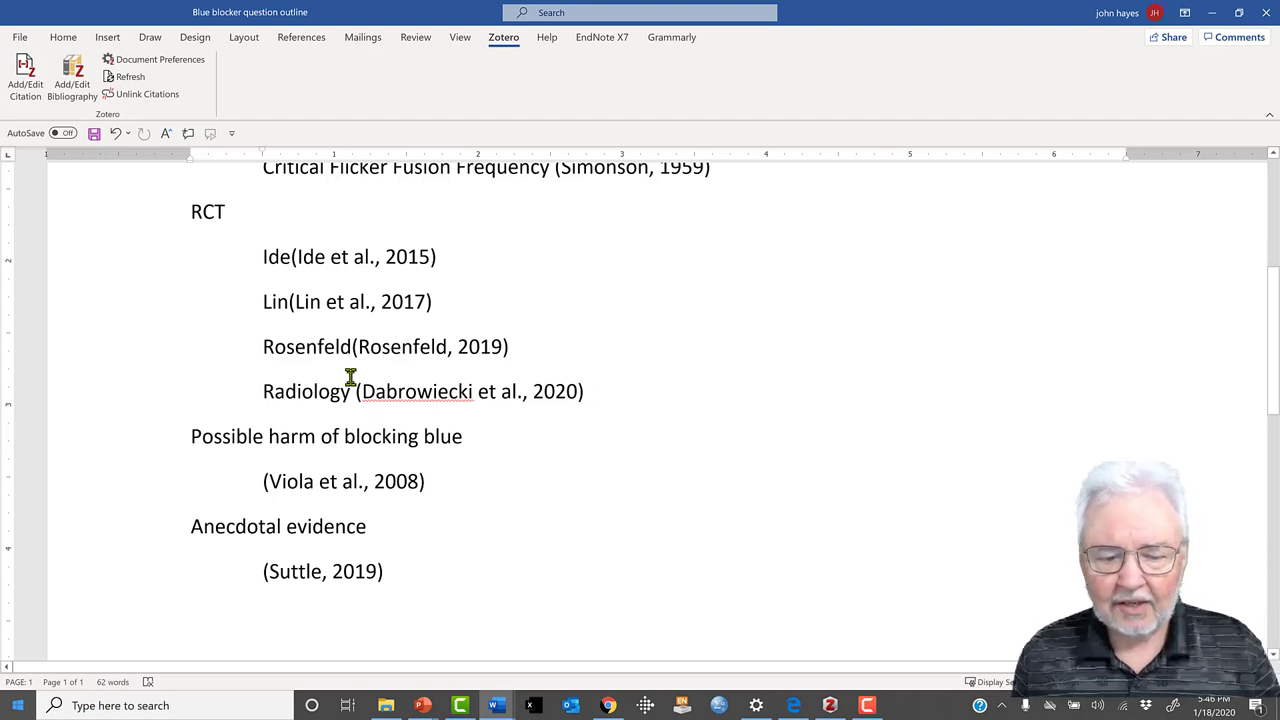
mouse_move(360, 370)
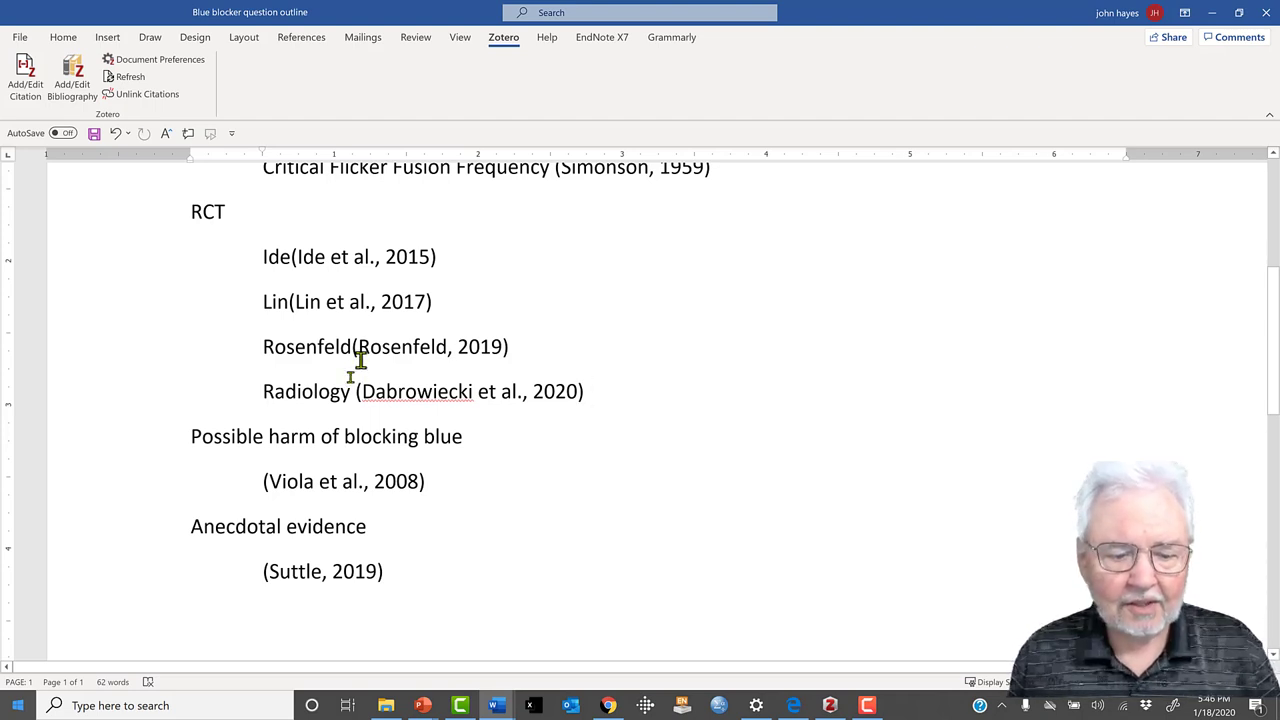
mouse_move(372, 374)
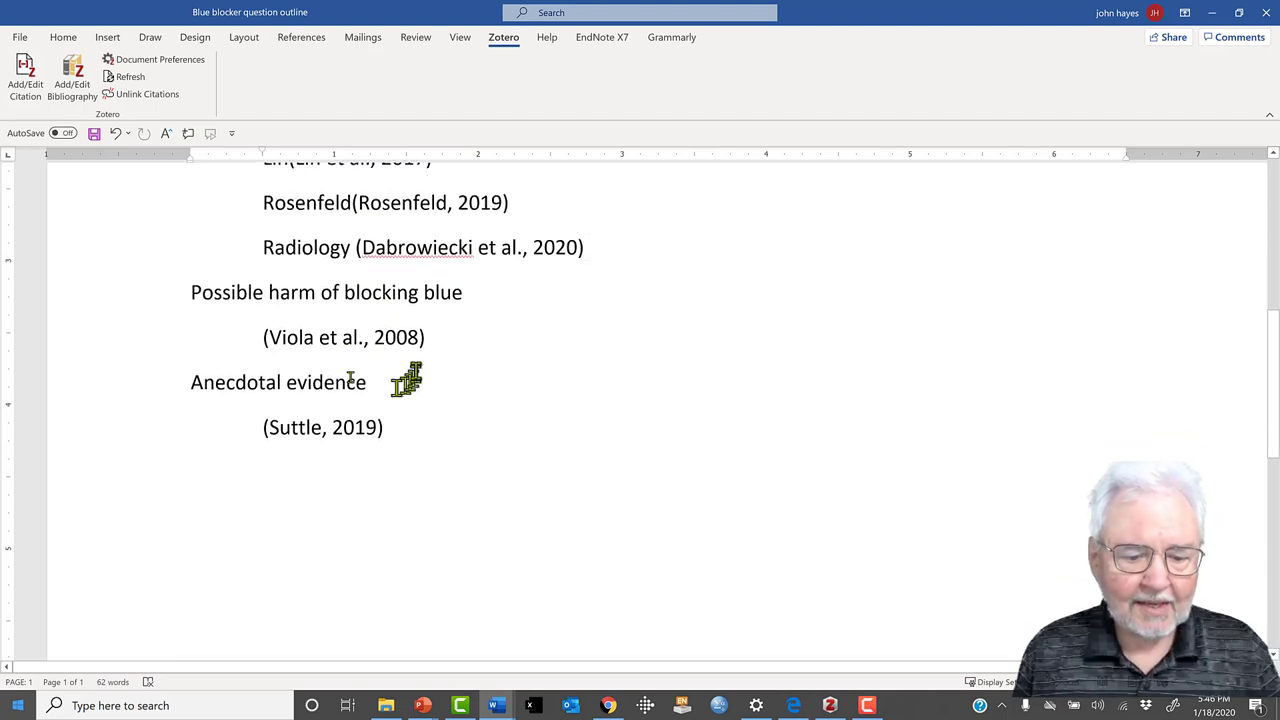
click(584, 248)
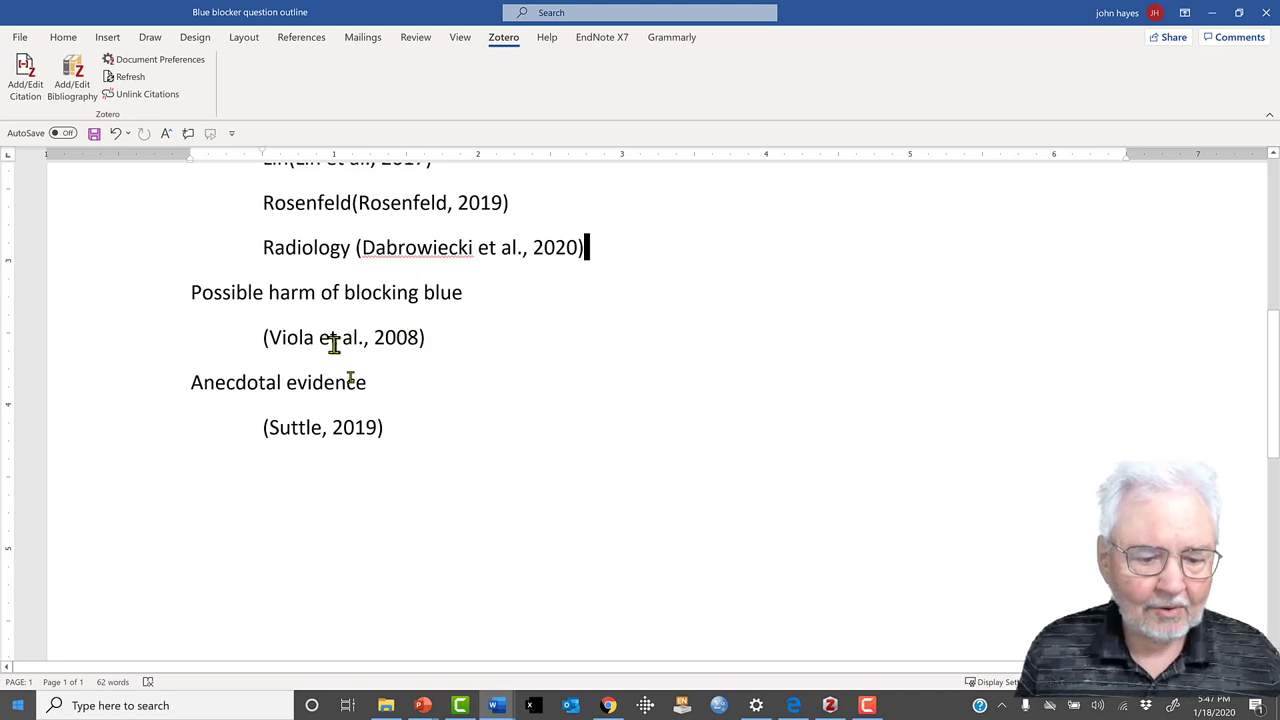
mouse_move(340, 350)
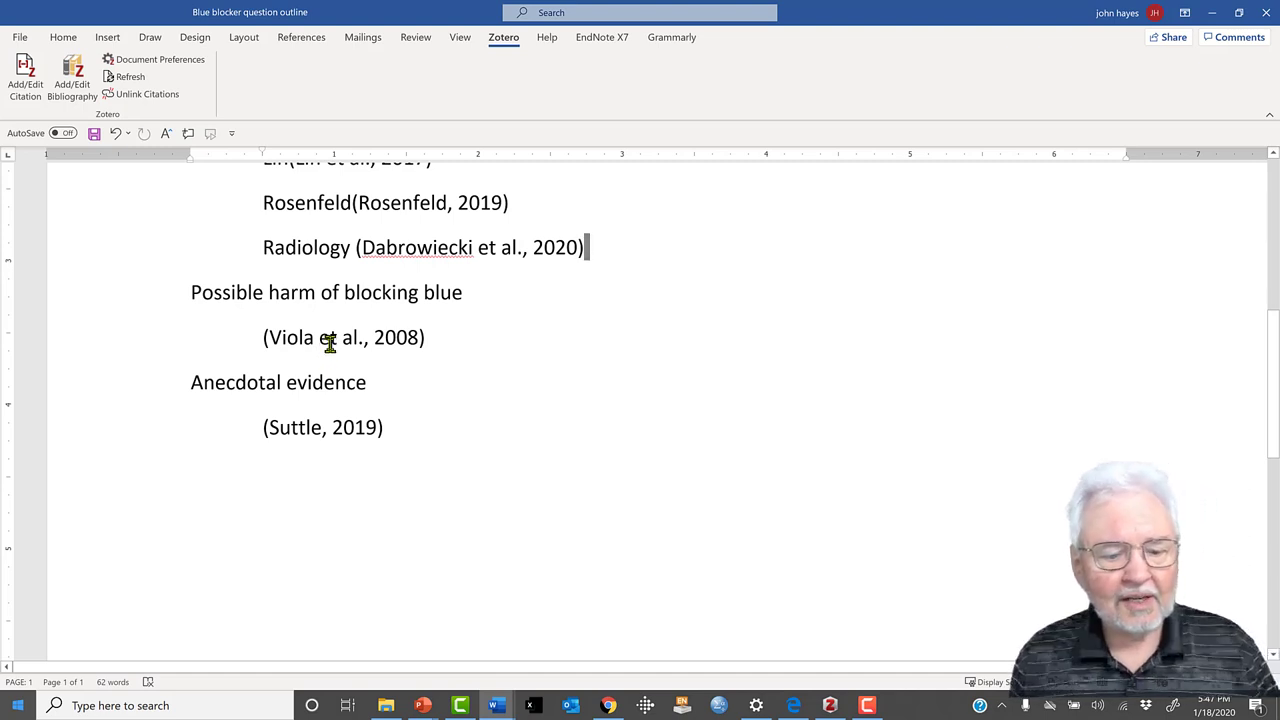
mouse_move(334, 338)
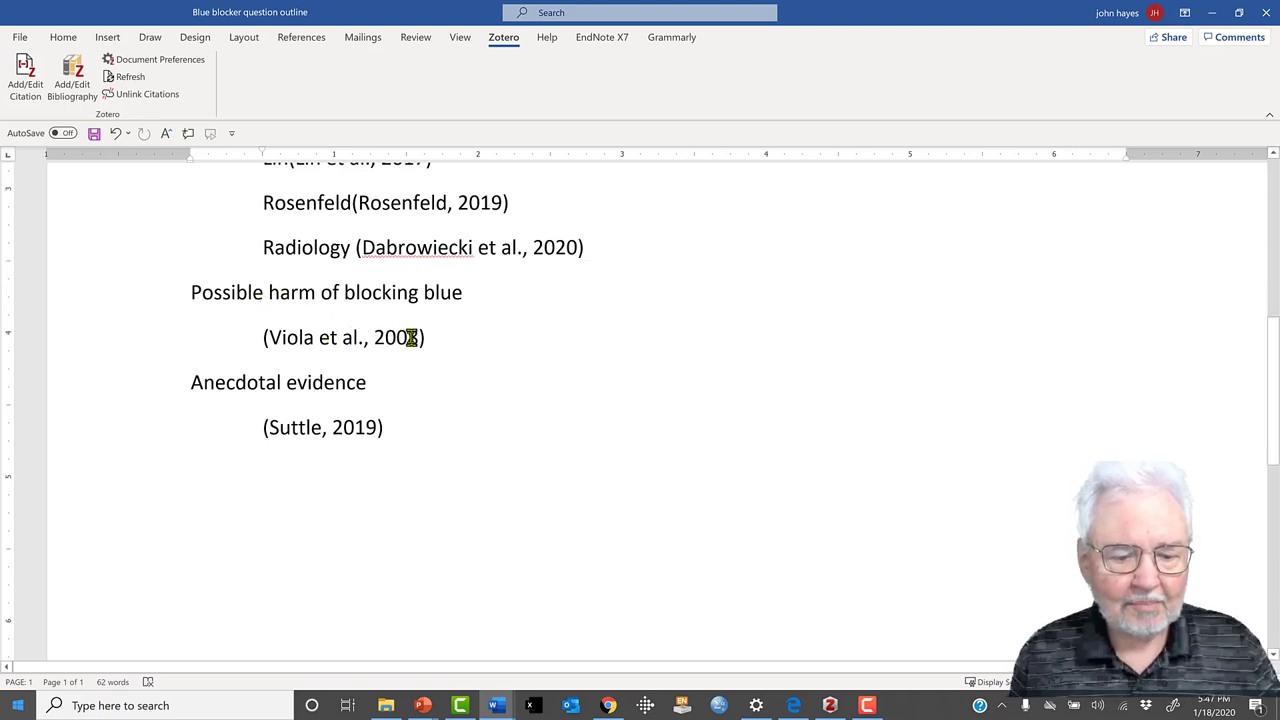
scroll(down, 3)
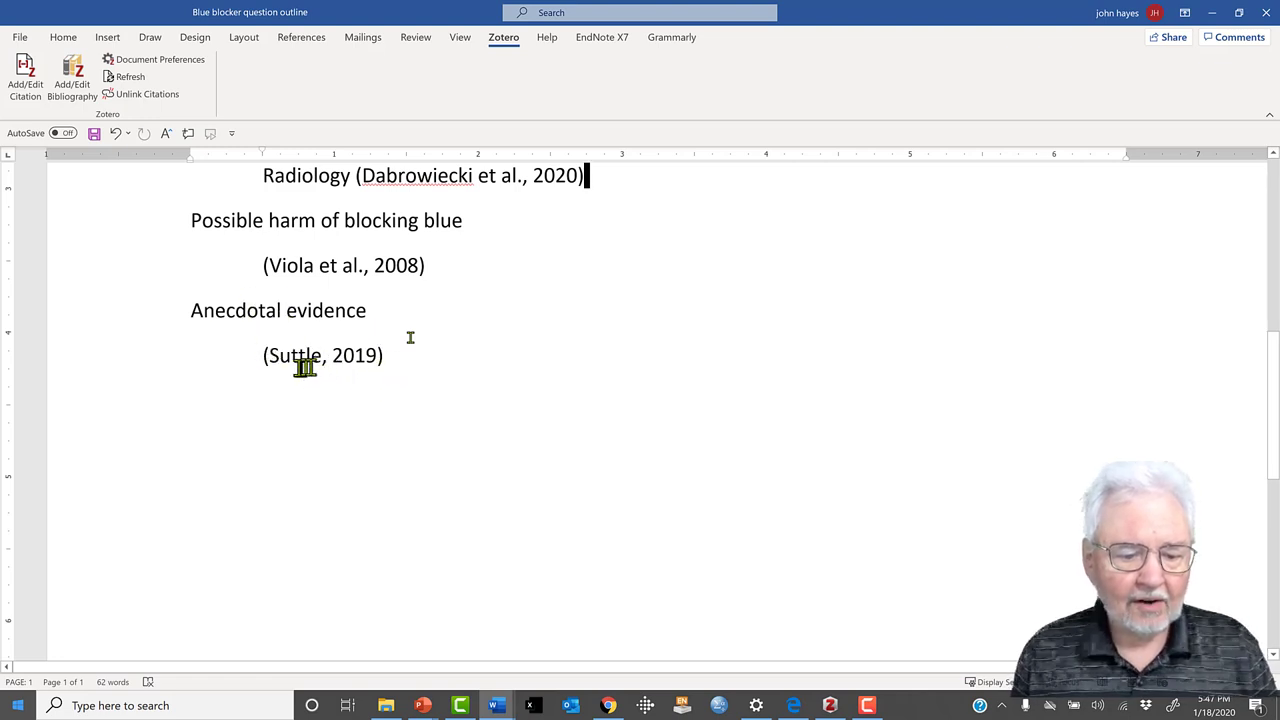
mouse_move(400, 376)
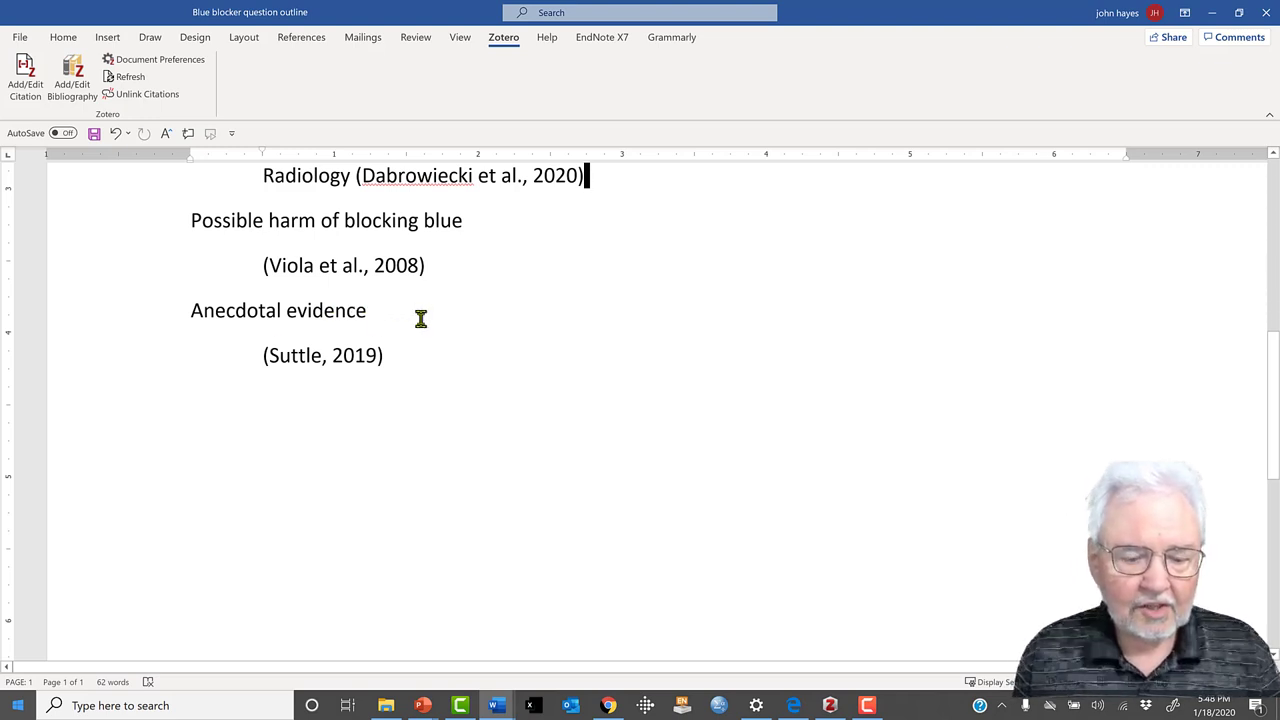
mouse_move(416, 318)
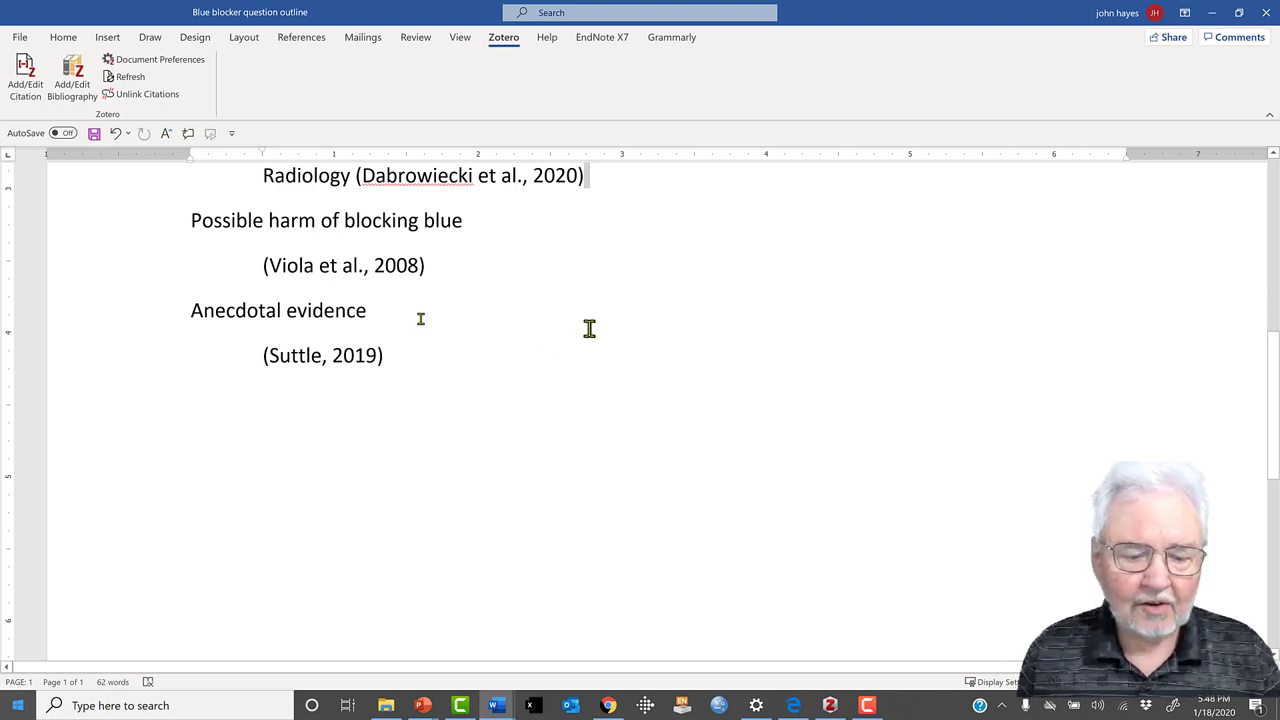
mouse_move(560, 332)
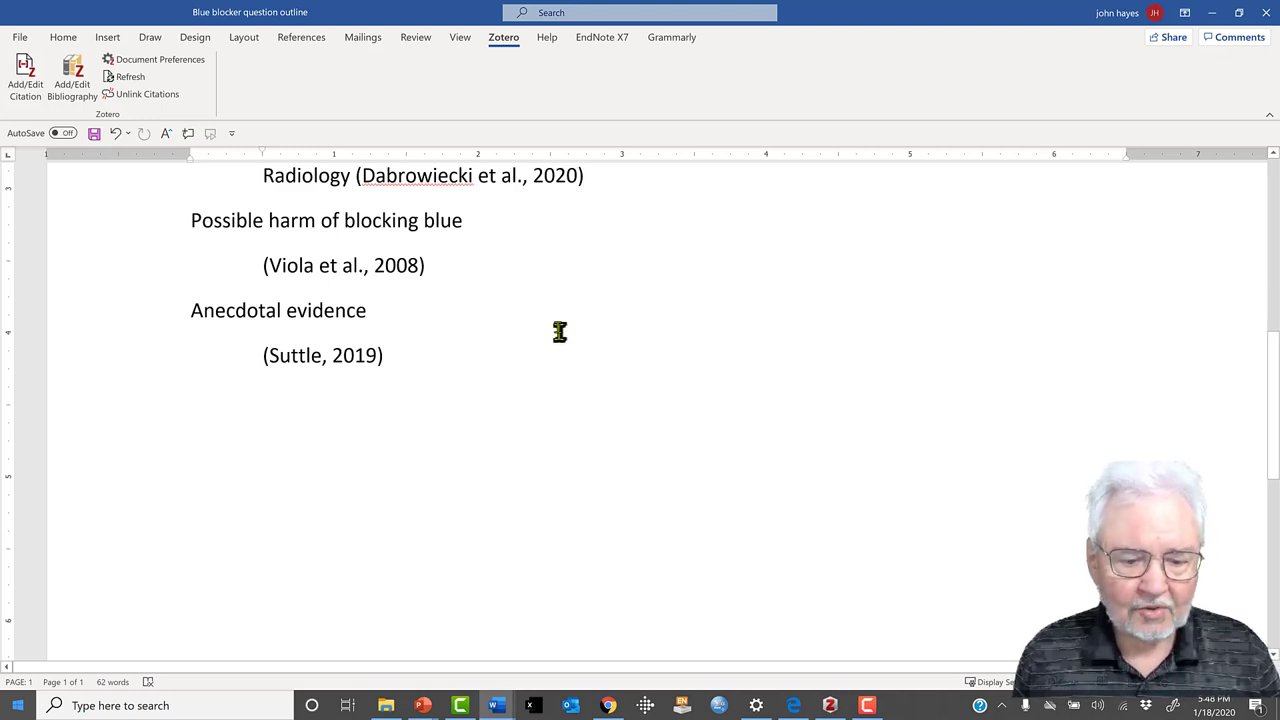
scroll(down, 3)
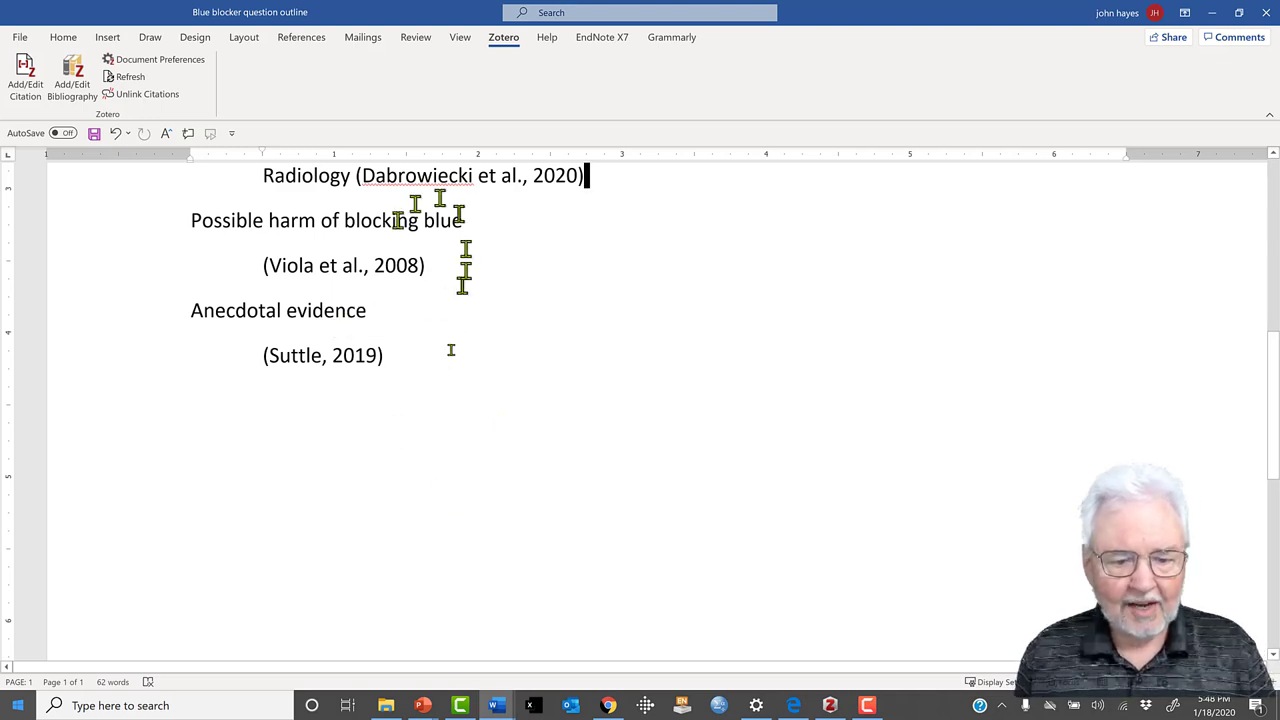
scroll(up, 3)
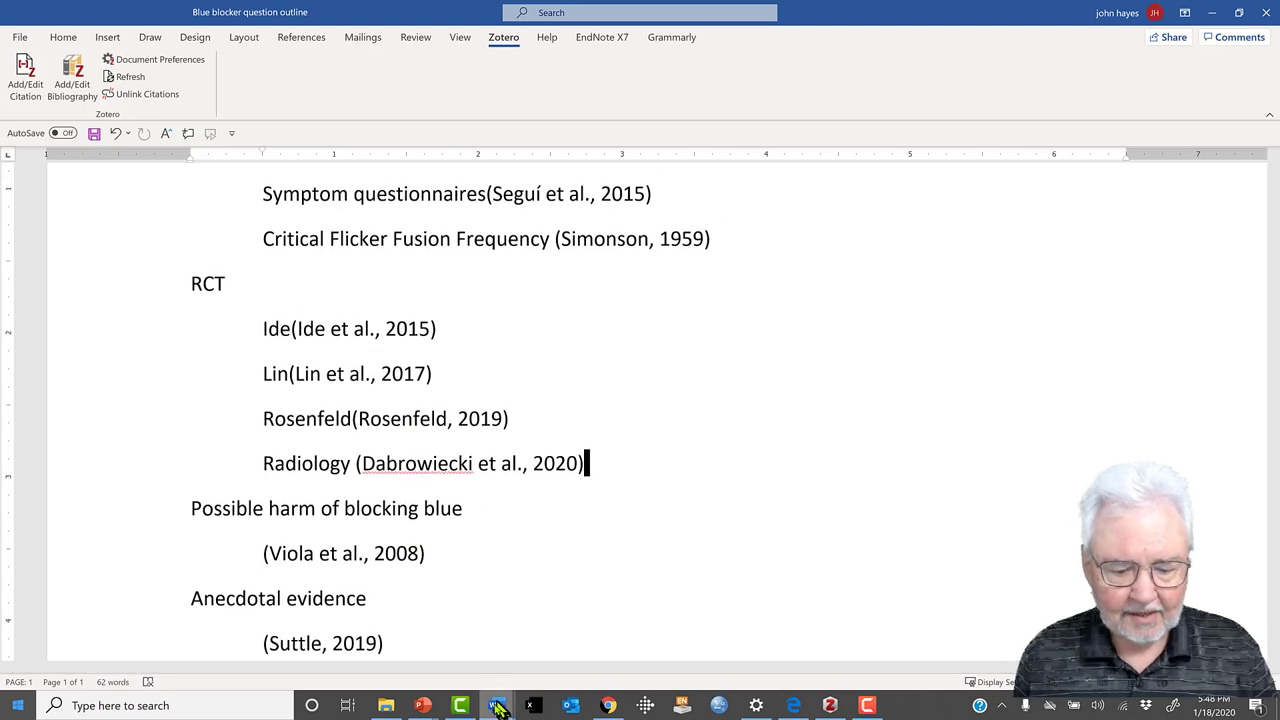
mouse_move(500, 704)
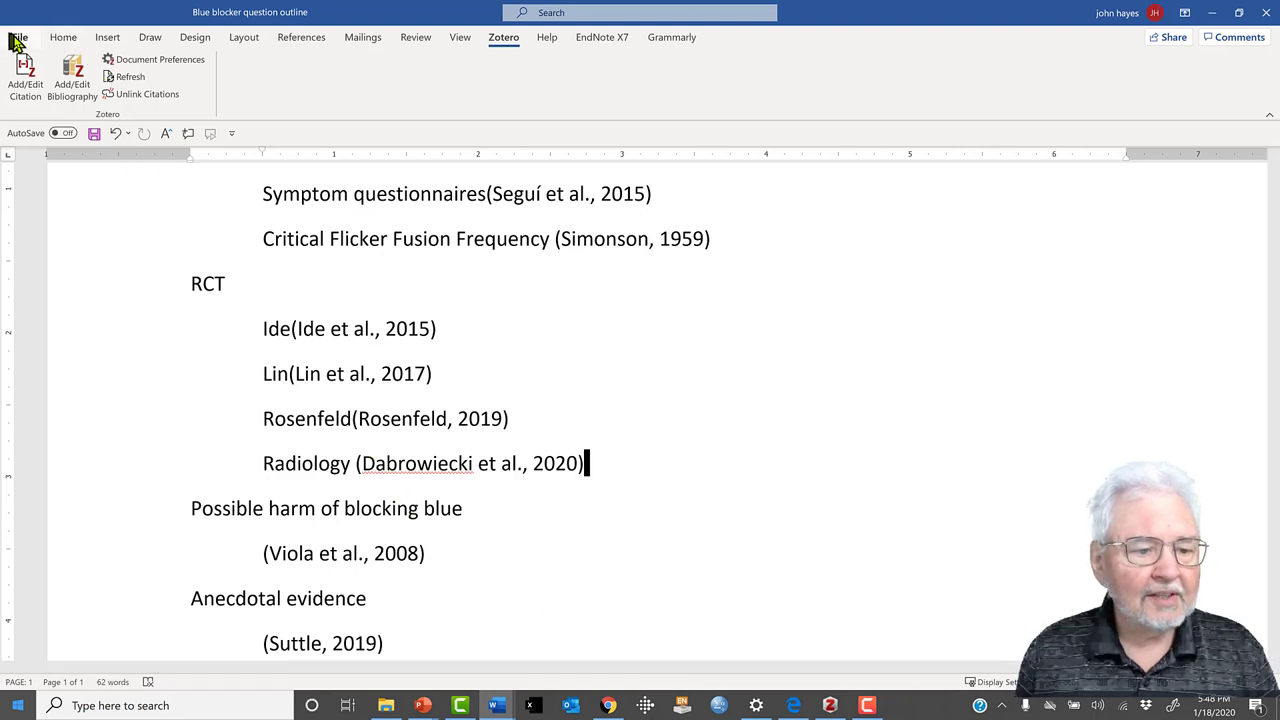
- Bring up the 'outline + notes' Word document and scroll to the Simonson 1959 flicker fusion entry
click(22, 26)
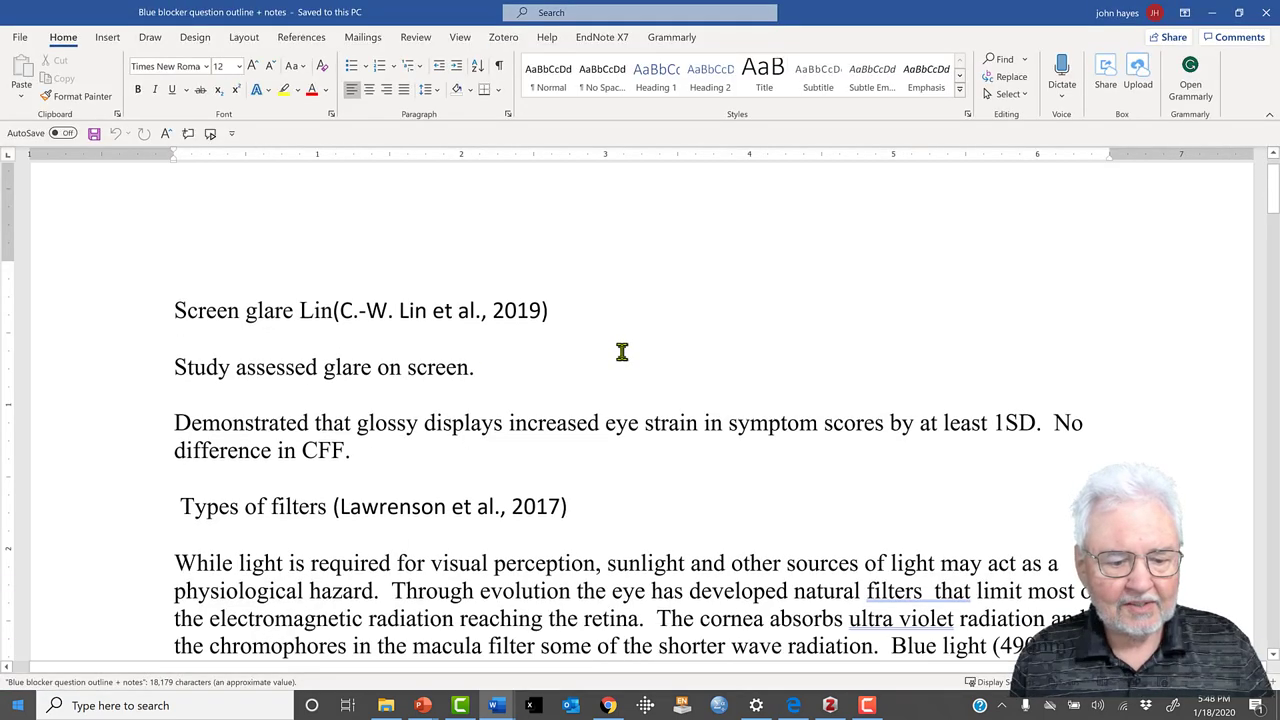
scroll(down, 3)
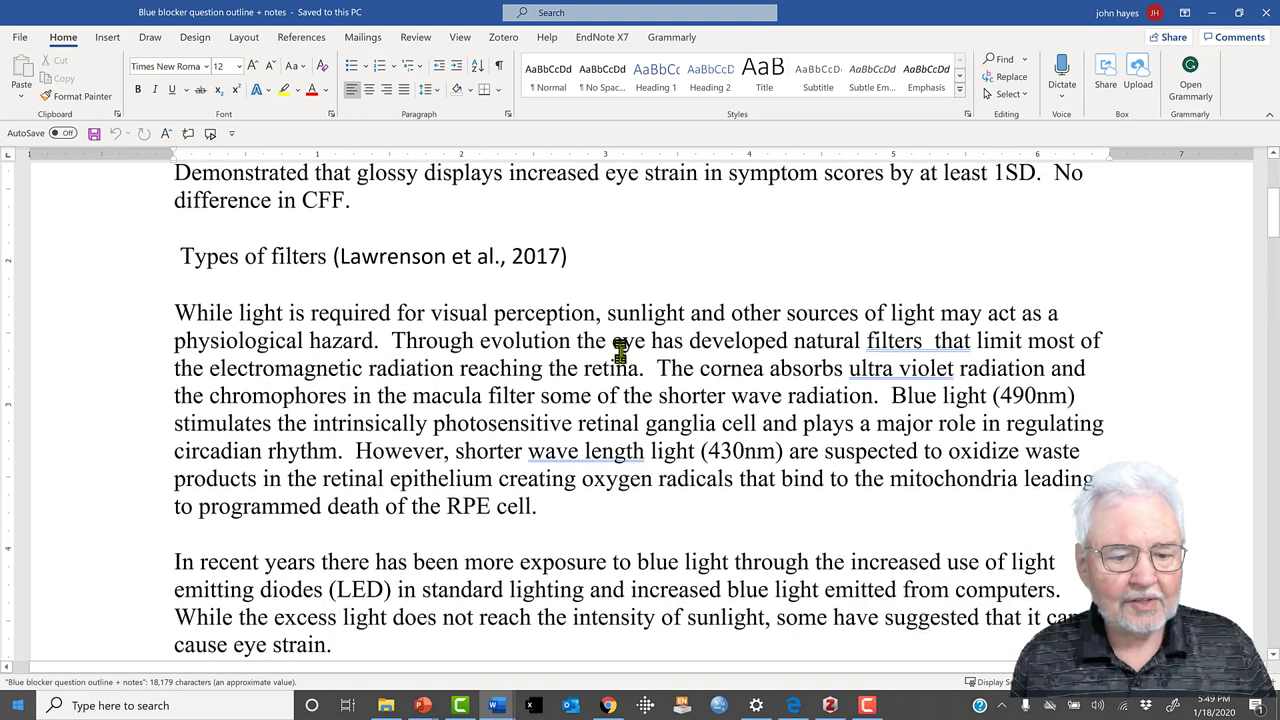
scroll(down, 3)
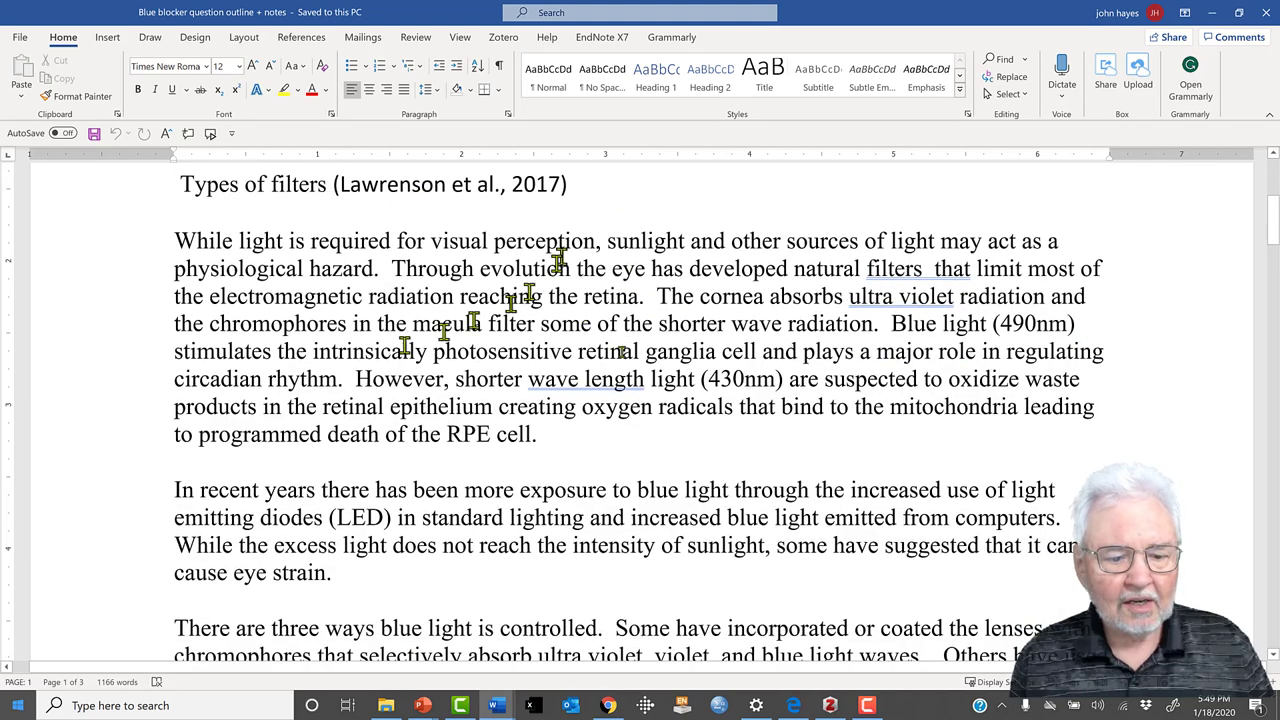
mouse_move(430, 220)
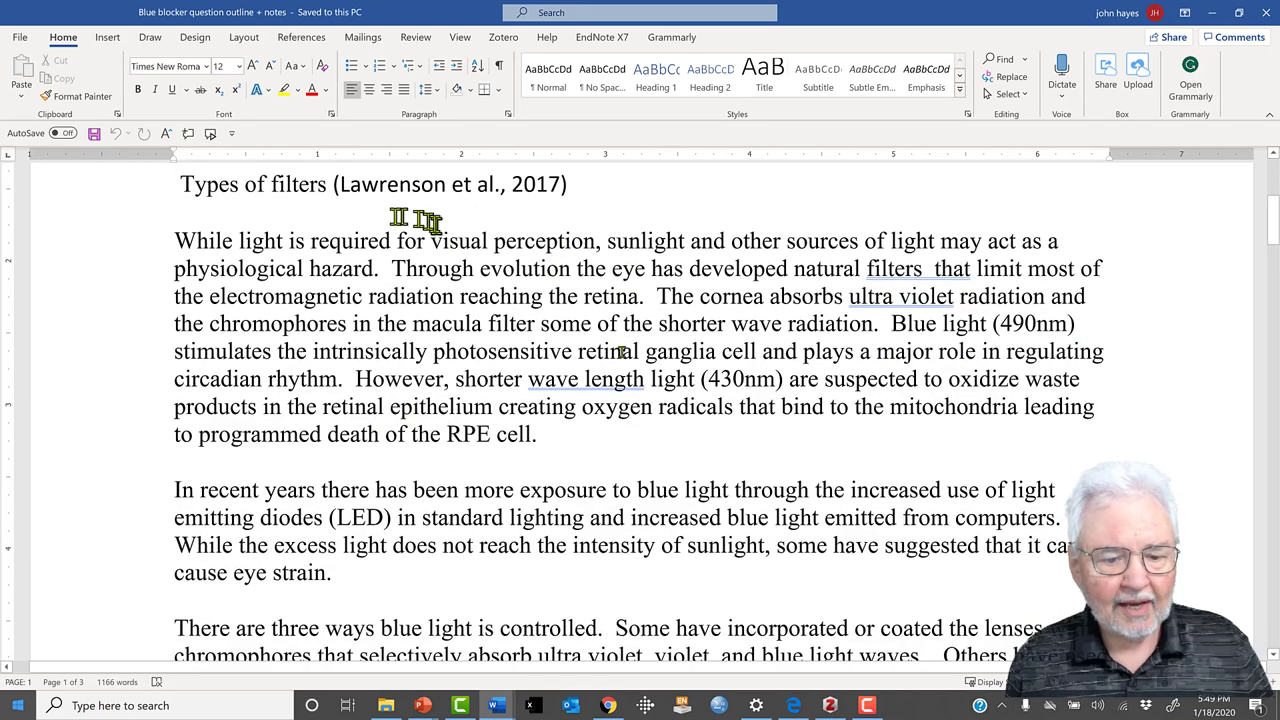
scroll(up, 3)
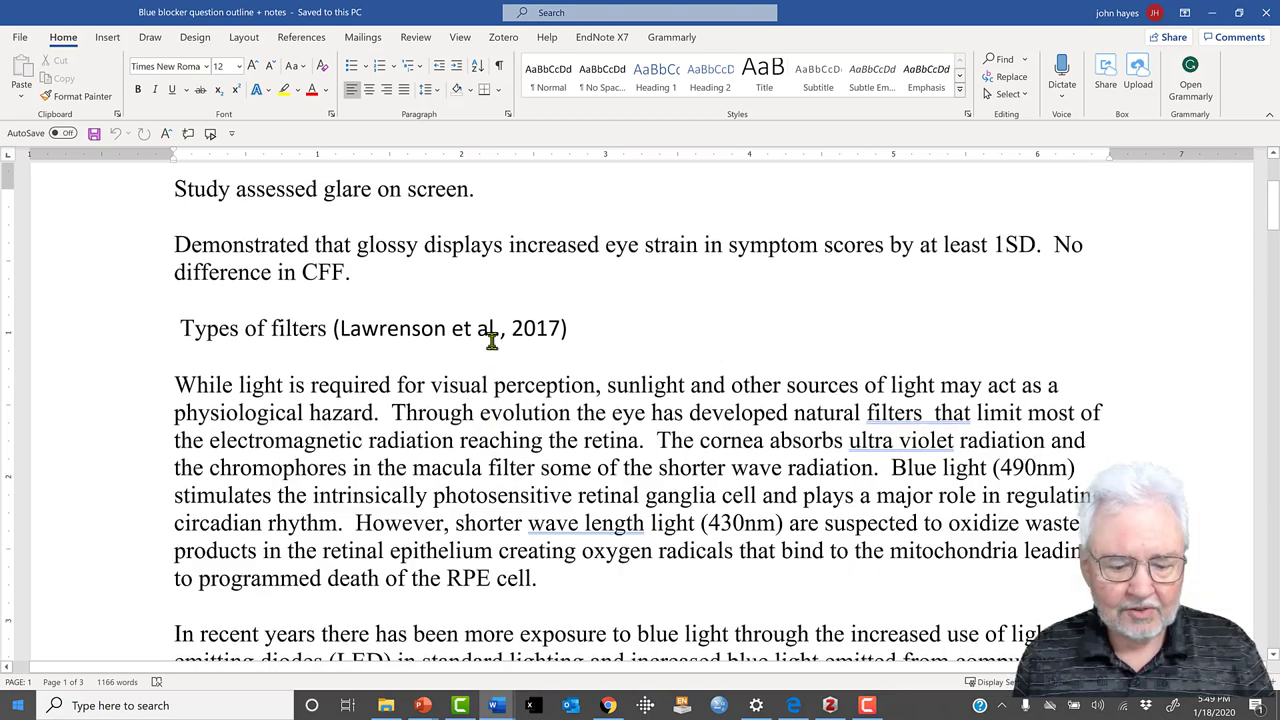
scroll(down, 3)
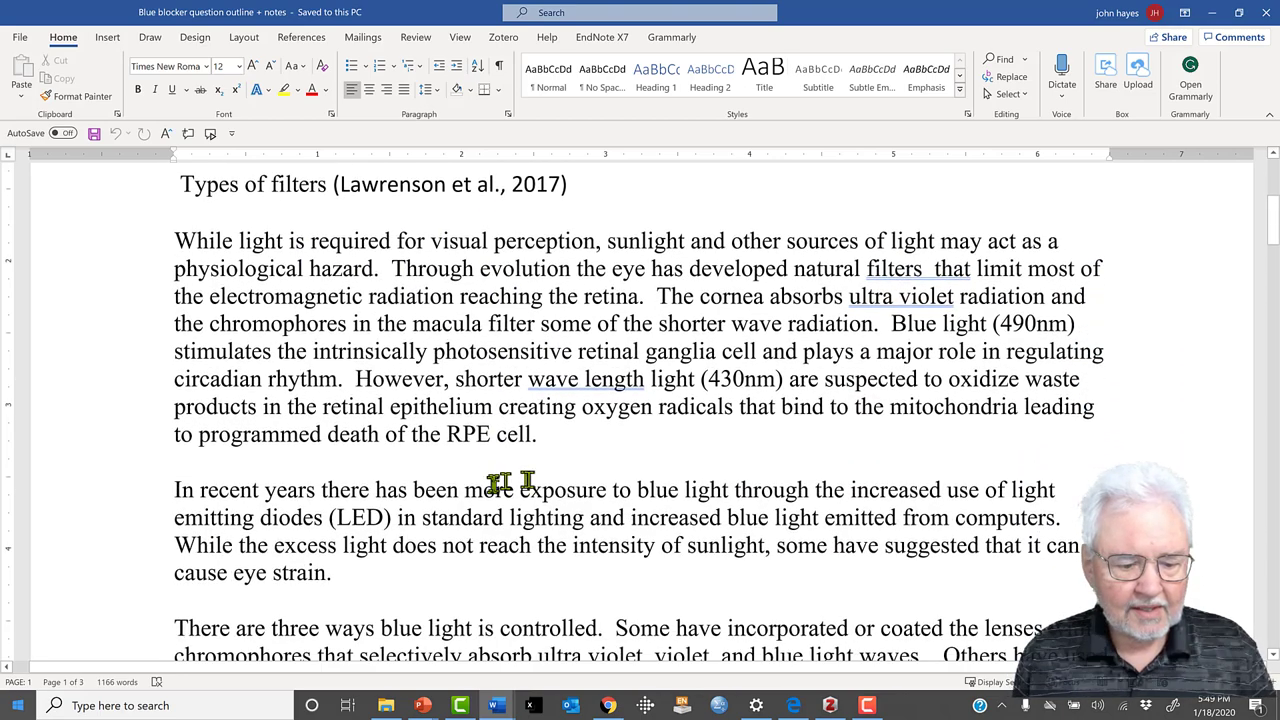
scroll(down, 3)
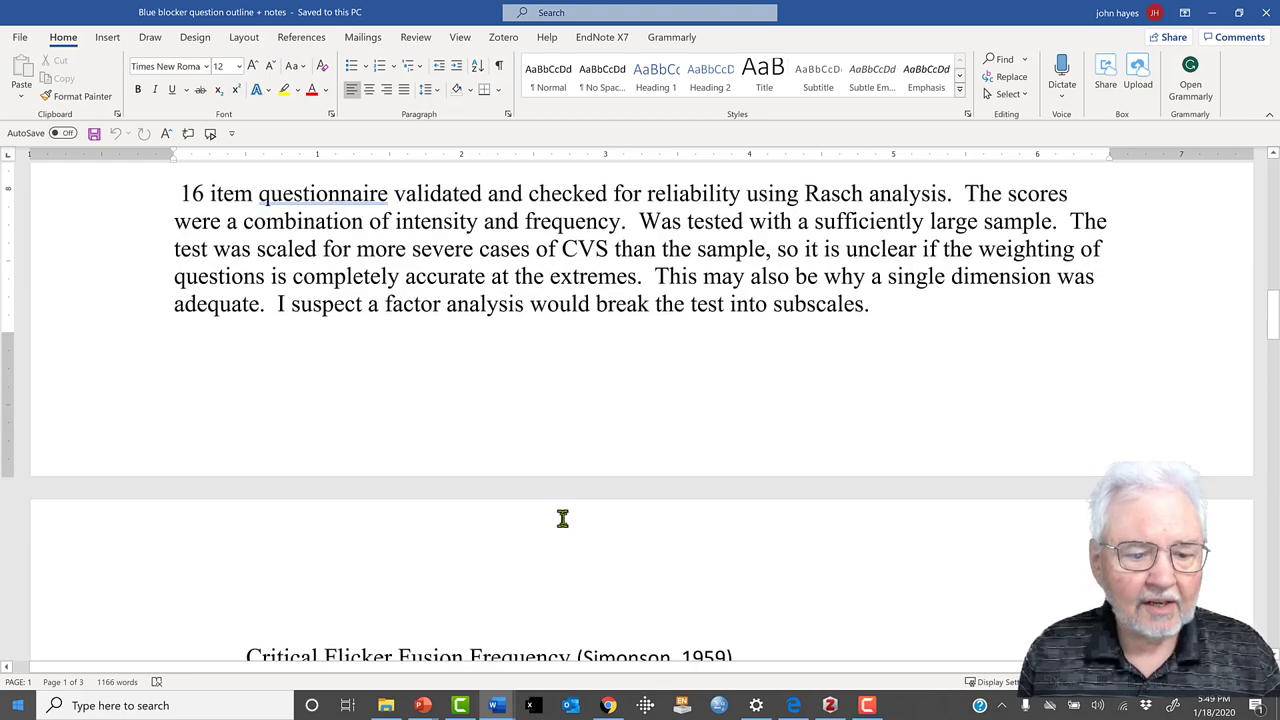
scroll(down, 3)
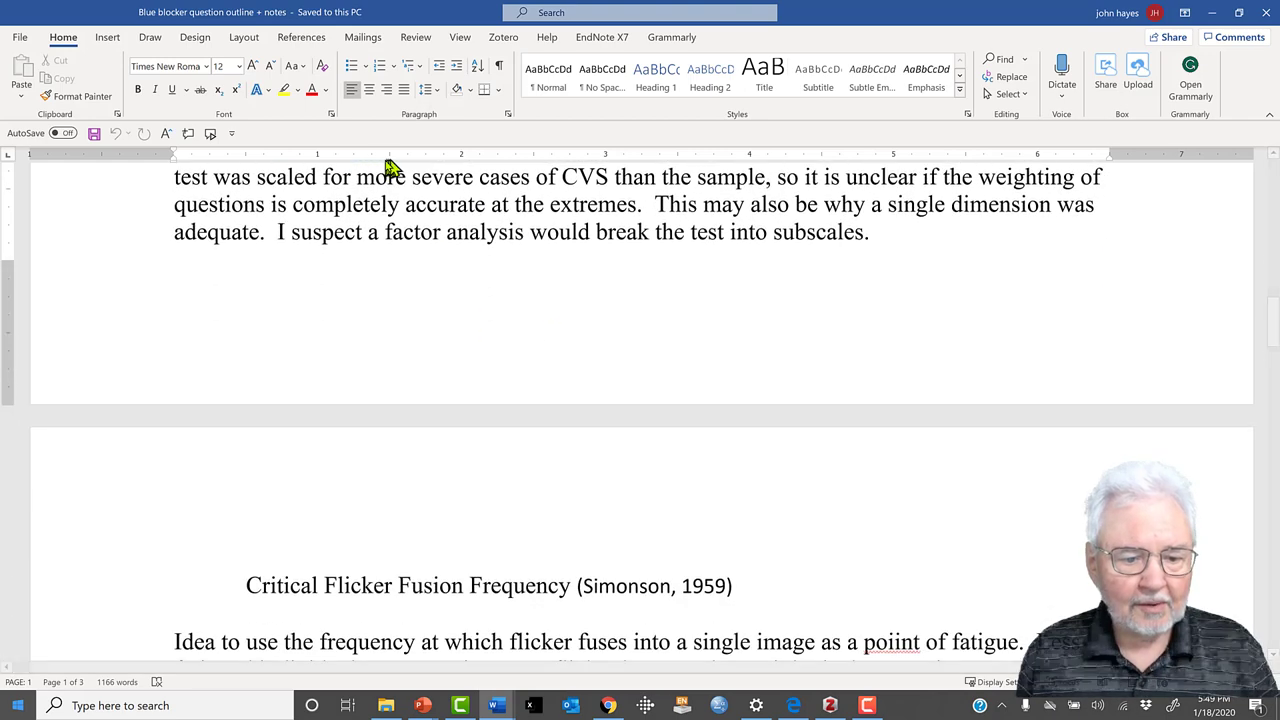
scroll(down, 3)
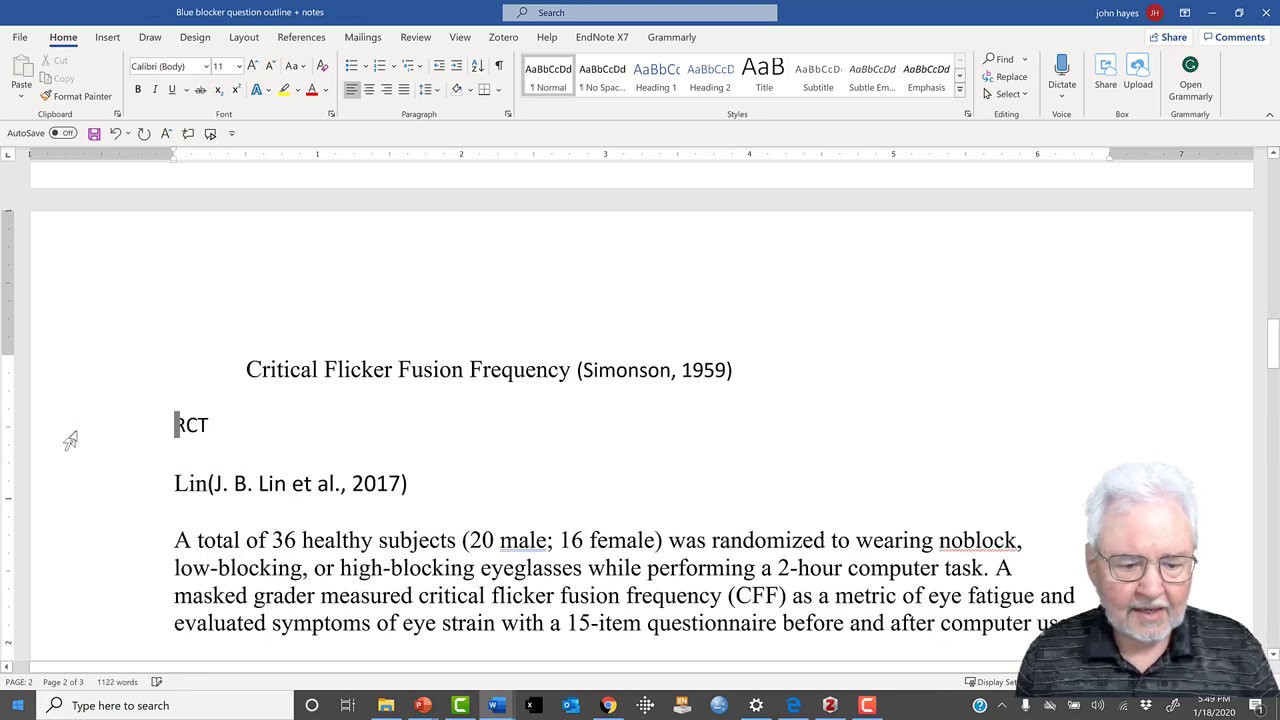
mouse_move(108, 448)
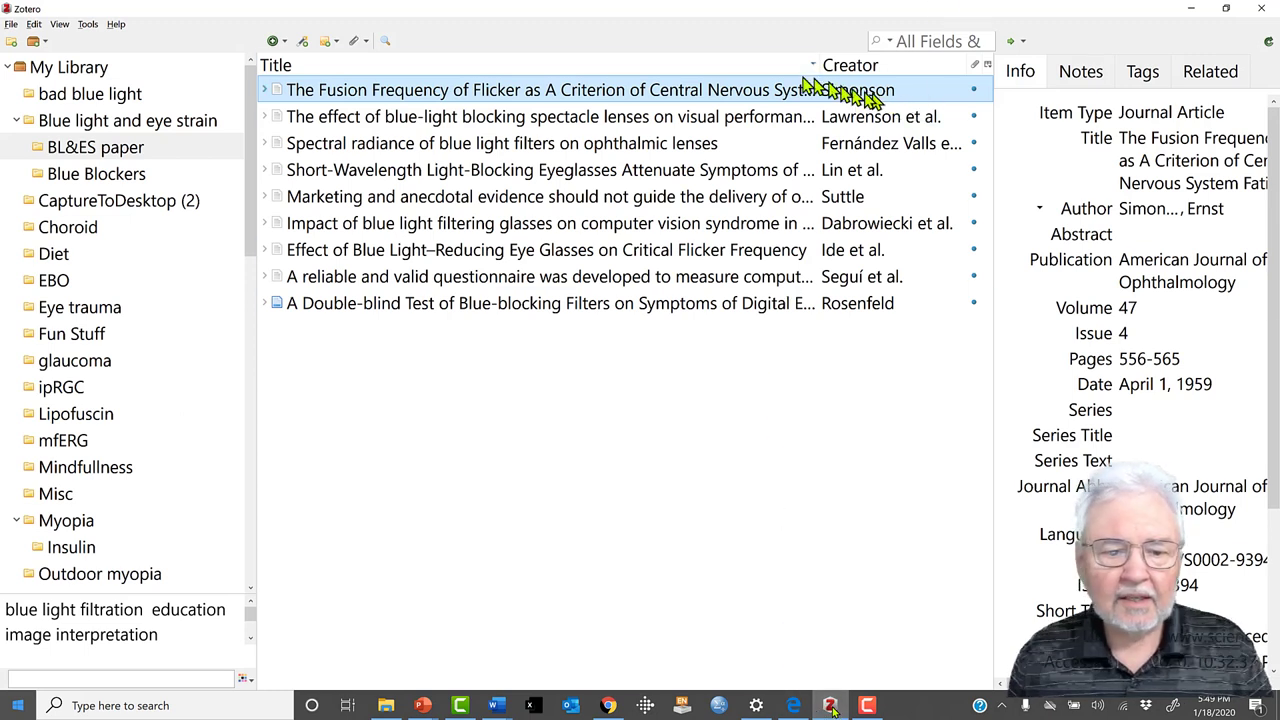
mouse_move(384, 90)
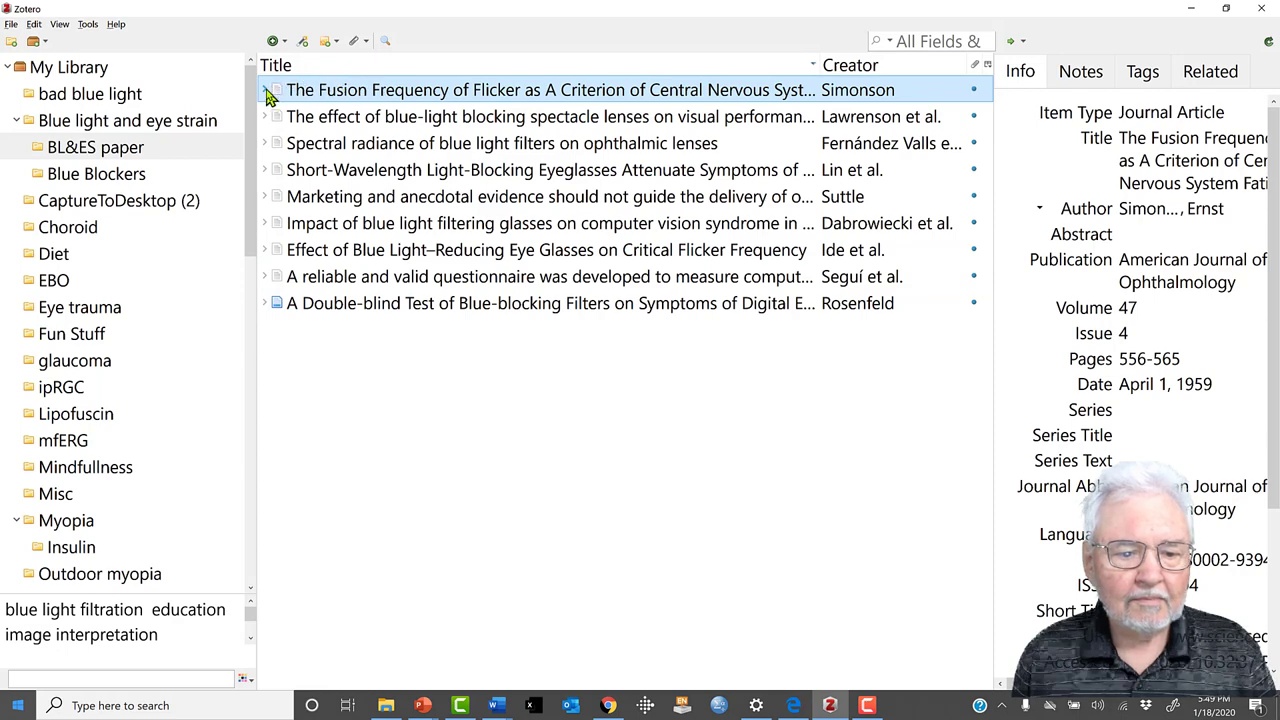
- Reveal the Simonson item's child note in Zotero and scroll the notes document down to the Lawrenson 2017 filters section
click(264, 90)
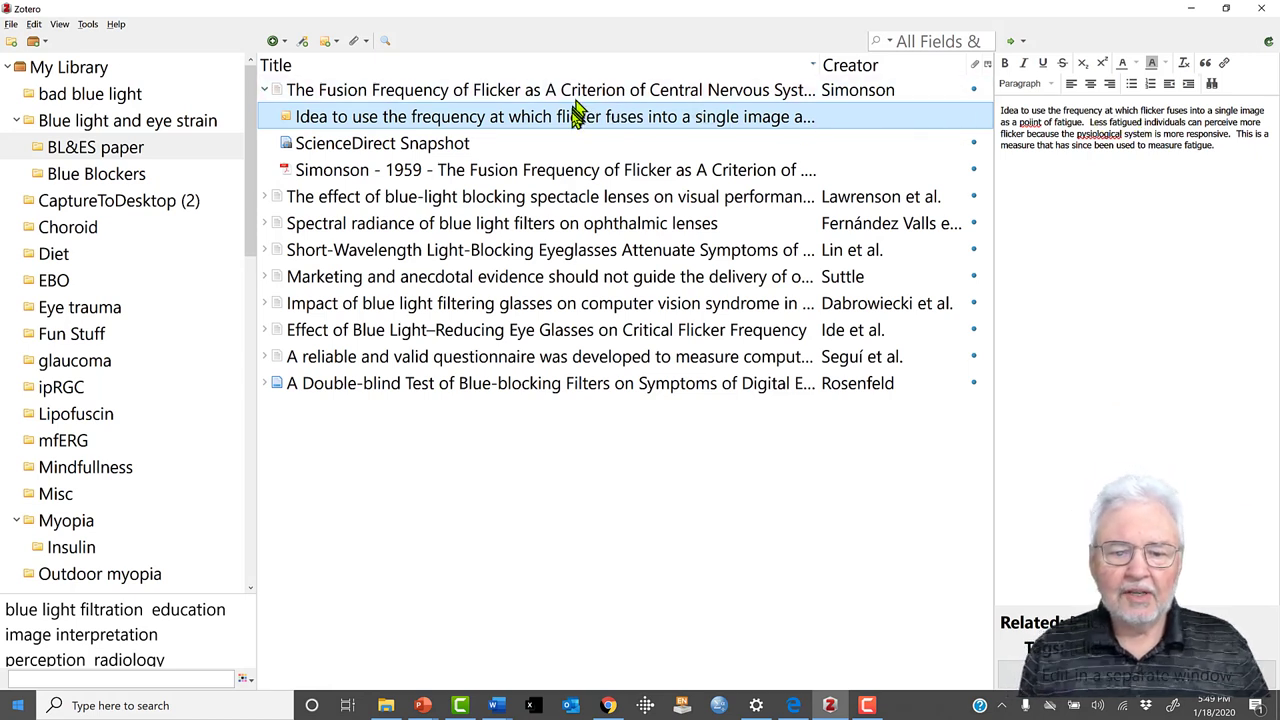
mouse_move(568, 122)
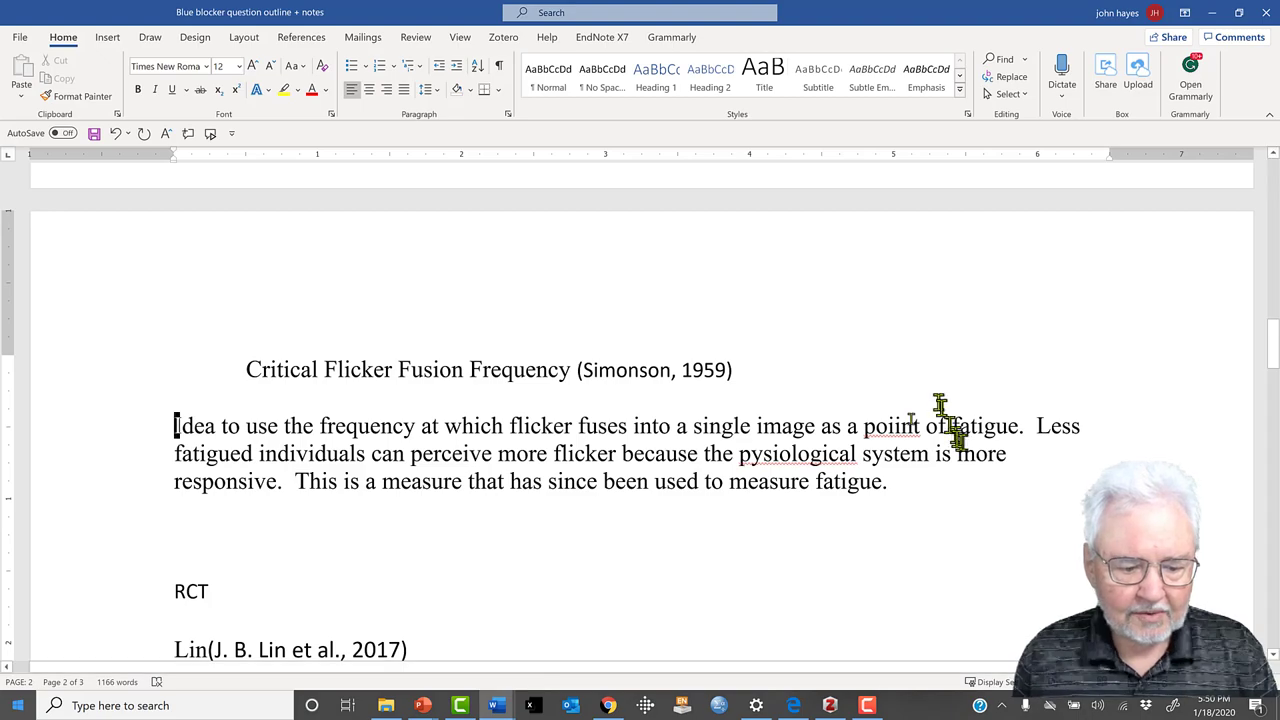
scroll(down, 3)
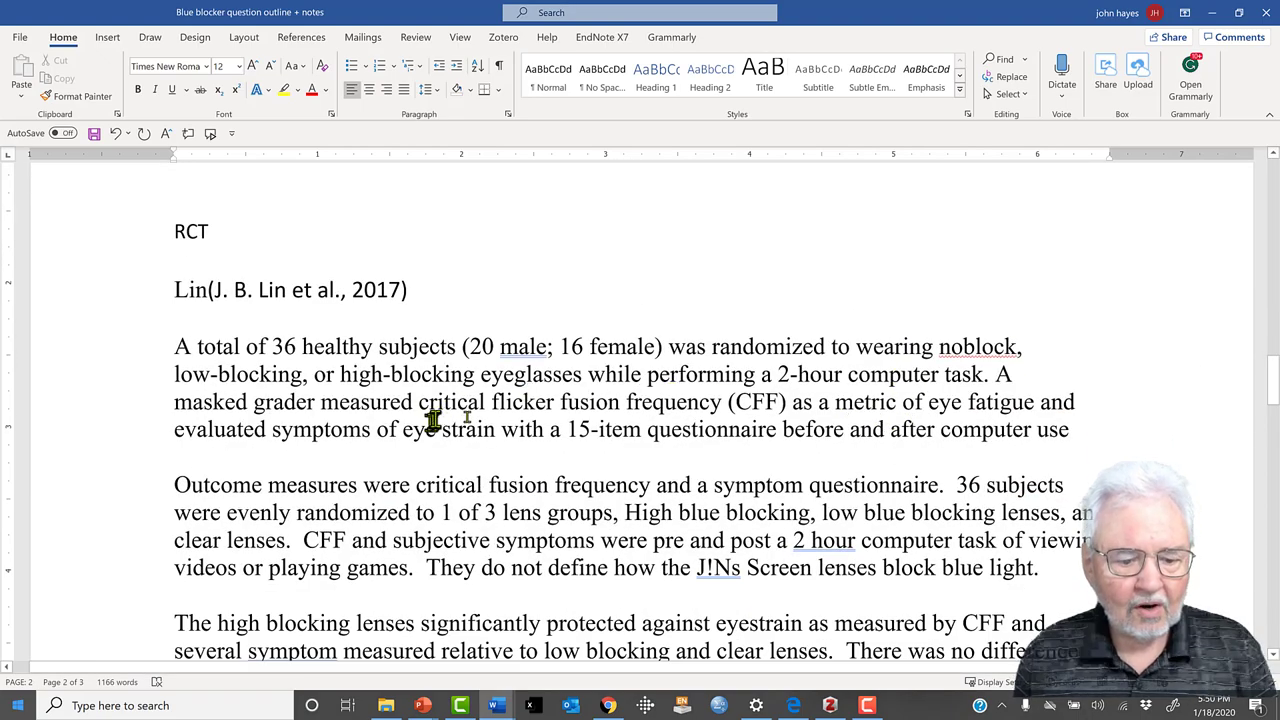
scroll(down, 3)
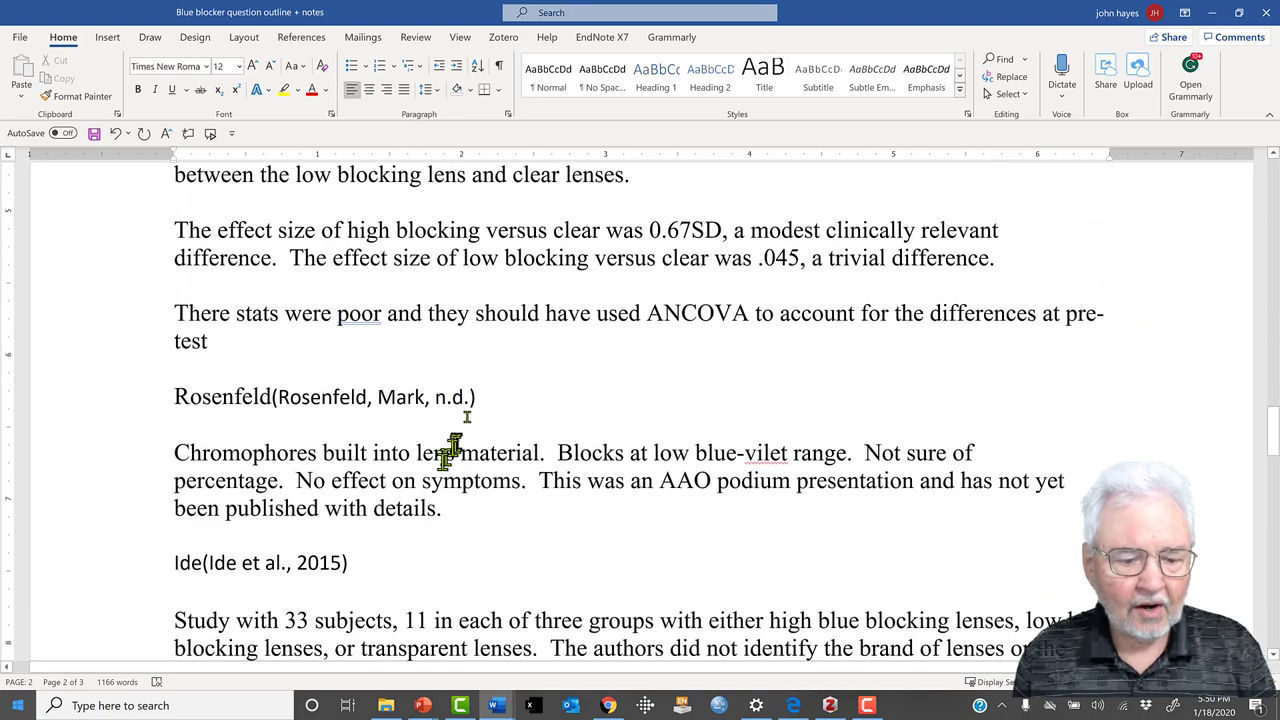
scroll(down, 3)
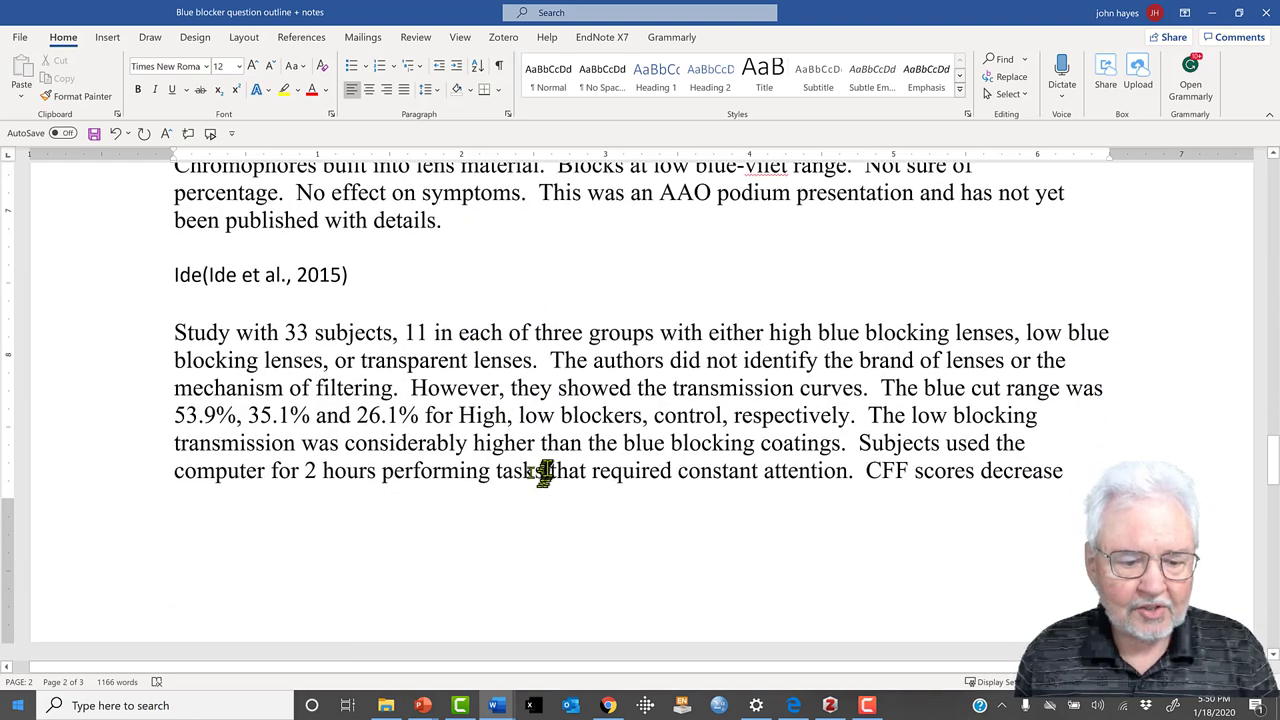
scroll(down, 3)
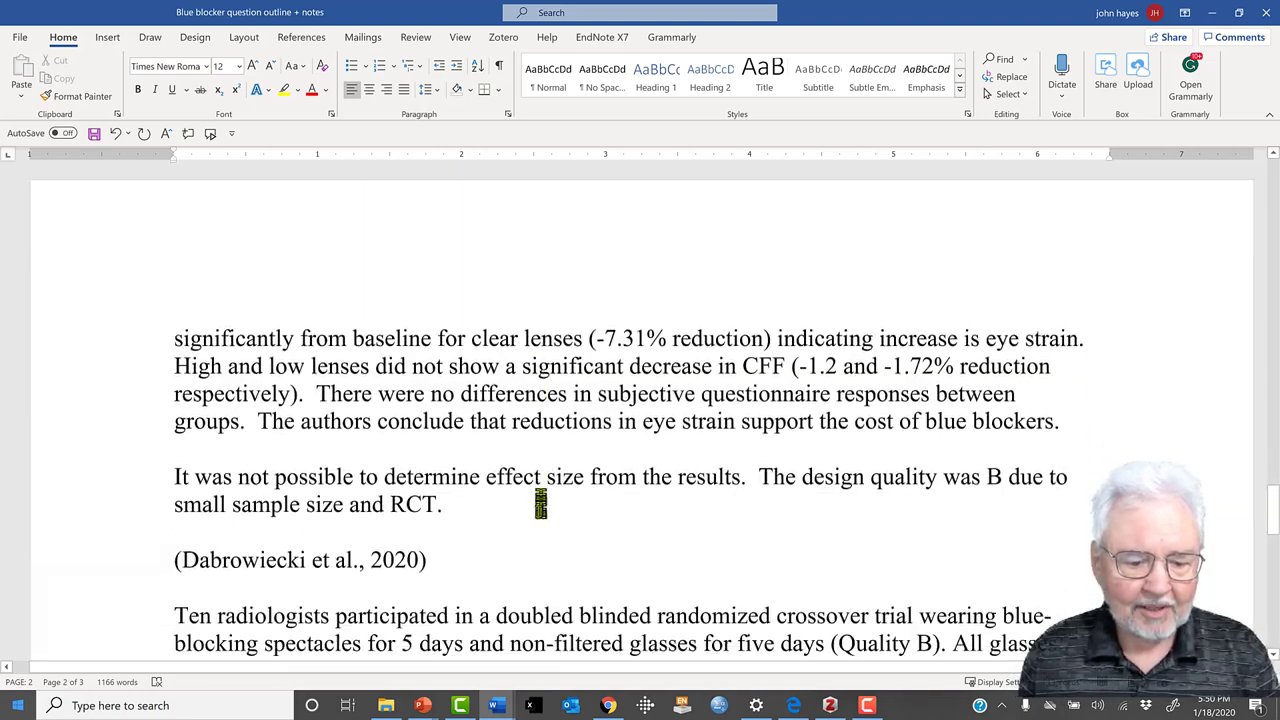
scroll(down, 3)
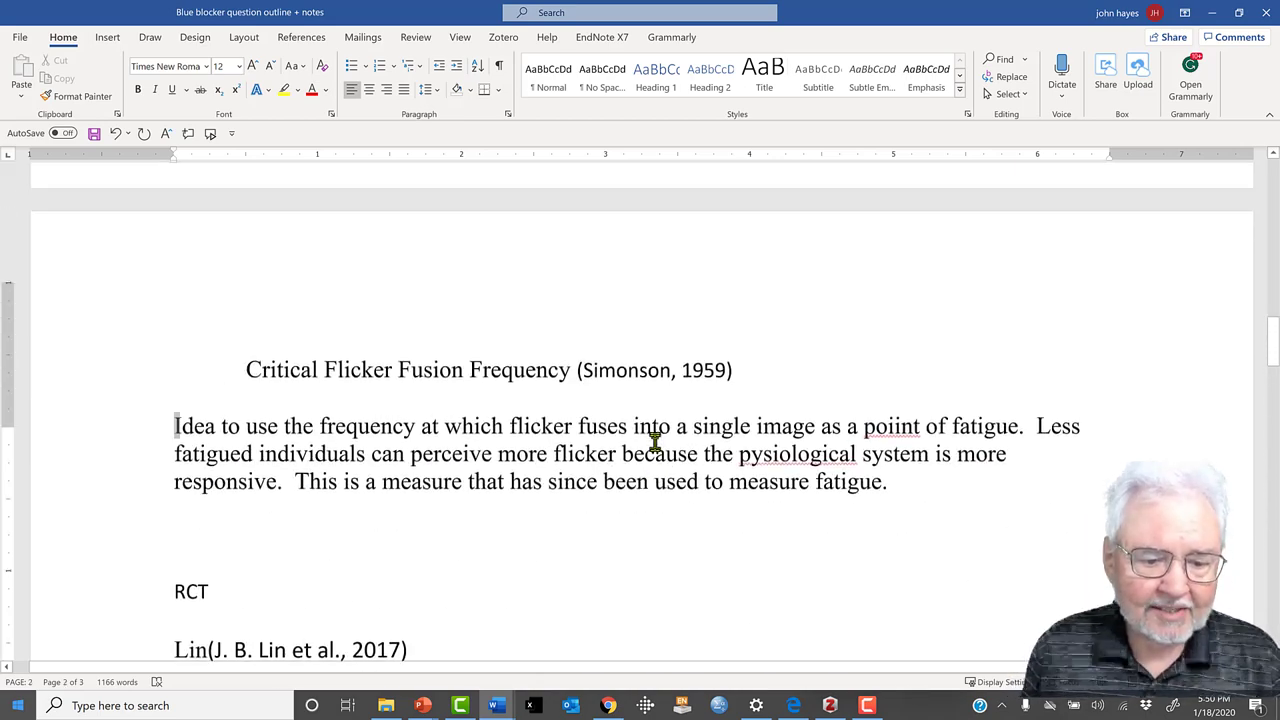
scroll(down, 3)
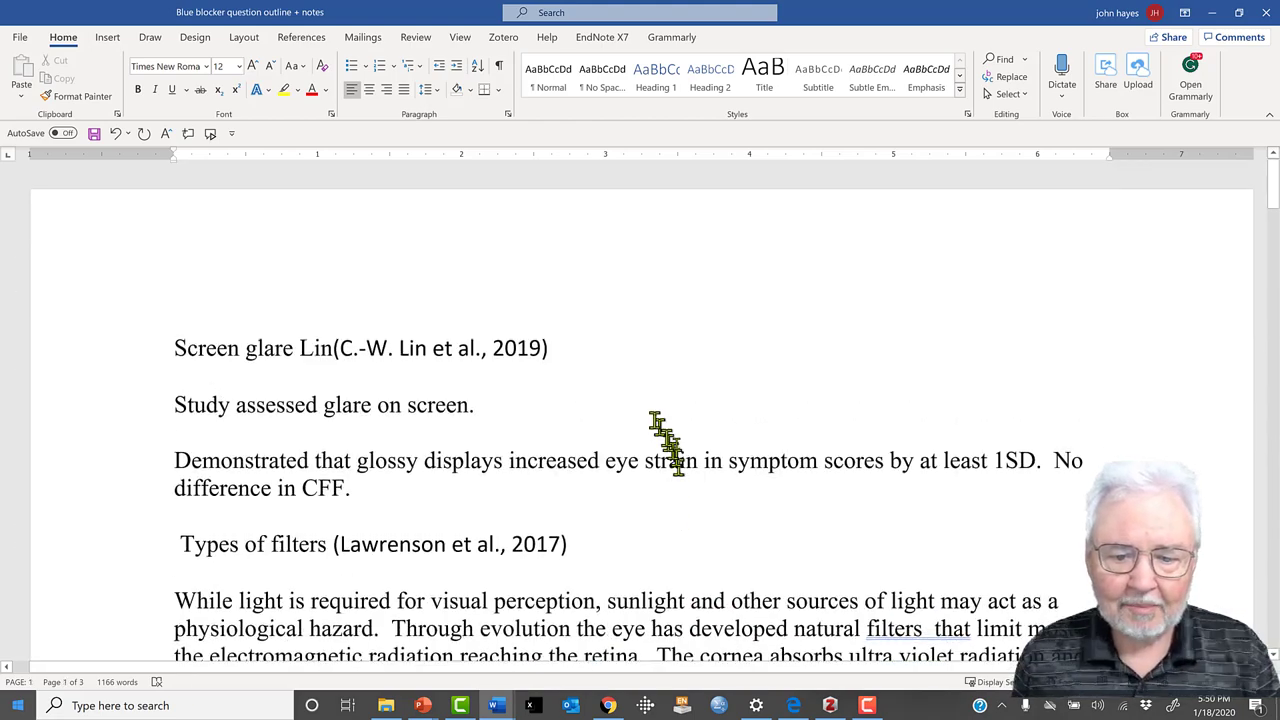
scroll(down, 3)
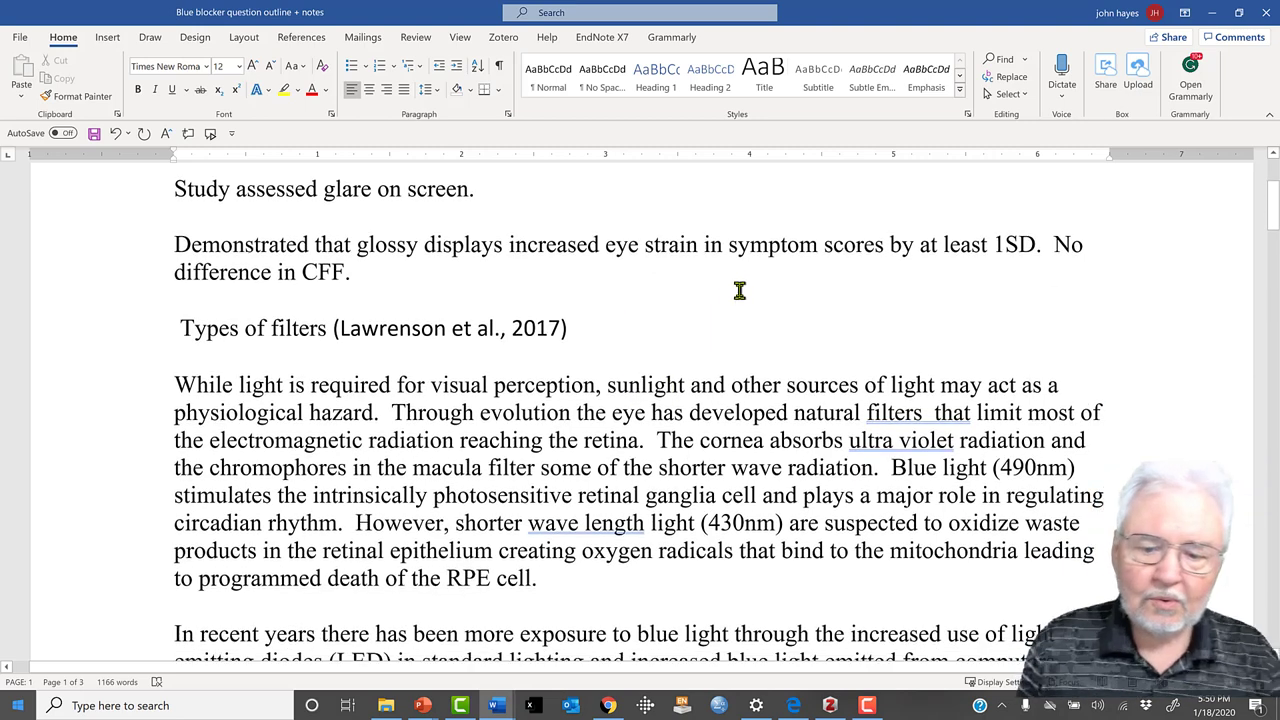
mouse_move(284, 118)
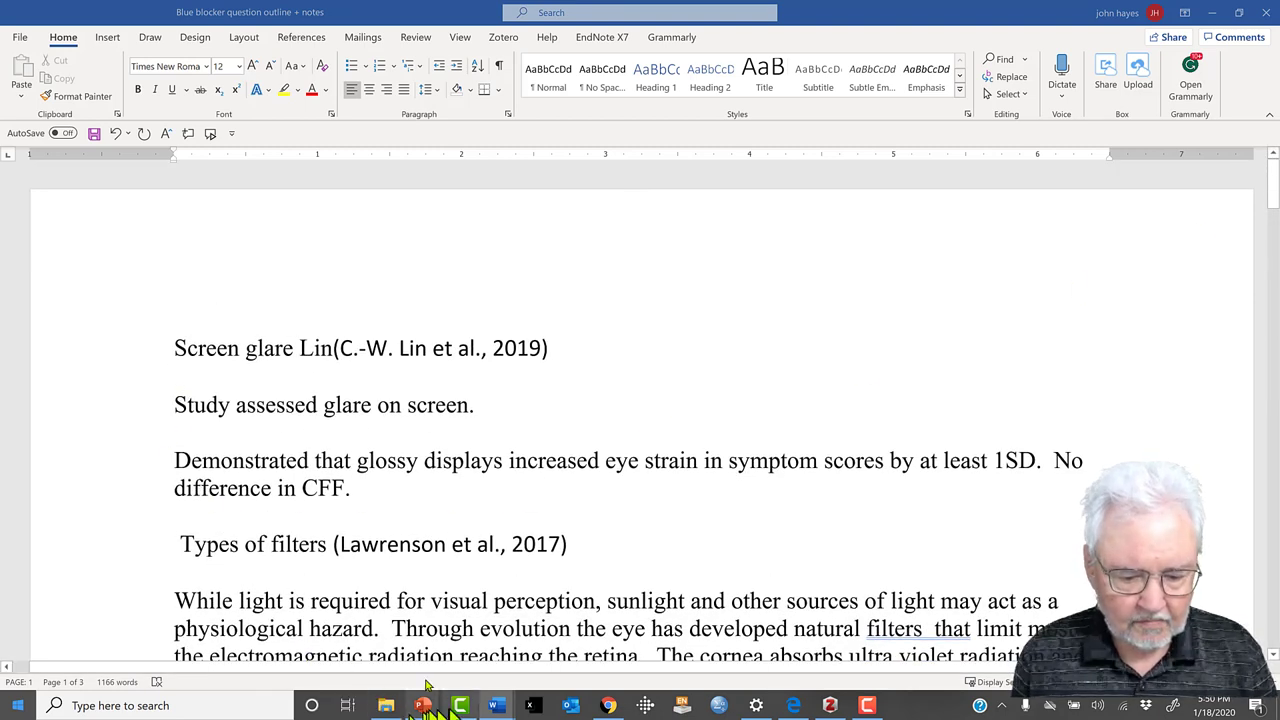
mouse_move(496, 704)
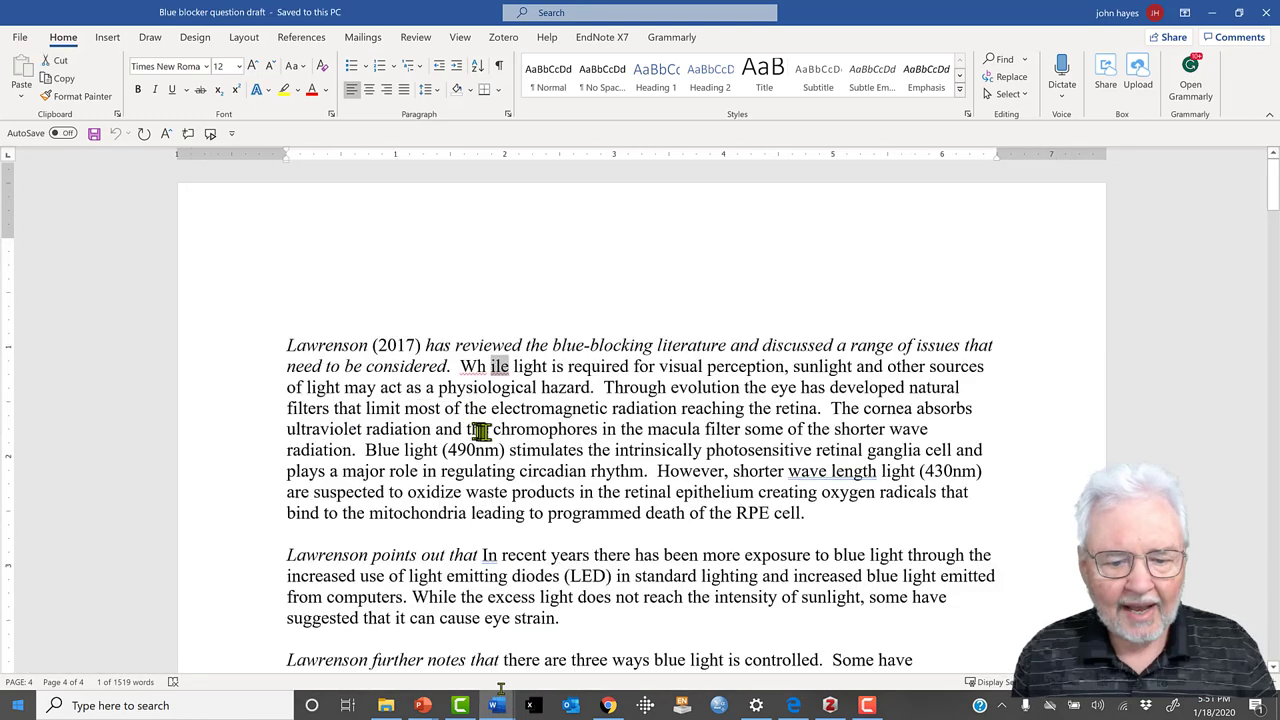
scroll(down, 3)
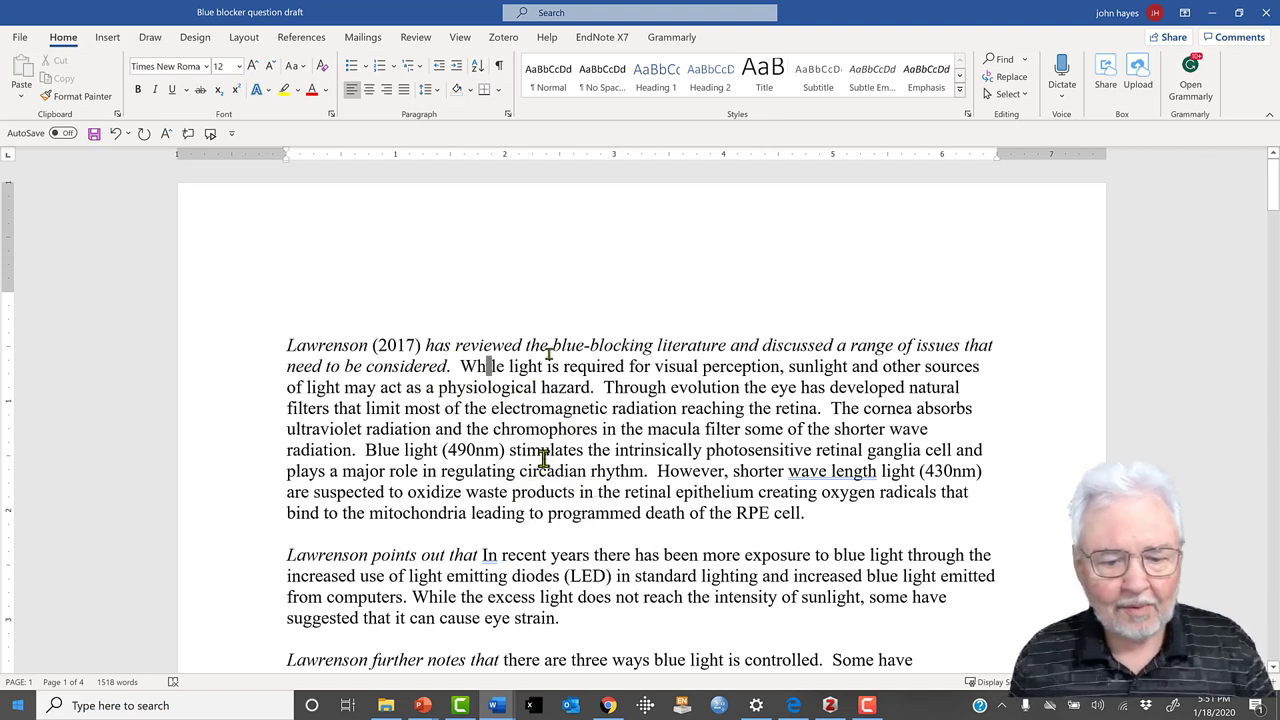
scroll(down, 3)
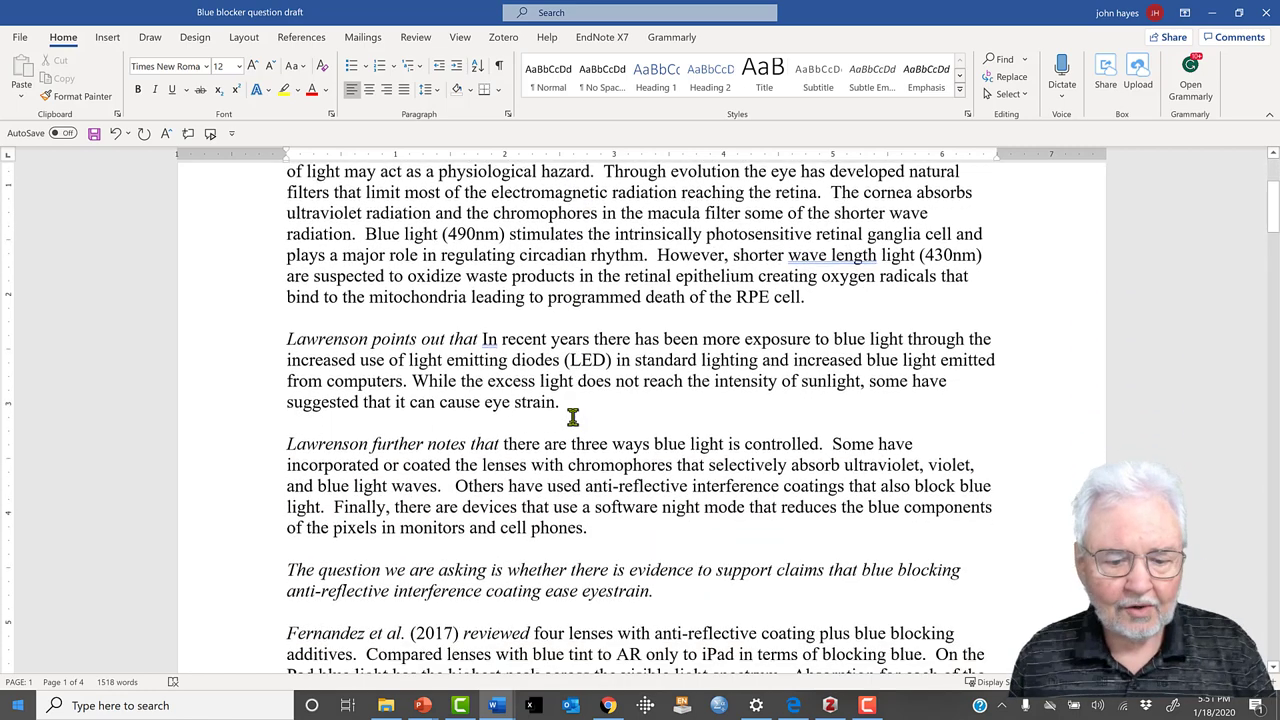
scroll(down, 3)
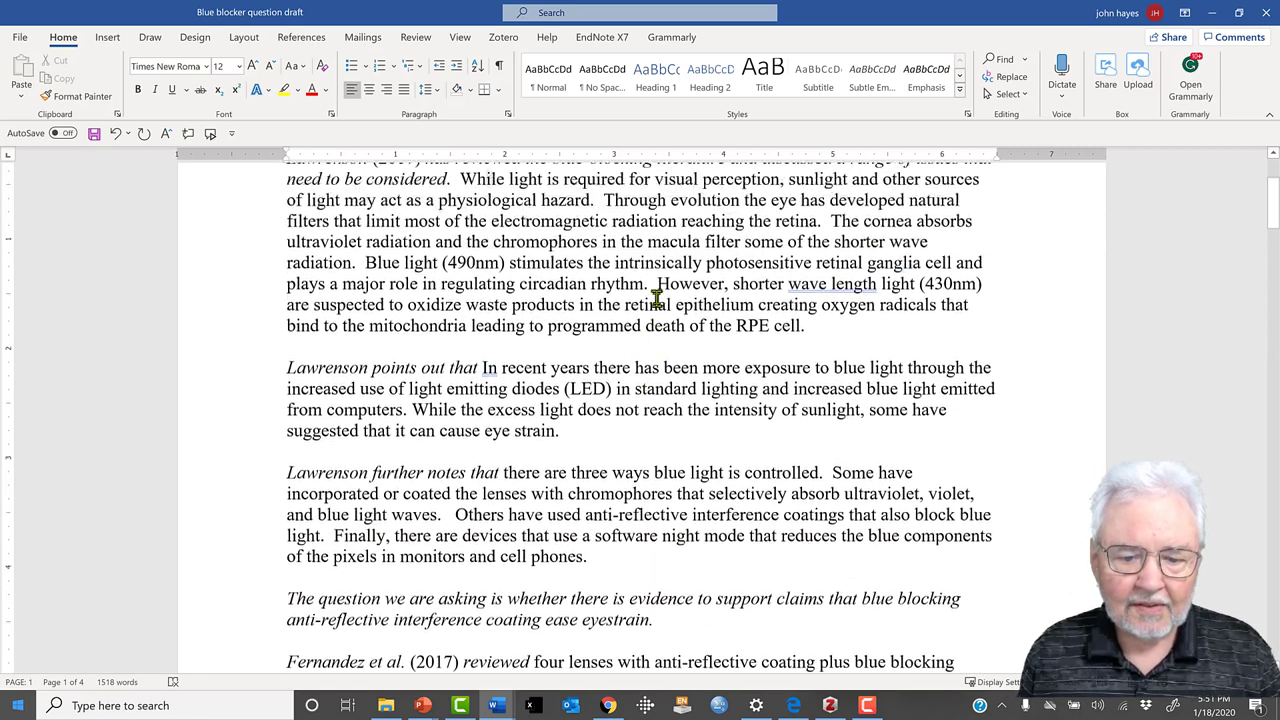
scroll(down, 3)
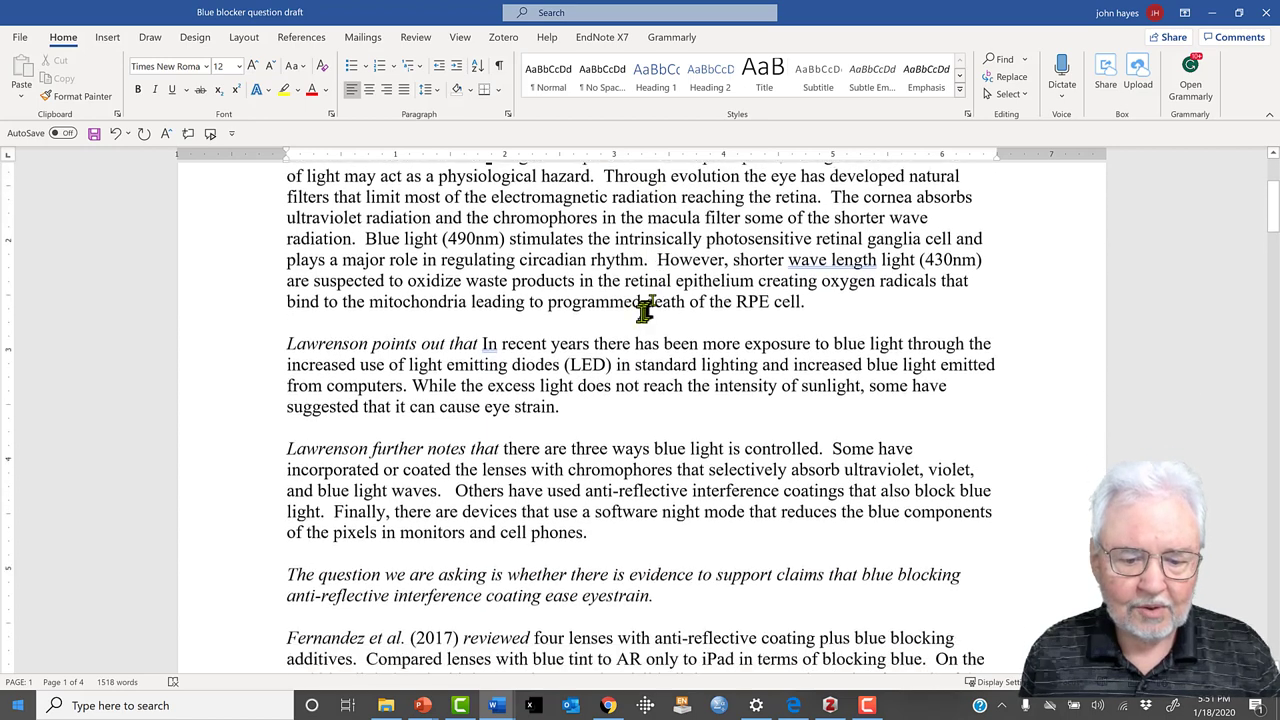
scroll(down, 3)
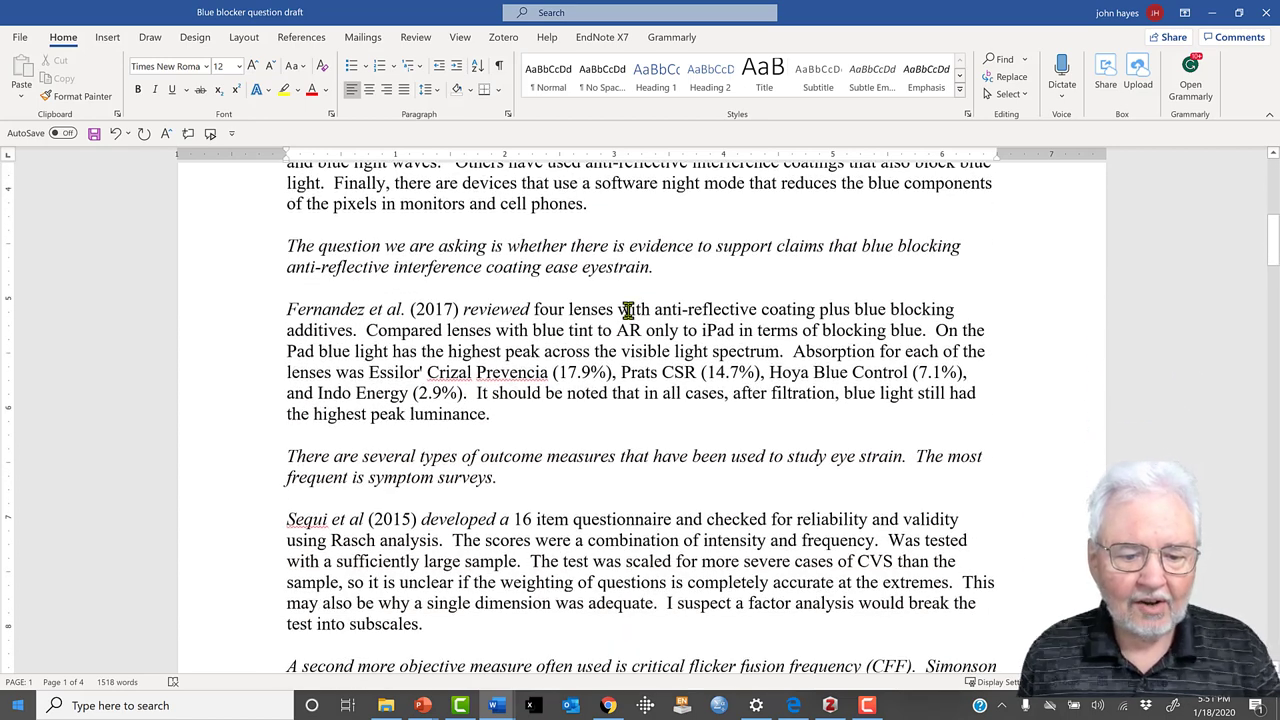
scroll(down, 3)
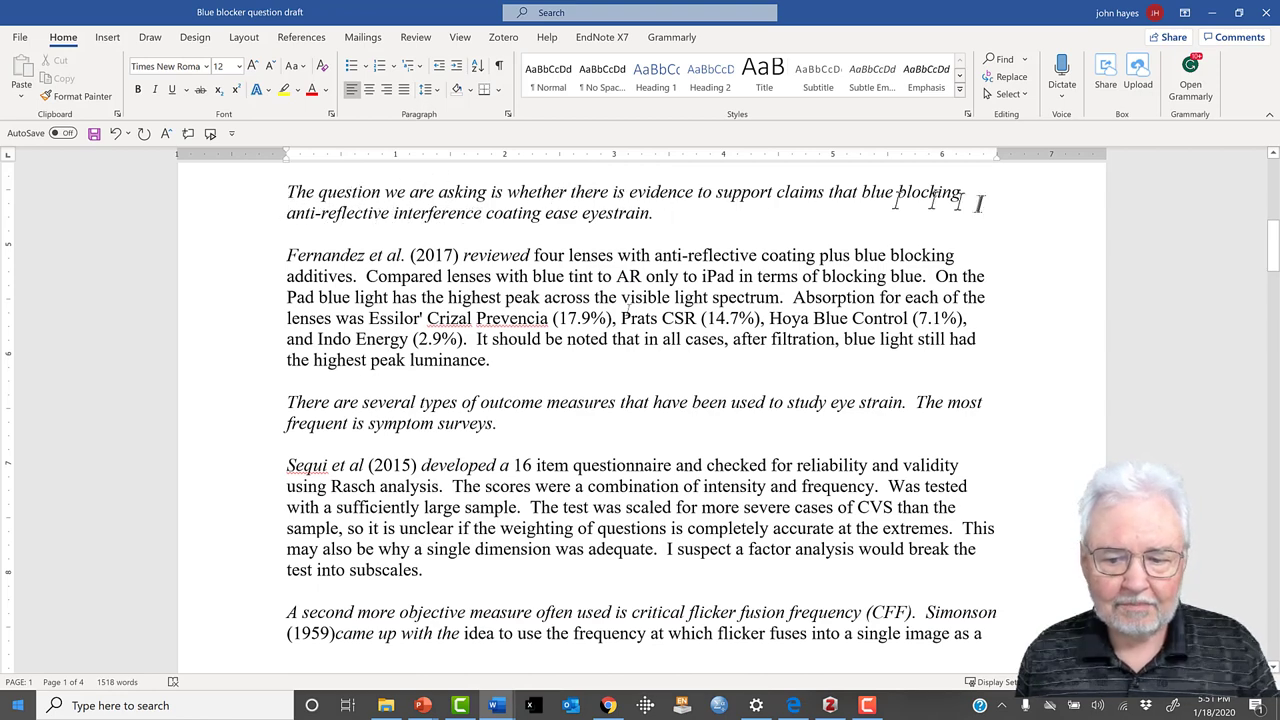
scroll(down, 3)
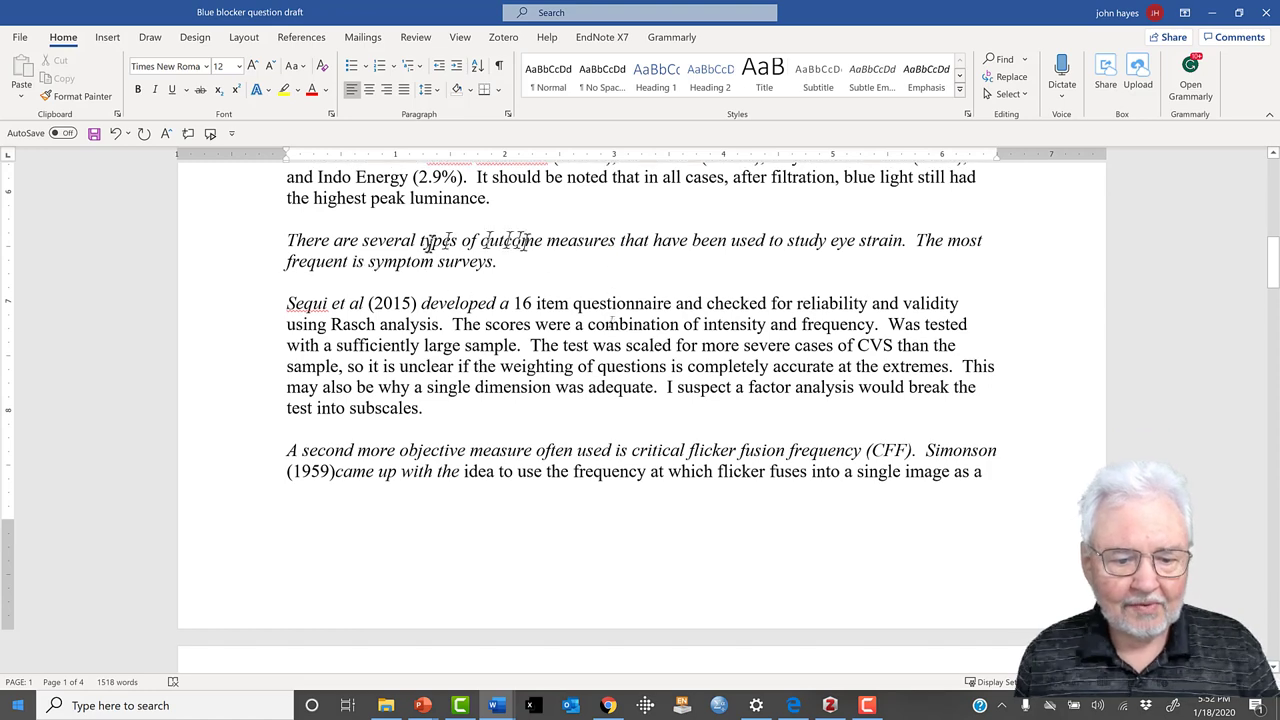
scroll(down, 3)
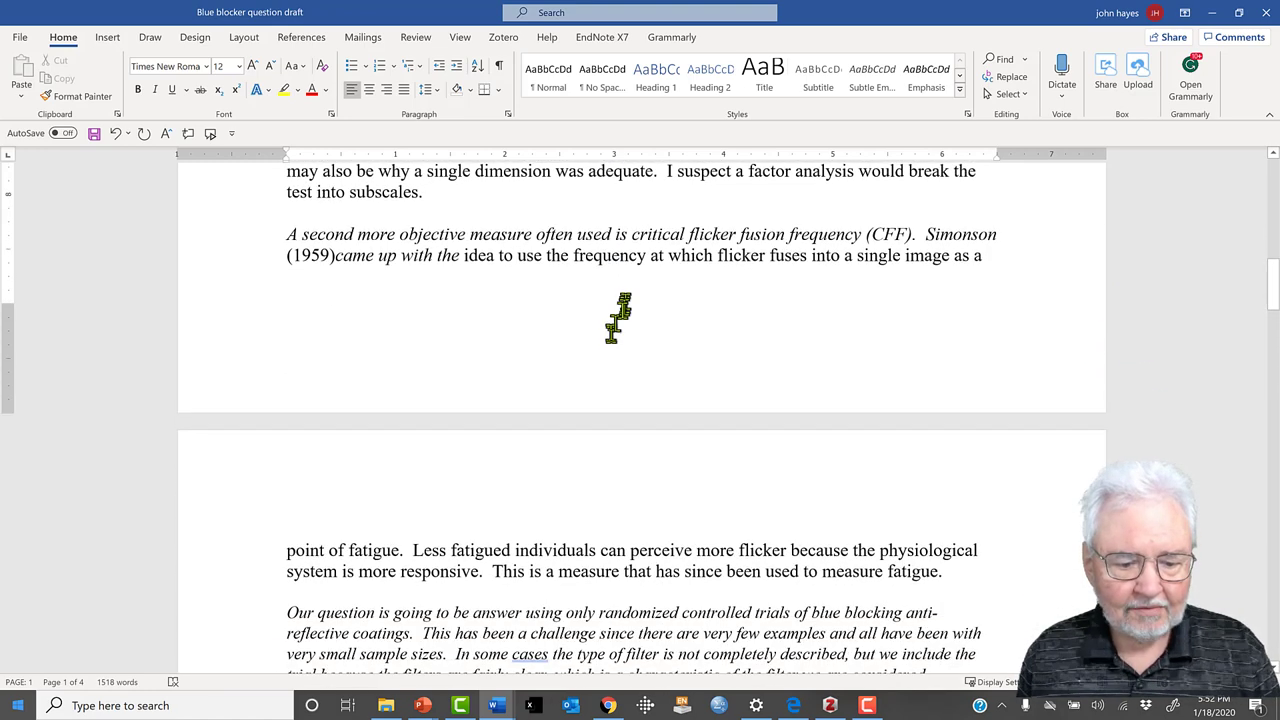
scroll(down, 3)
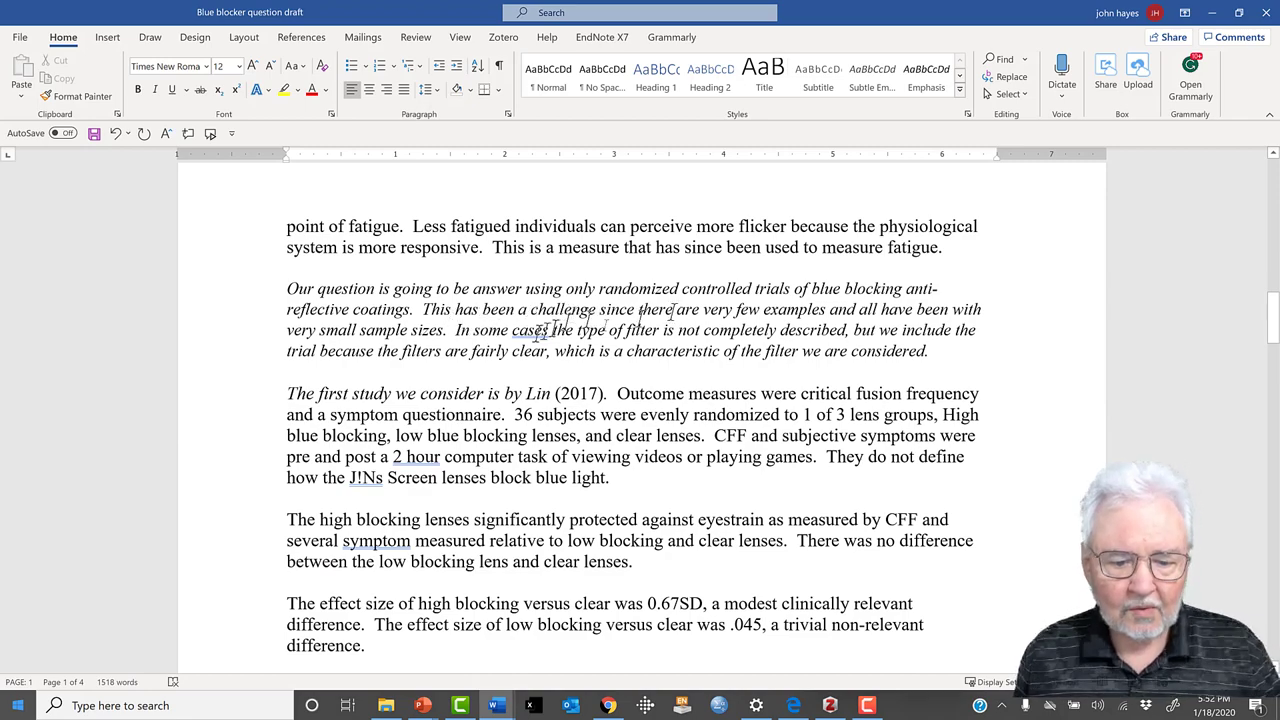
scroll(down, 3)
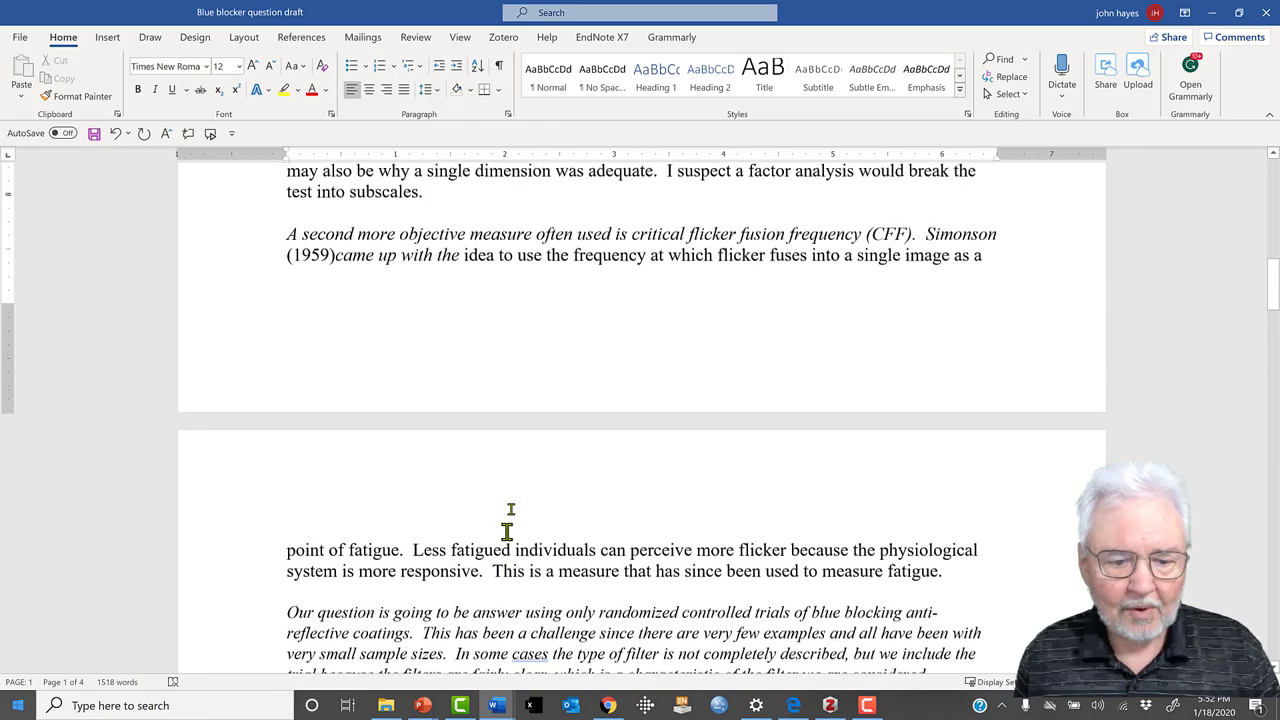
scroll(down, 3)
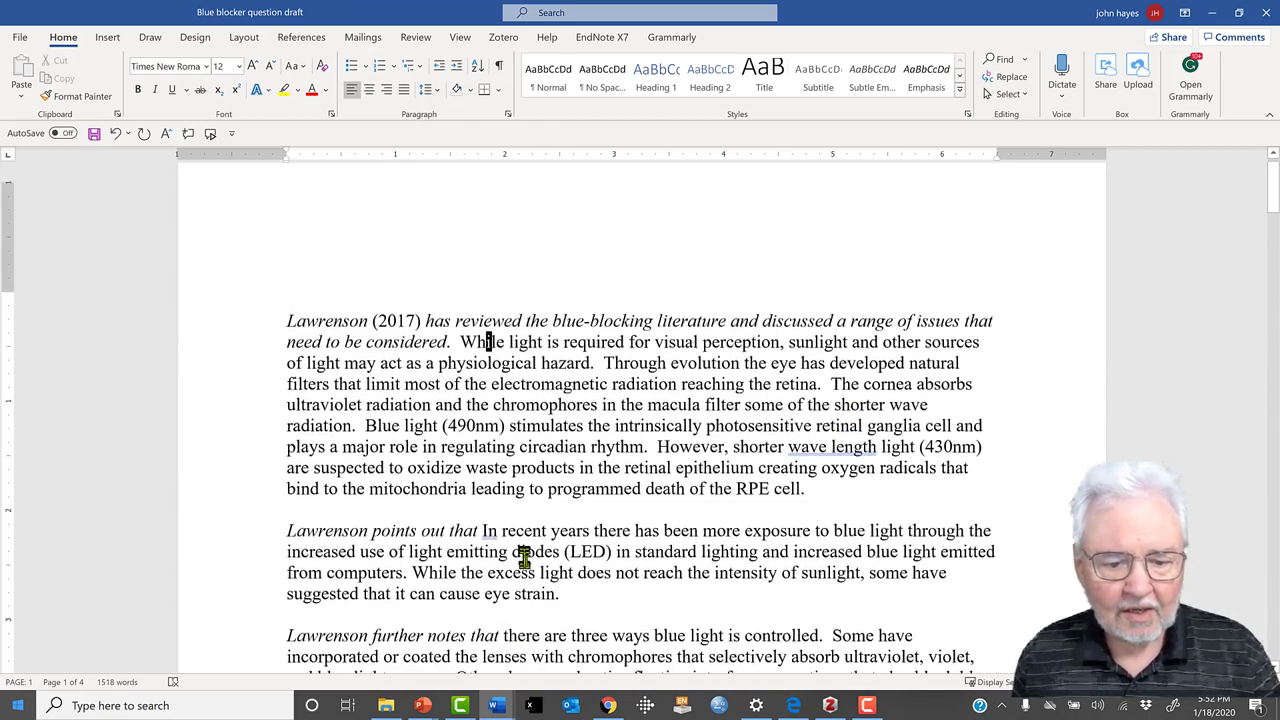
scroll(down, 3)
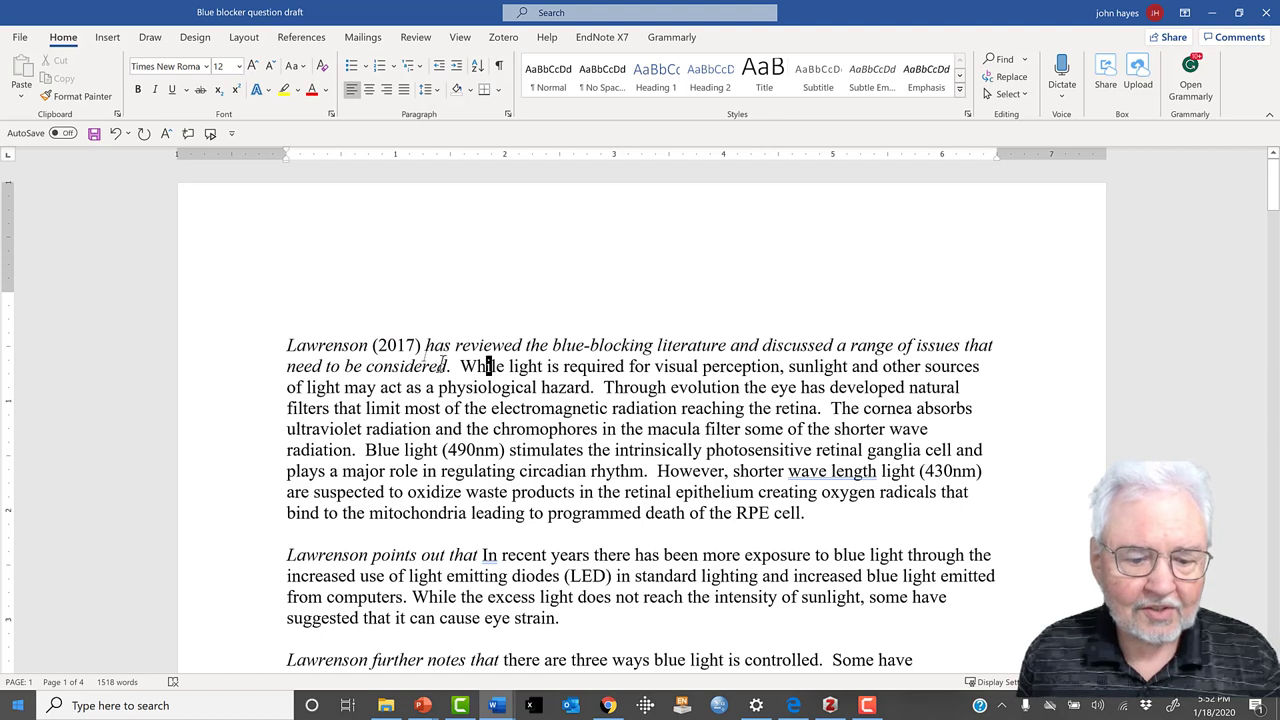
mouse_move(350, 356)
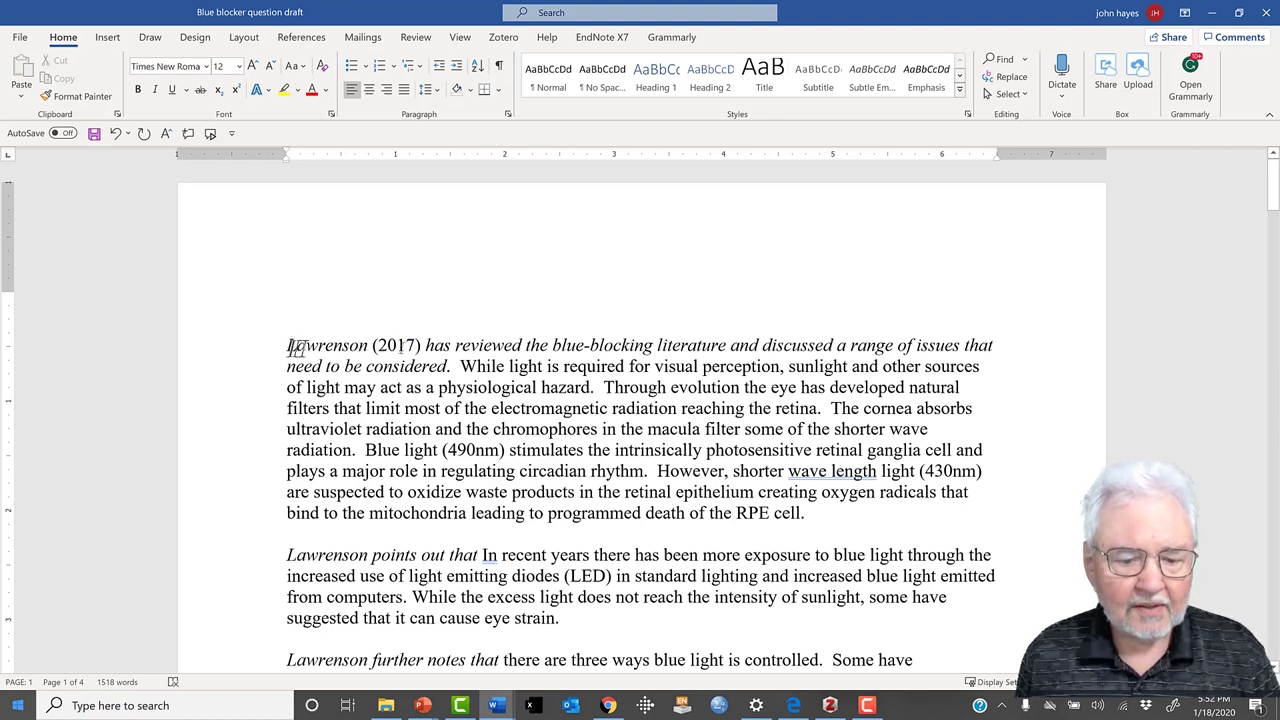
- Remove the hand-typed '(2017)' after Lawrenson and cancel out of the Add/Edit Citation picker
double_click(398, 344)
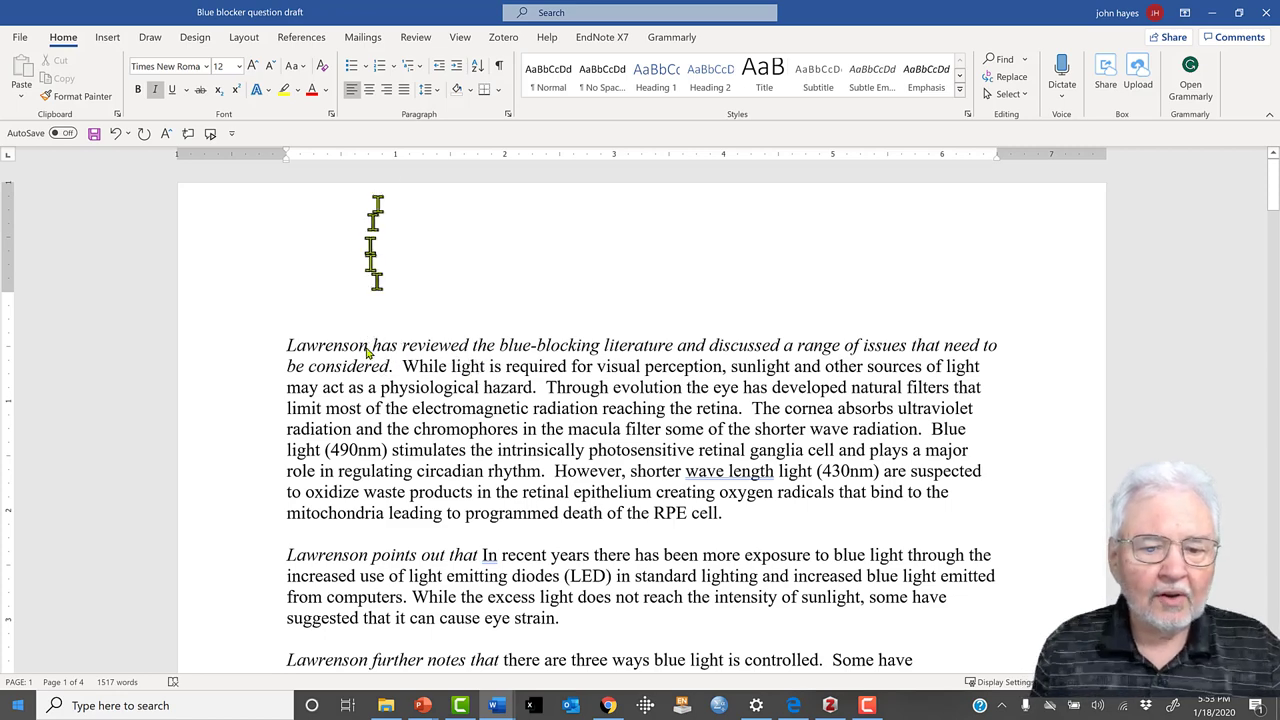
click(492, 36)
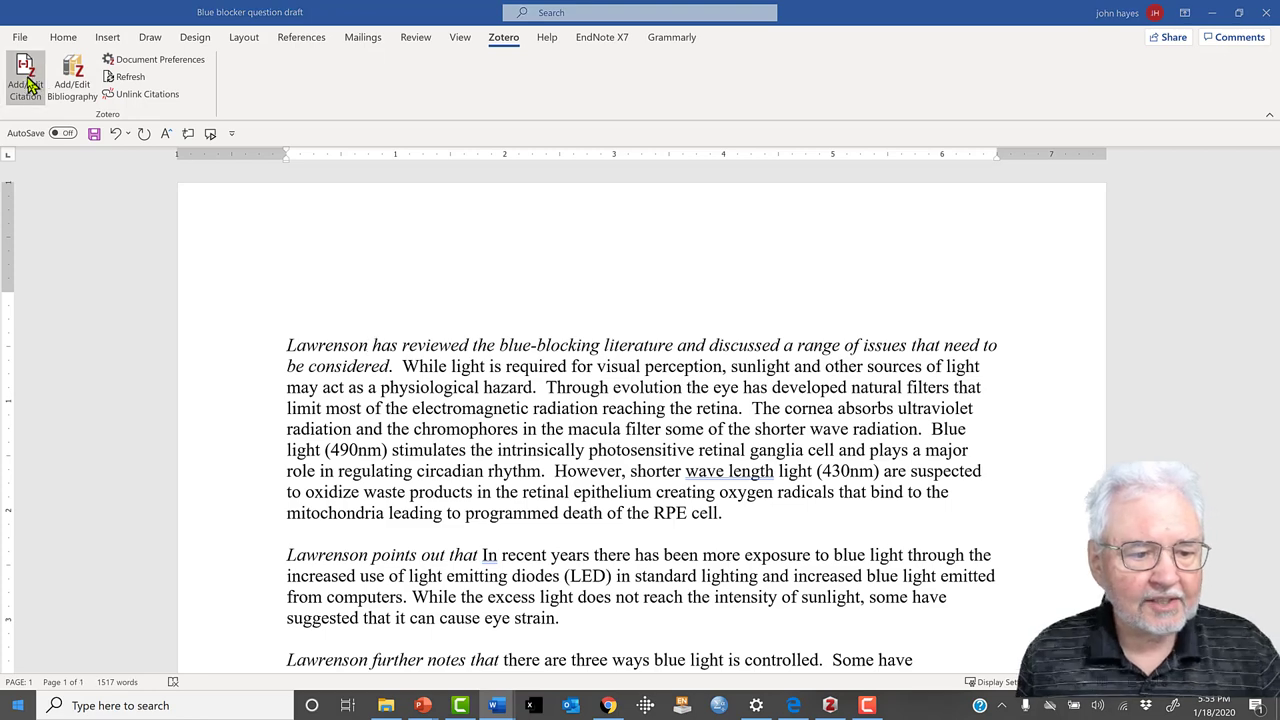
click(24, 72)
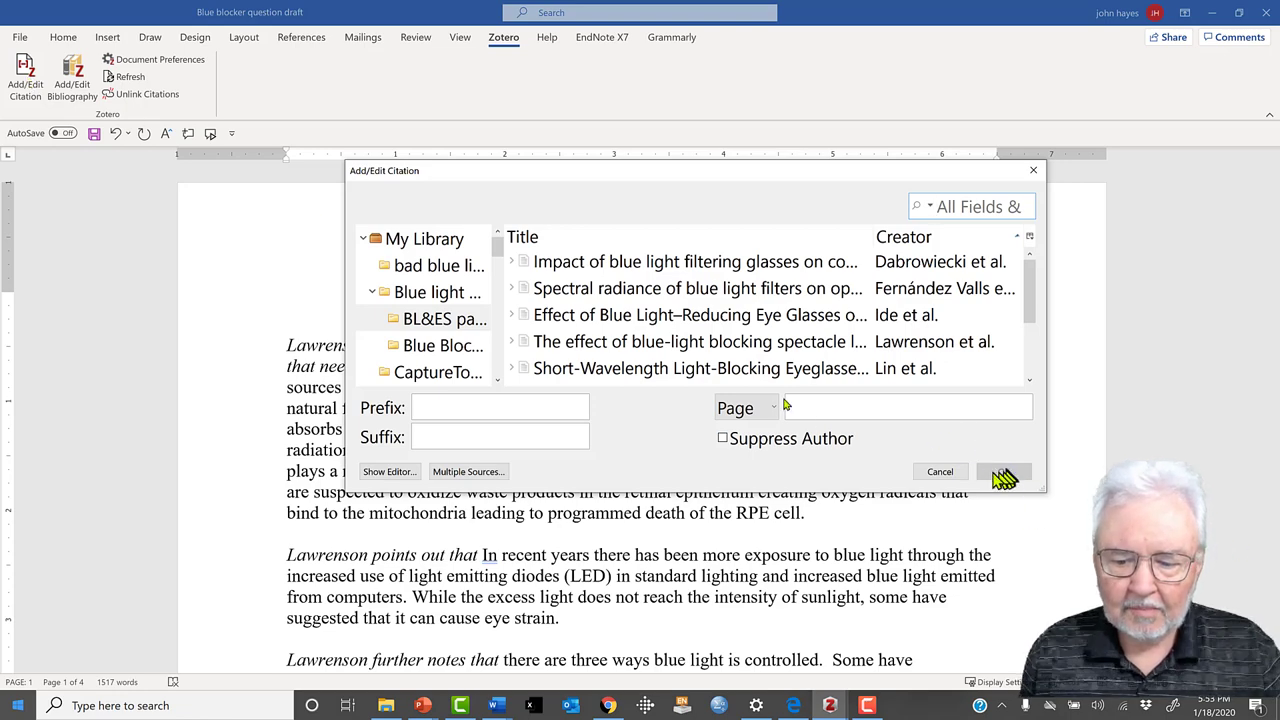
click(1004, 472)
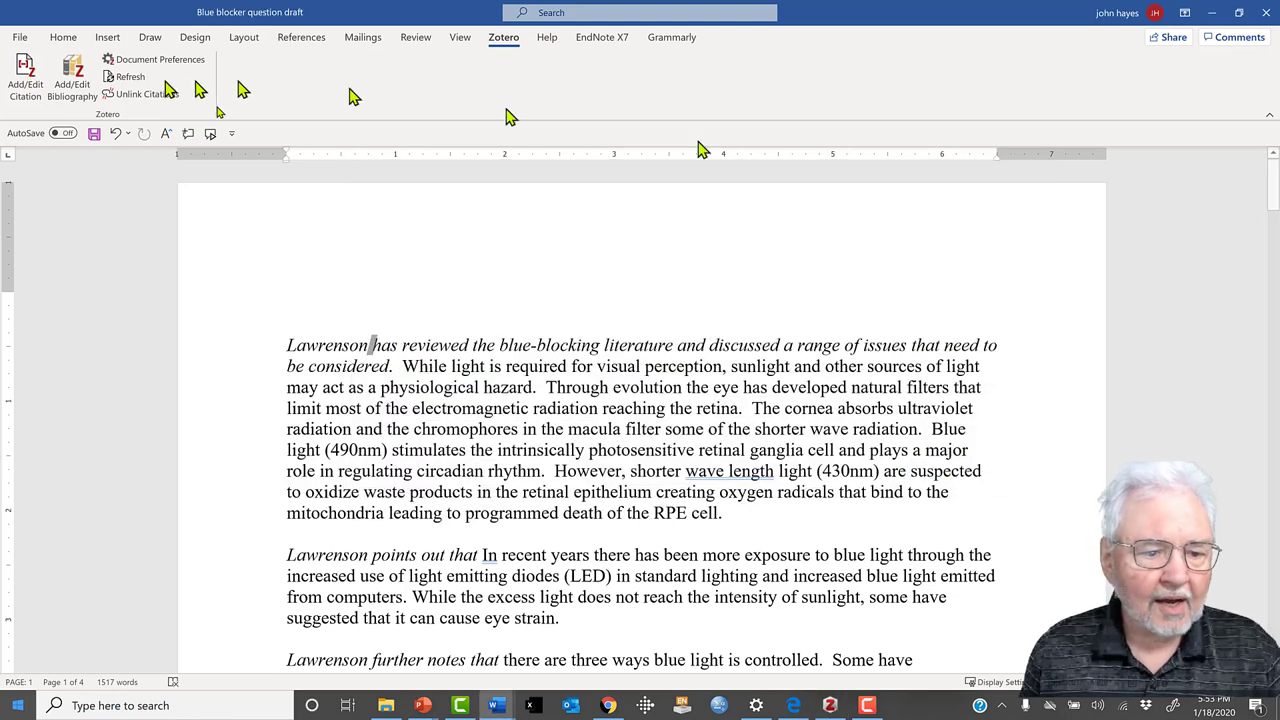
mouse_move(128, 72)
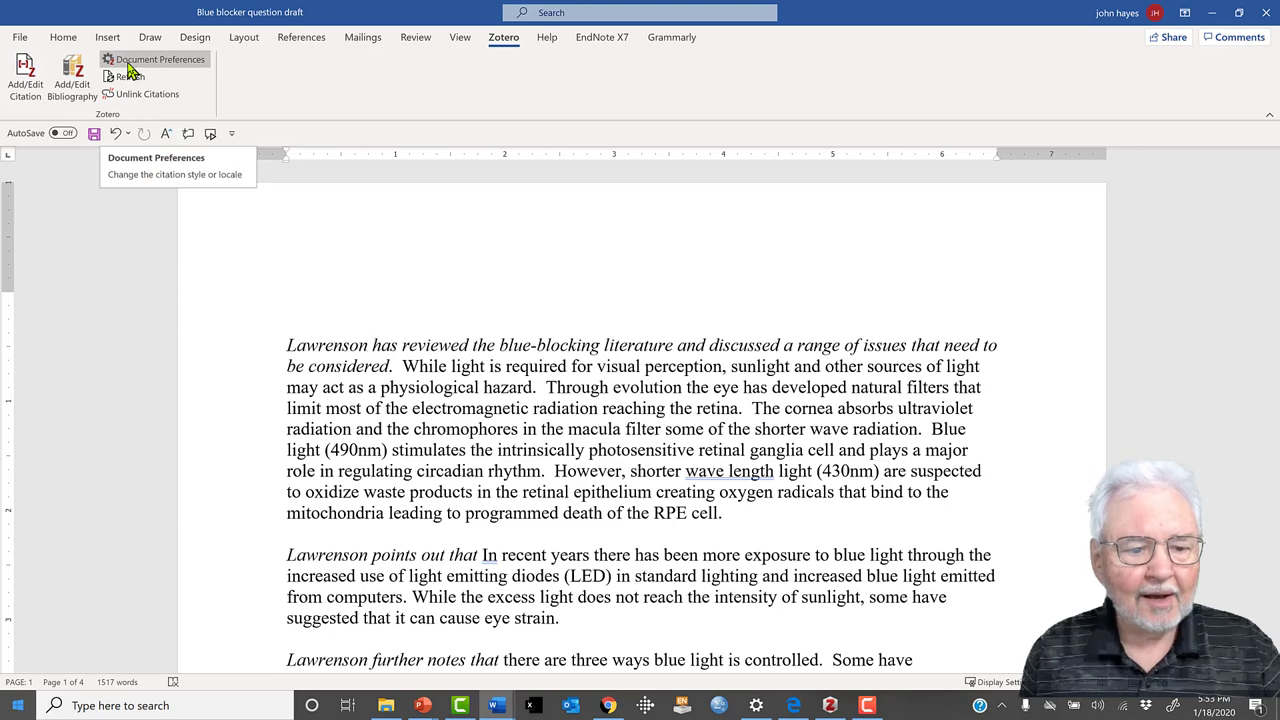
- Check Document Preferences, confirming APA 7th edition, and leave the style unchanged
click(160, 60)
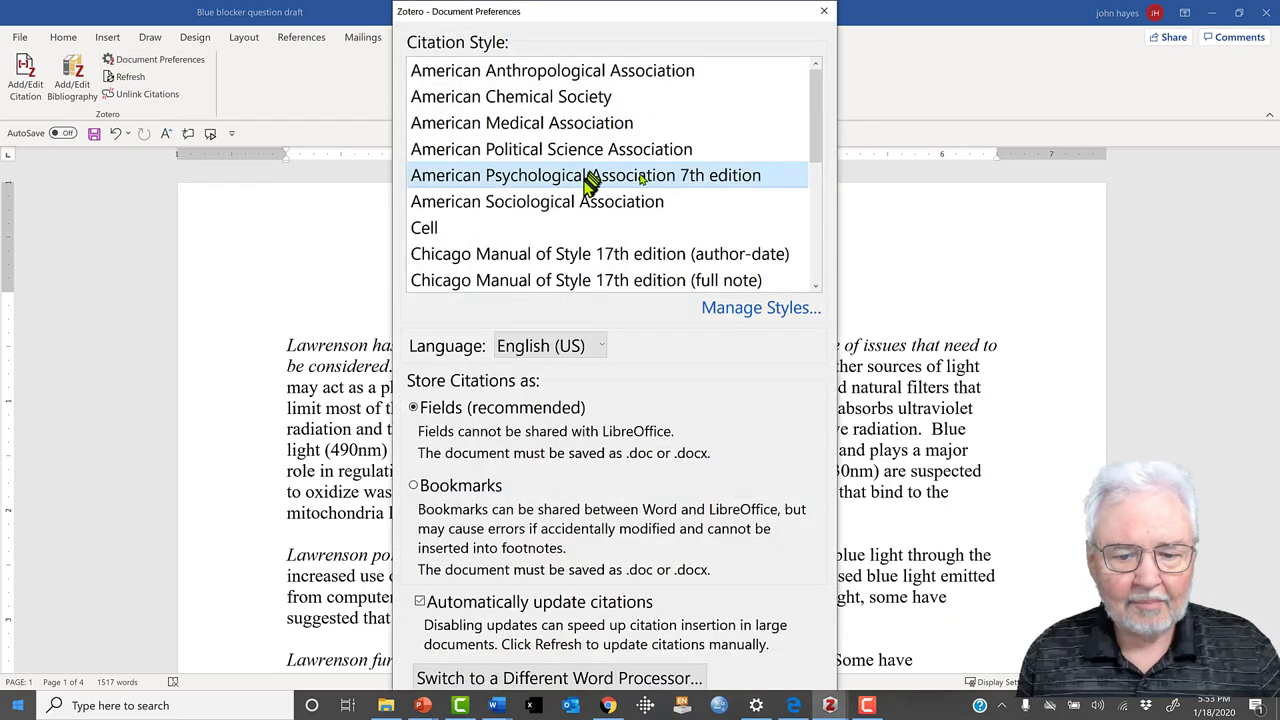
mouse_move(660, 180)
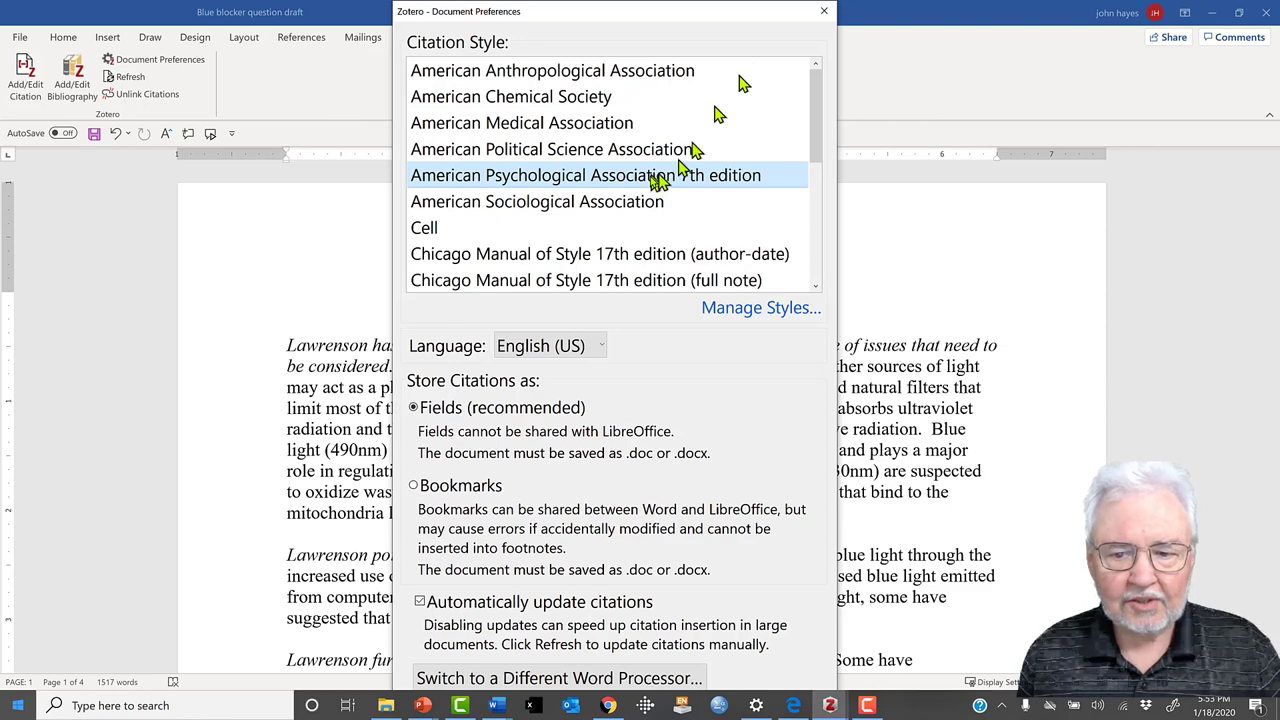
click(820, 12)
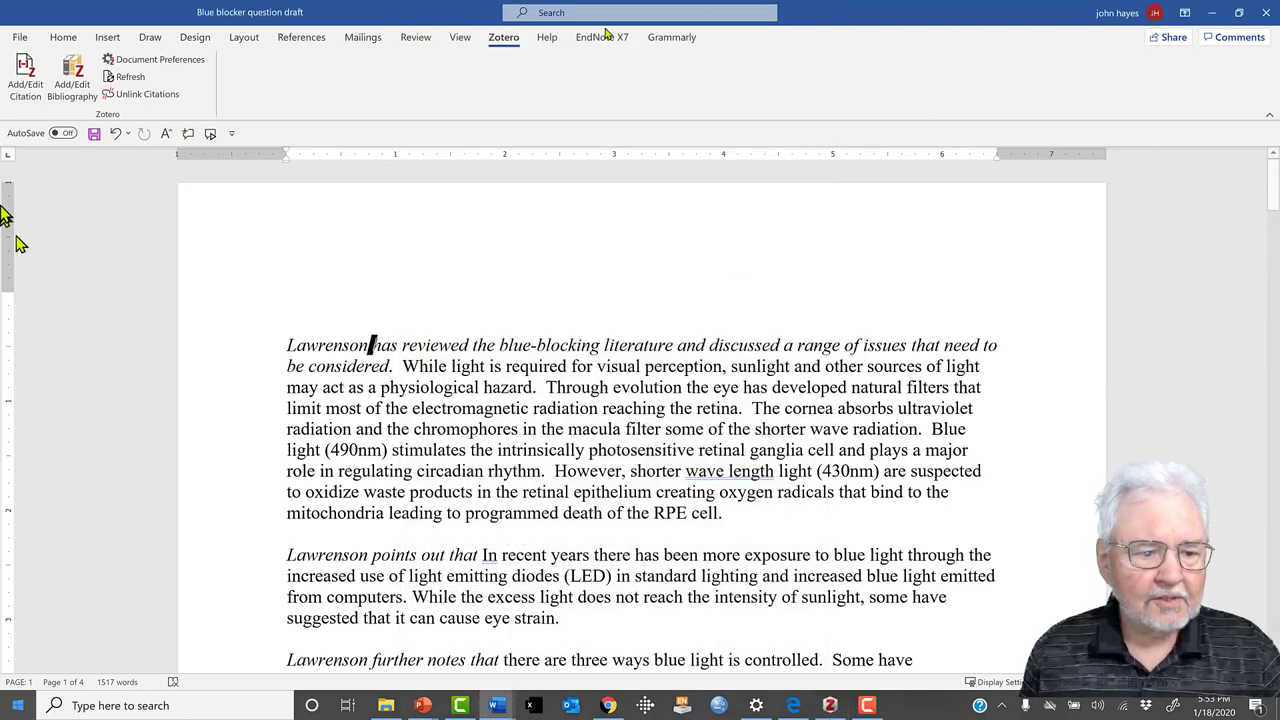
- Insert a Lawrenson et al. 2017 spectacles citation with Suppress Author, giving 'Lawrenson (2017)'
click(24, 72)
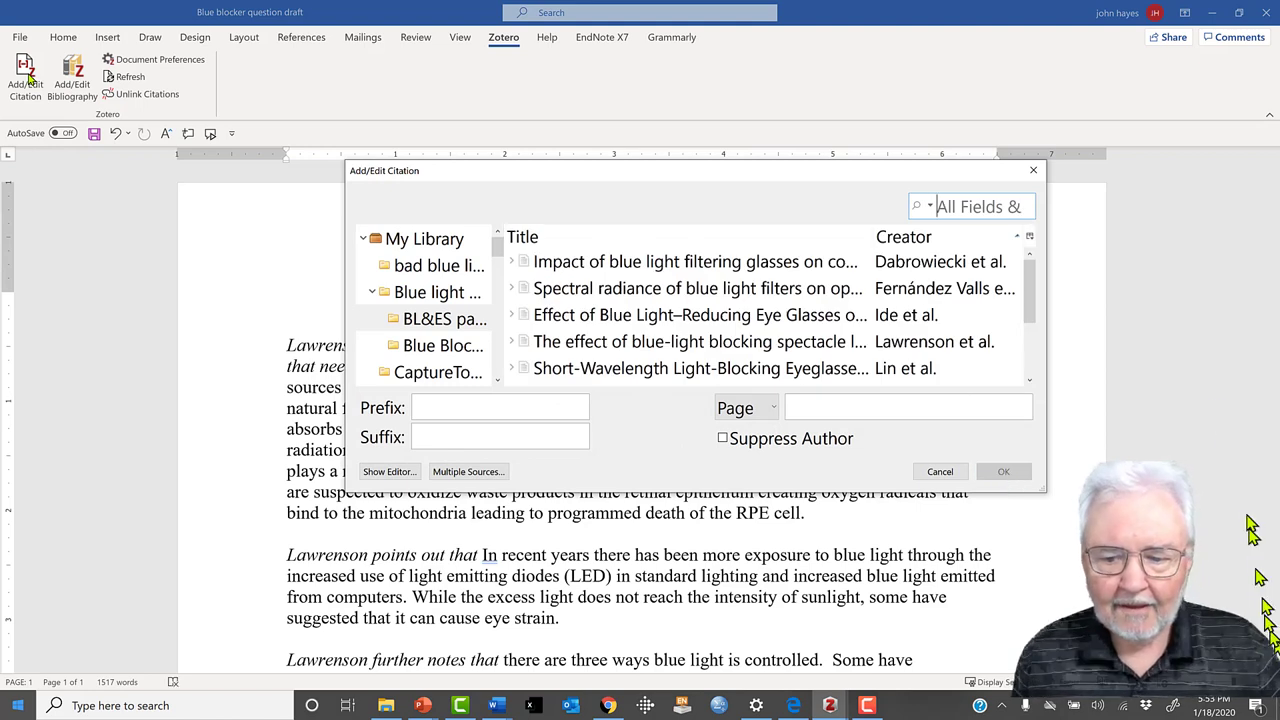
click(704, 340)
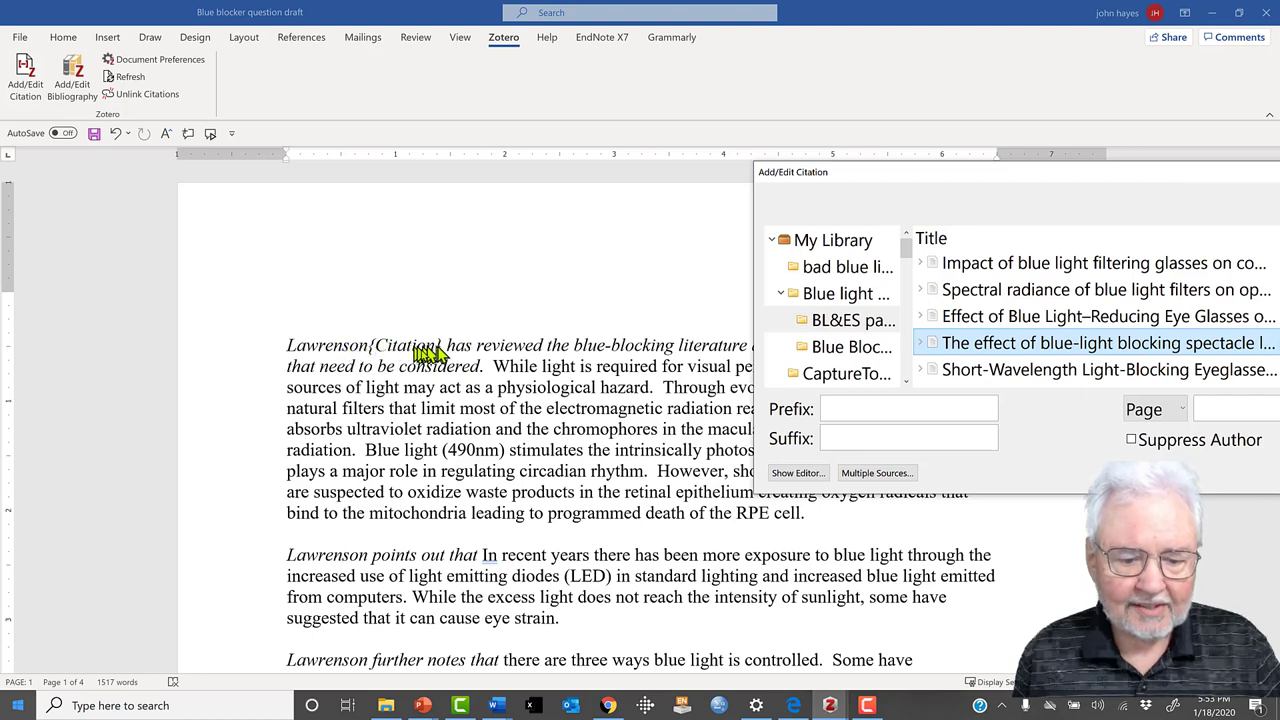
mouse_move(328, 354)
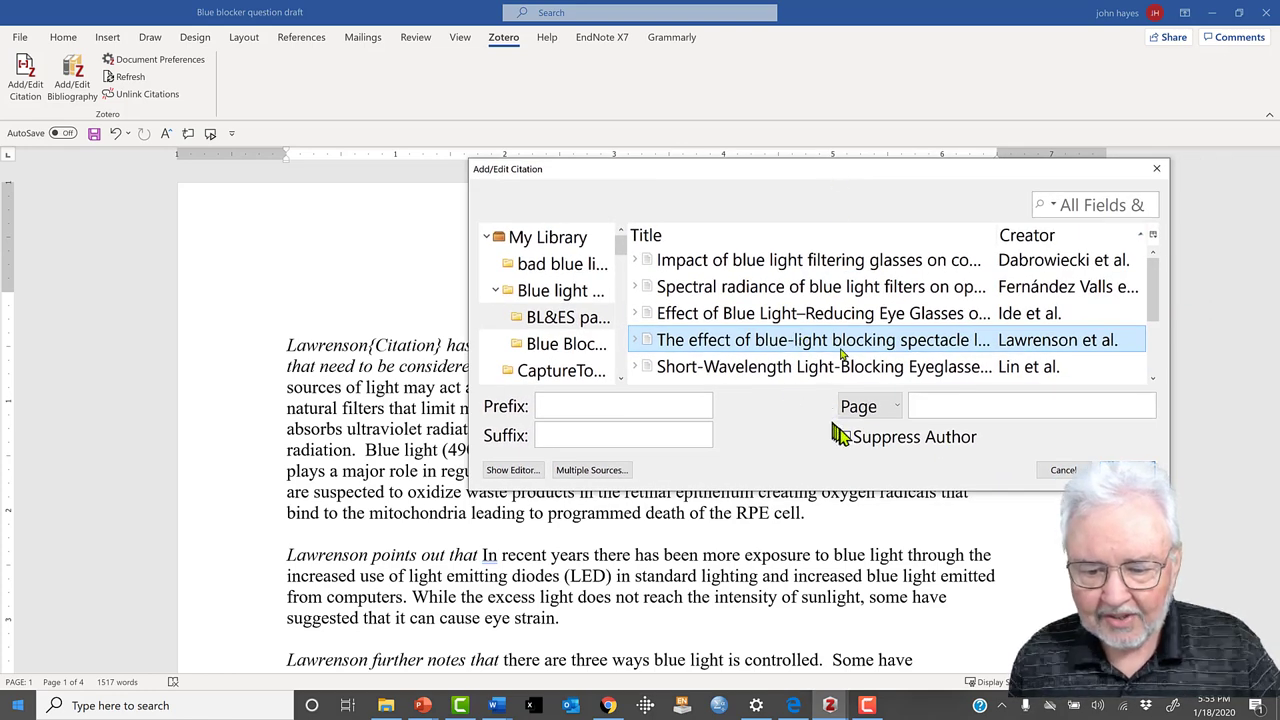
click(844, 436)
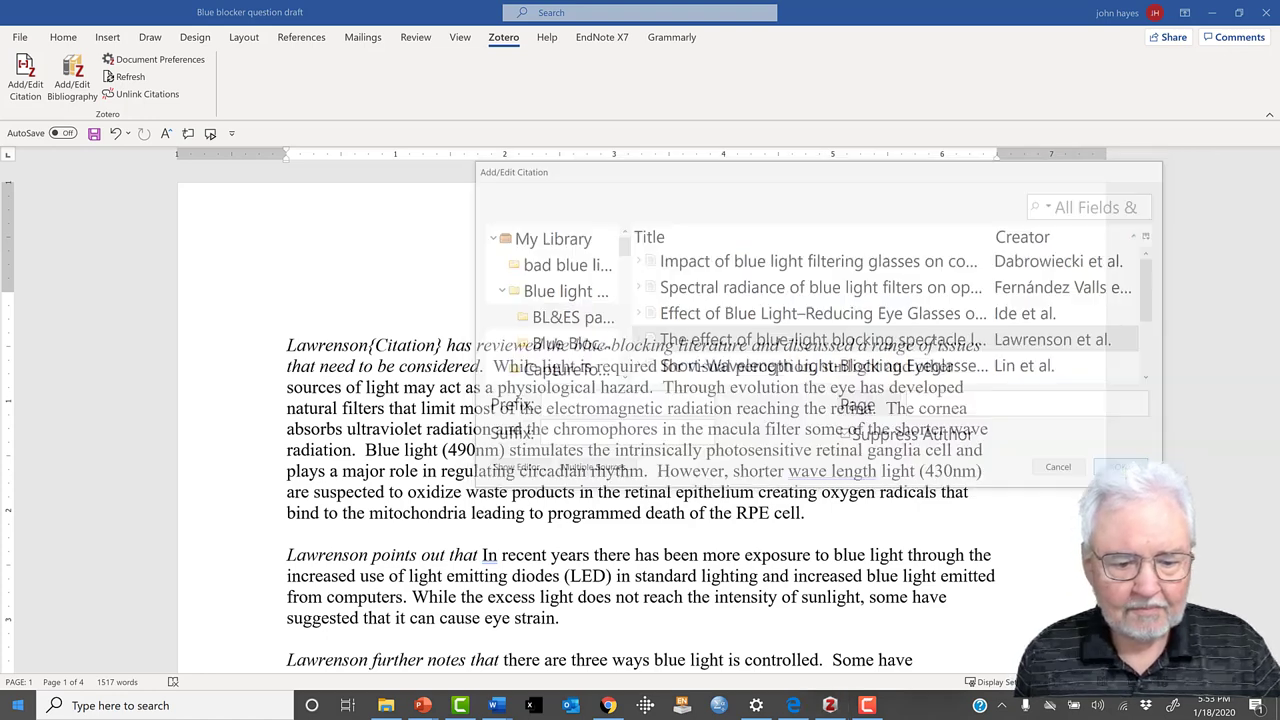
click(1120, 468)
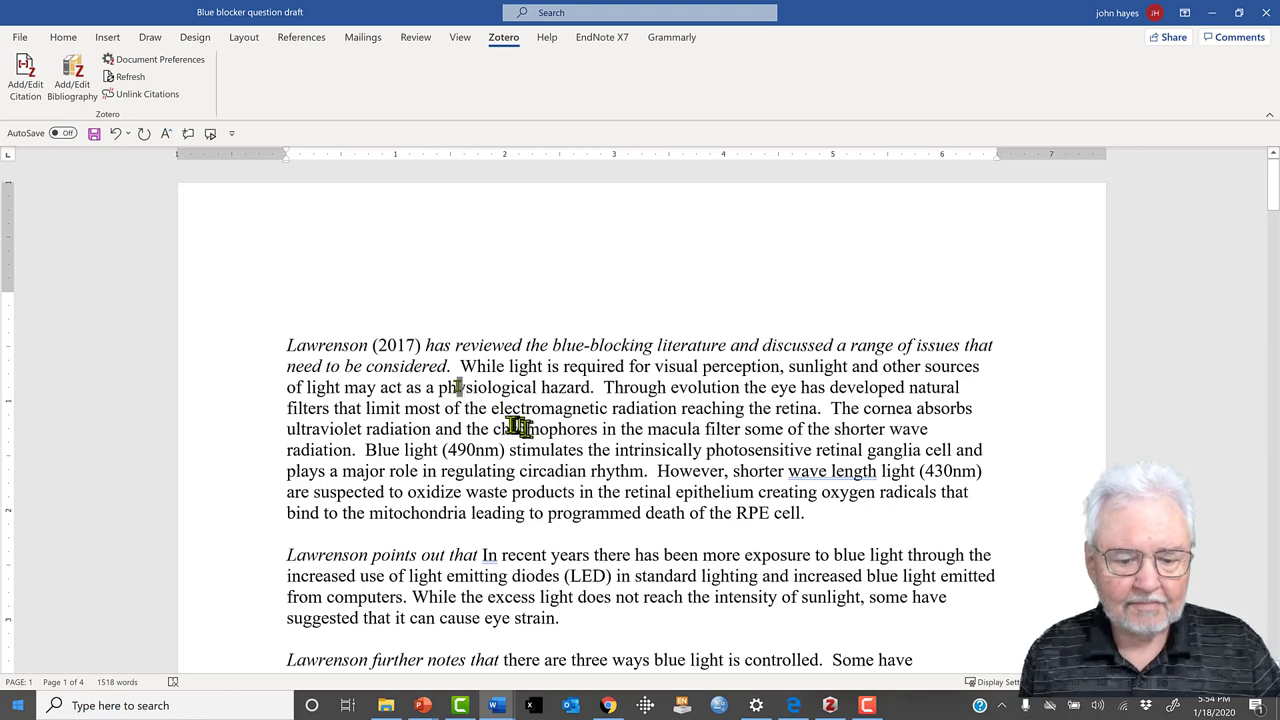
scroll(down, 3)
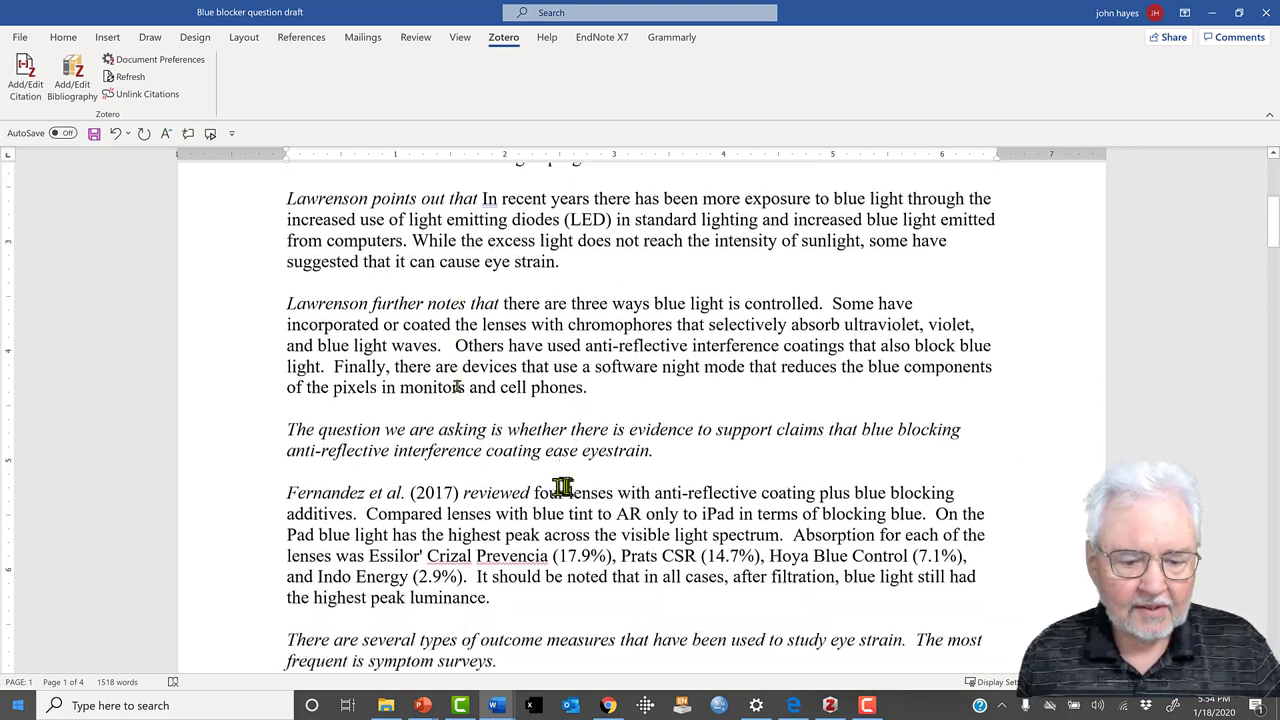
scroll(down, 3)
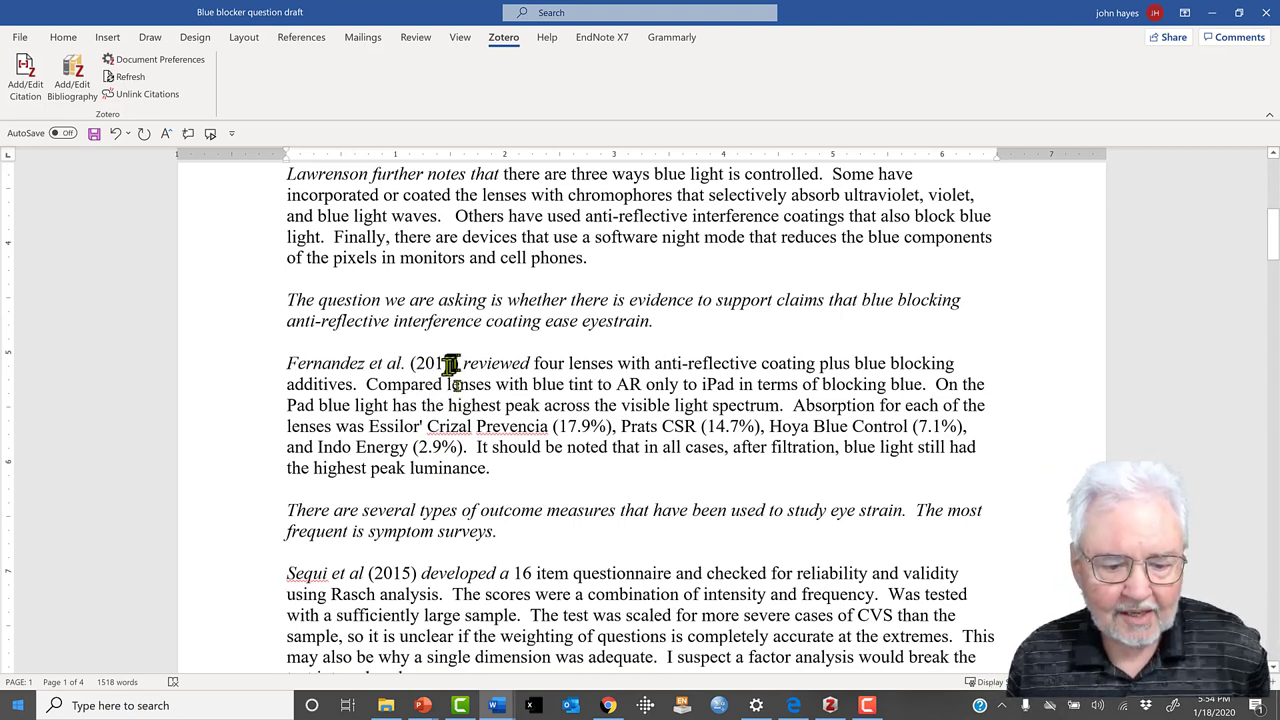
scroll(down, 3)
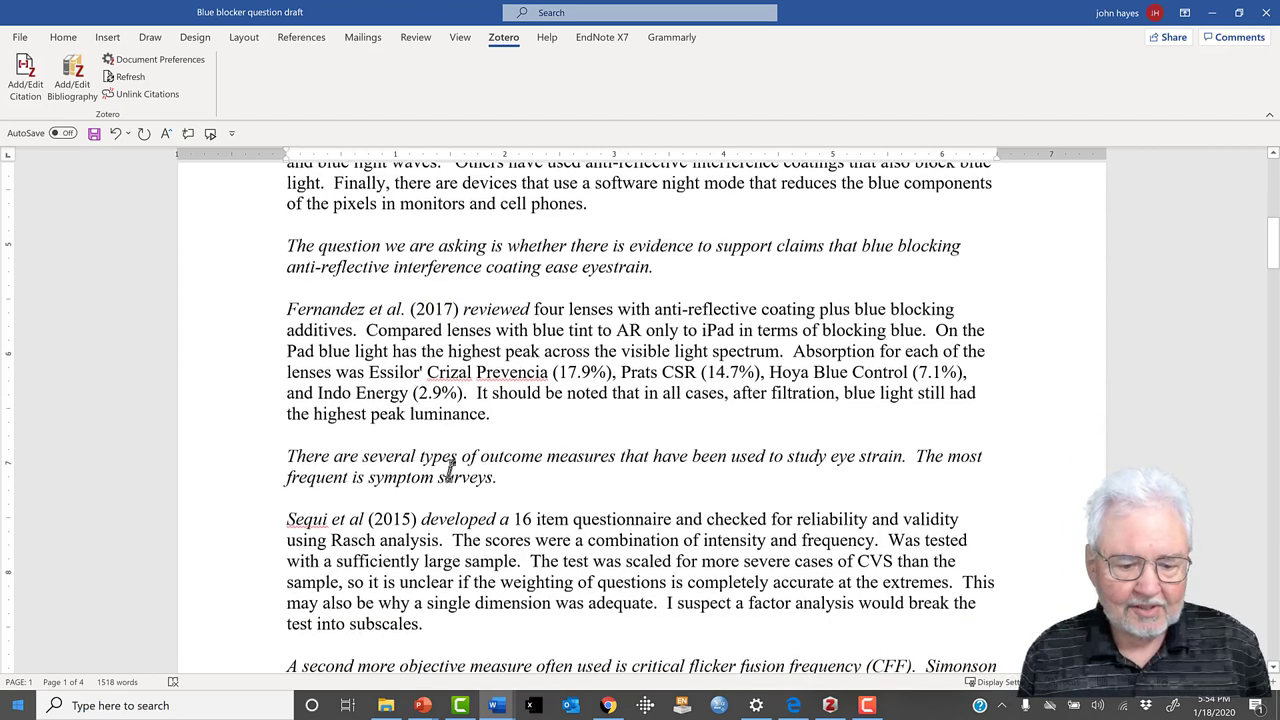
scroll(down, 3)
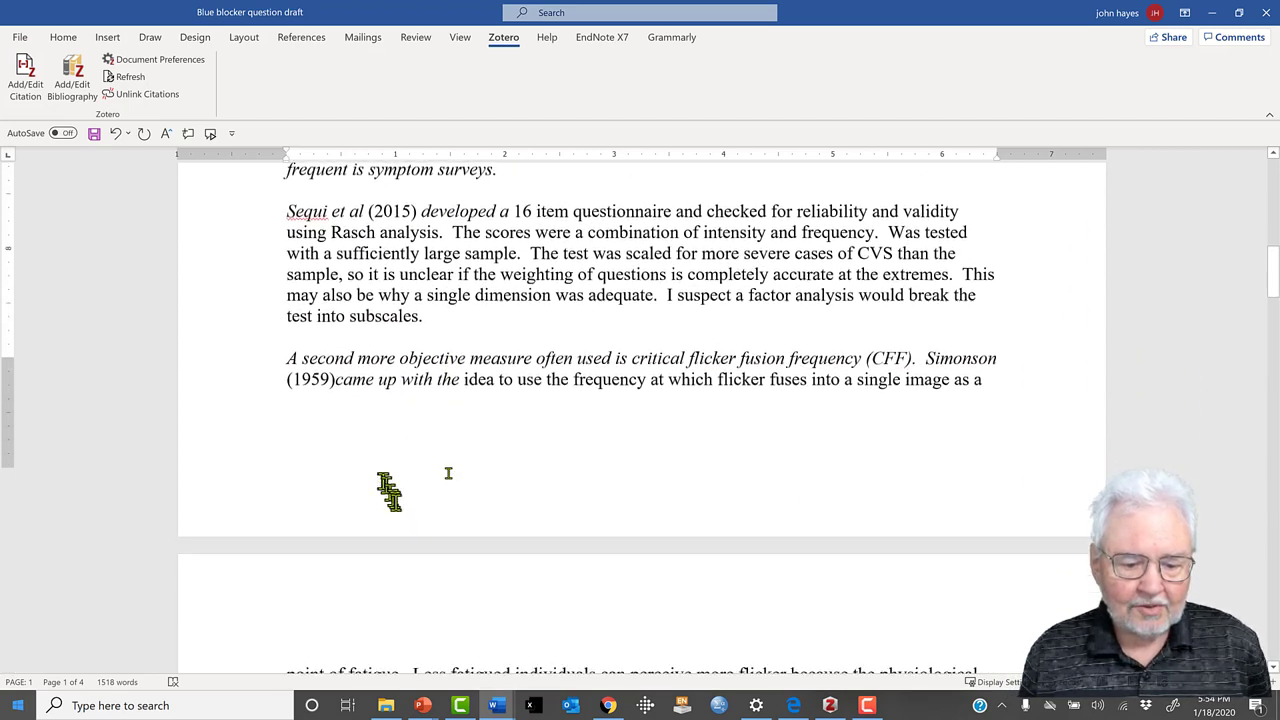
scroll(down, 3)
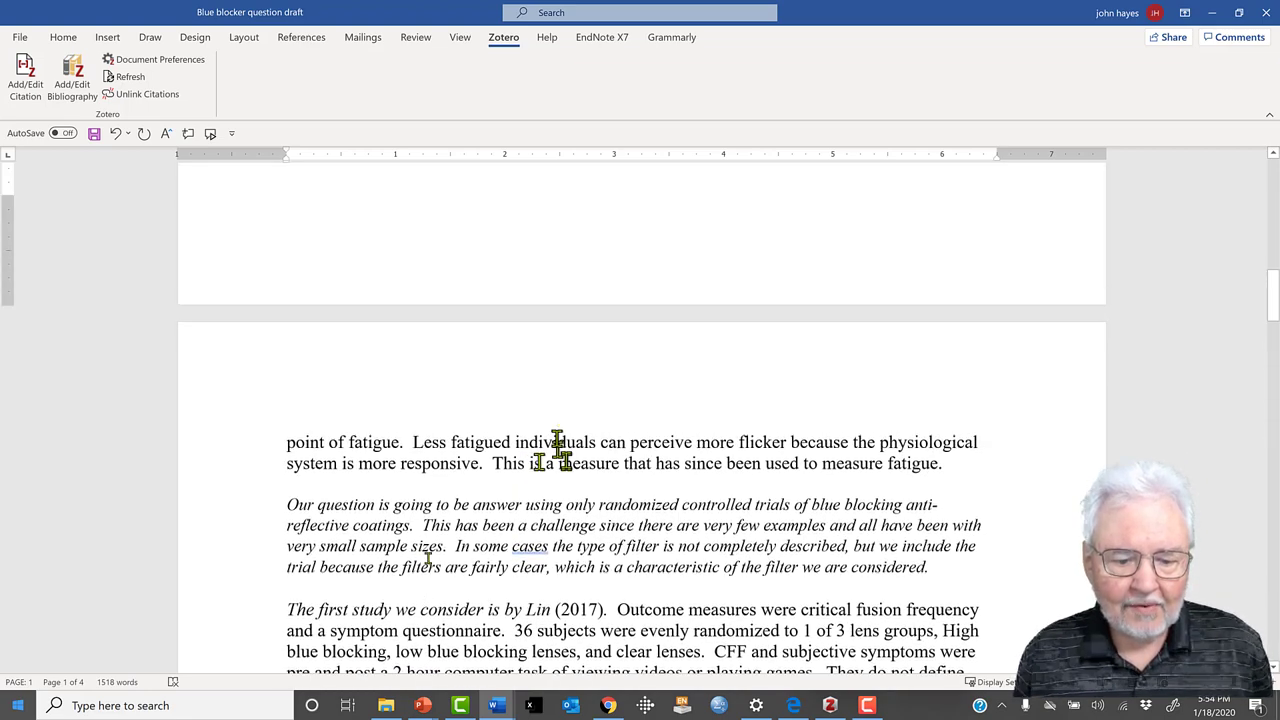
scroll(down, 3)
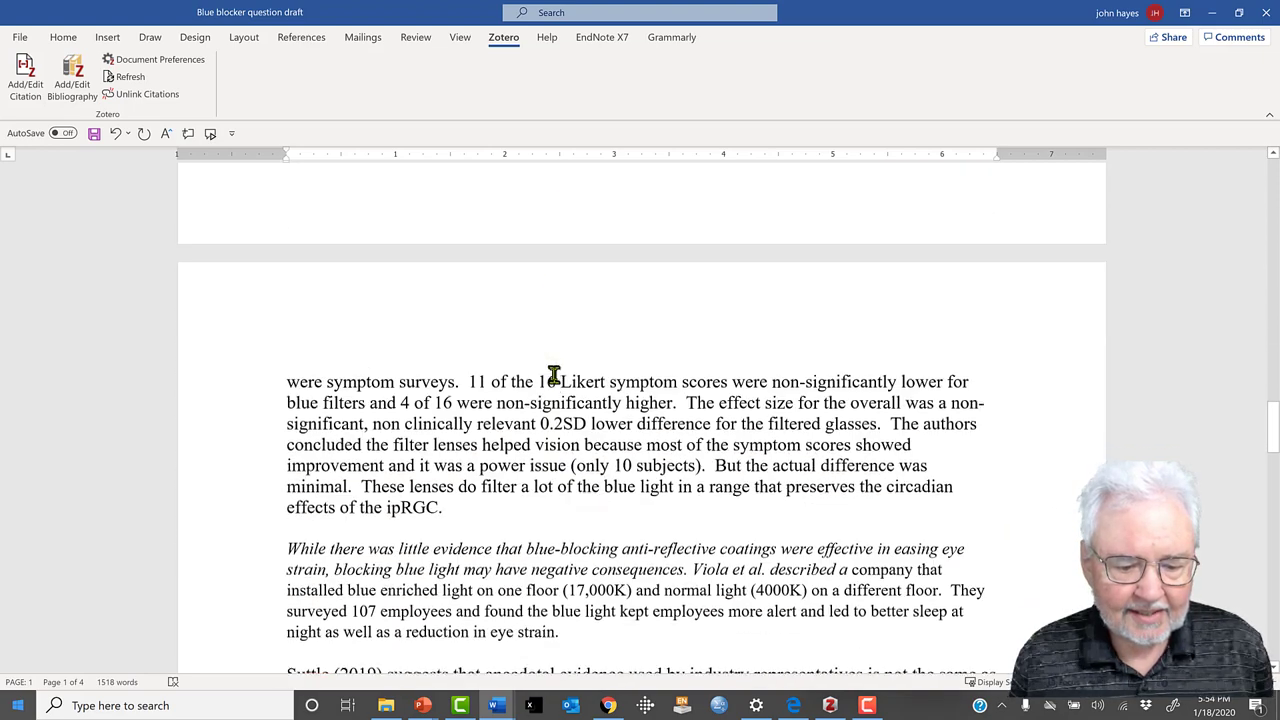
scroll(down, 3)
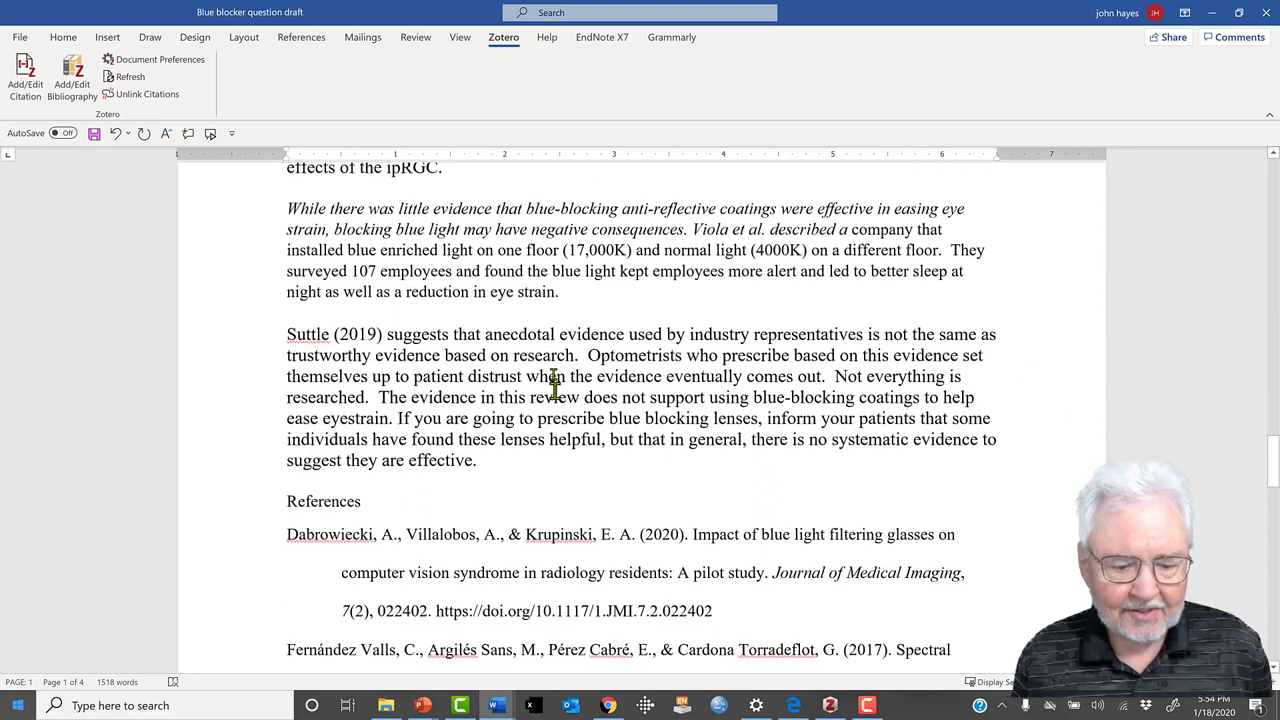
scroll(down, 3)
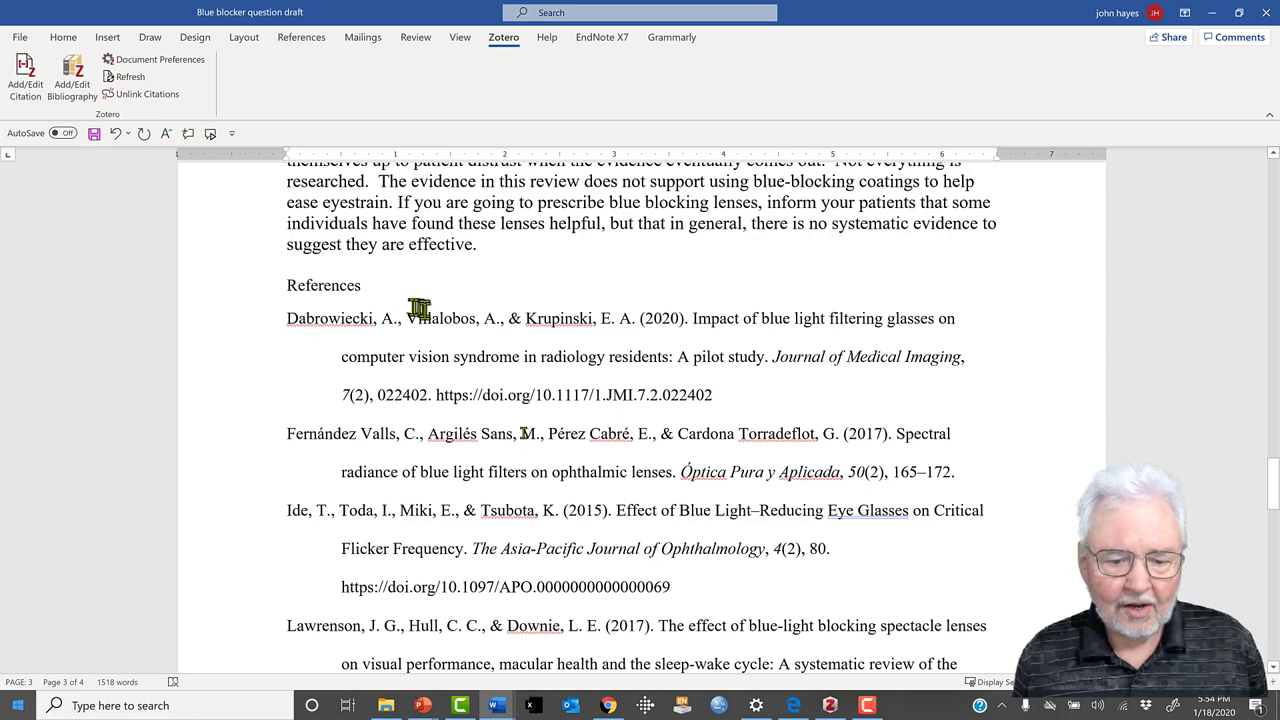
drag(286, 318, 956, 664)
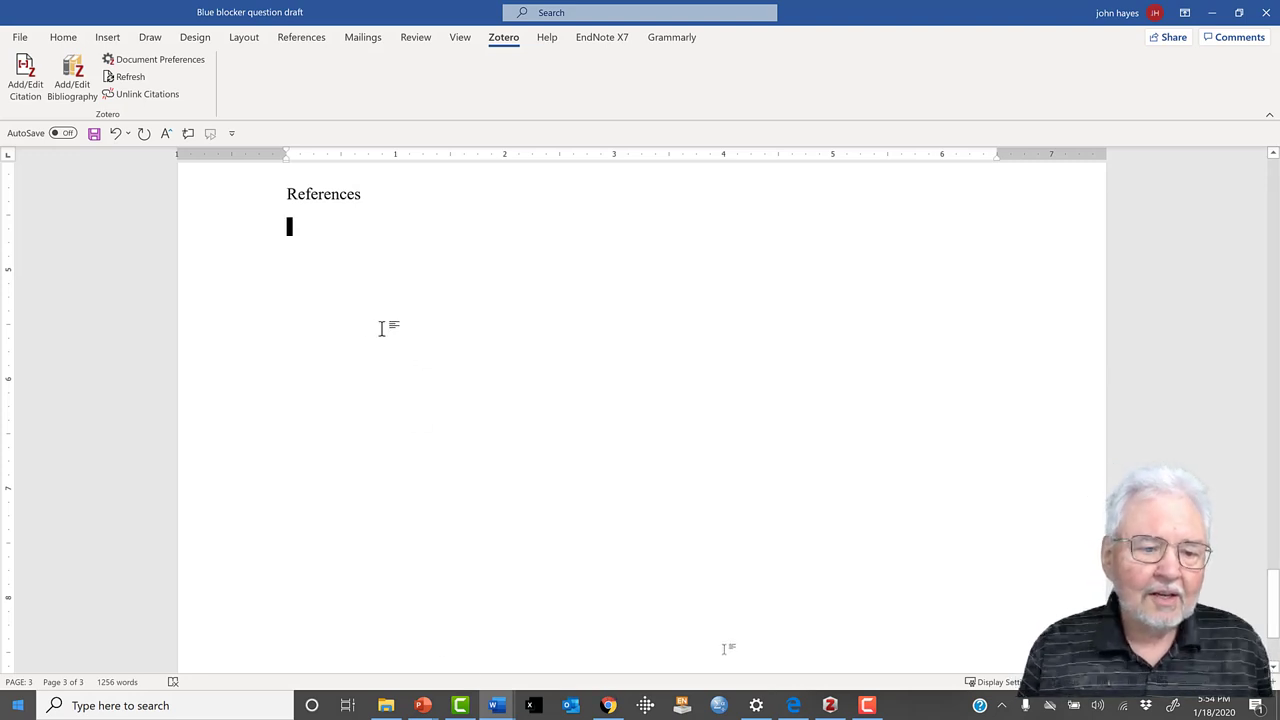
mouse_move(72, 76)
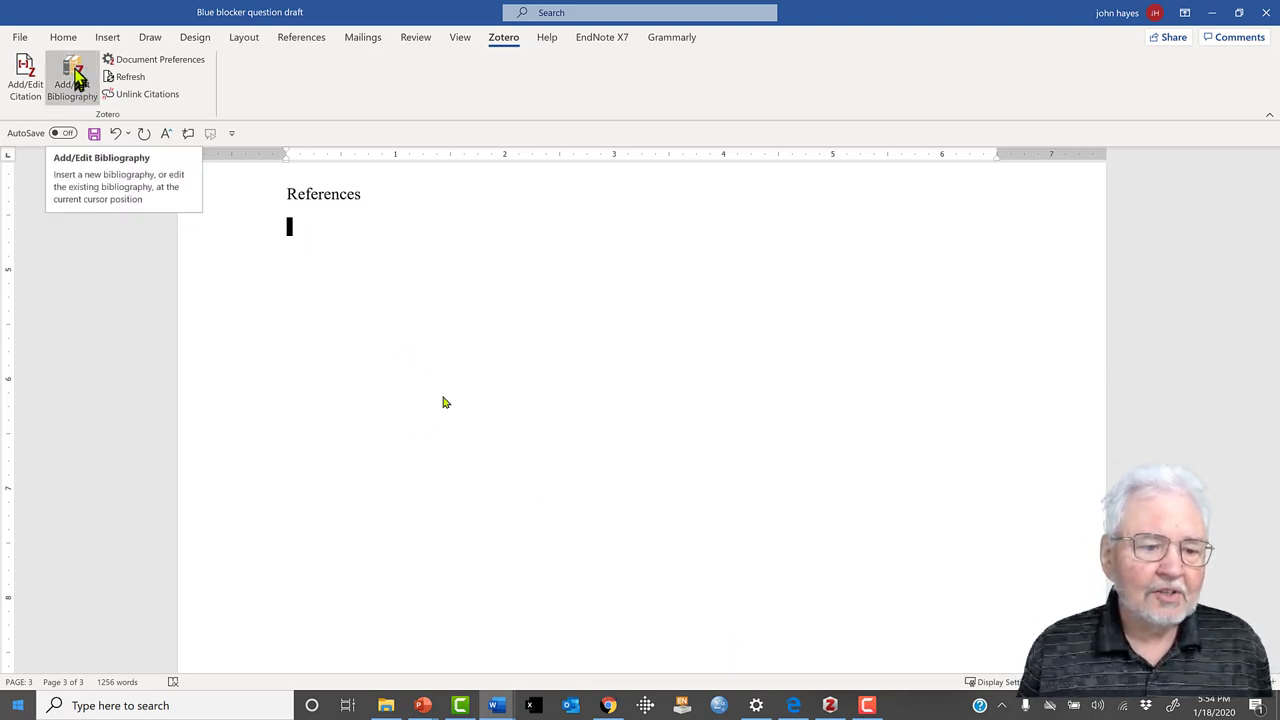
- Generate a Zotero bibliography under References, listing Dabrowiecki, Fernández Valls, Ide and Lawrenson
click(72, 72)
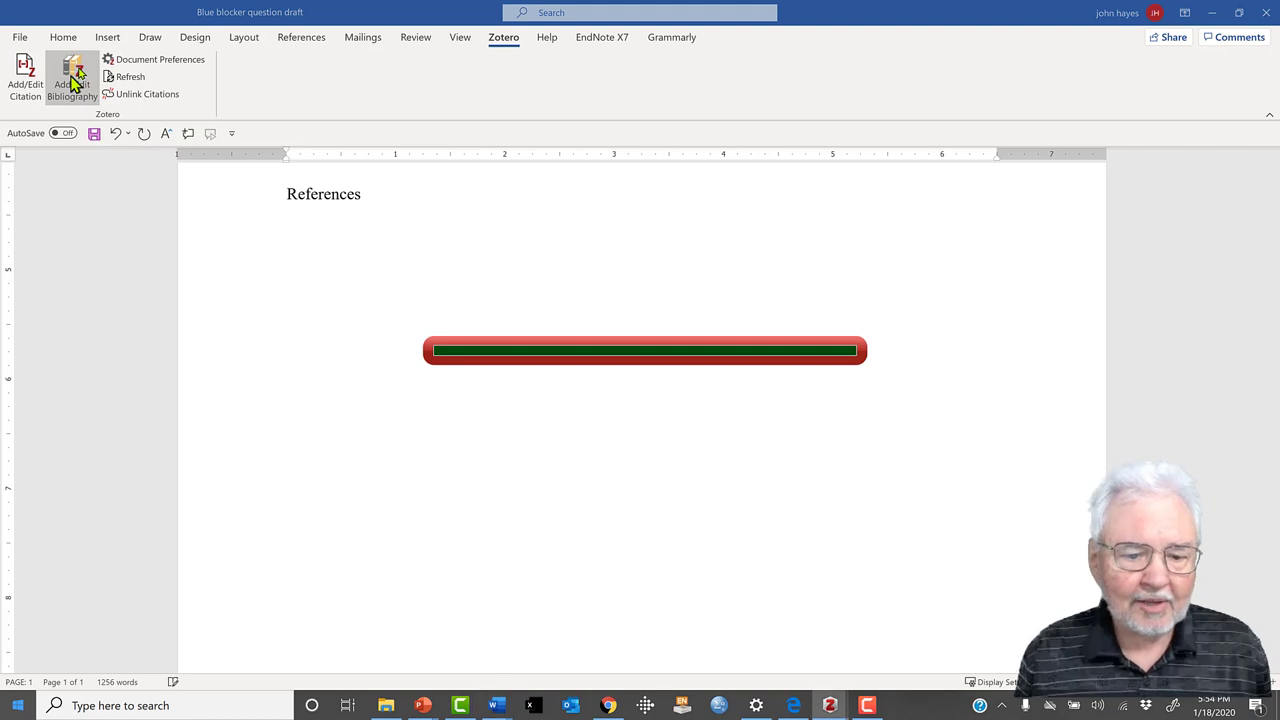
click(70, 76)
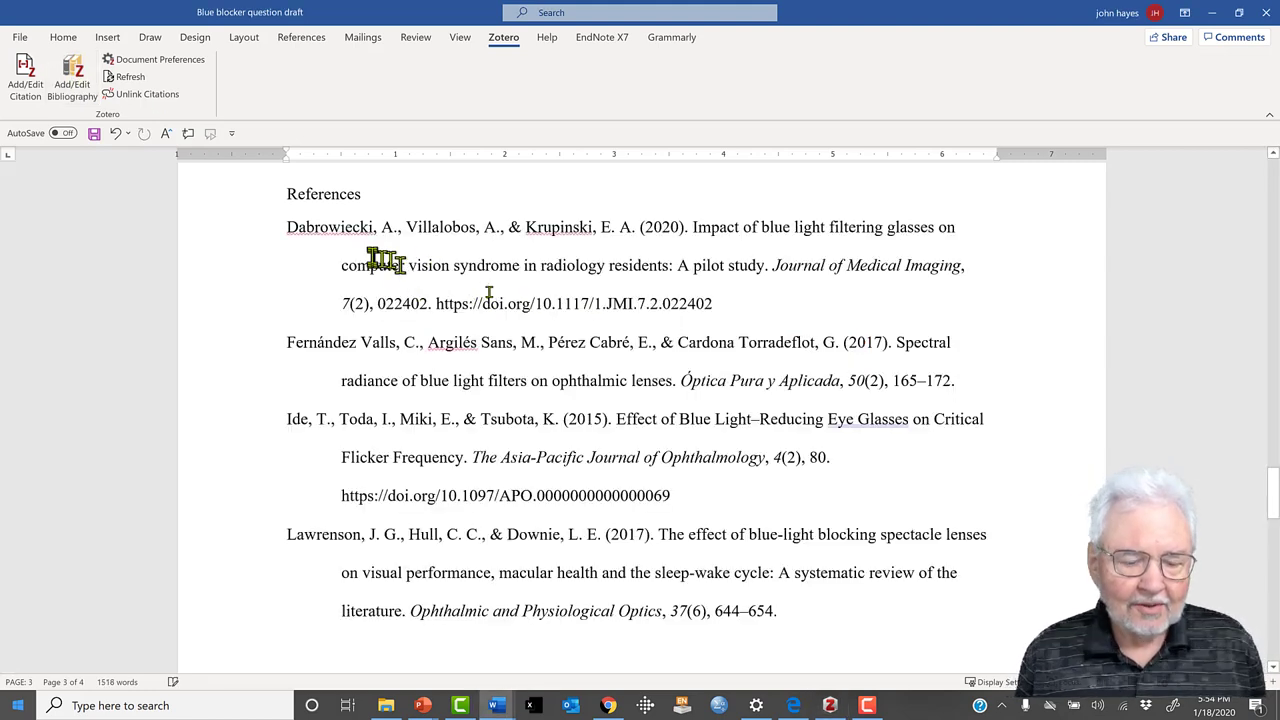
scroll(down, 3)
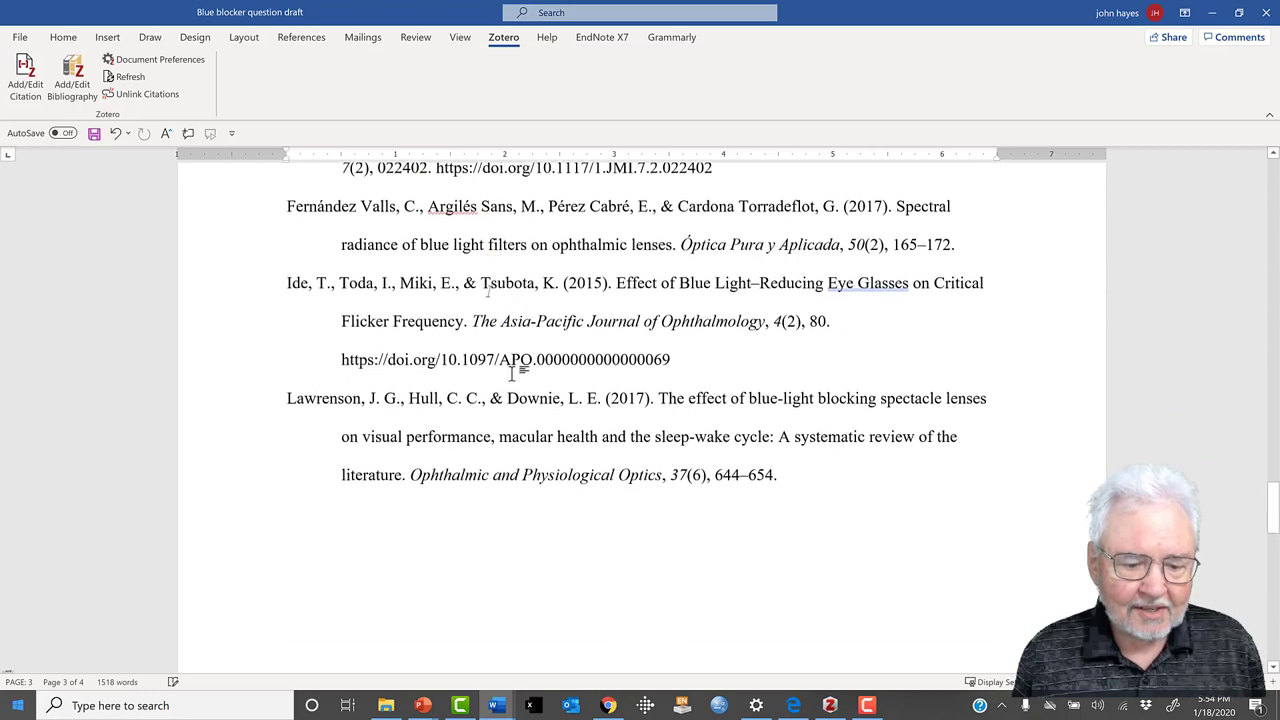
scroll(down, 3)
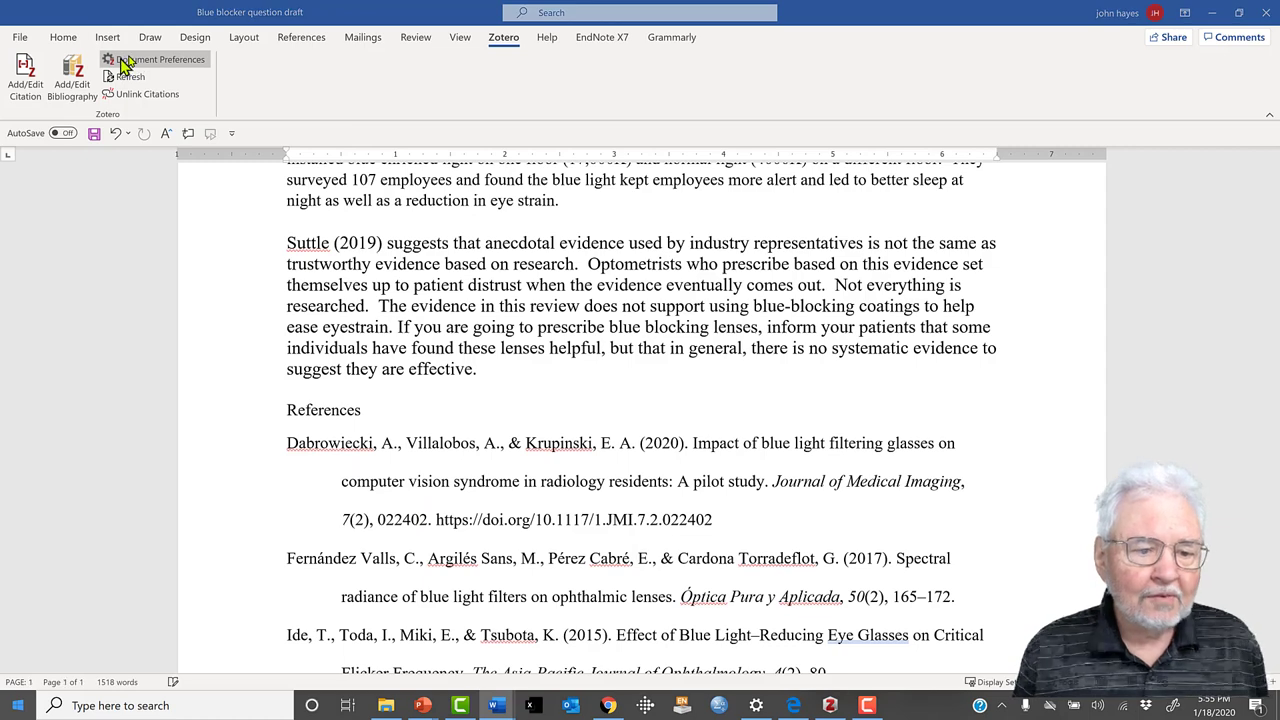
- Switch the document to Optometry & Vision Science style so citations become superscript numbers
click(160, 60)
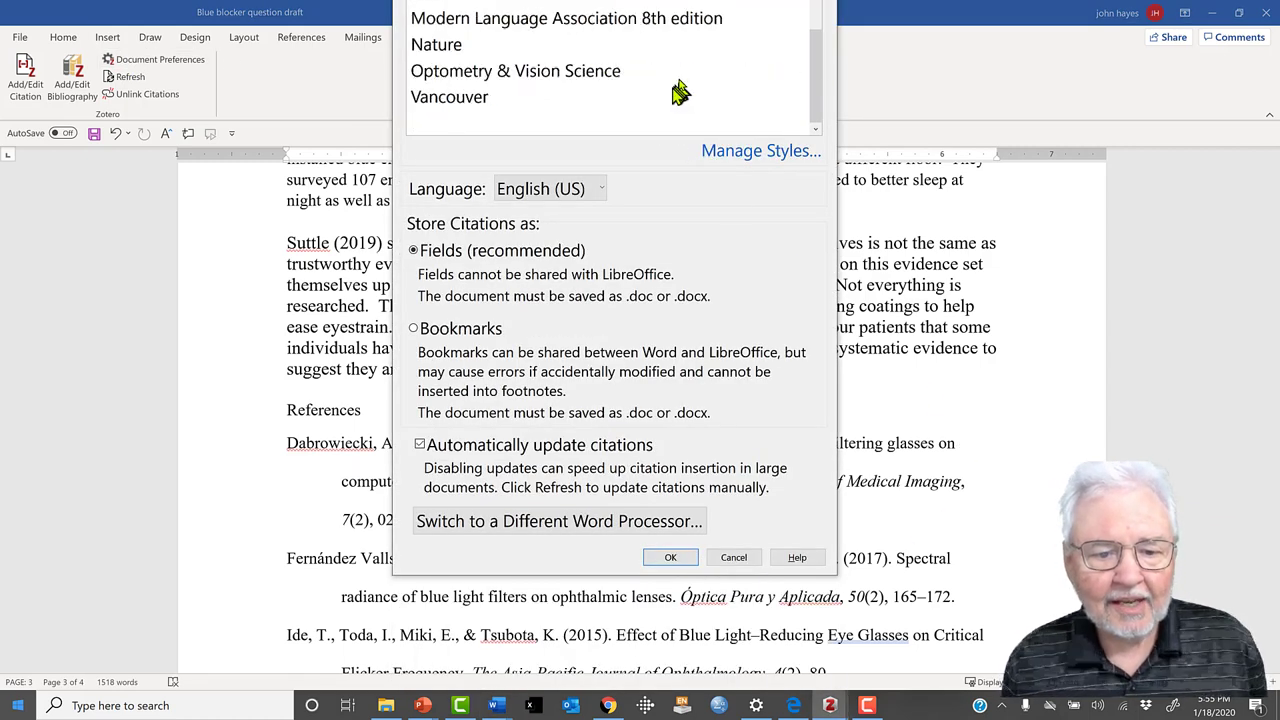
mouse_move(576, 80)
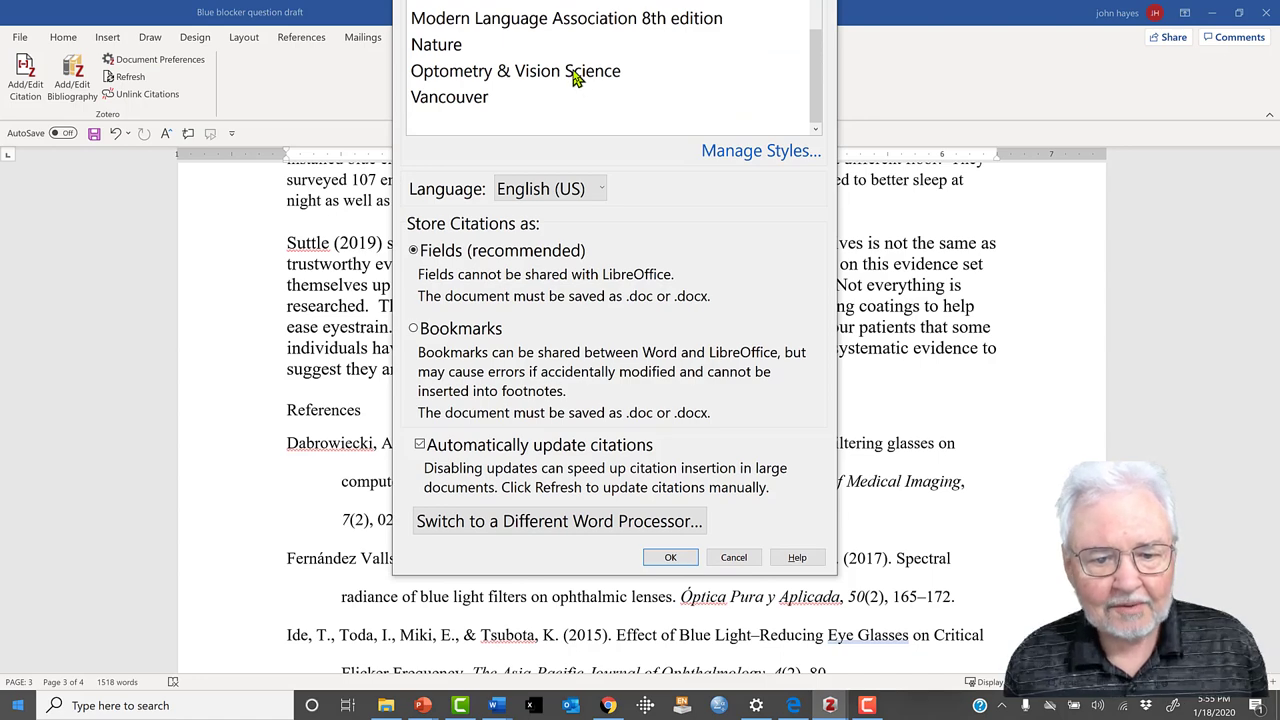
click(516, 70)
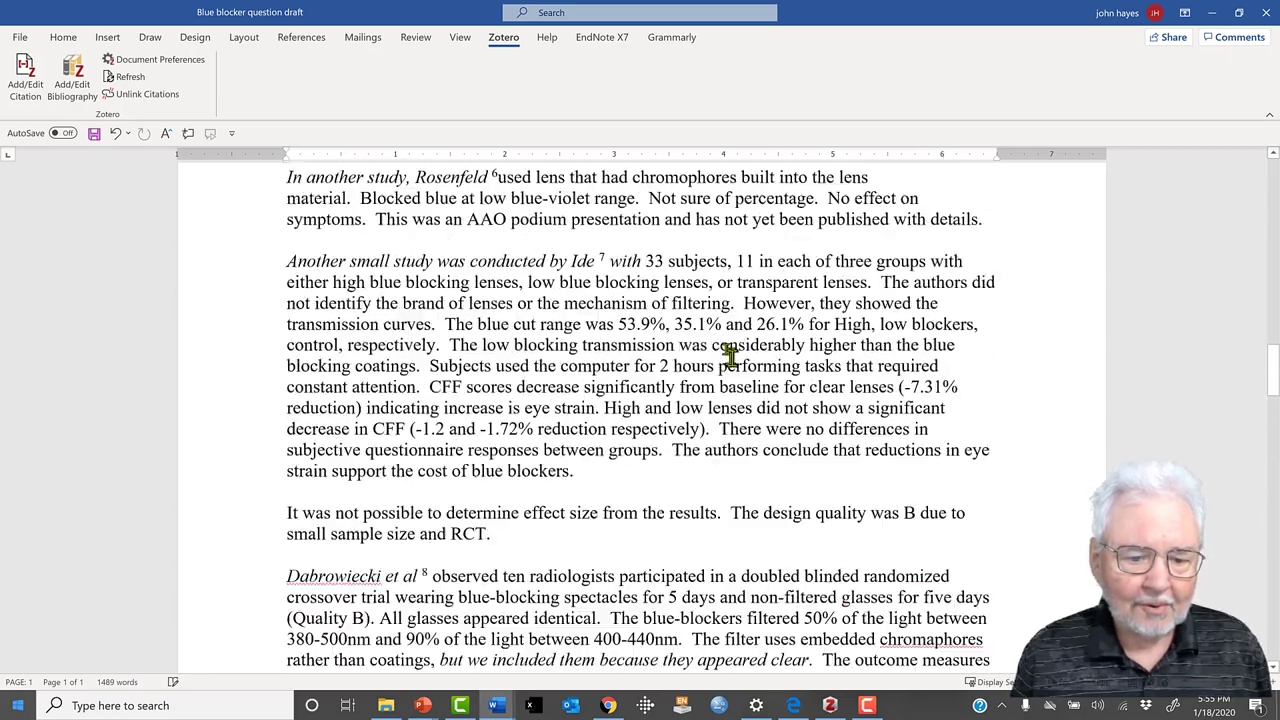
scroll(down, 3)
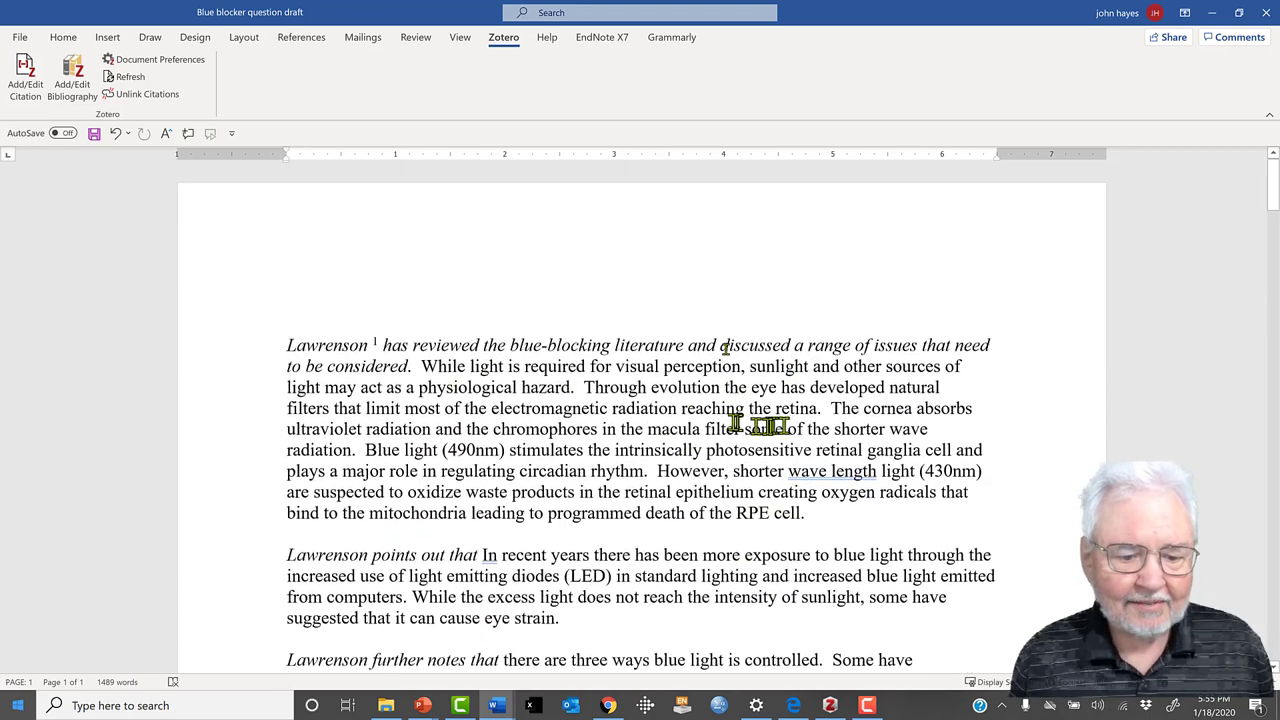
mouse_move(338, 338)
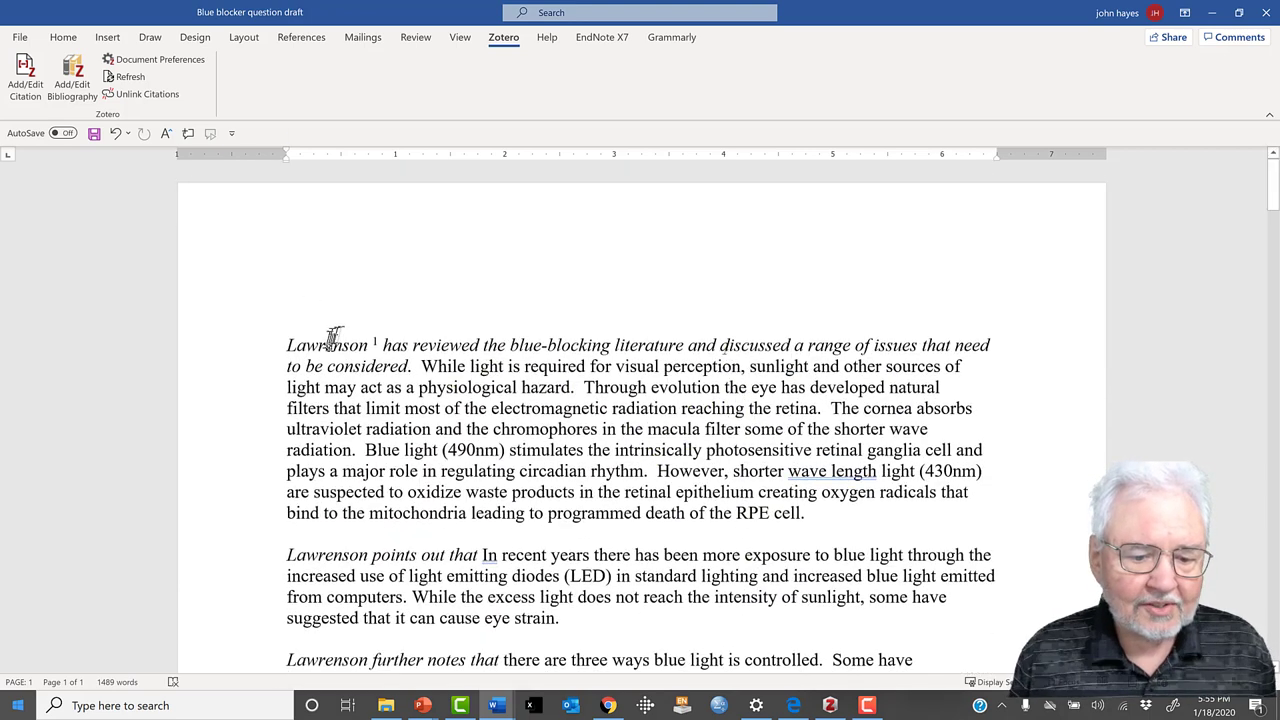
mouse_move(456, 510)
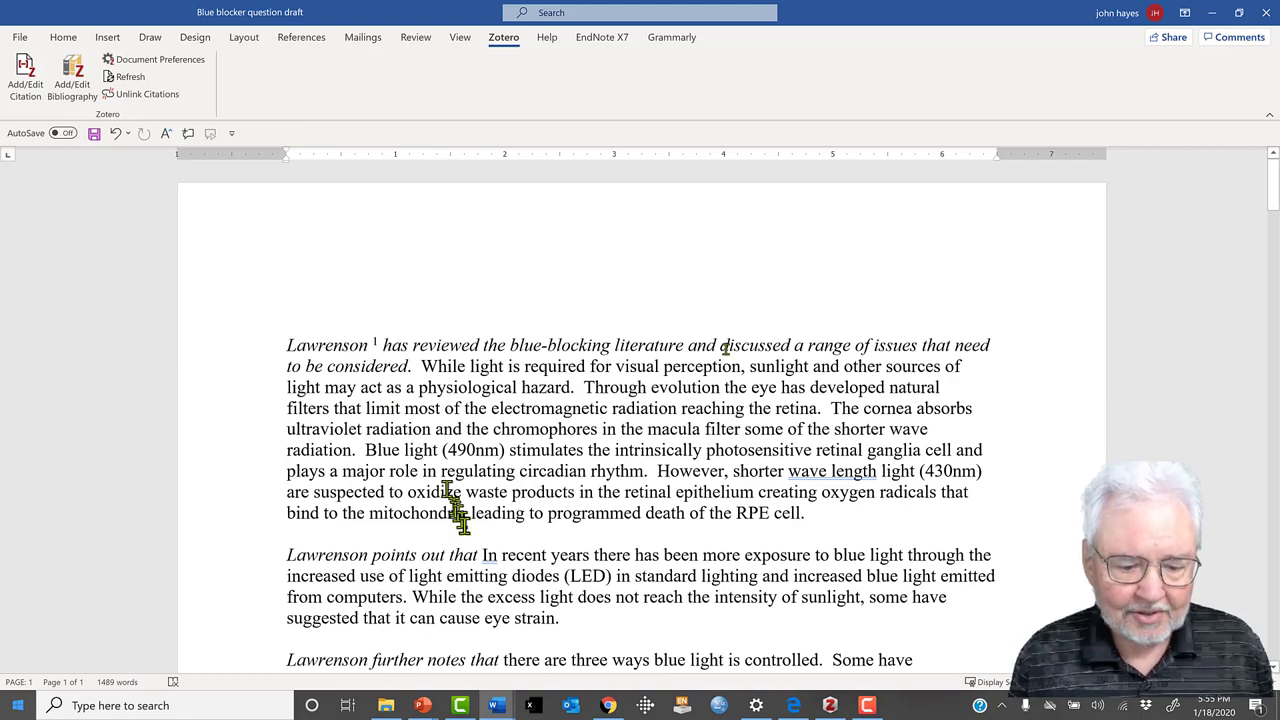
scroll(down, 3)
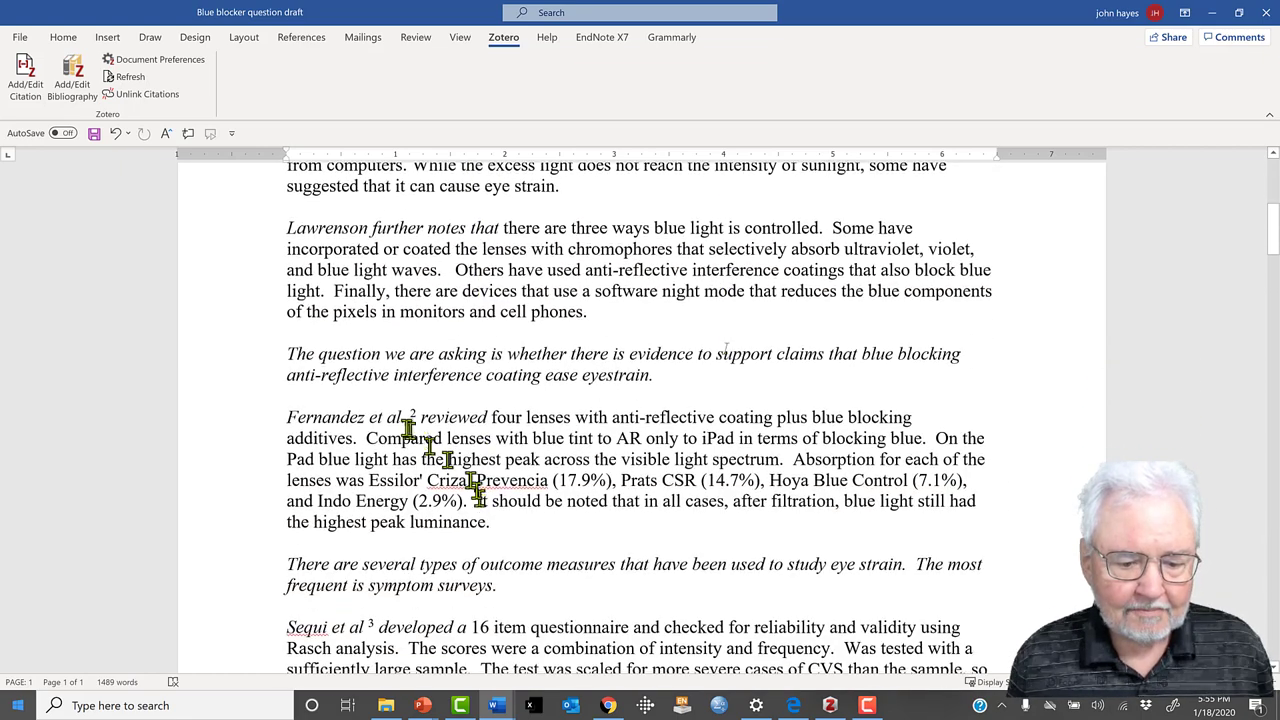
scroll(down, 3)
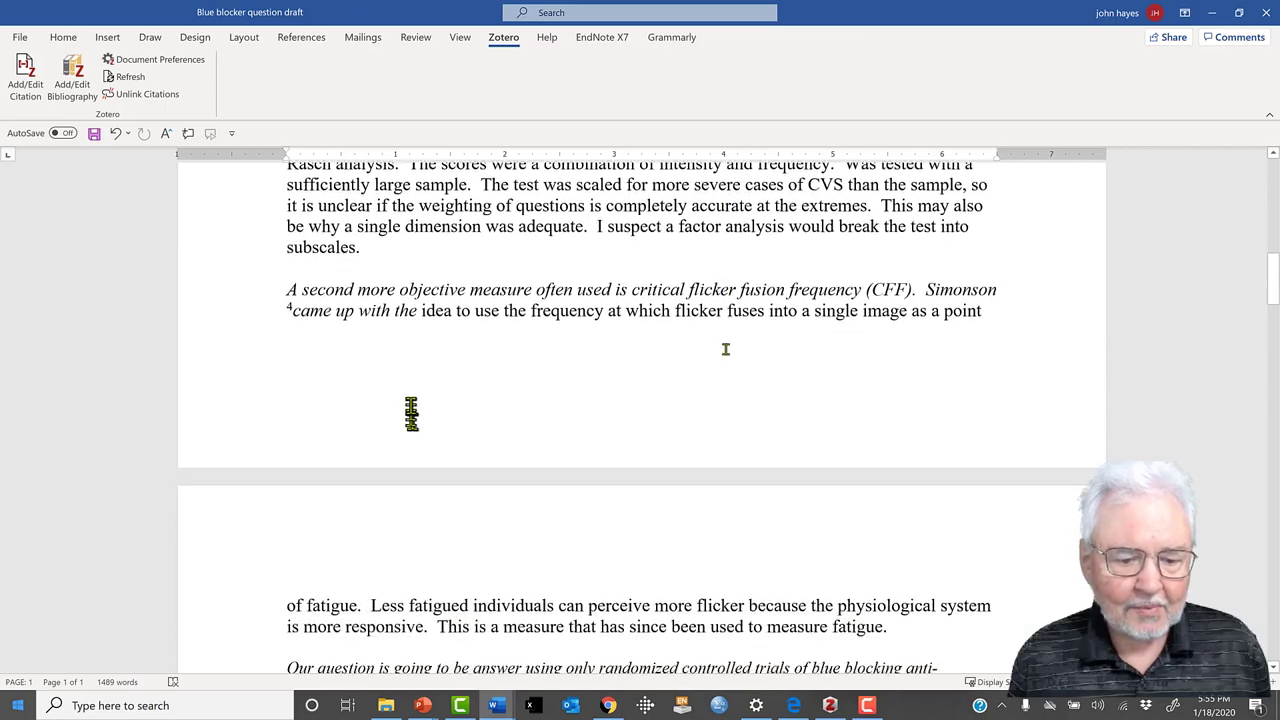
scroll(down, 3)
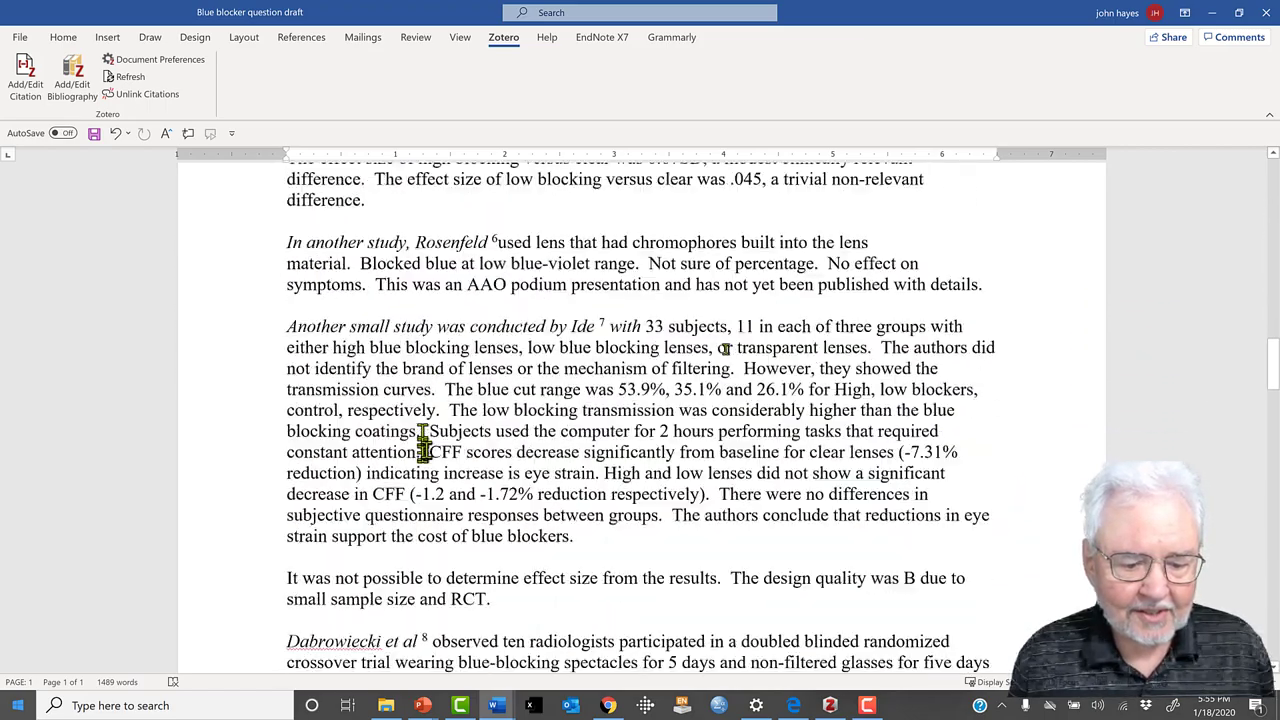
scroll(down, 3)
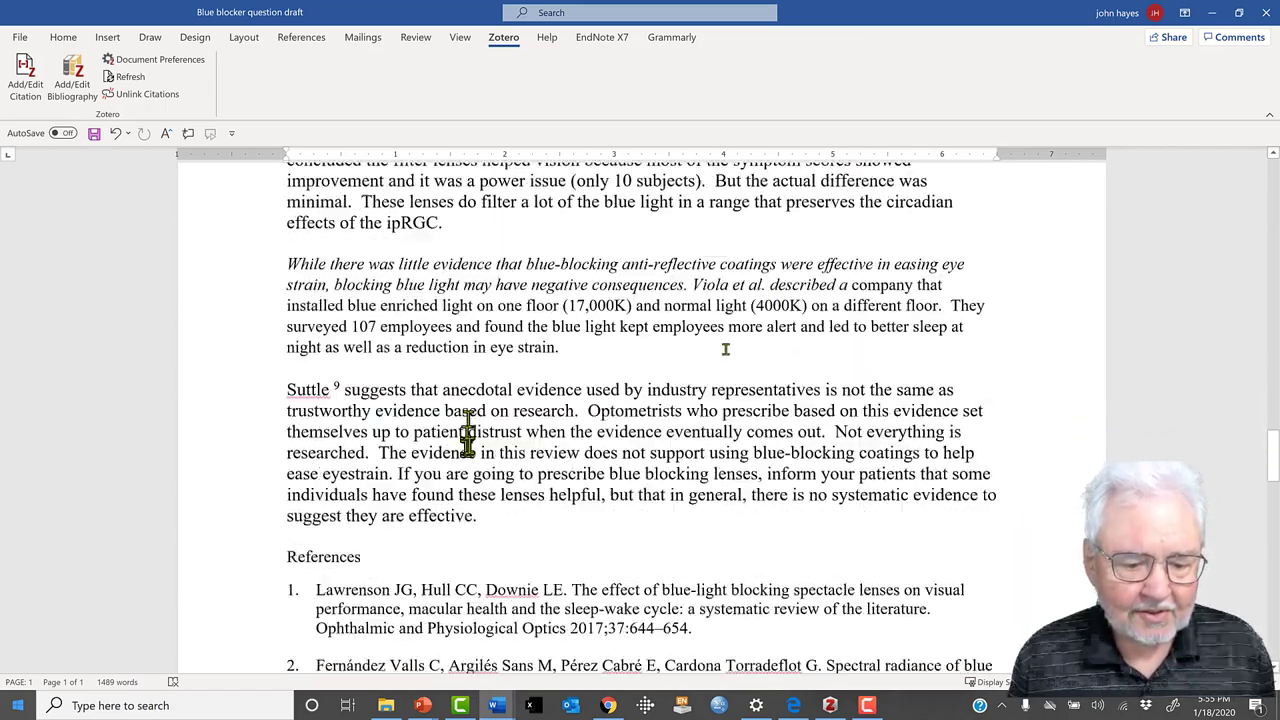
scroll(down, 3)
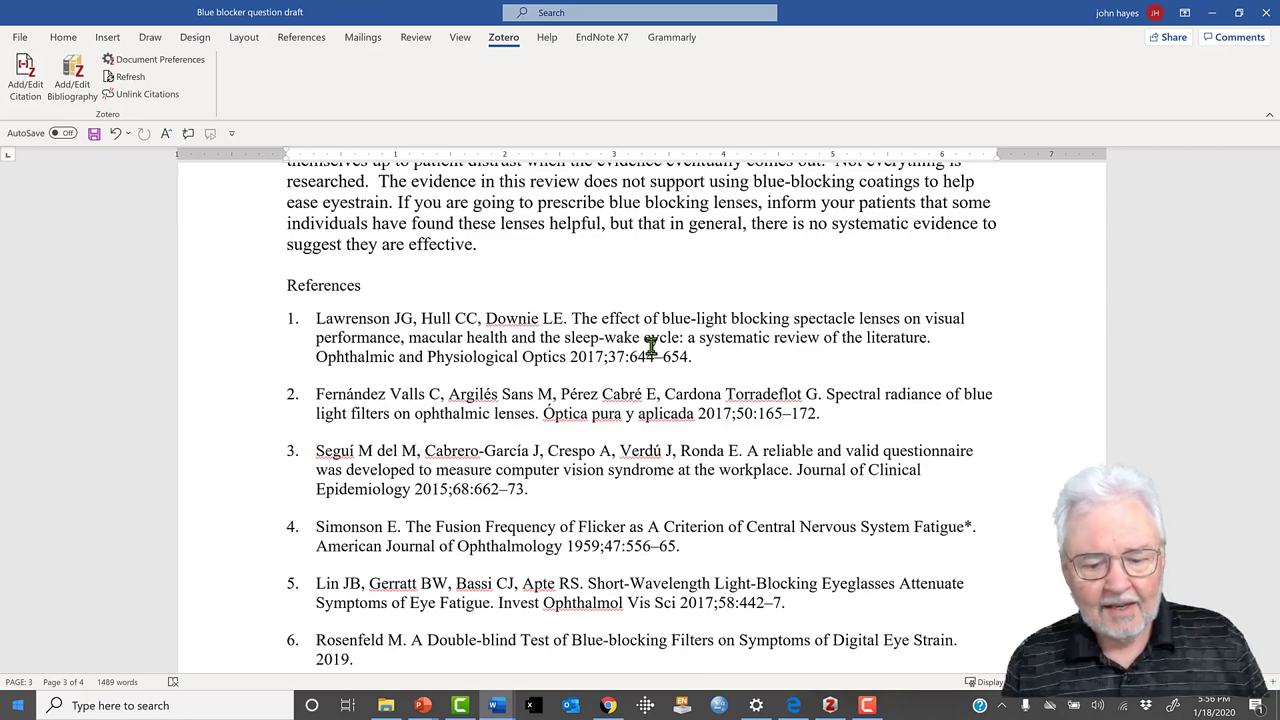
scroll(down, 3)
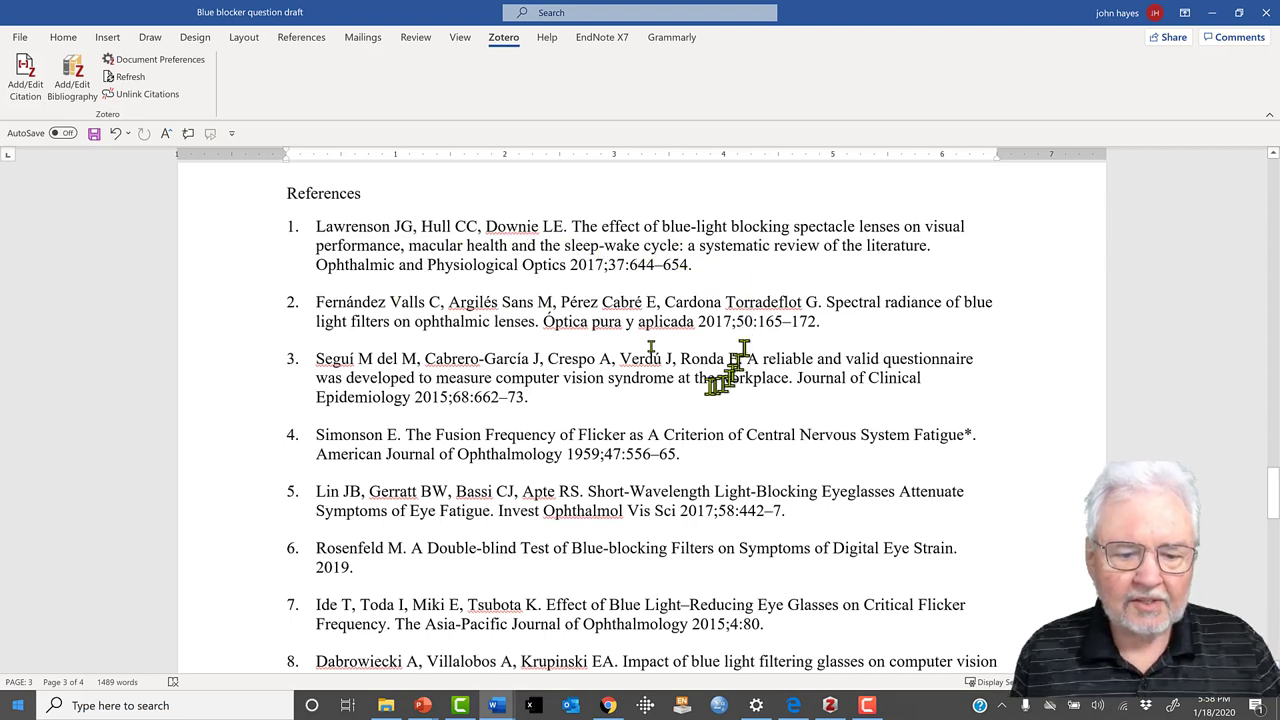
mouse_move(676, 300)
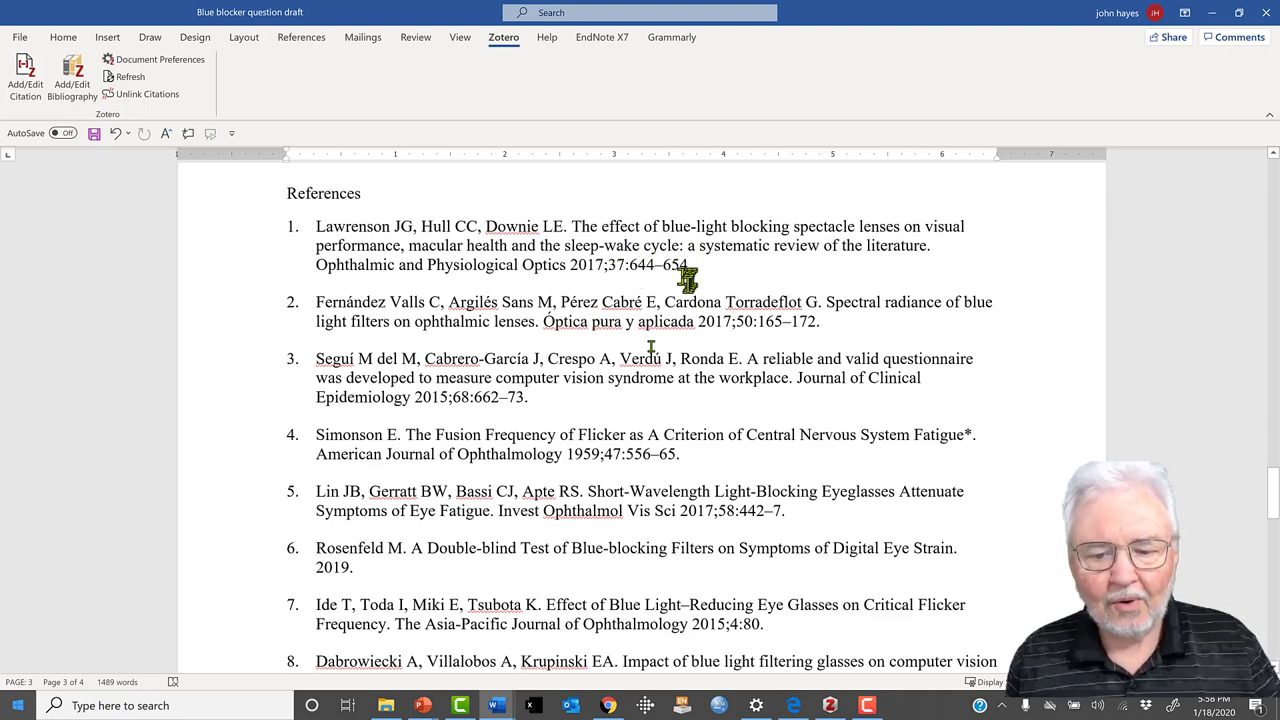
mouse_move(678, 284)
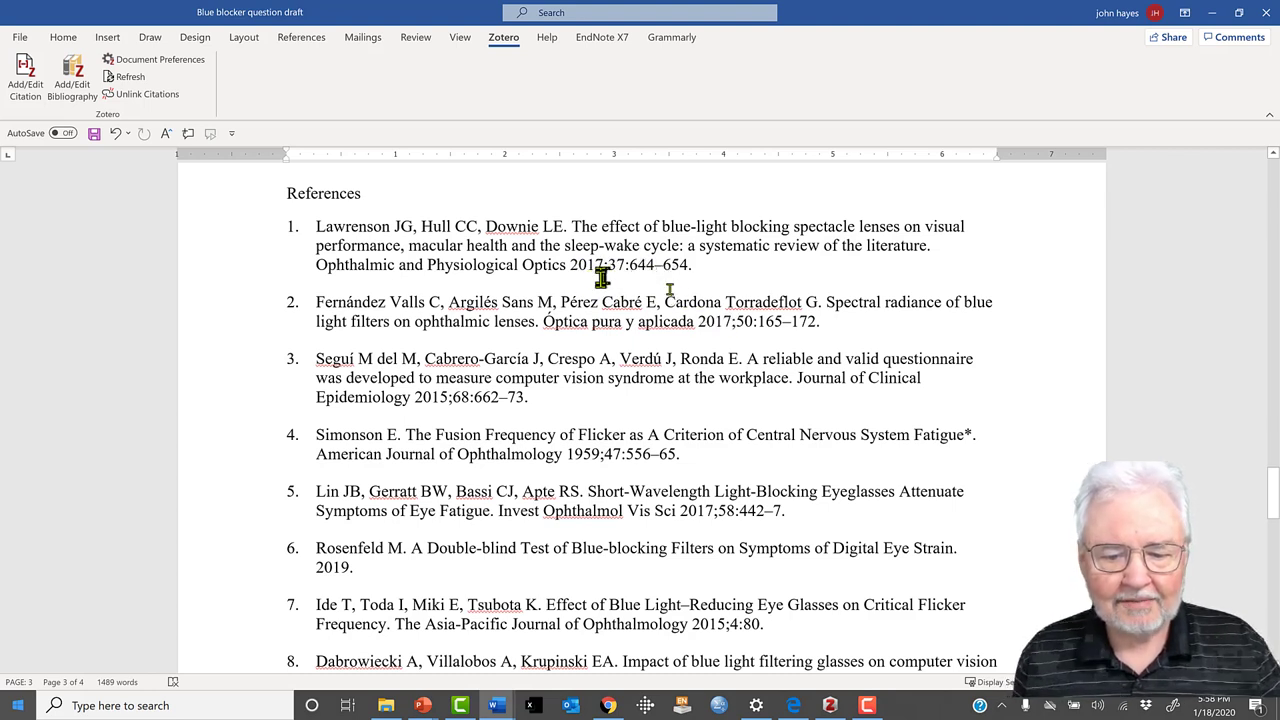
double_click(594, 266)
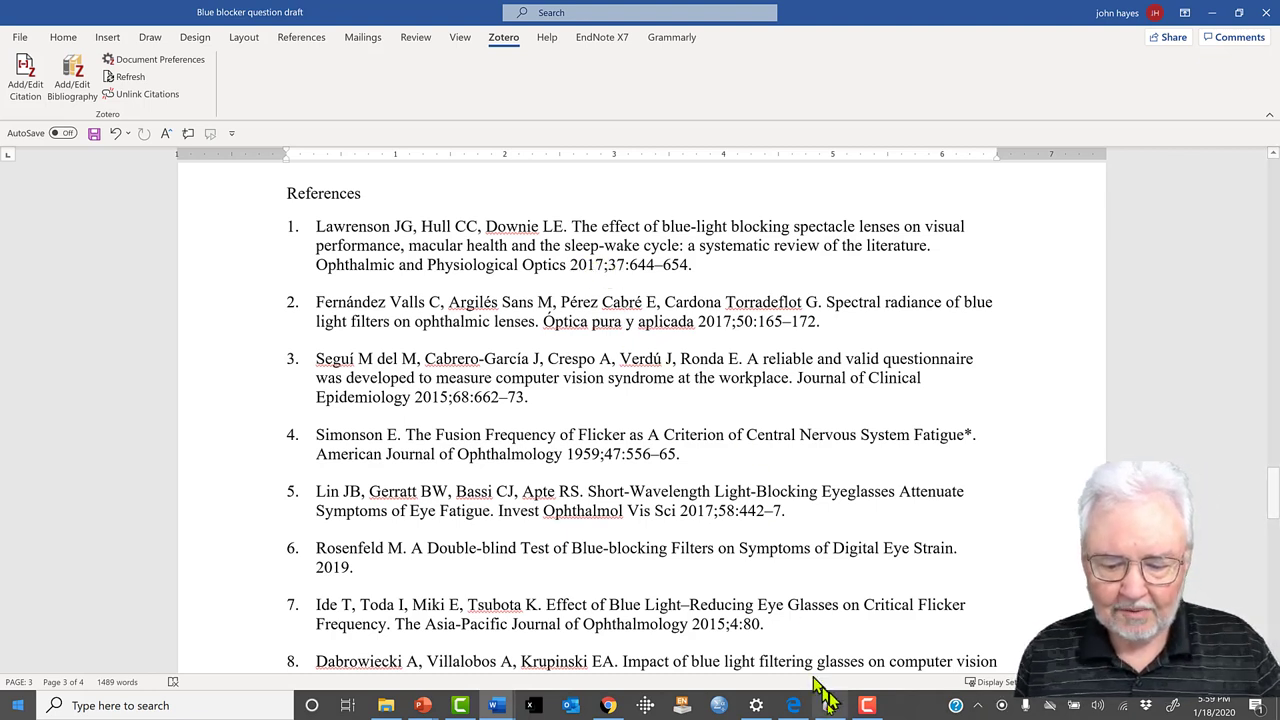
mouse_move(832, 590)
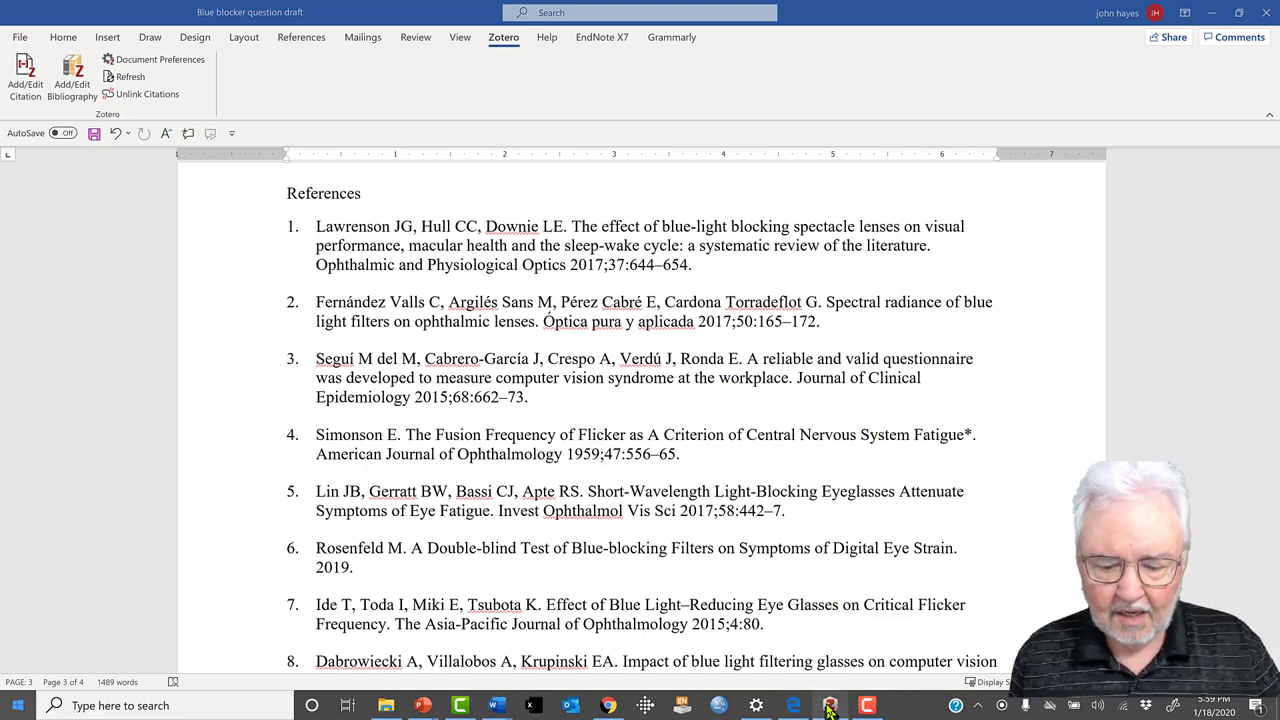
click(848, 696)
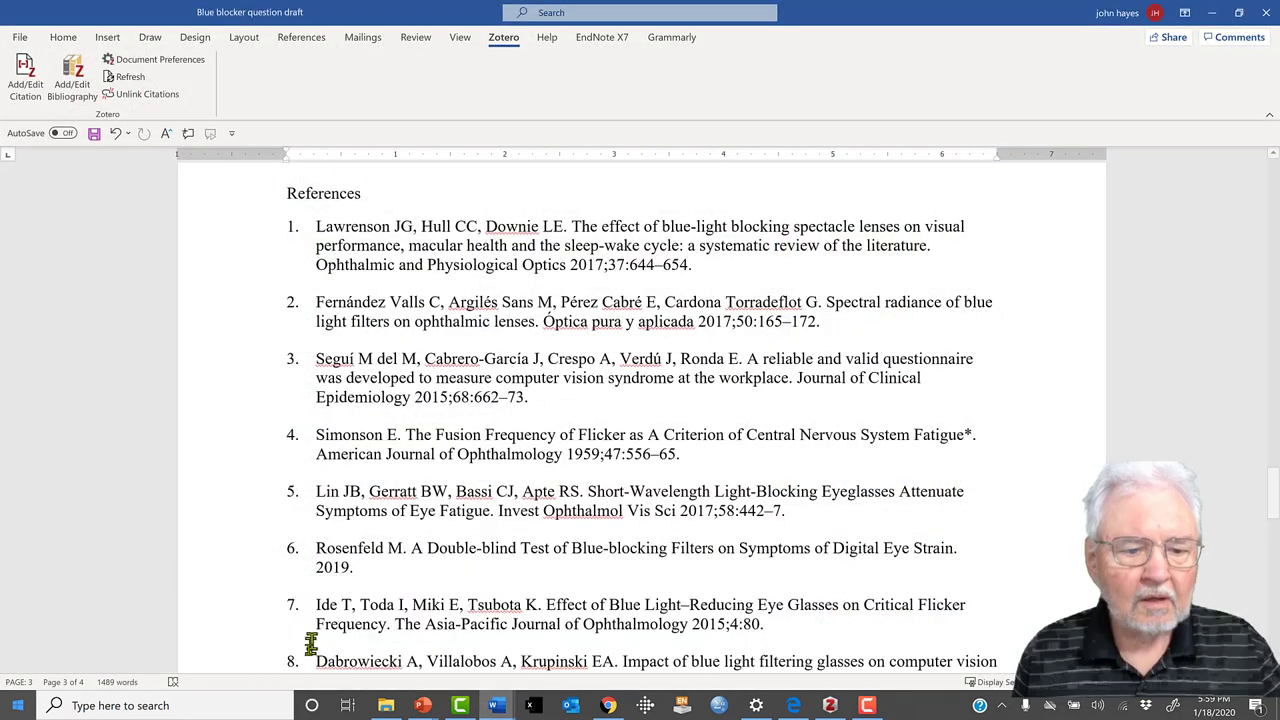
mouse_move(376, 384)
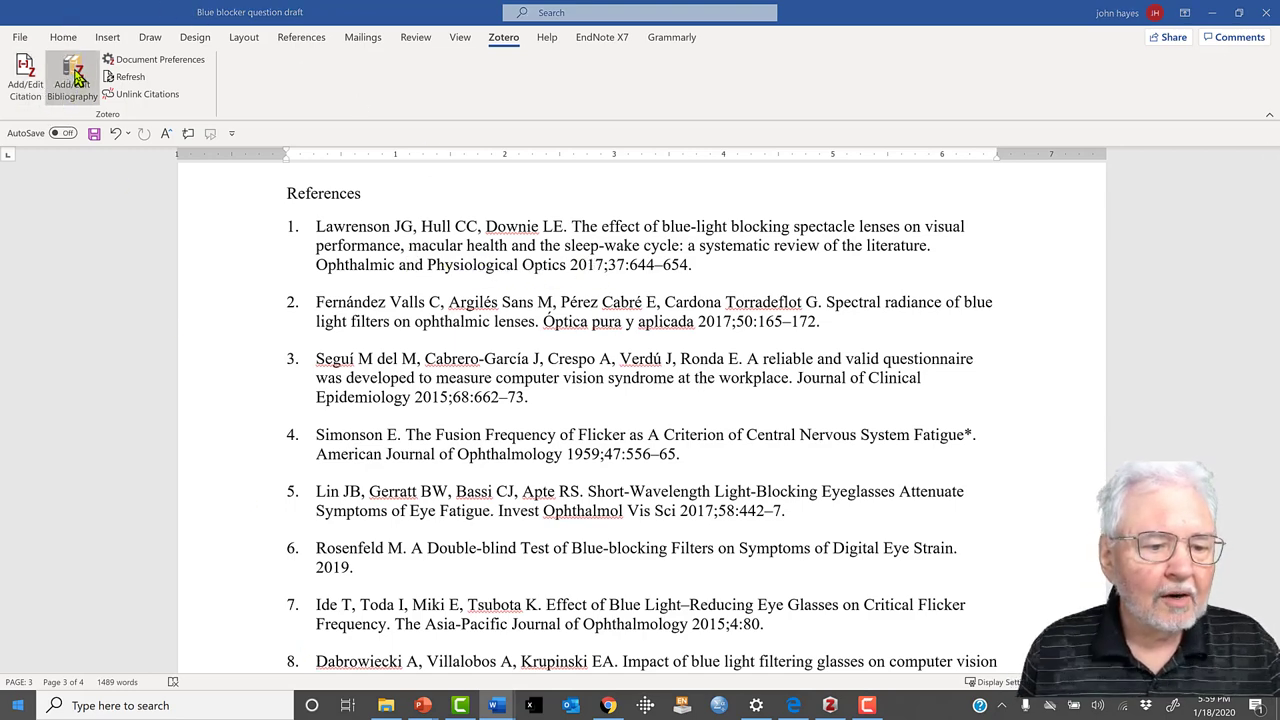
click(72, 76)
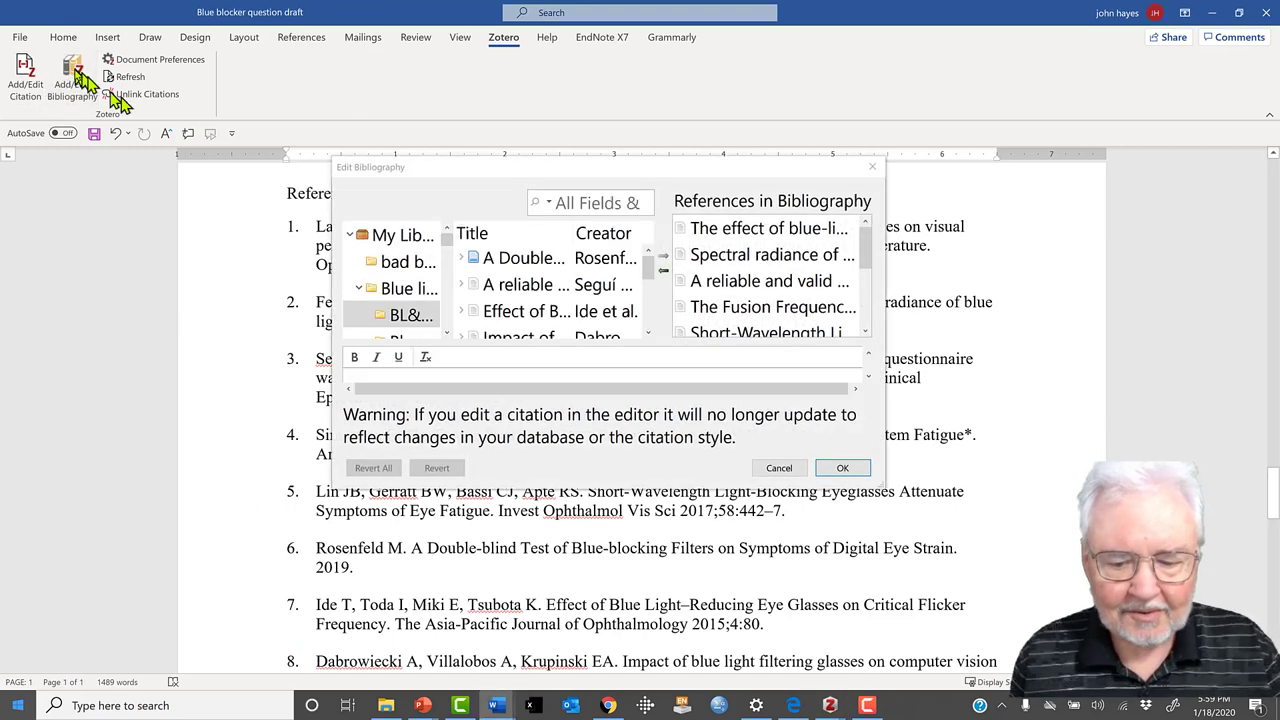
click(842, 468)
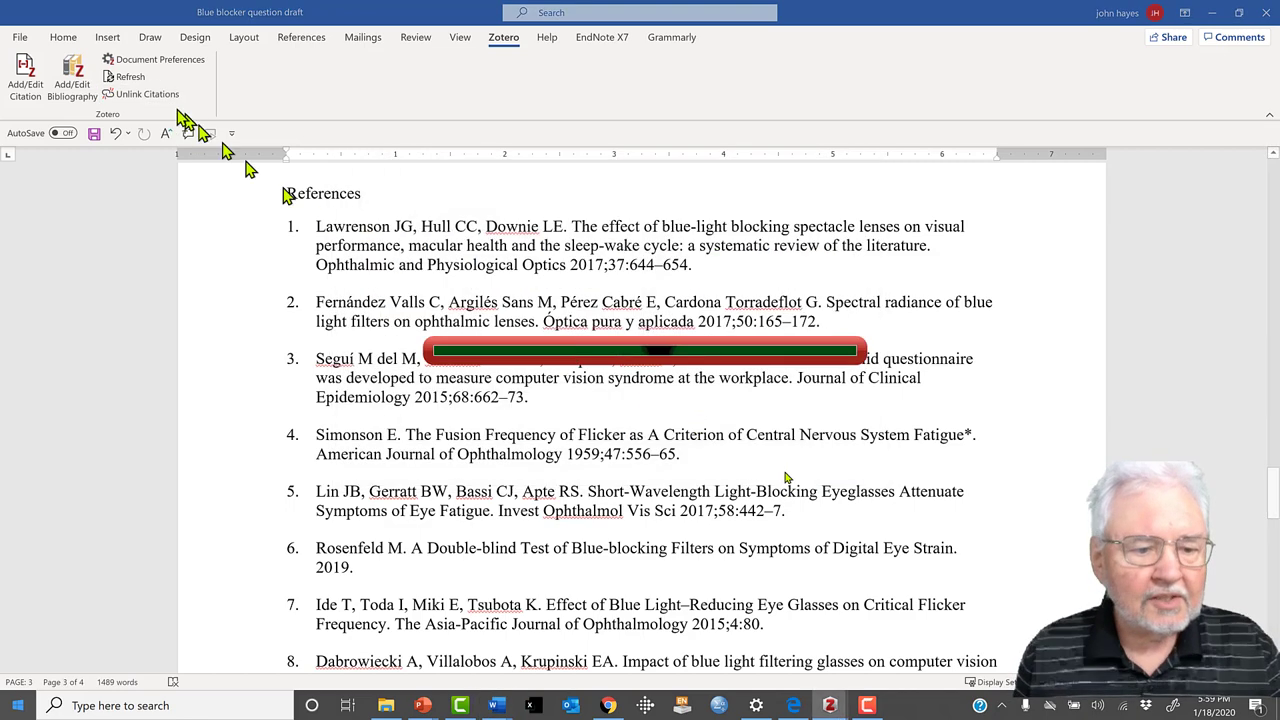
click(128, 76)
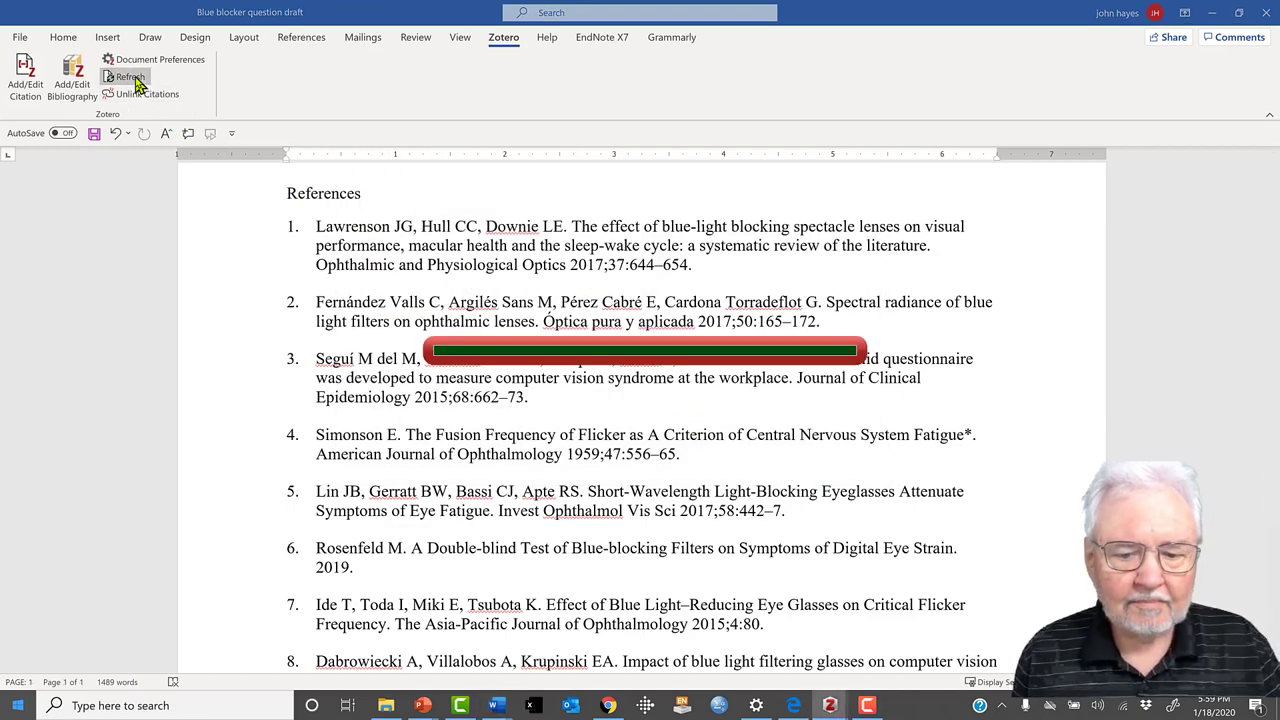